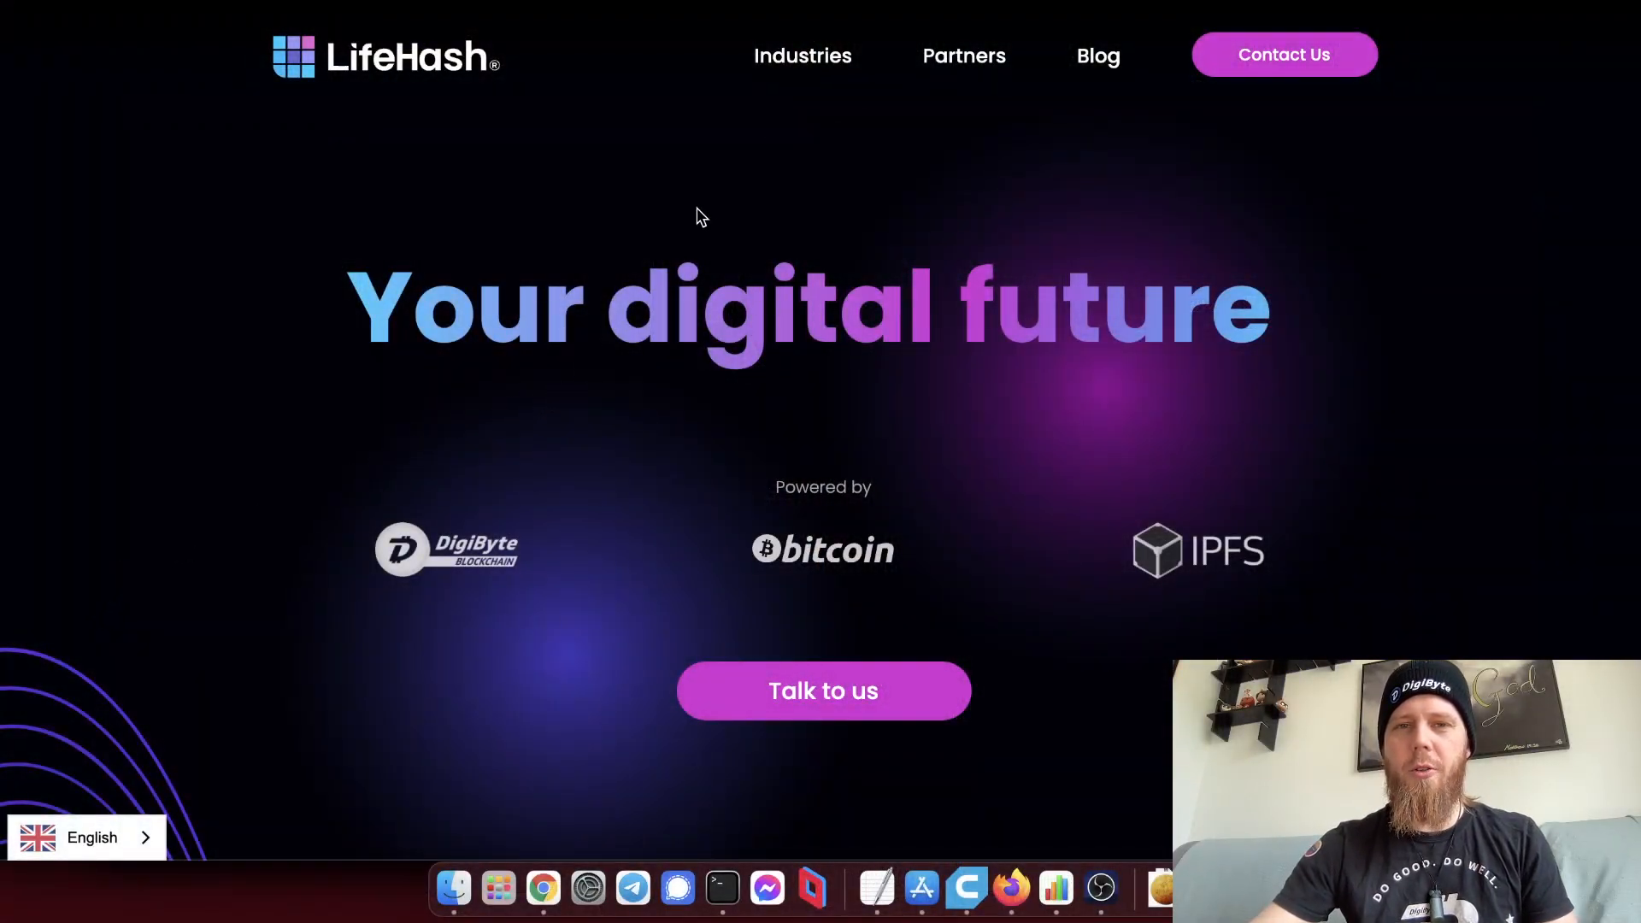
{"action": "mouse_move", "coordinate": [797, 77]}
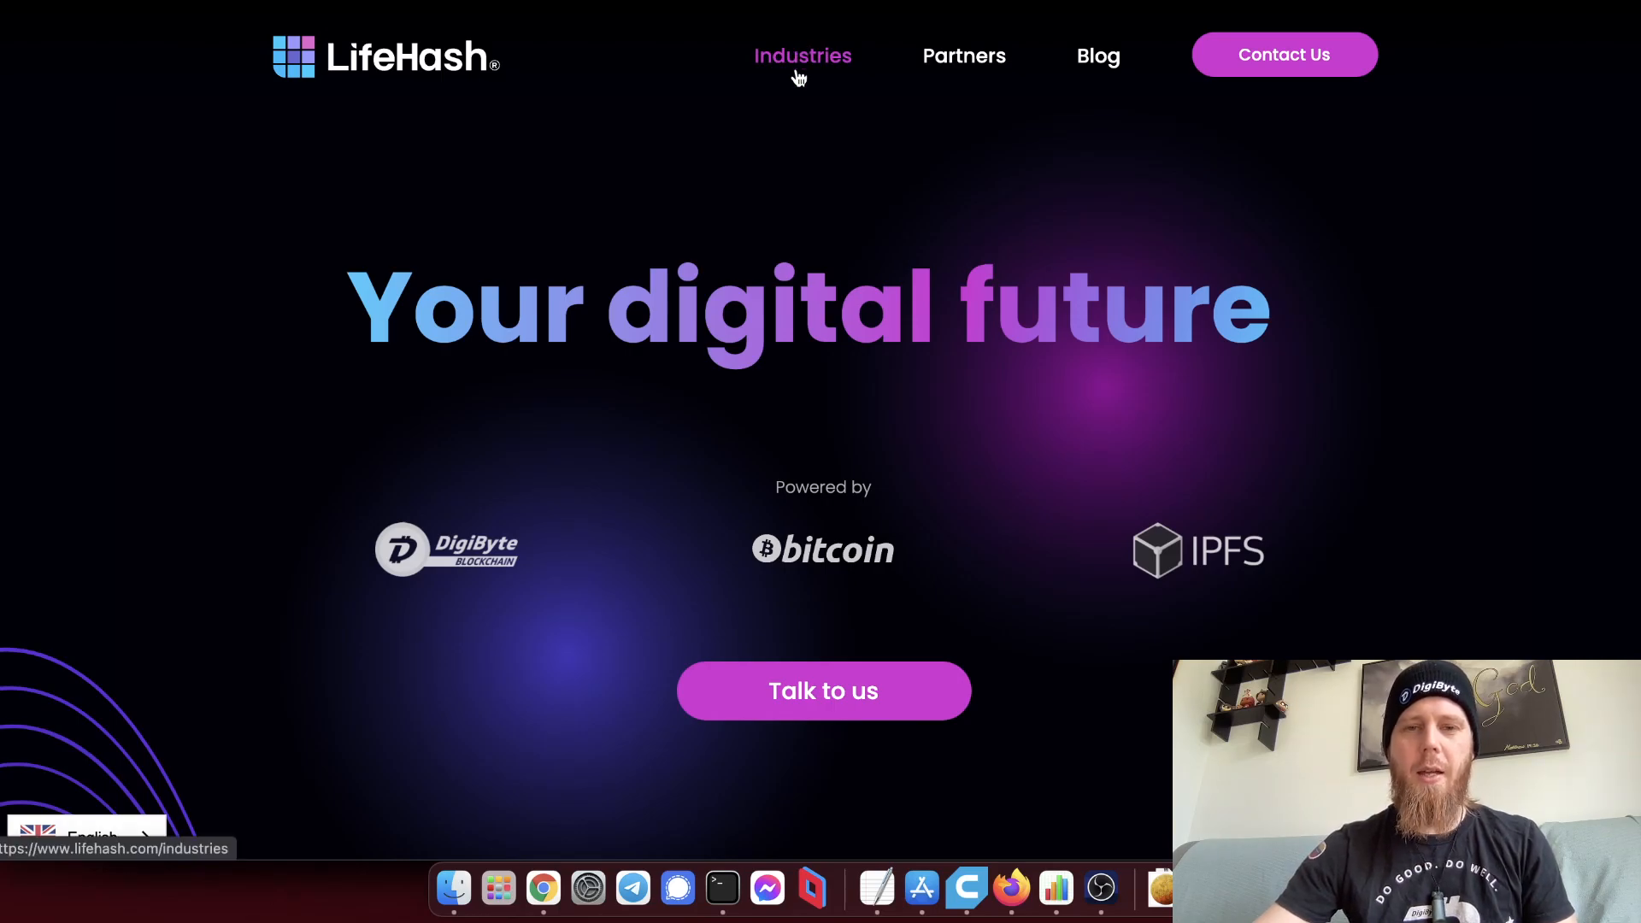
Go via Industries to the Insurance page and bring the interactive paper form into view.
{"action": "left_click", "coordinate": [802, 55]}
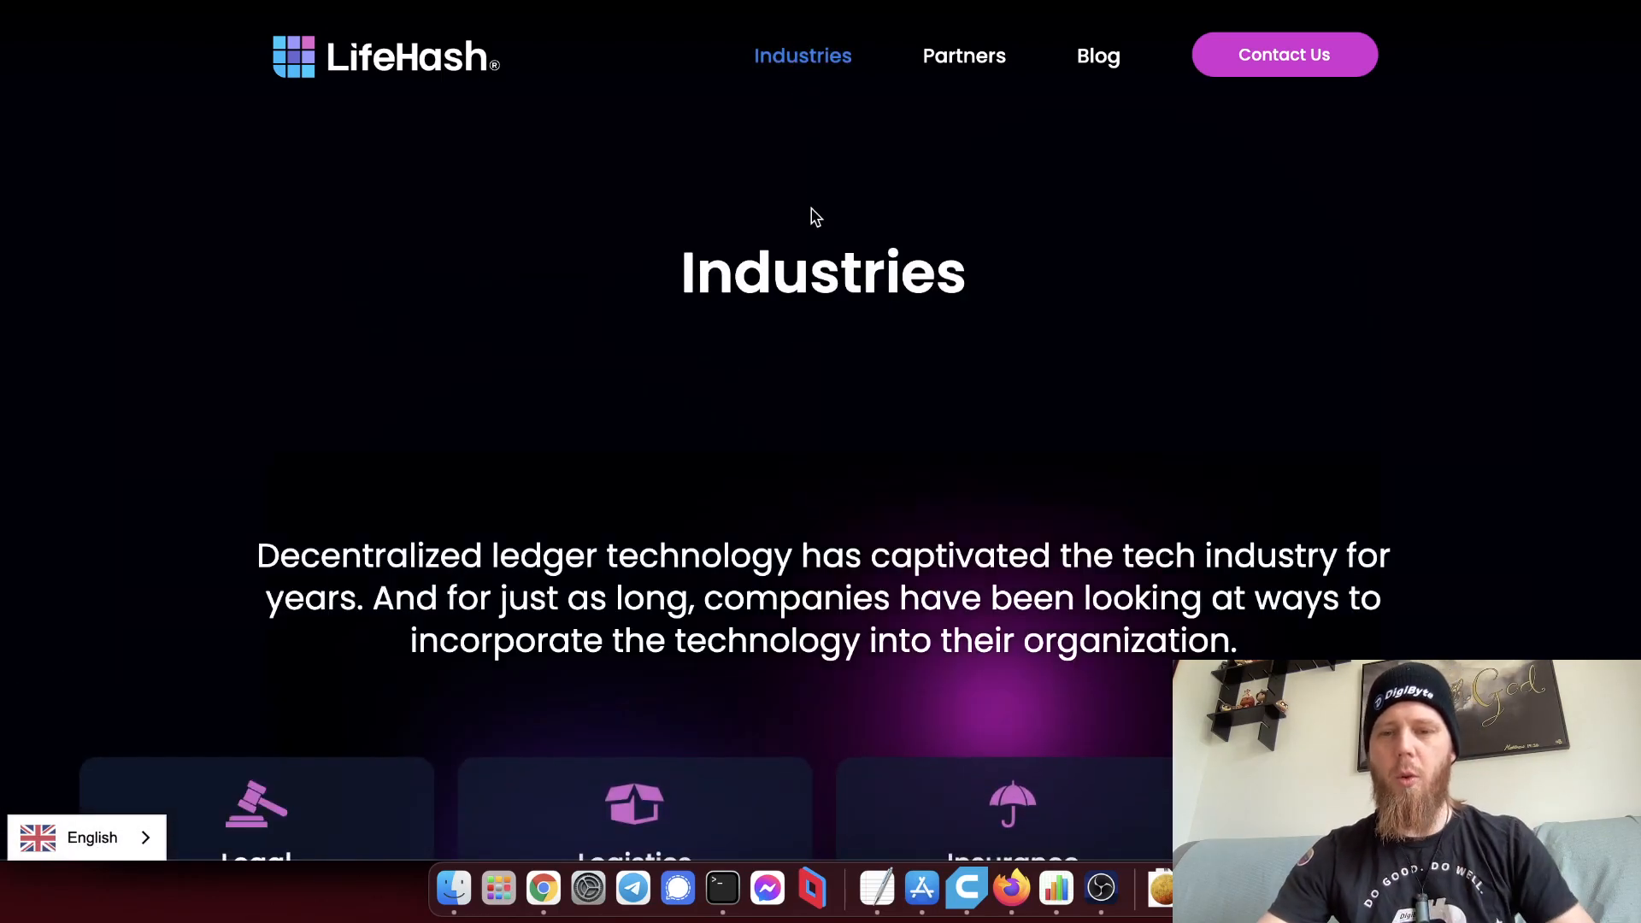
{"action": "scroll", "scroll_direction": "down", "scroll_amount": 3}
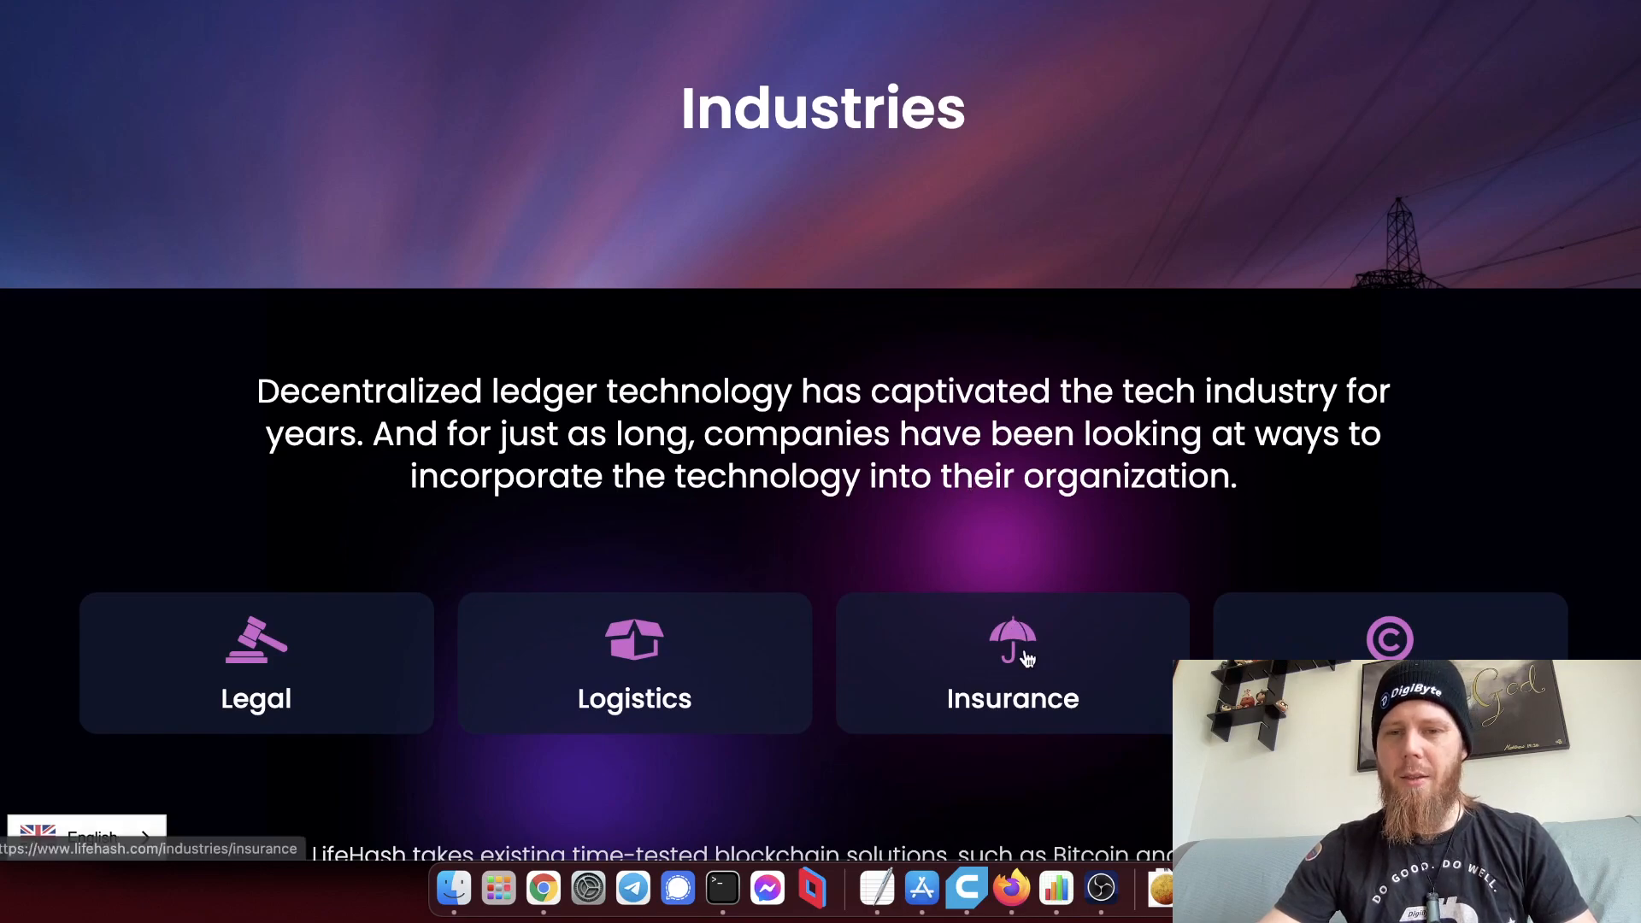
{"action": "left_click", "coordinate": [1012, 663]}
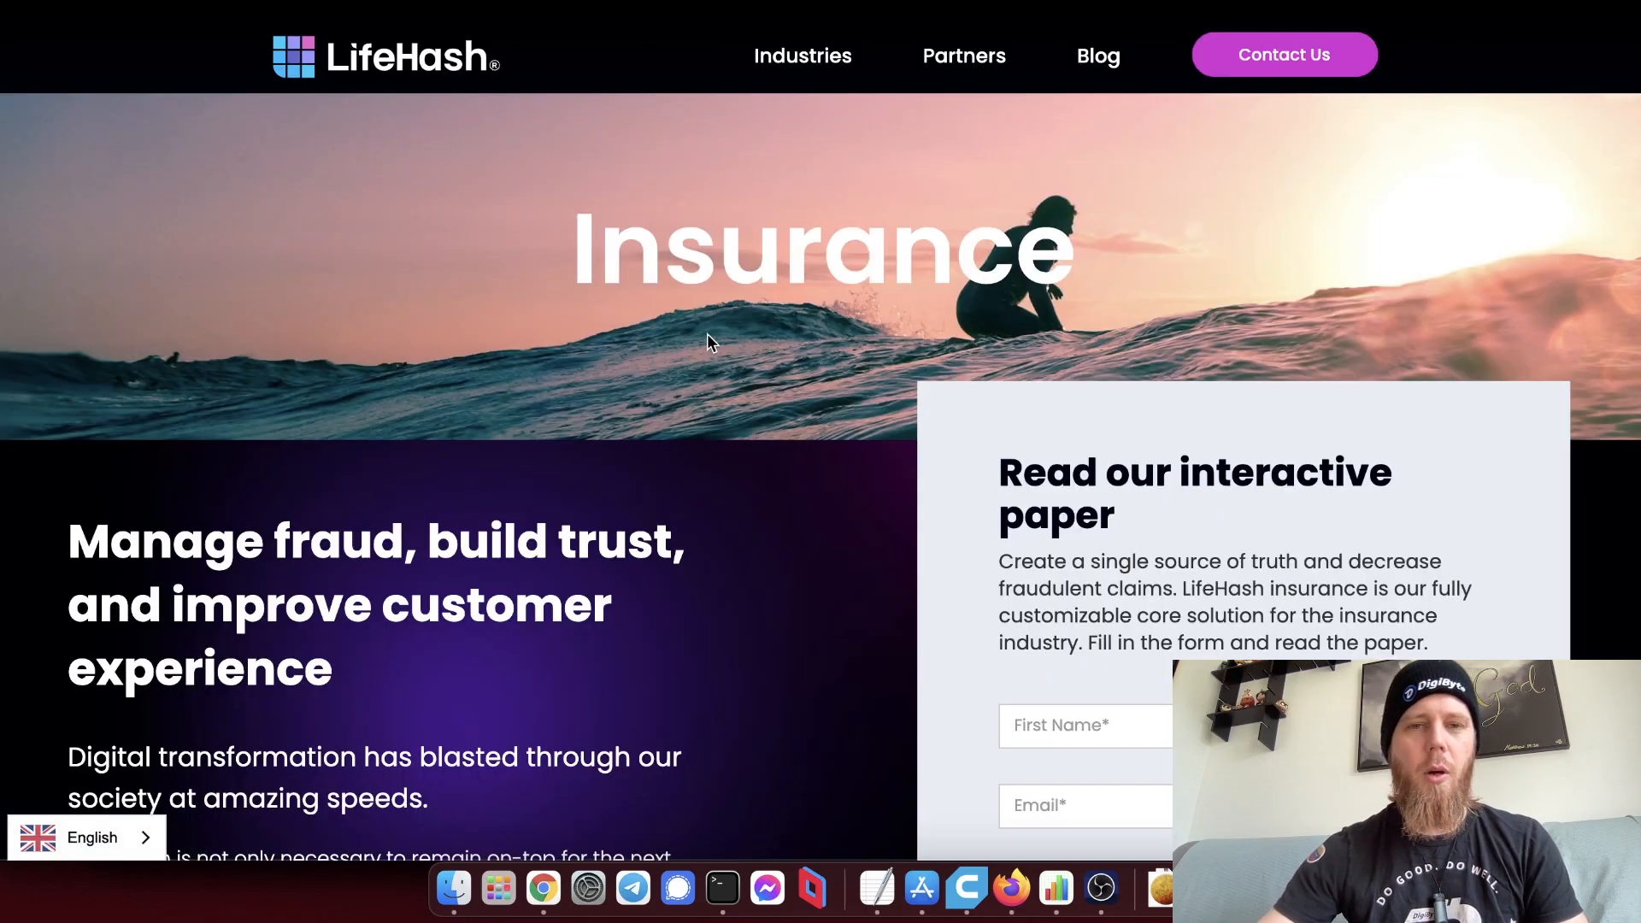
{"action": "scroll", "scroll_direction": "down", "scroll_amount": 3}
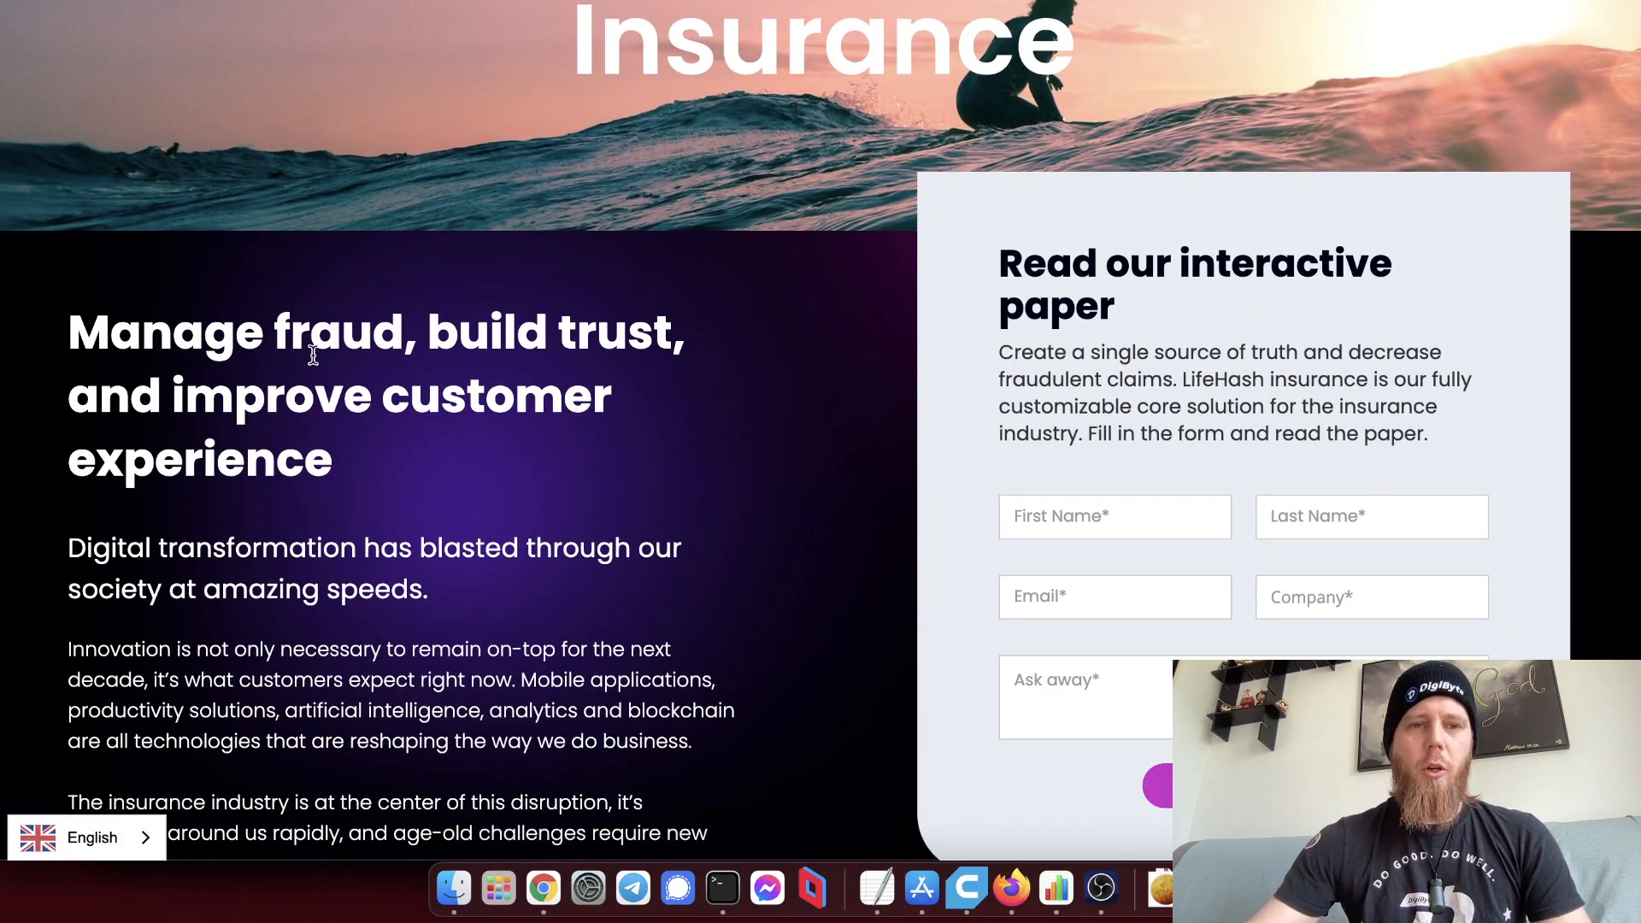
{"action": "mouse_move", "coordinate": [689, 421]}
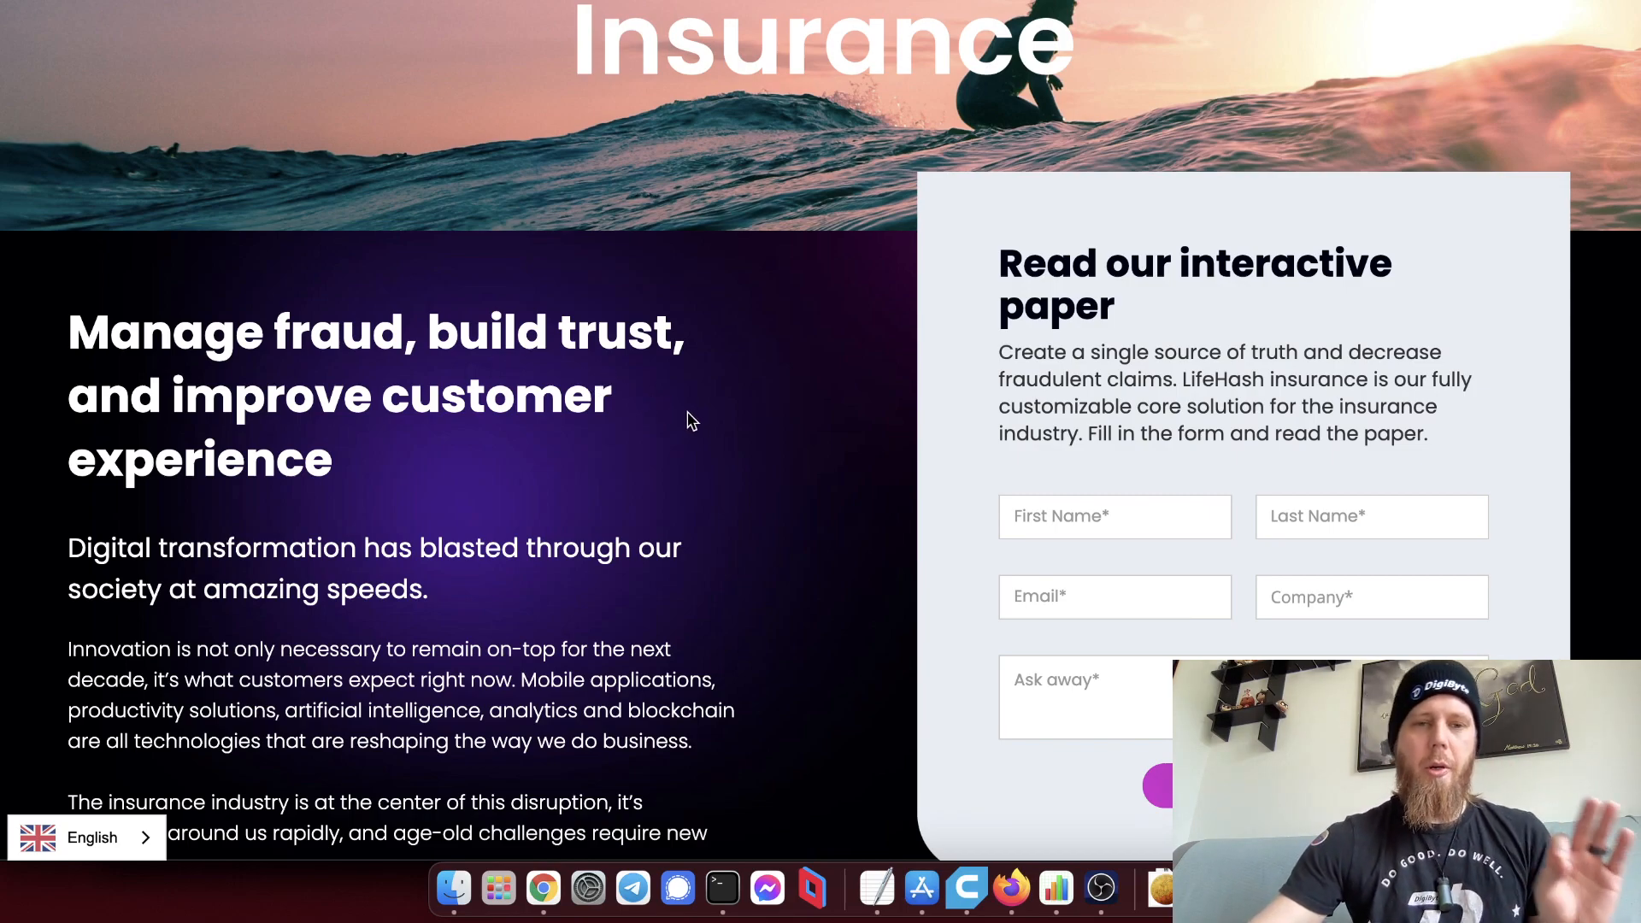
{"action": "scroll", "scroll_direction": "down", "scroll_amount": 3}
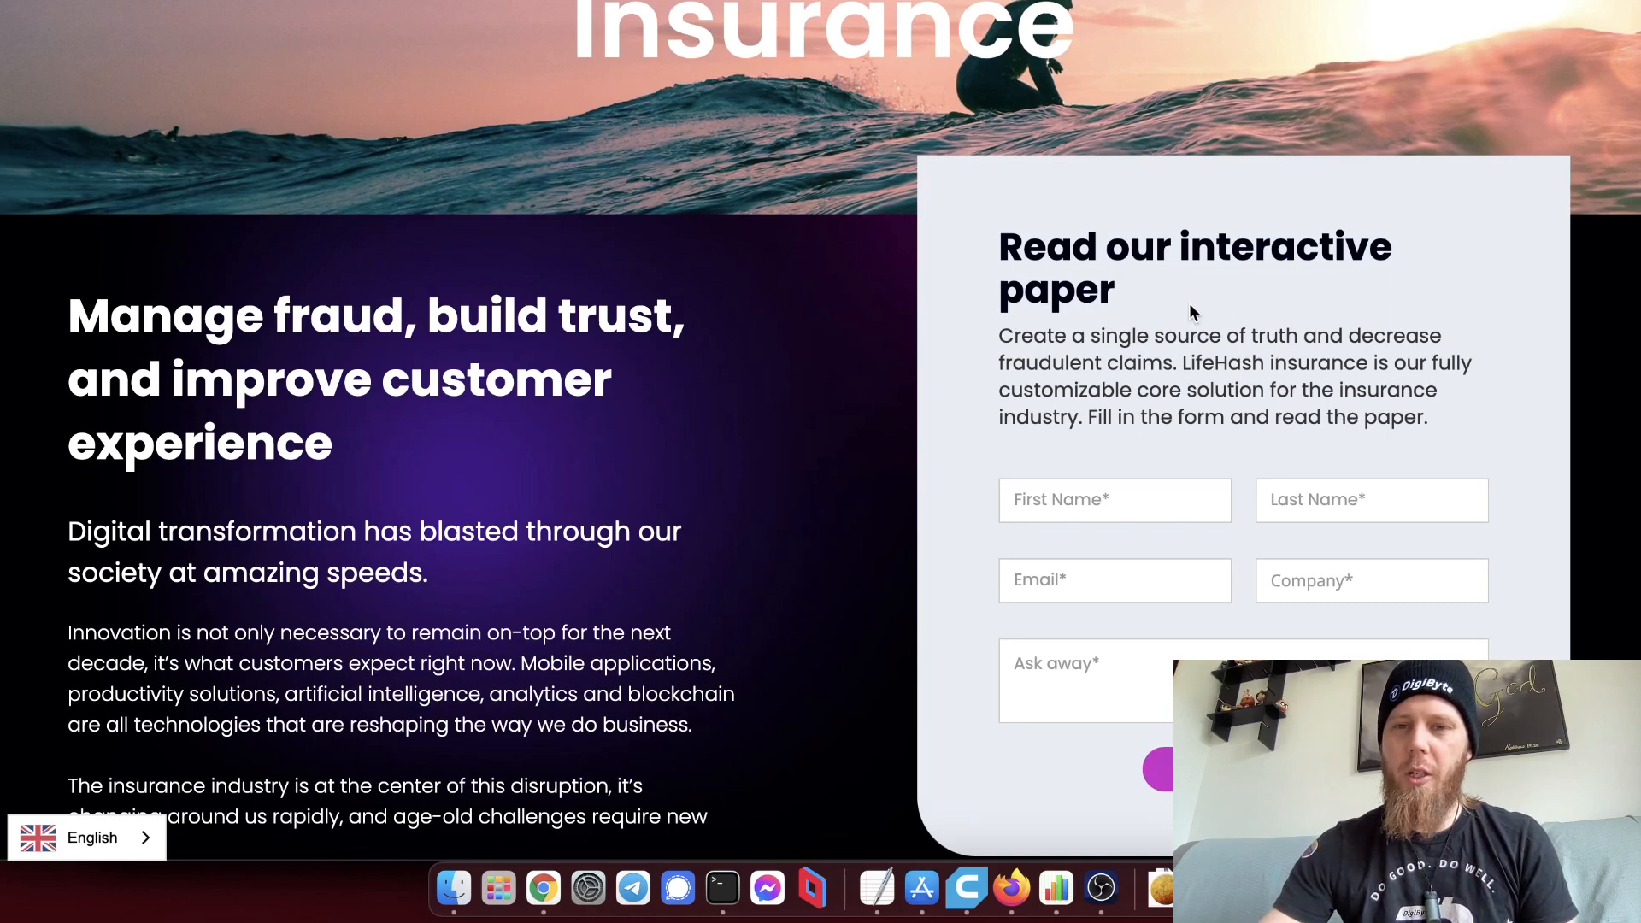
{"action": "mouse_move", "coordinate": [1171, 407]}
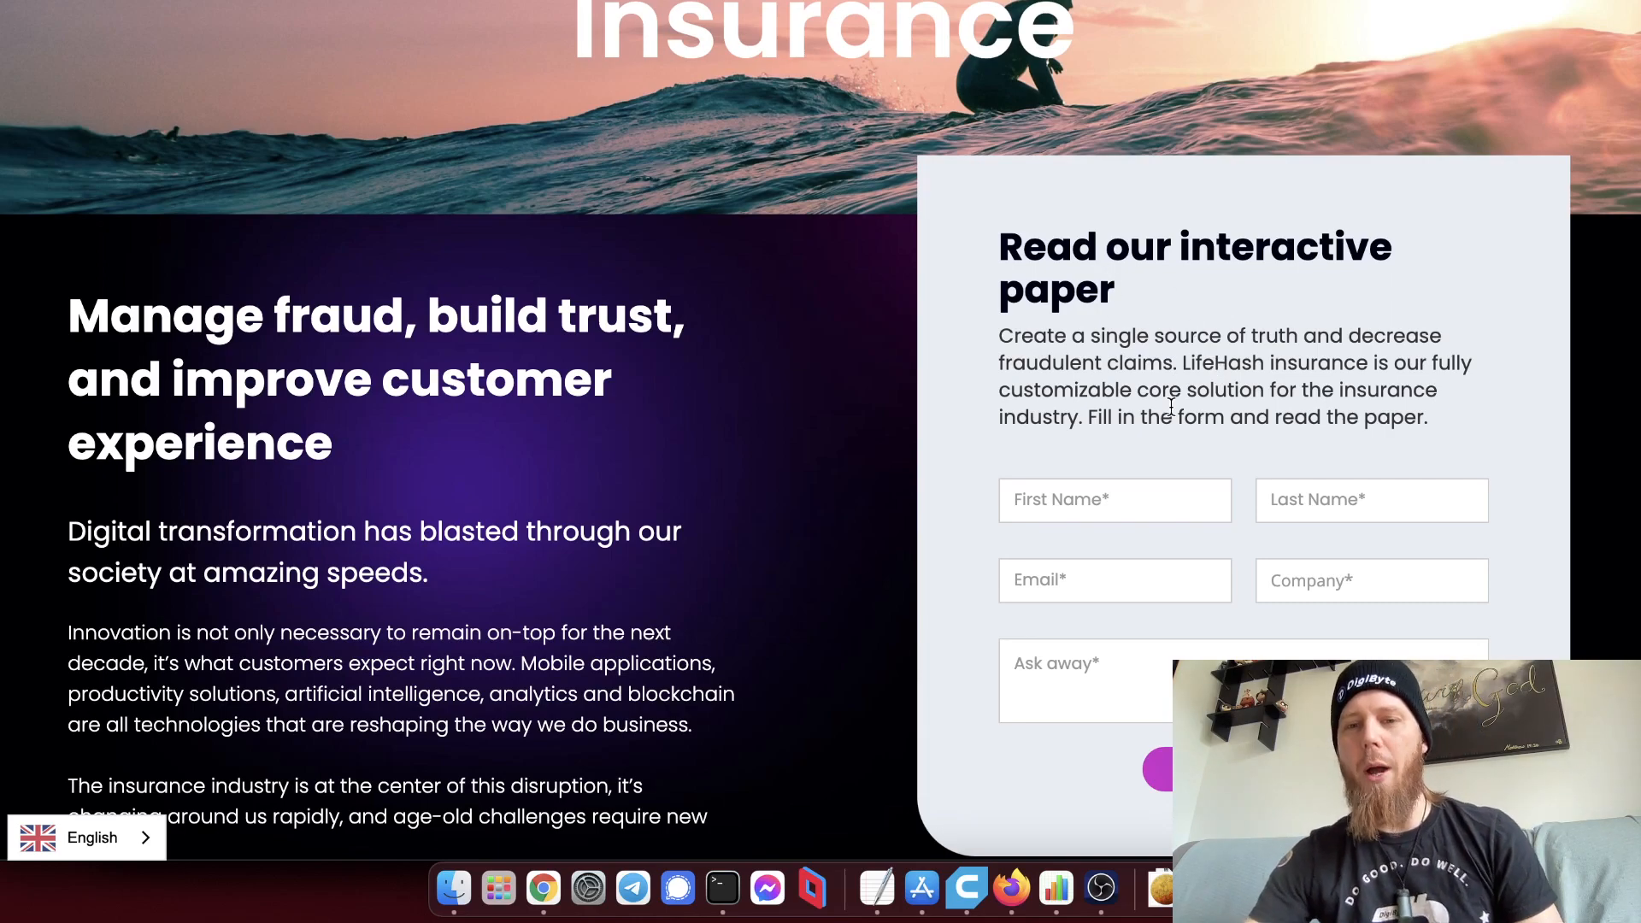
{"action": "mouse_move", "coordinate": [1118, 475]}
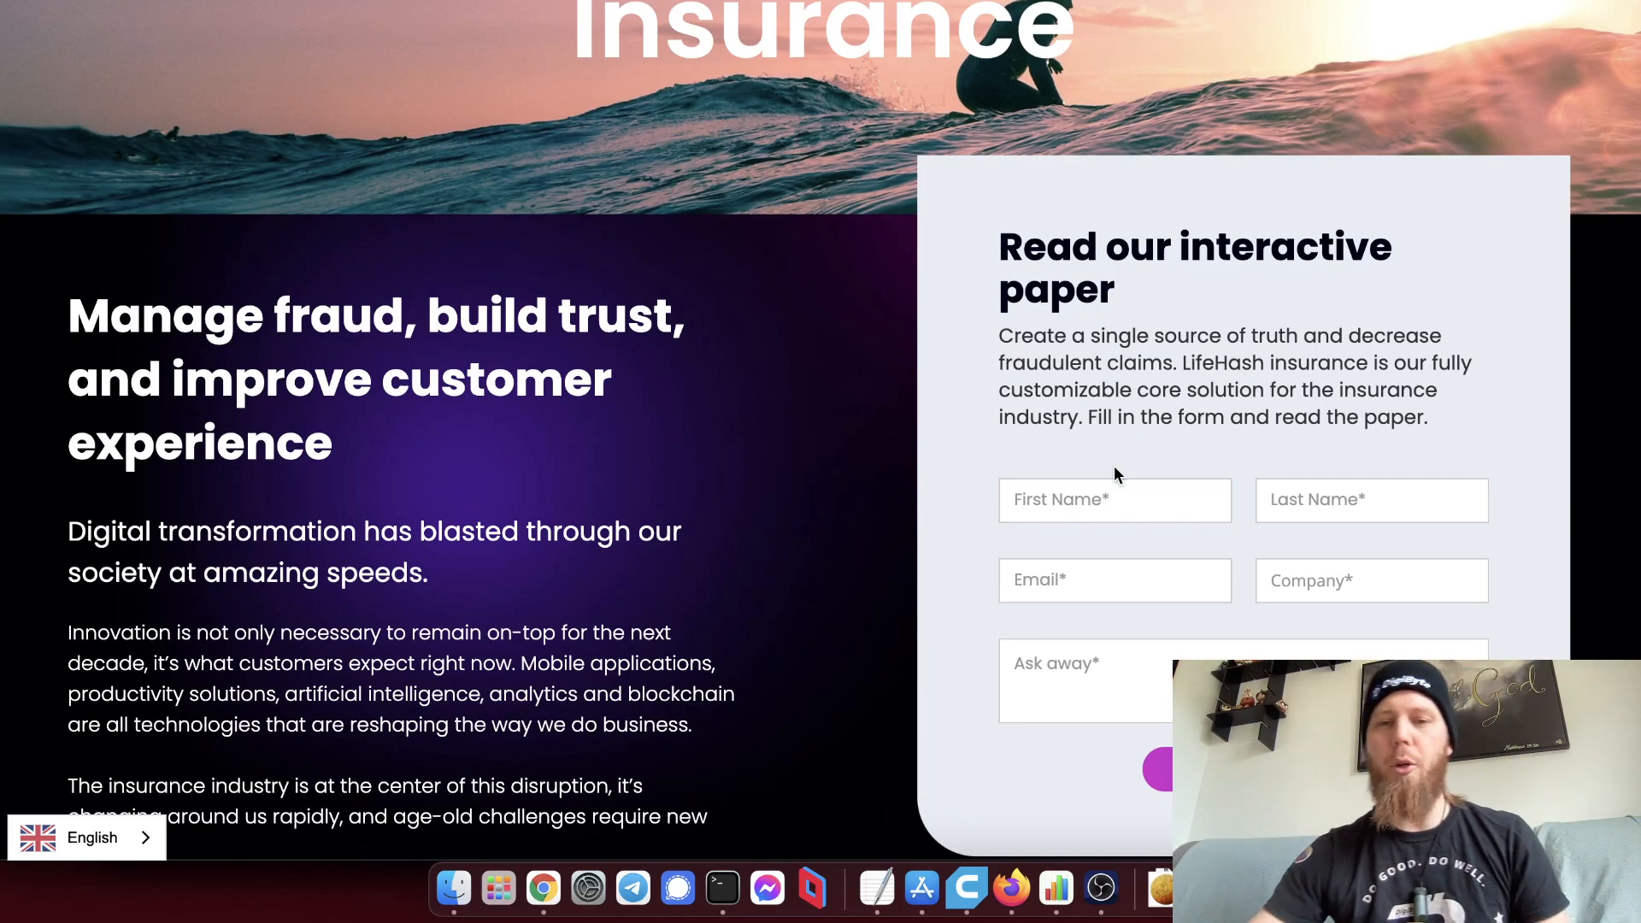
Enter 'Spa' as the first name and move to the last name field of the request form.
{"action": "left_click", "coordinate": [1115, 500]}
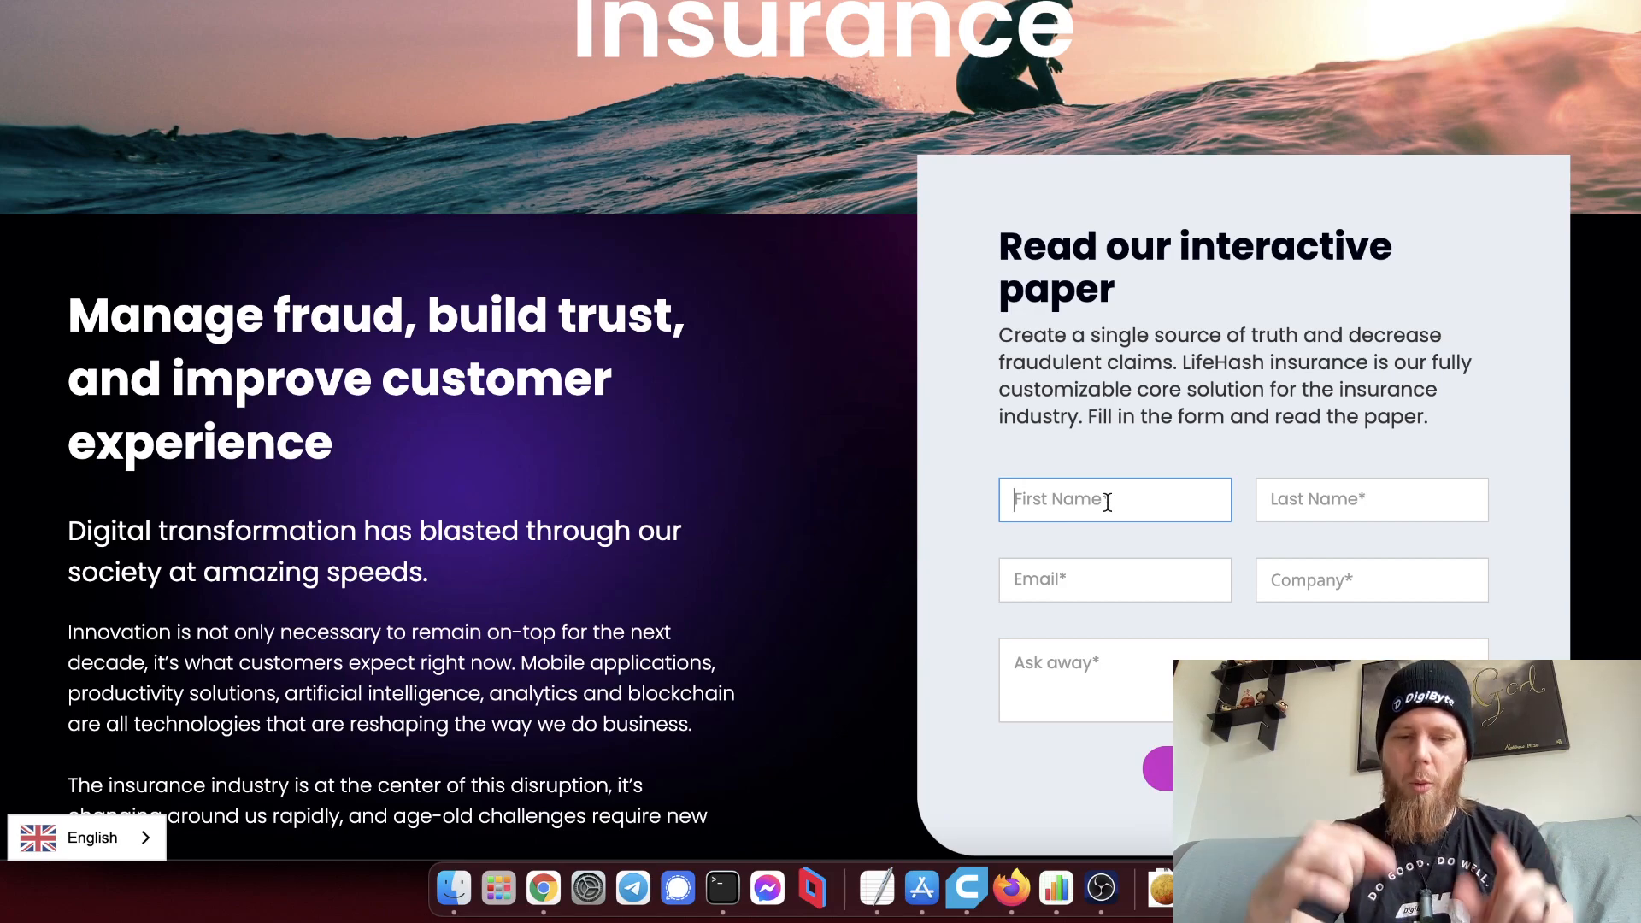
{"action": "type", "text": "Spackman"}
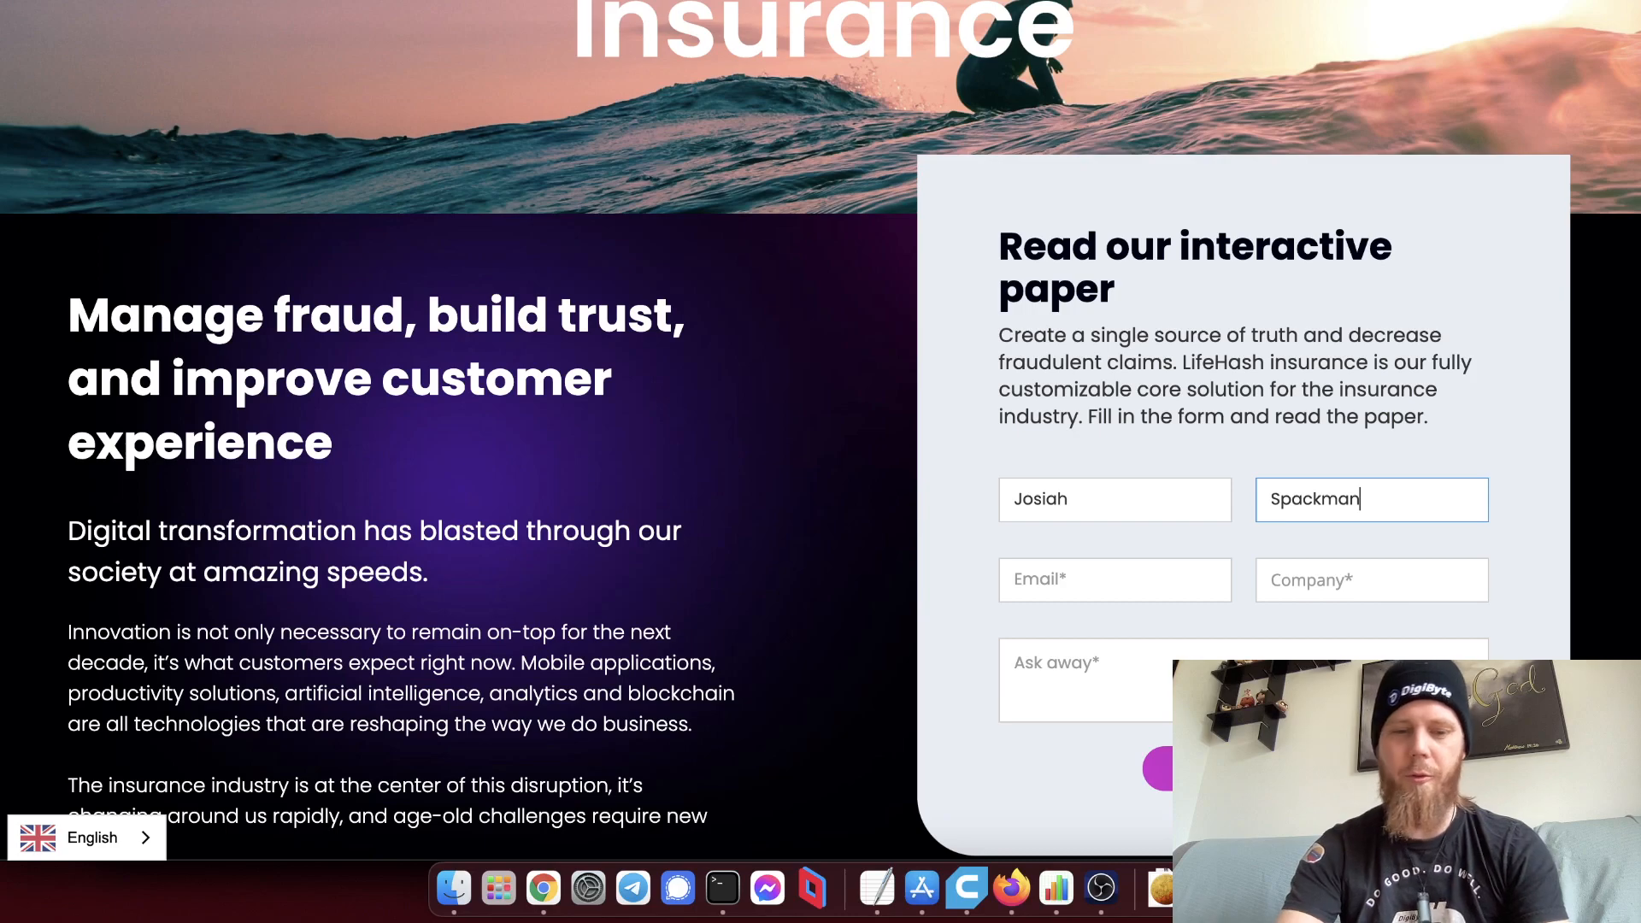
{"action": "left_click", "coordinate": [1114, 580]}
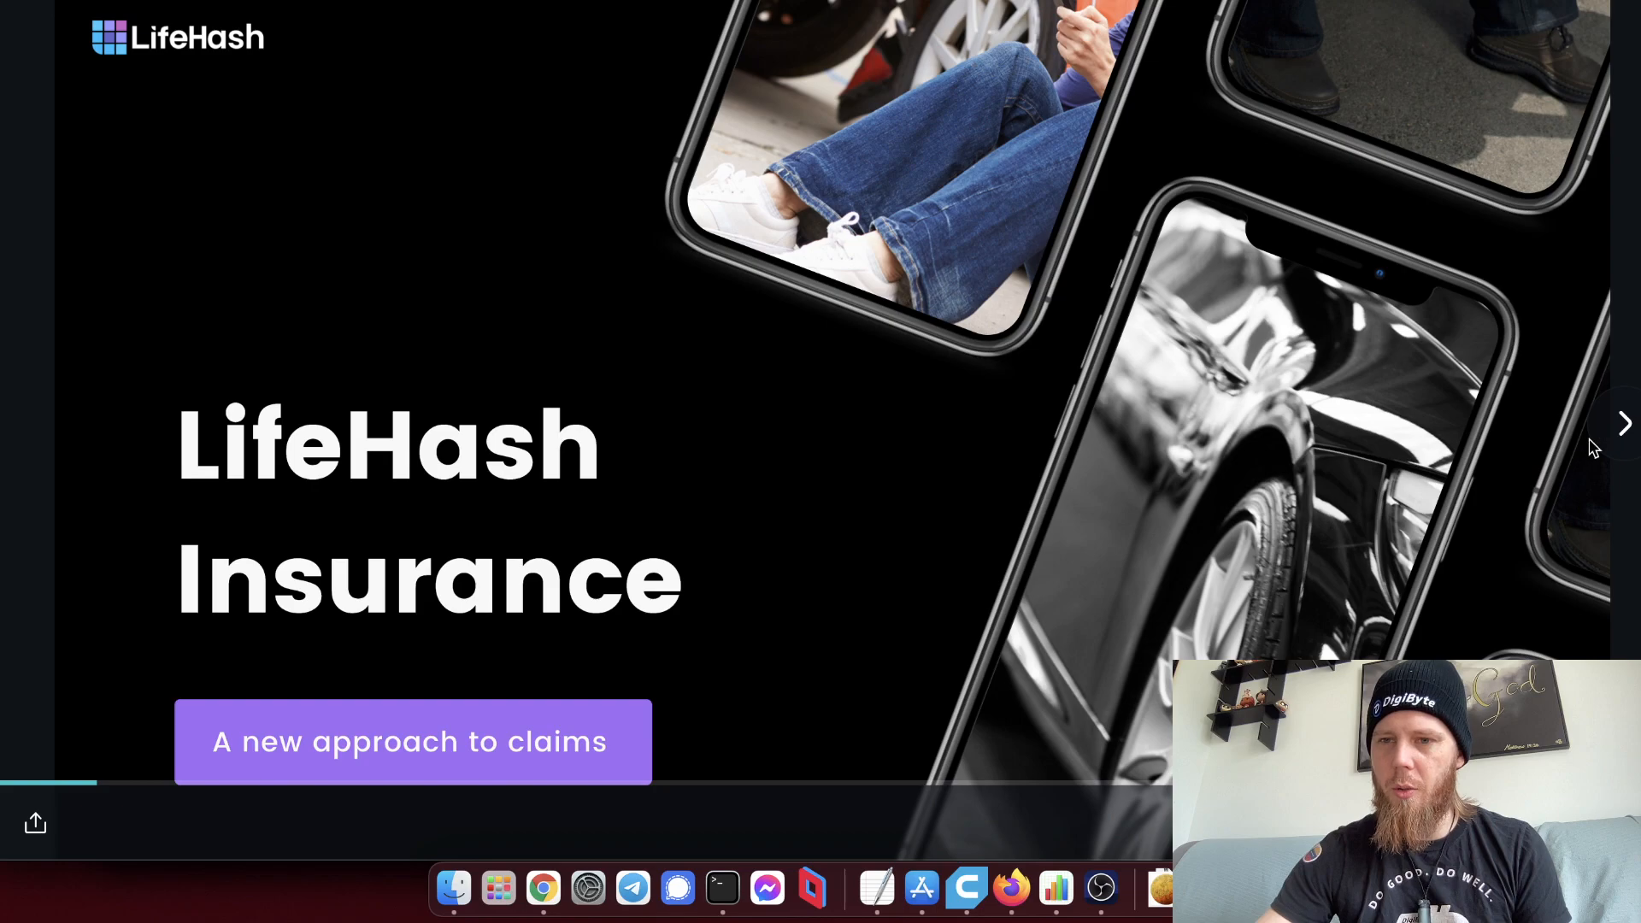
Advance to the slide stating fraud accounts for 10% of insurance premiums.
{"action": "left_click", "coordinate": [1624, 424]}
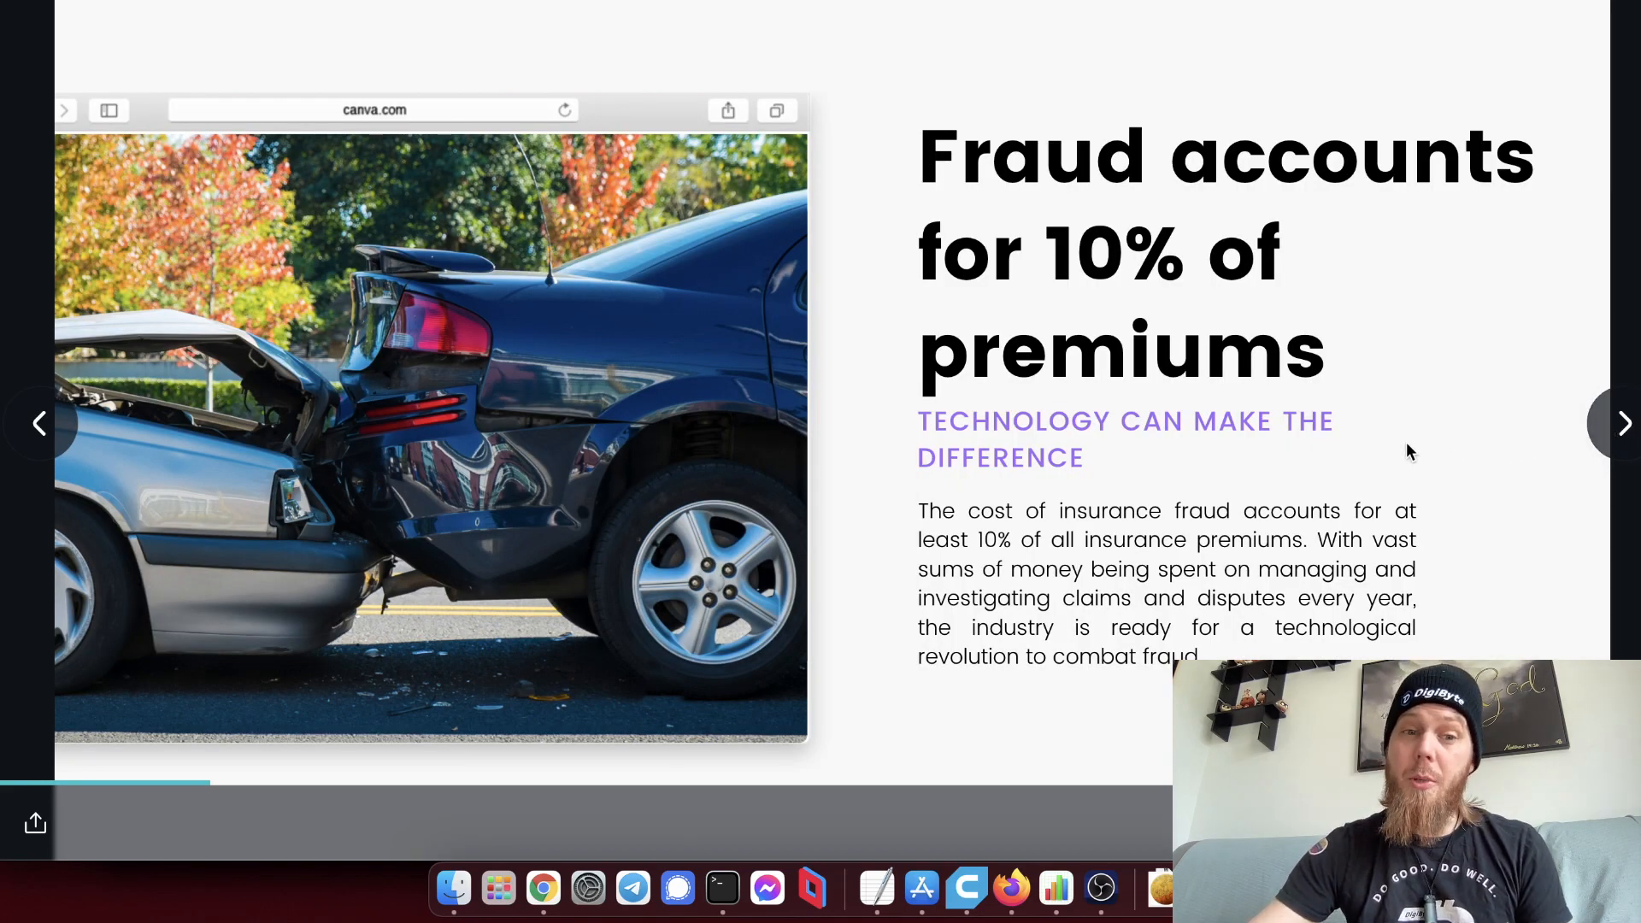
{"action": "mouse_move", "coordinate": [1392, 463]}
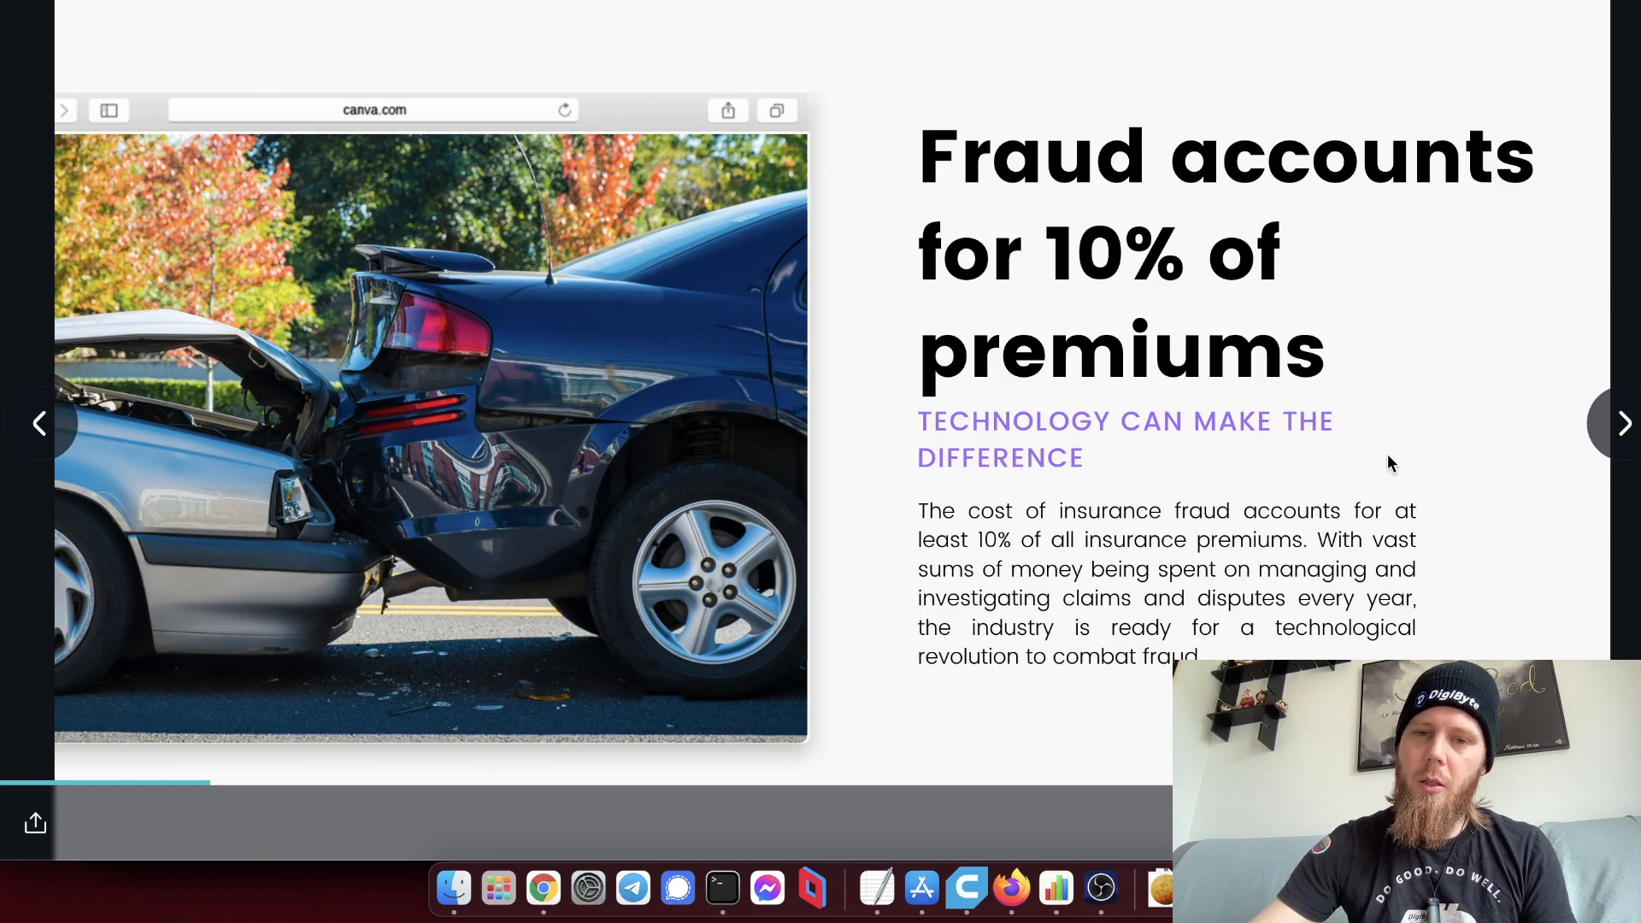
{"action": "mouse_move", "coordinate": [1213, 491]}
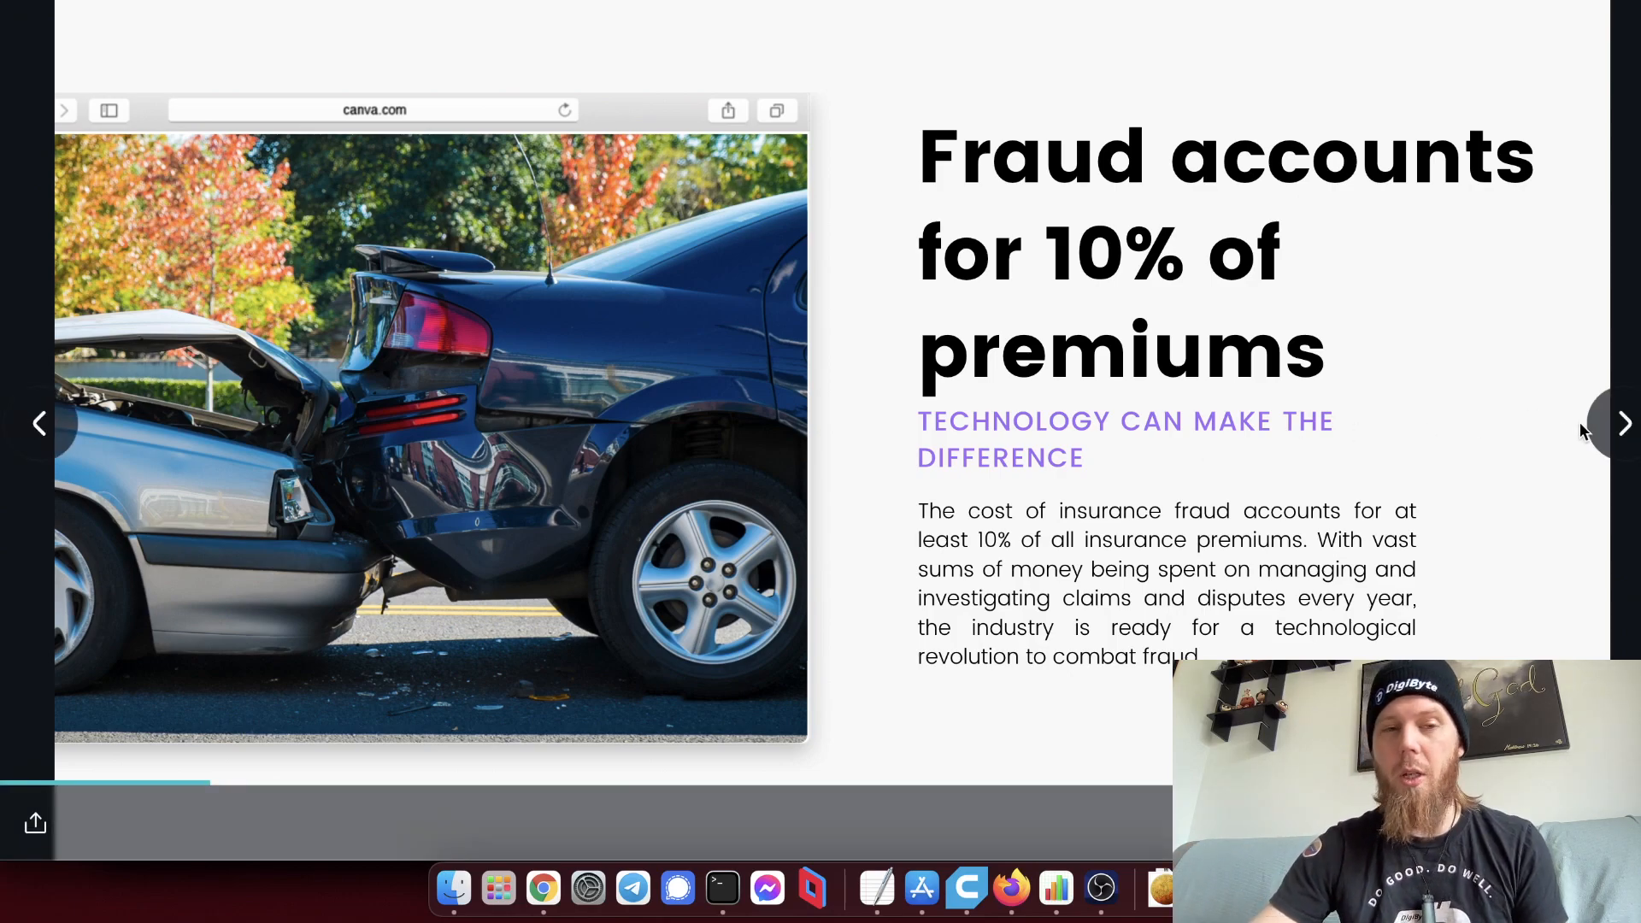
Advance to the 'A constant fight against fraud' slide.
{"action": "left_click", "coordinate": [1624, 424]}
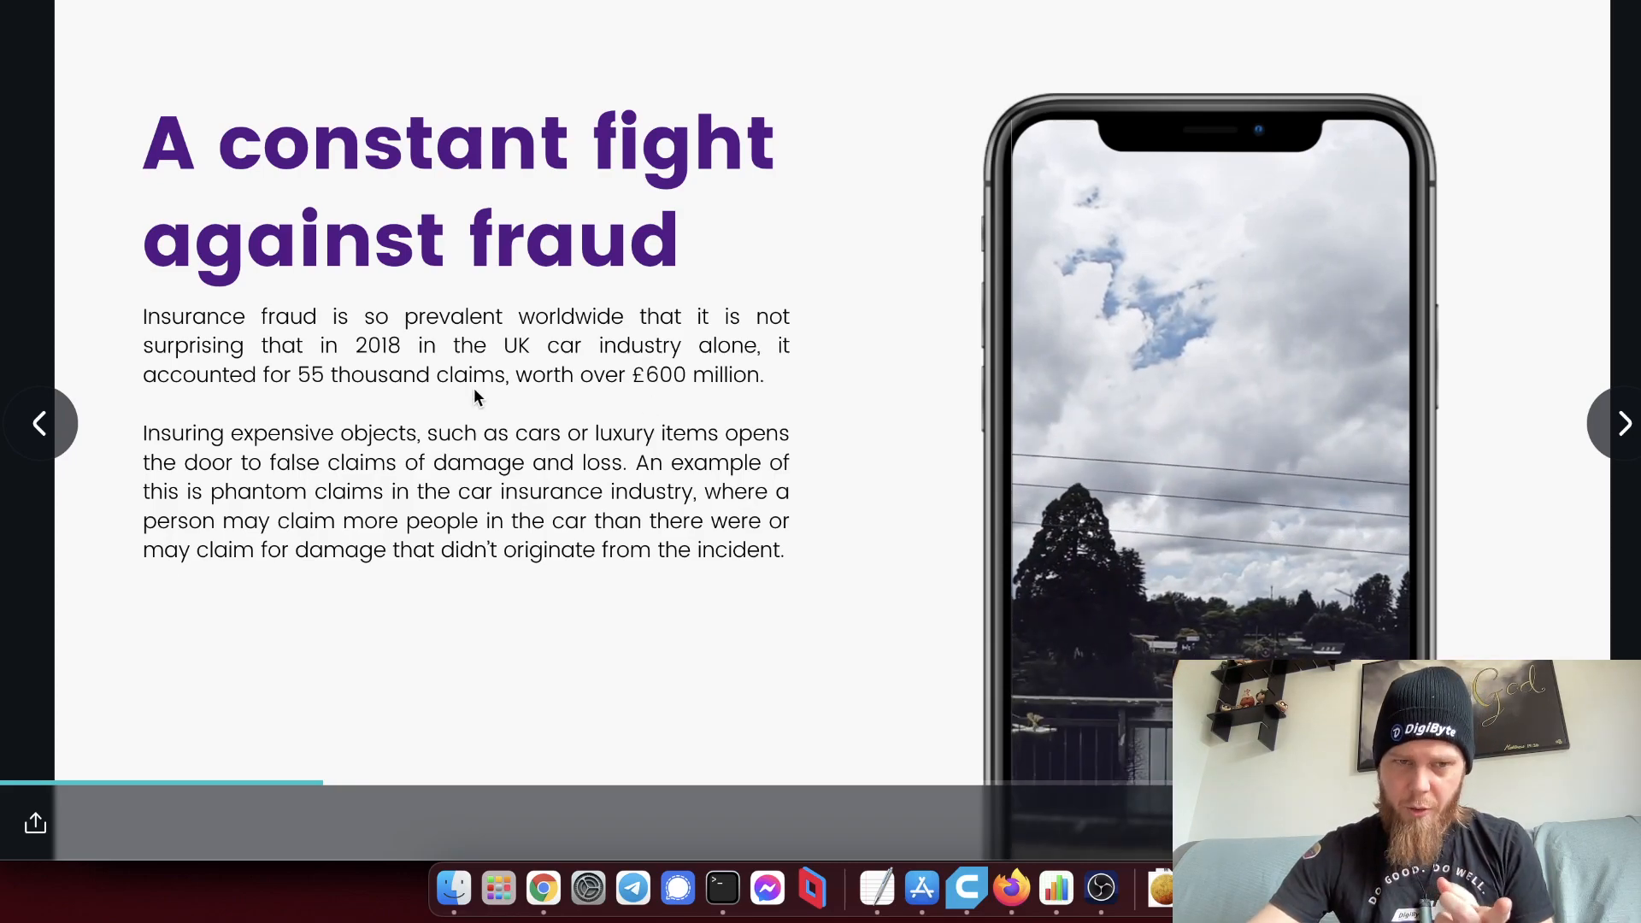
{"action": "mouse_move", "coordinate": [411, 393]}
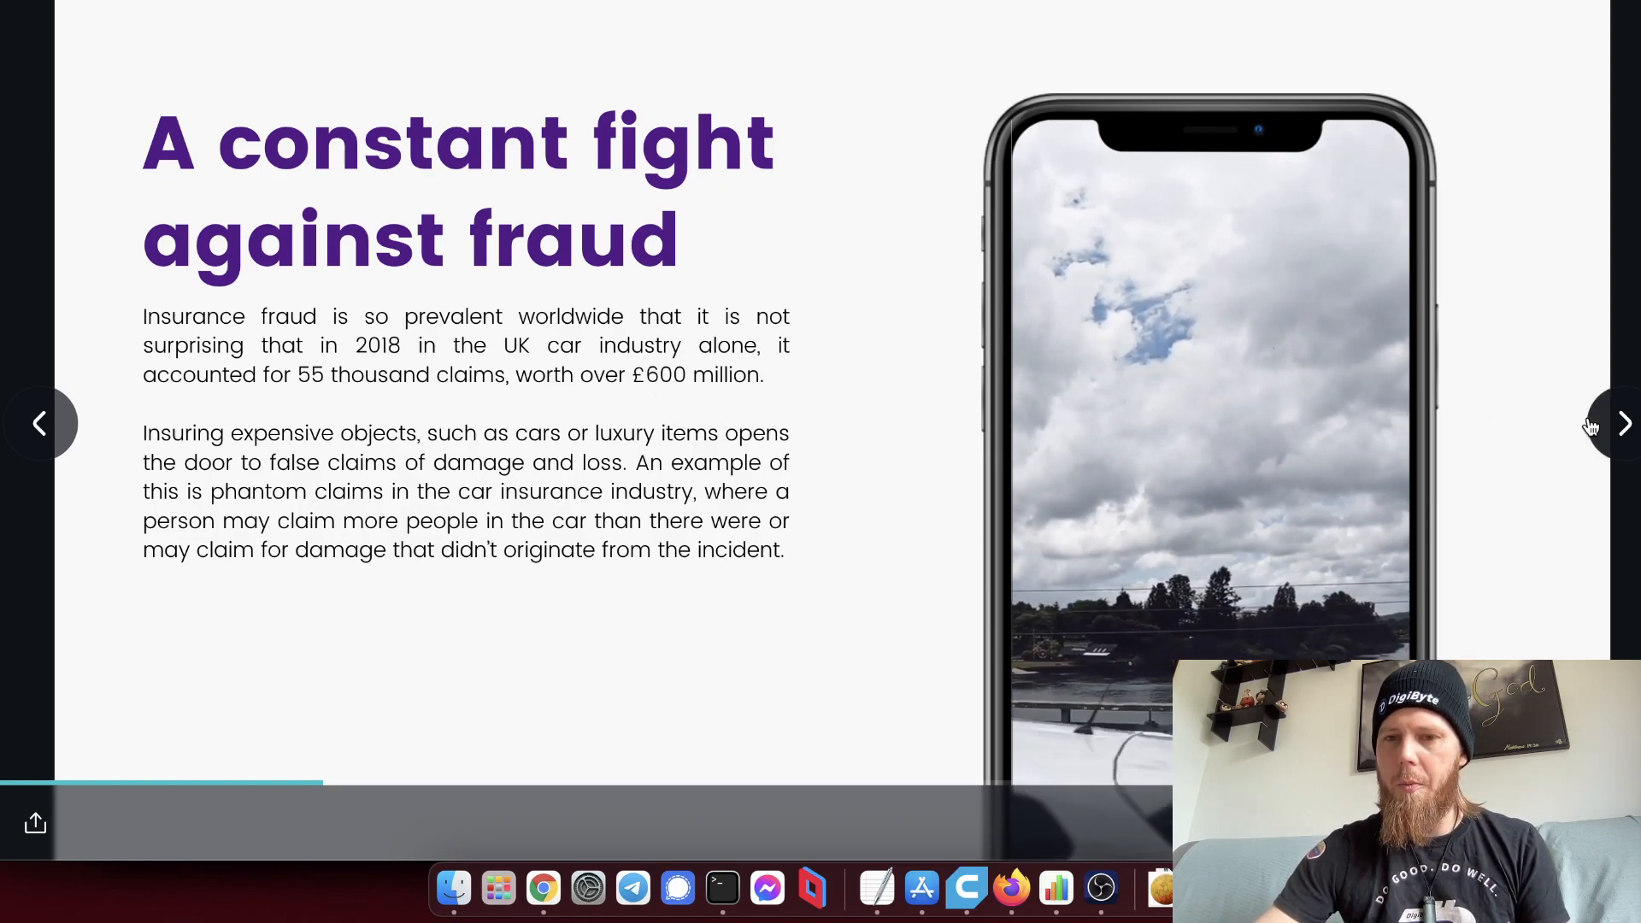
Advance to the 'Dealing with trust' slide.
{"action": "left_click", "coordinate": [1625, 424]}
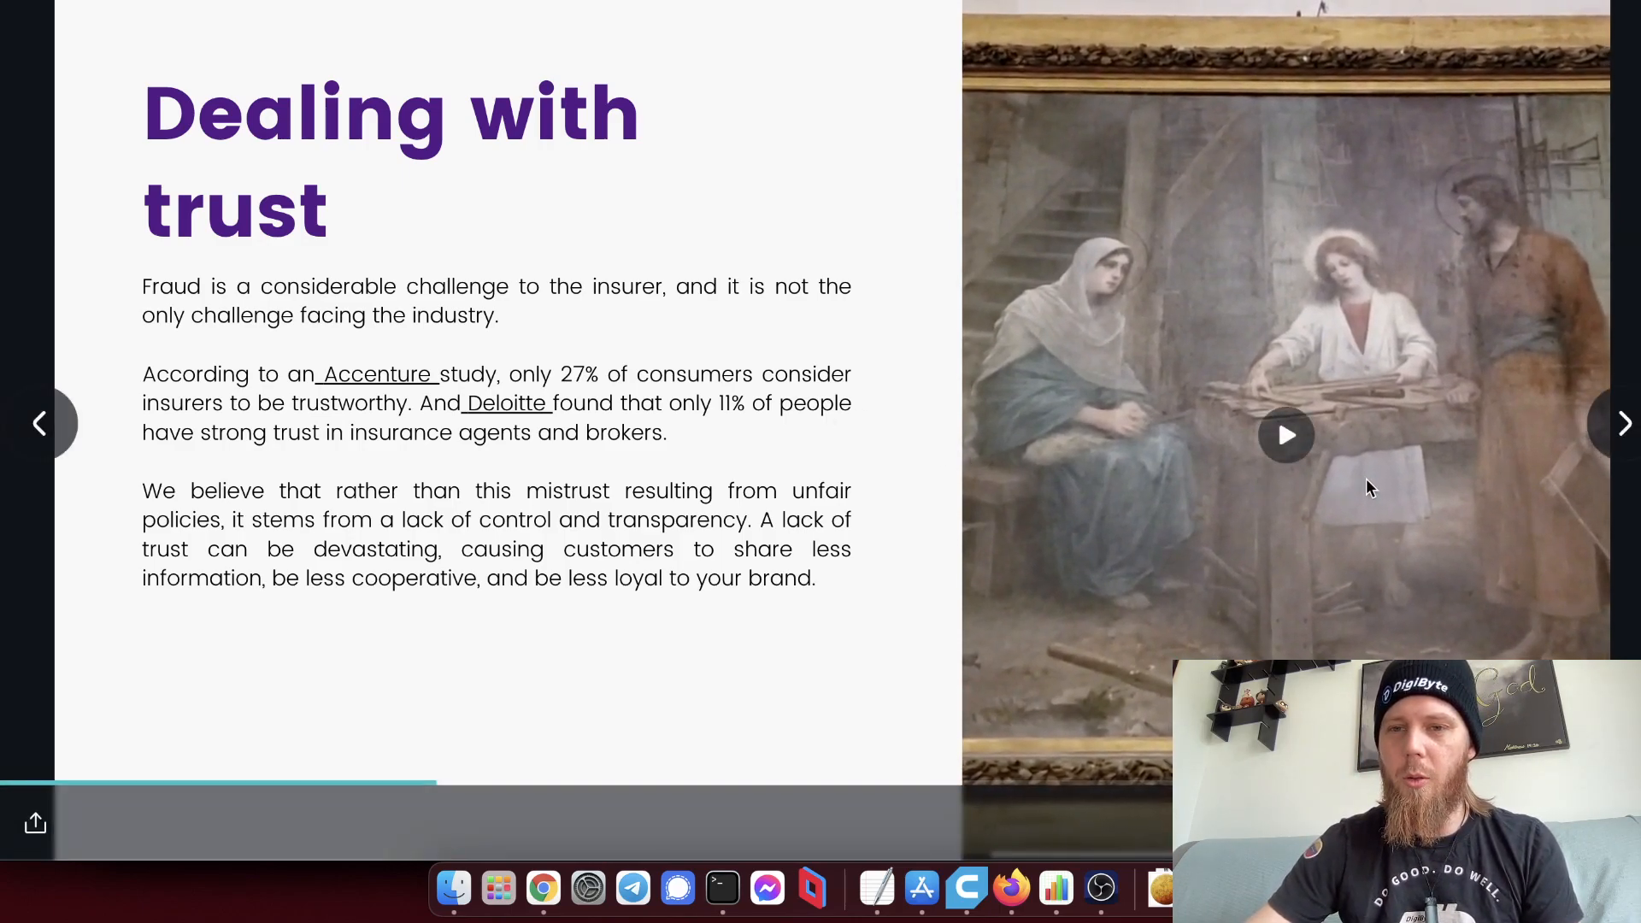
Advance to the 'Innovation creates possibilities' slide and clear the accidental text highlight.
{"action": "left_click", "coordinate": [1624, 424]}
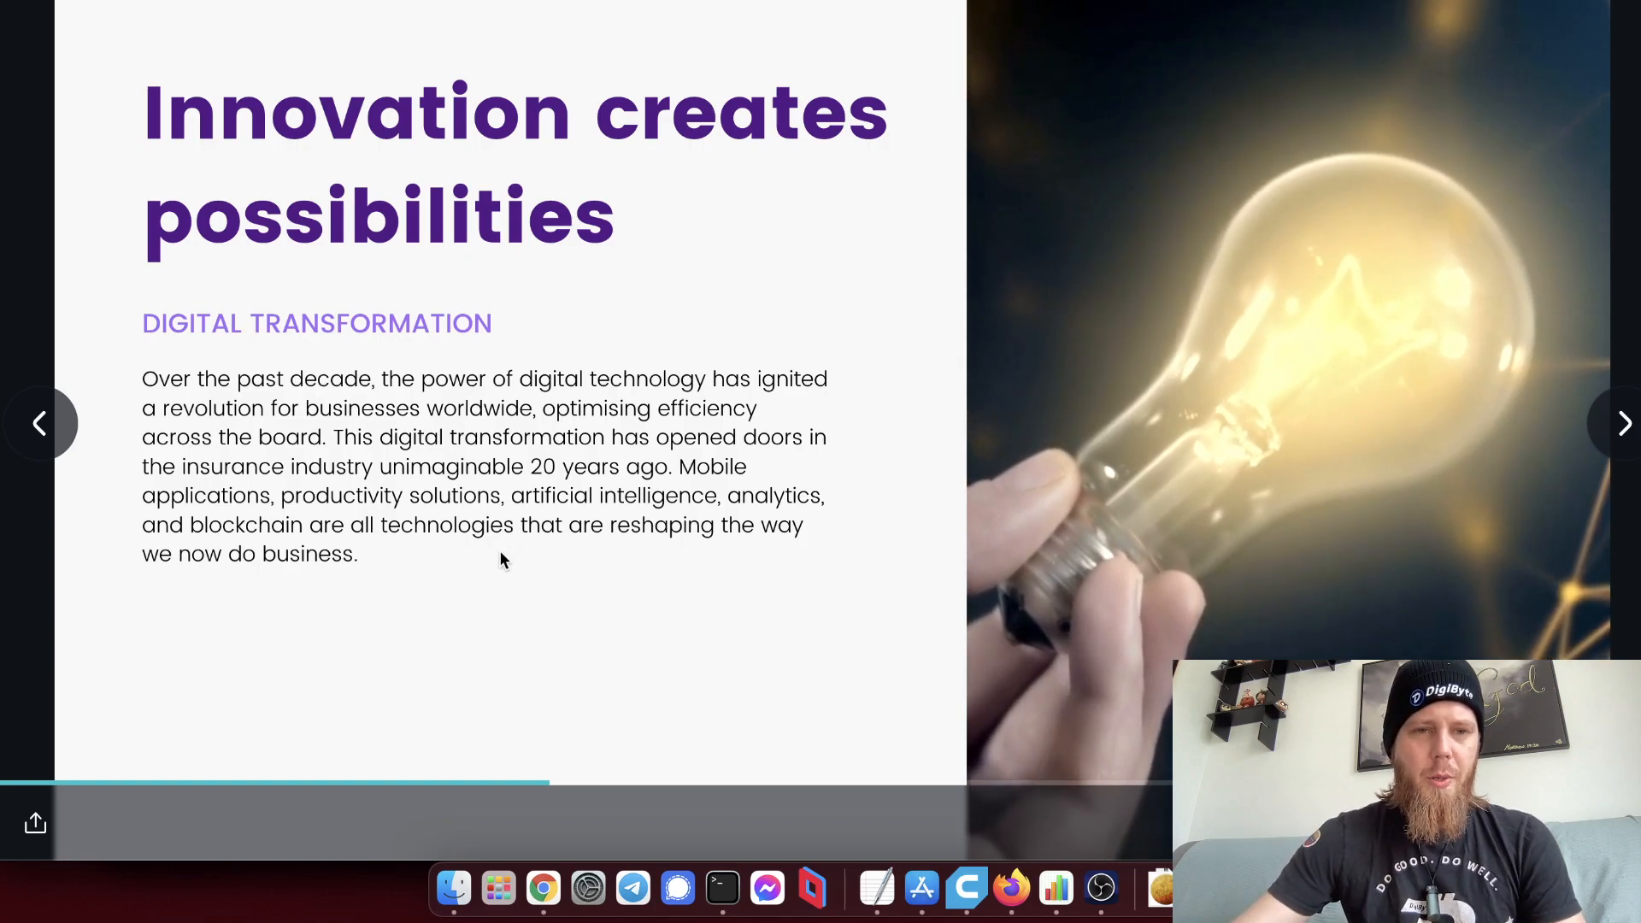
{"action": "mouse_move", "coordinate": [299, 480]}
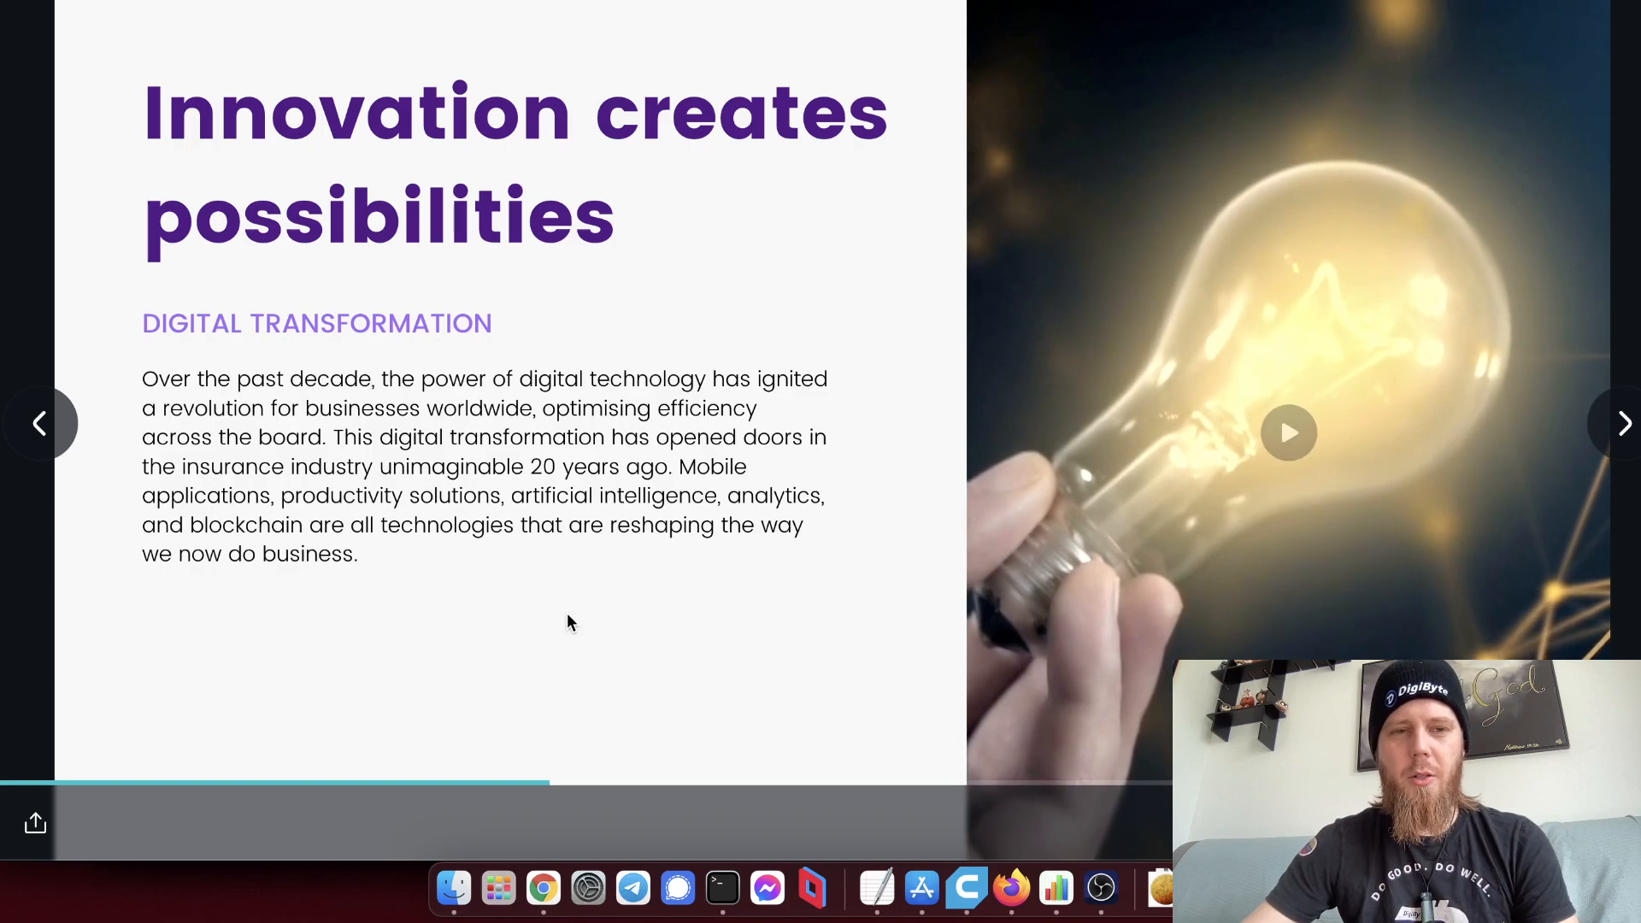
{"action": "mouse_move", "coordinate": [691, 475]}
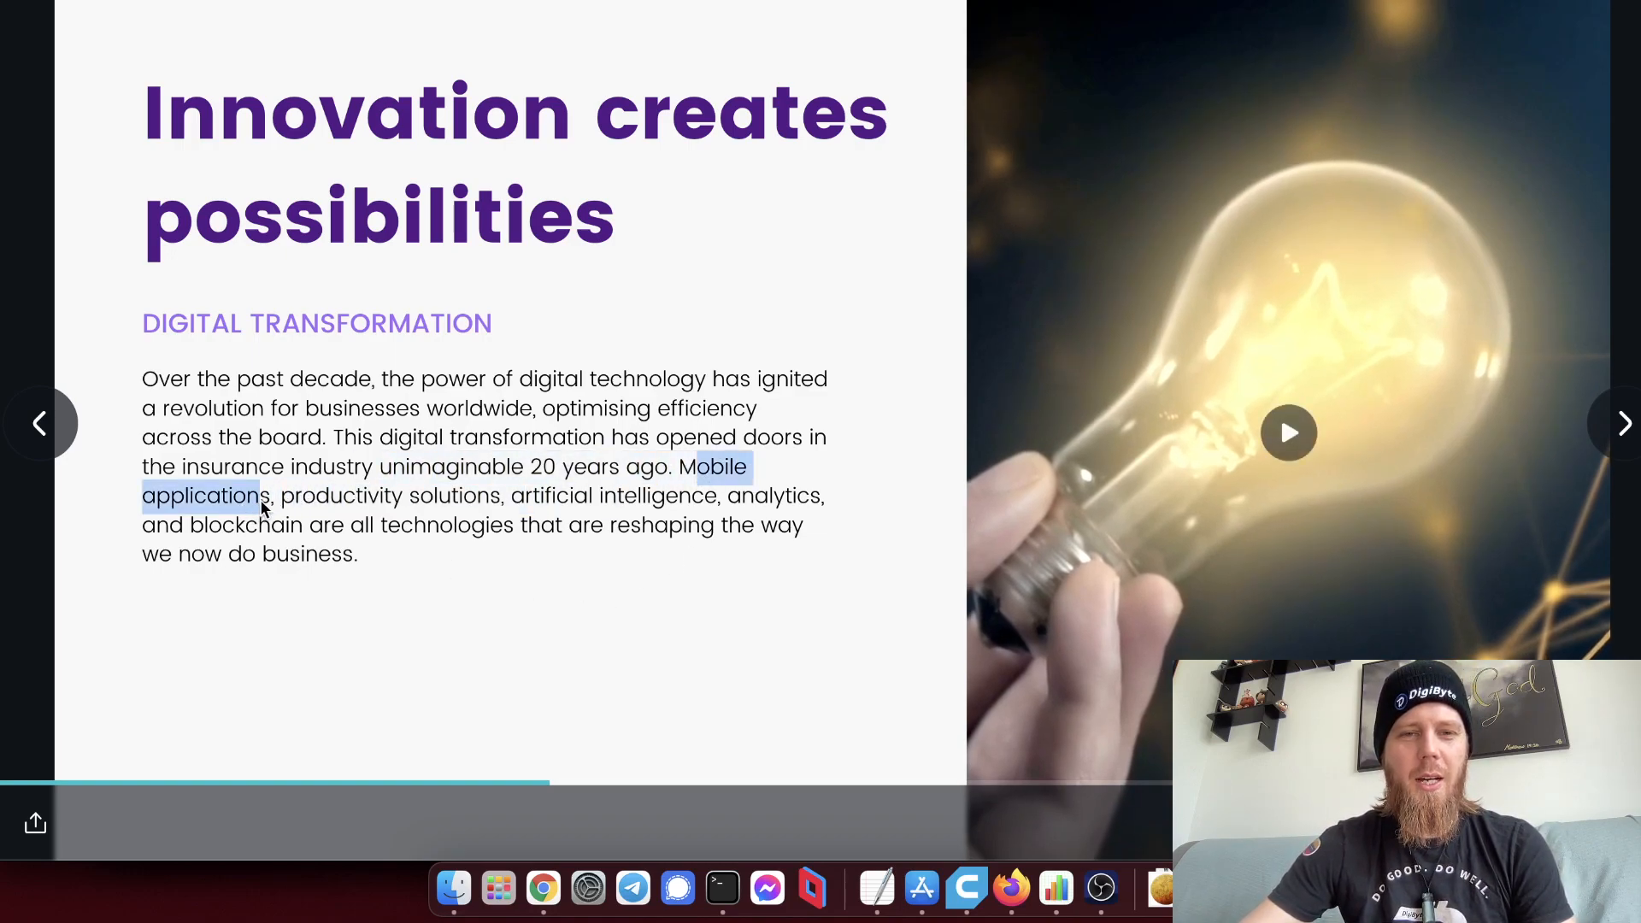
{"action": "left_click", "coordinate": [558, 599]}
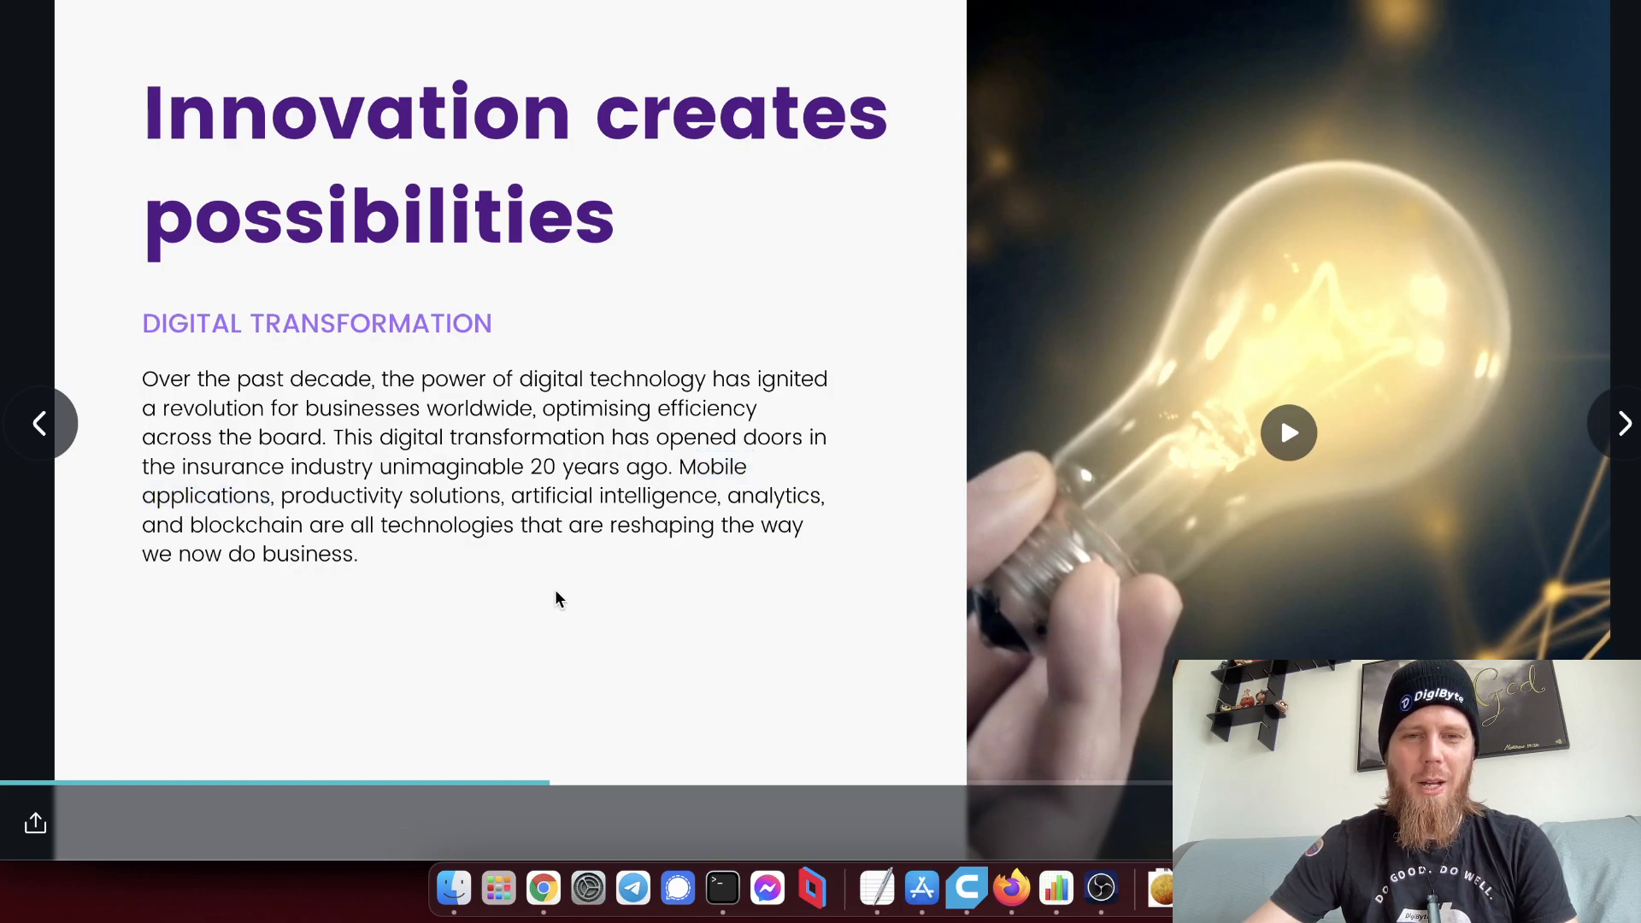
{"action": "mouse_move", "coordinate": [554, 566]}
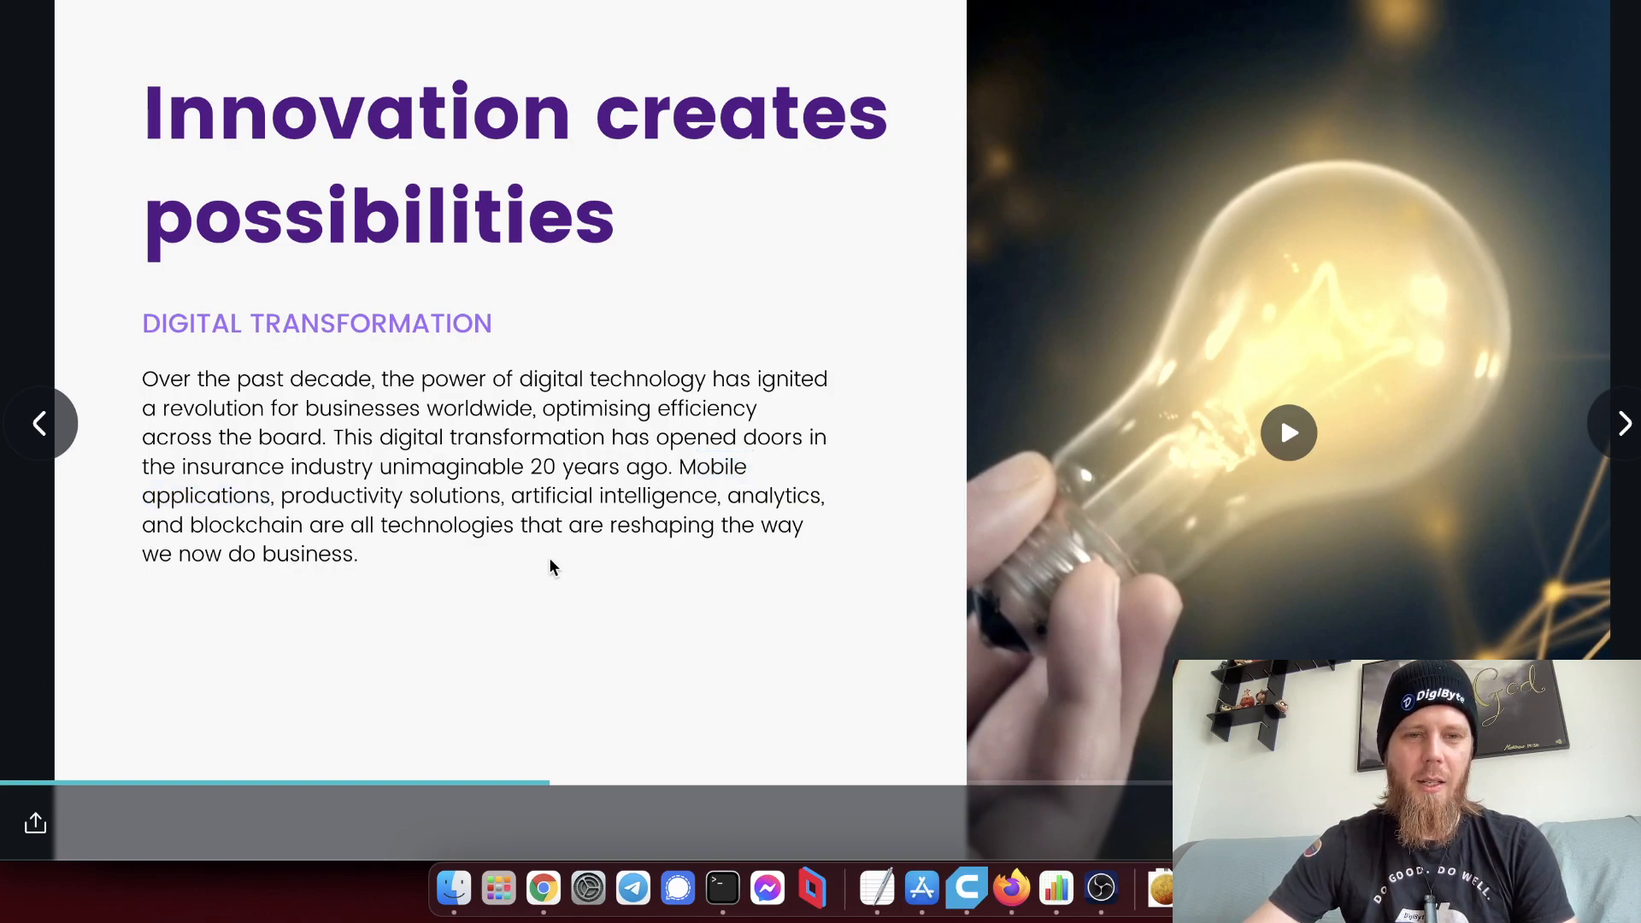
{"action": "mouse_move", "coordinate": [1590, 445]}
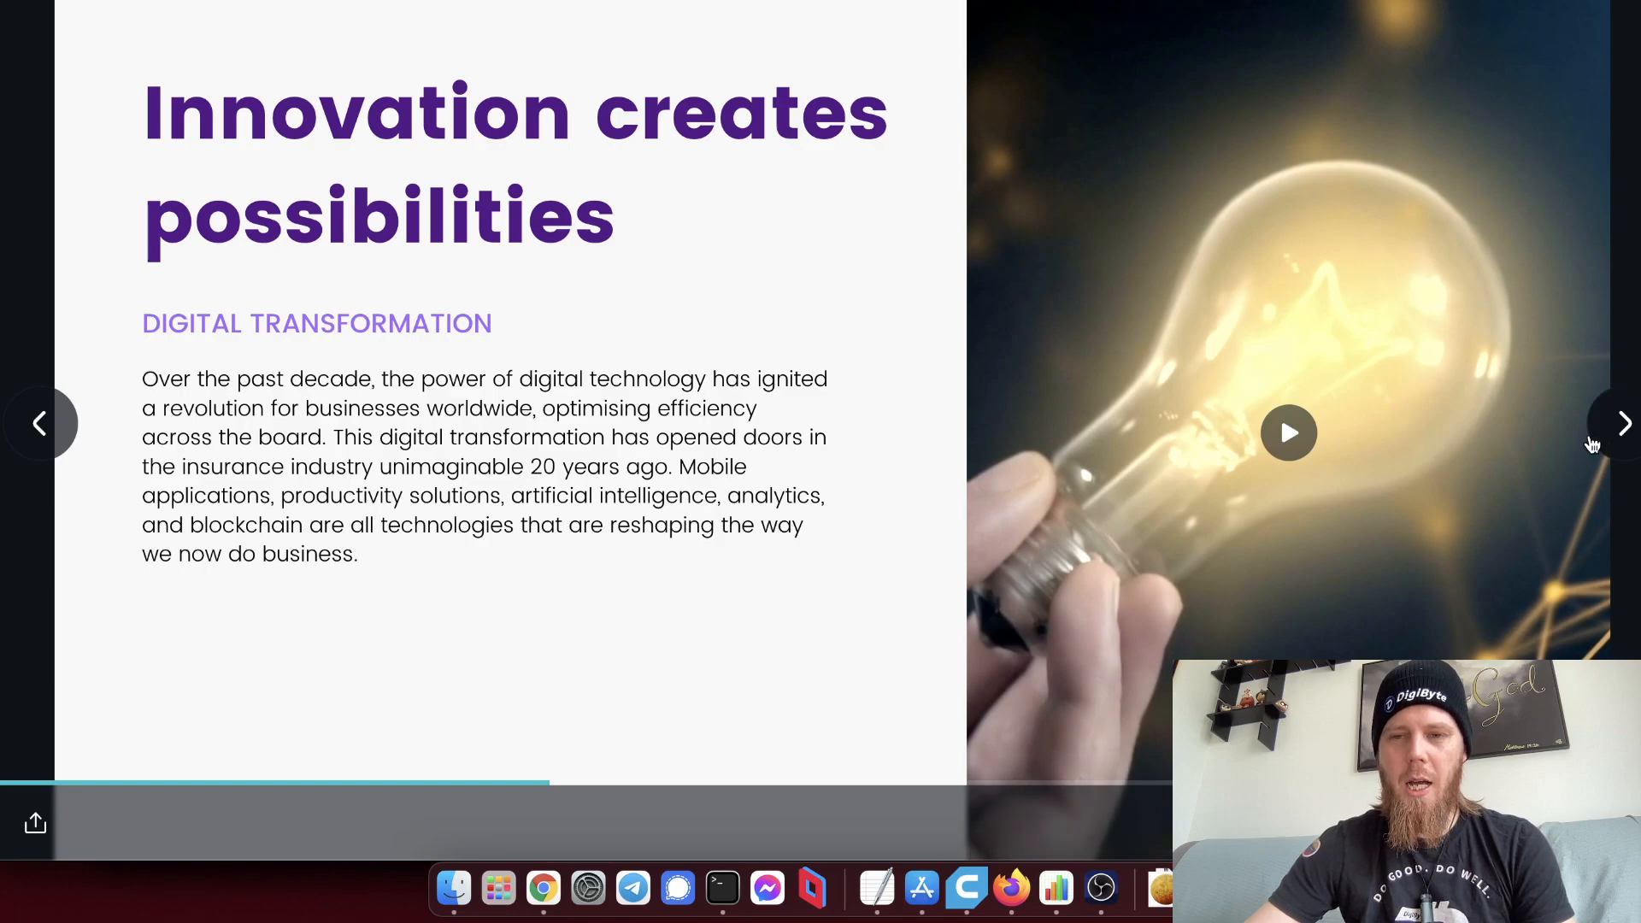
{"action": "left_click", "coordinate": [1289, 432]}
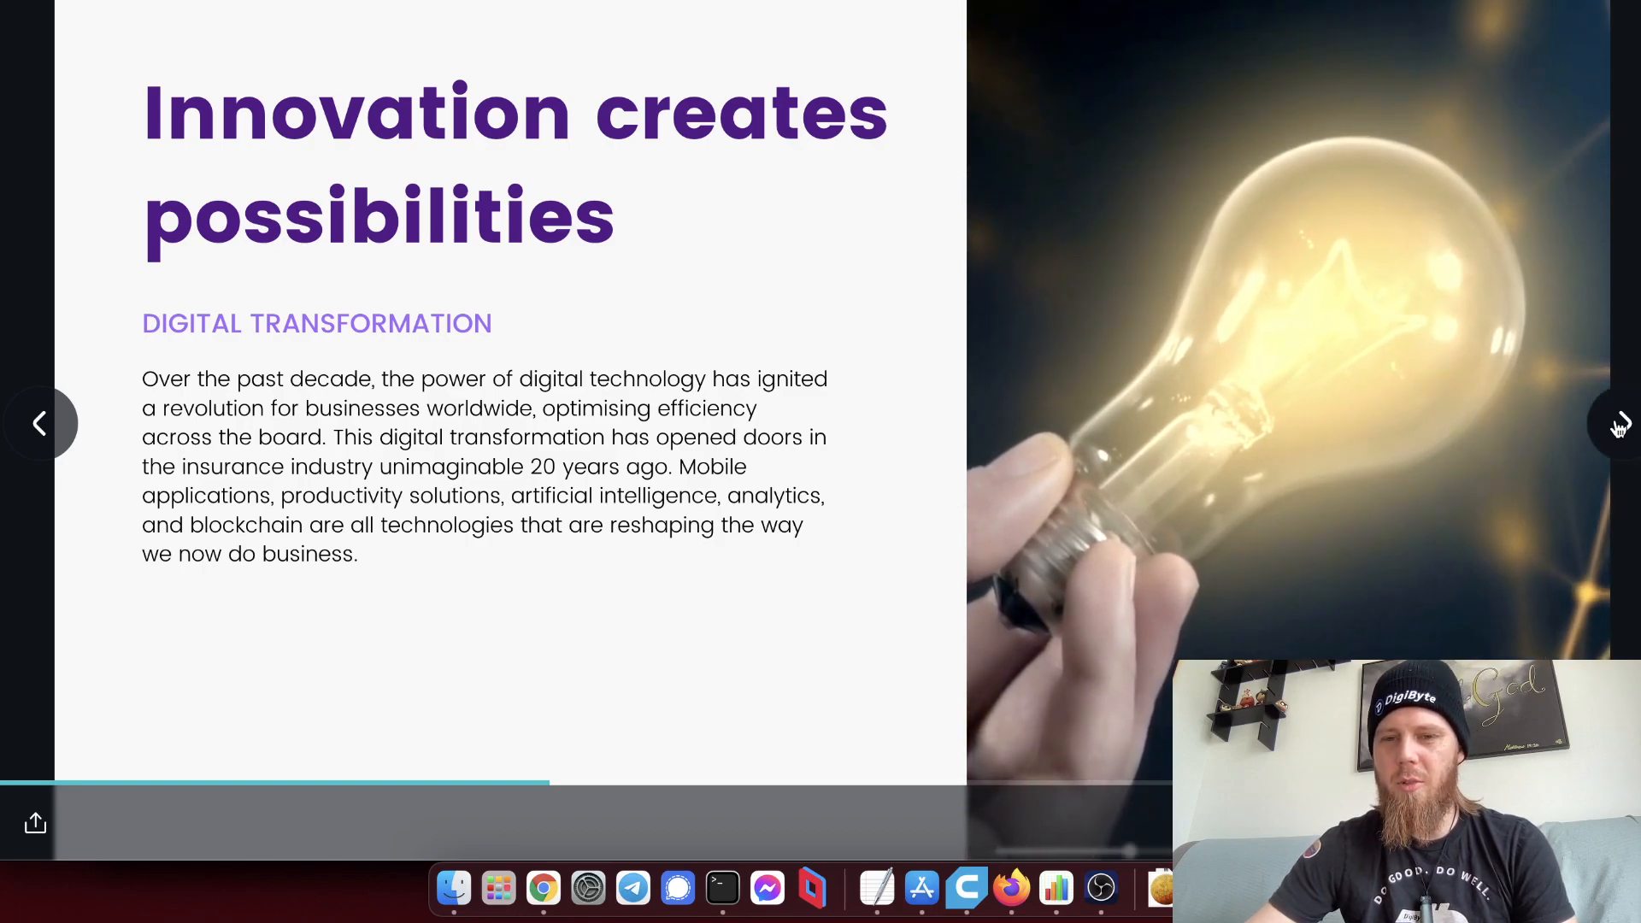
{"action": "left_click", "coordinate": [1617, 424]}
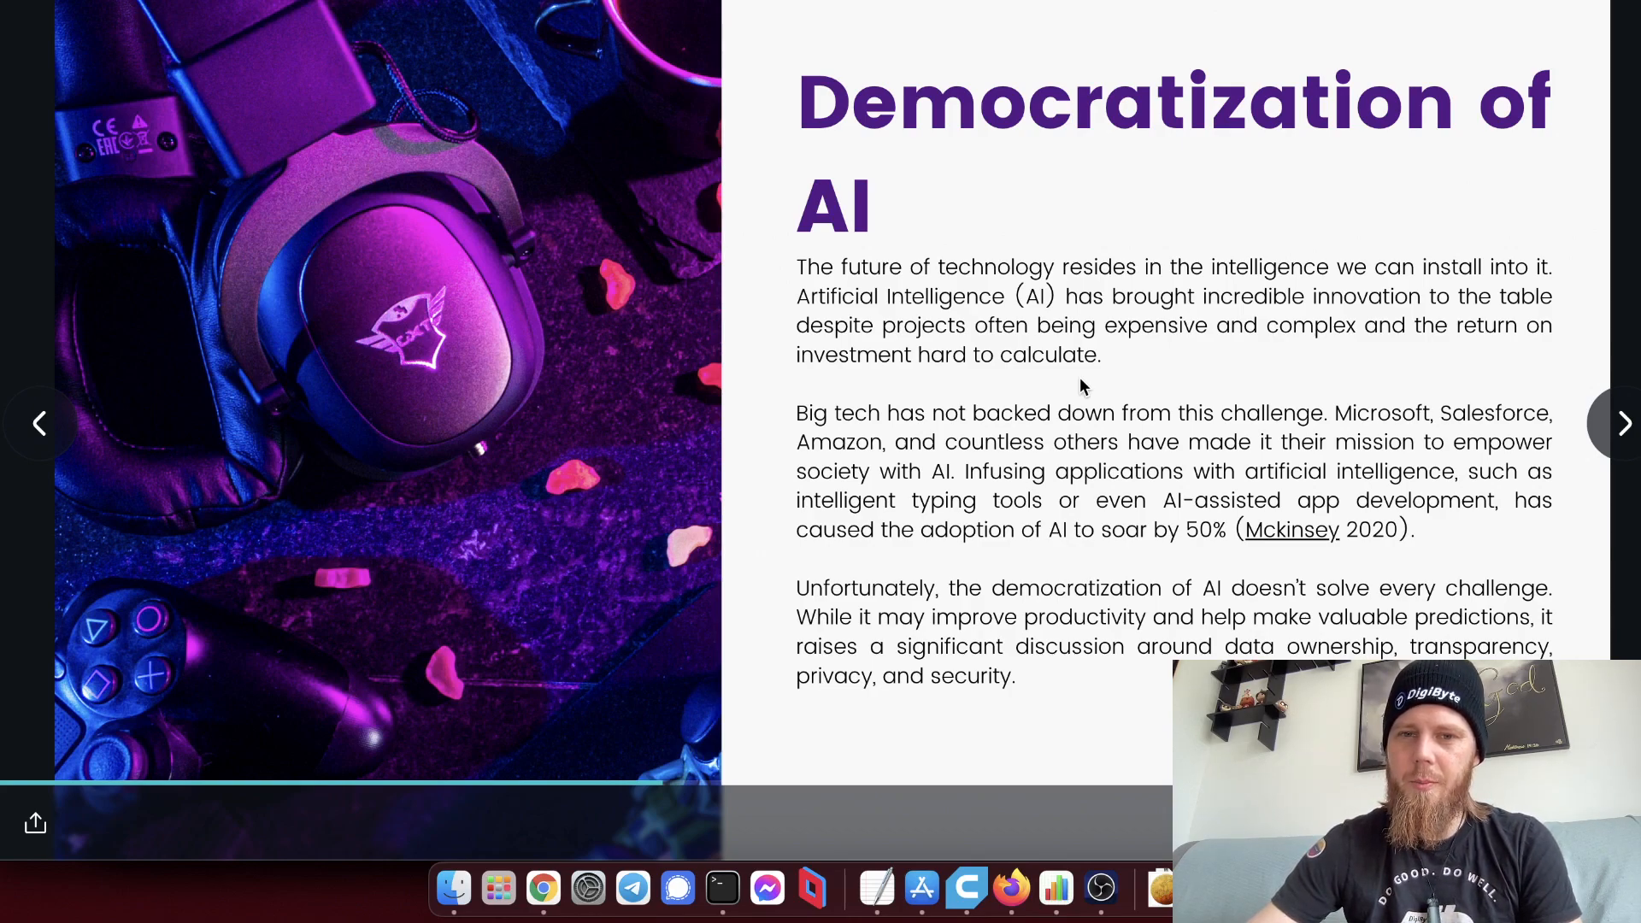
{"action": "mouse_move", "coordinate": [1335, 410]}
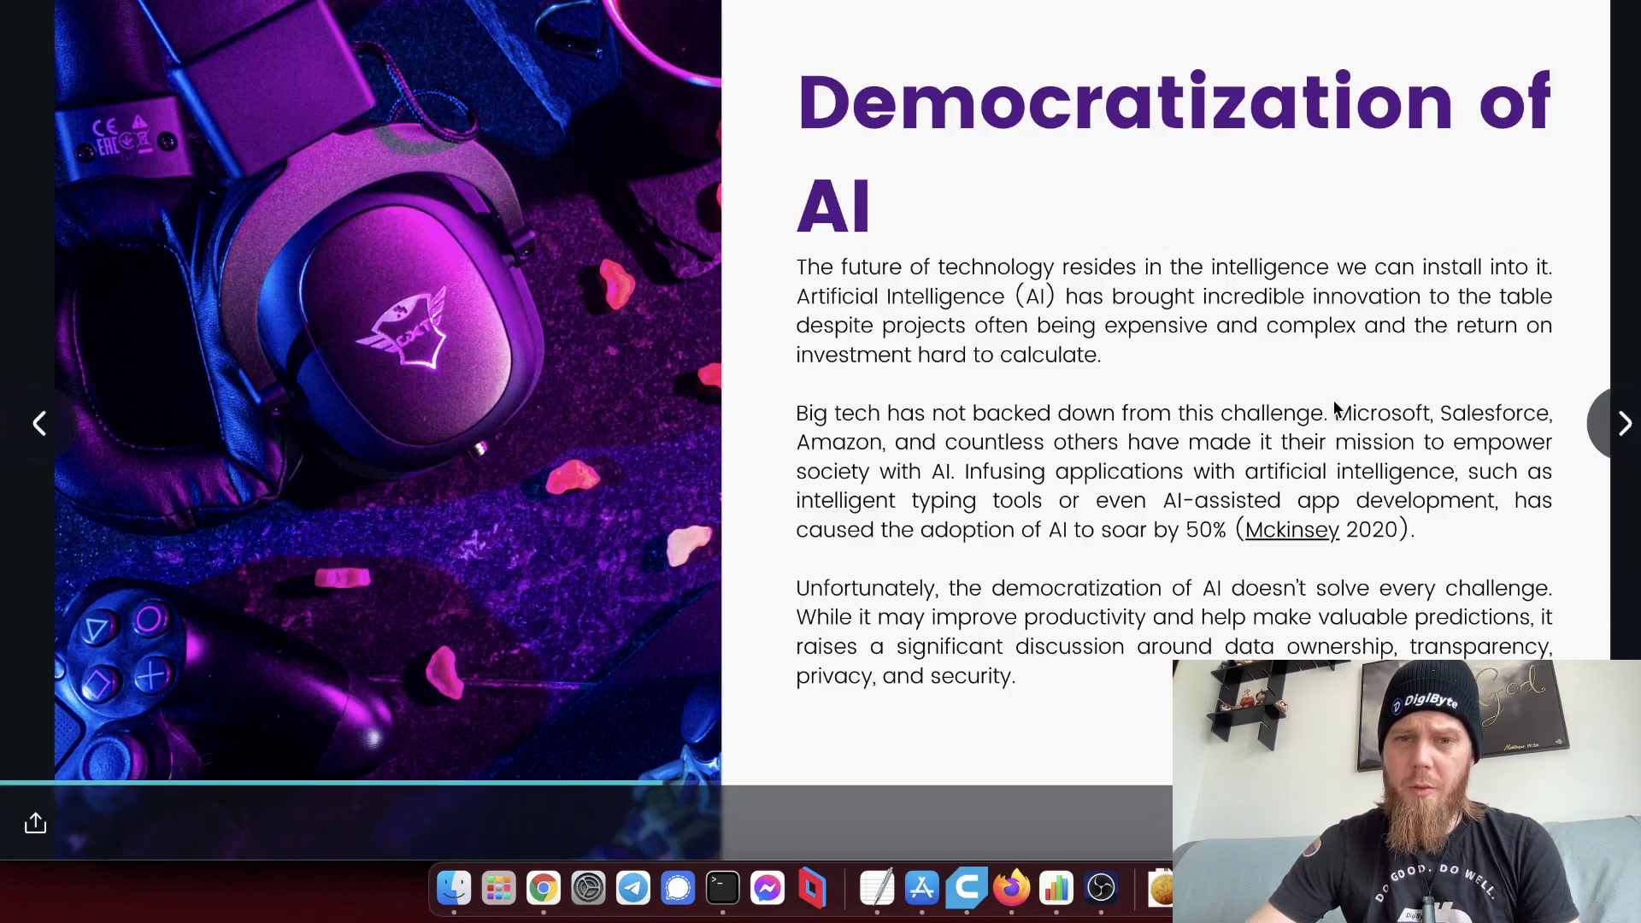
{"action": "mouse_move", "coordinate": [778, 431]}
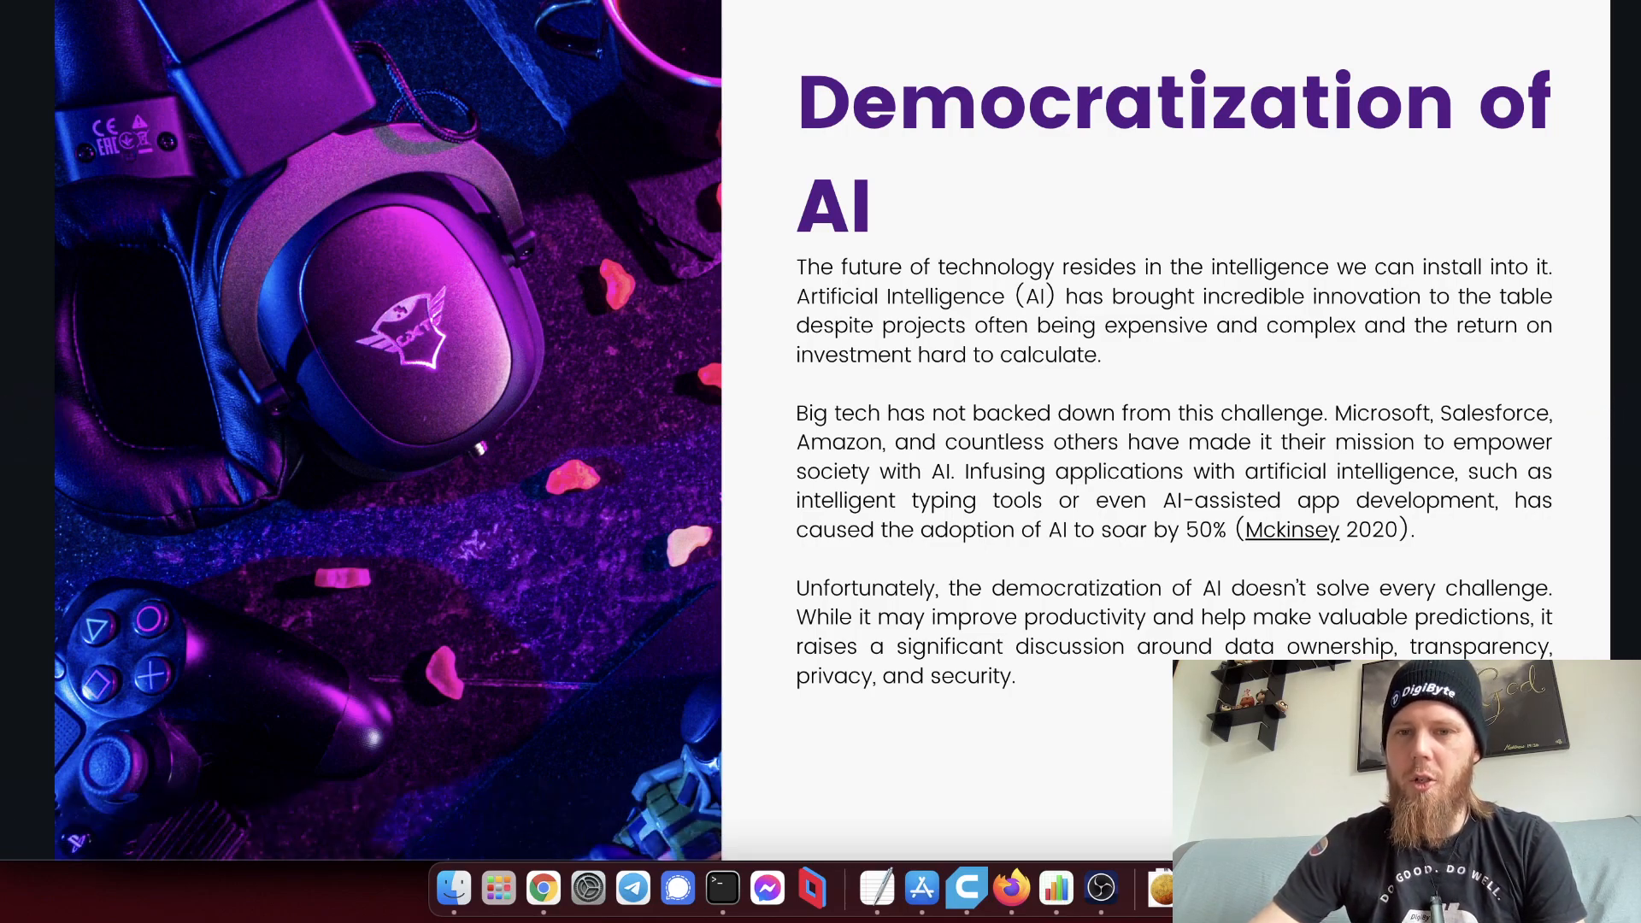
{"action": "mouse_move", "coordinate": [735, 467]}
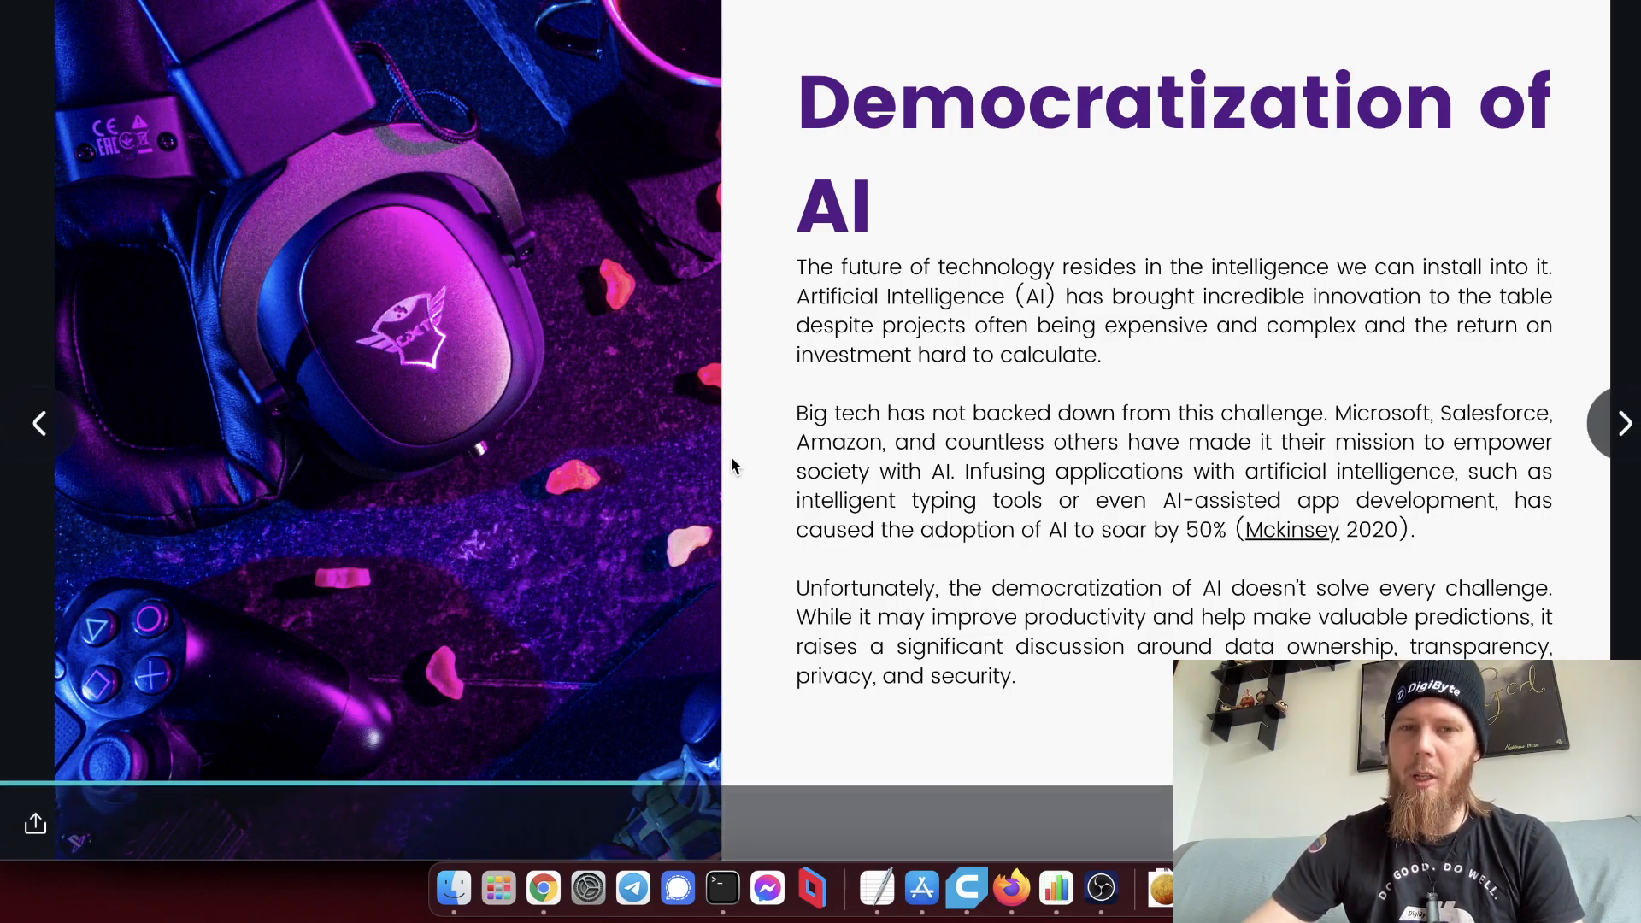
{"action": "mouse_move", "coordinate": [739, 530]}
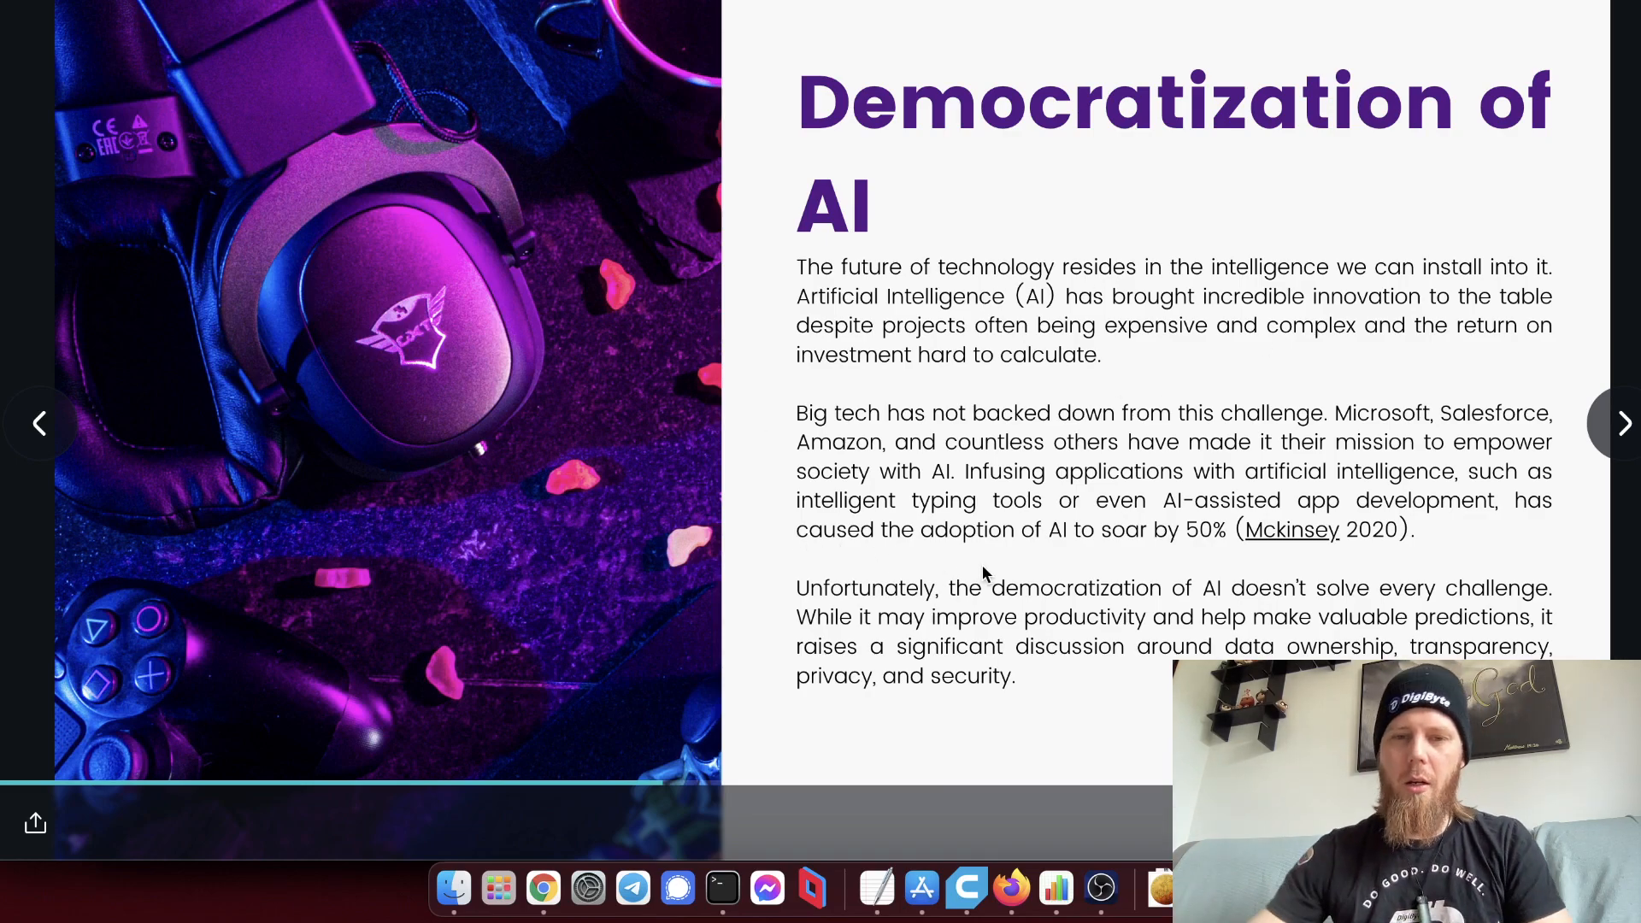
{"action": "mouse_move", "coordinate": [981, 568]}
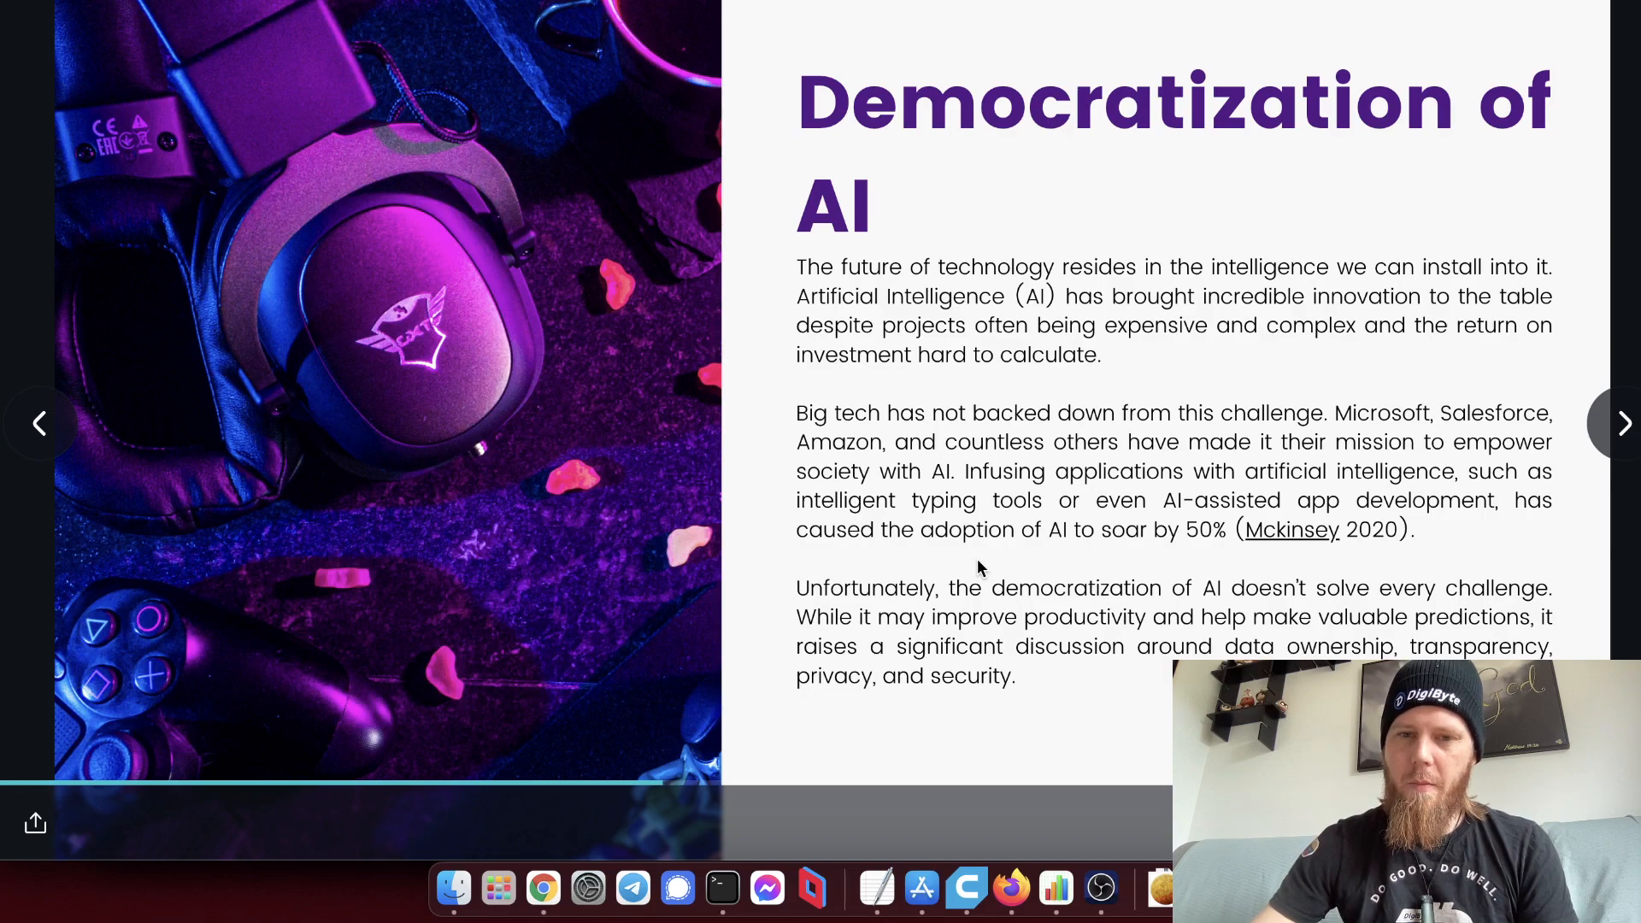
{"action": "mouse_move", "coordinate": [1128, 629]}
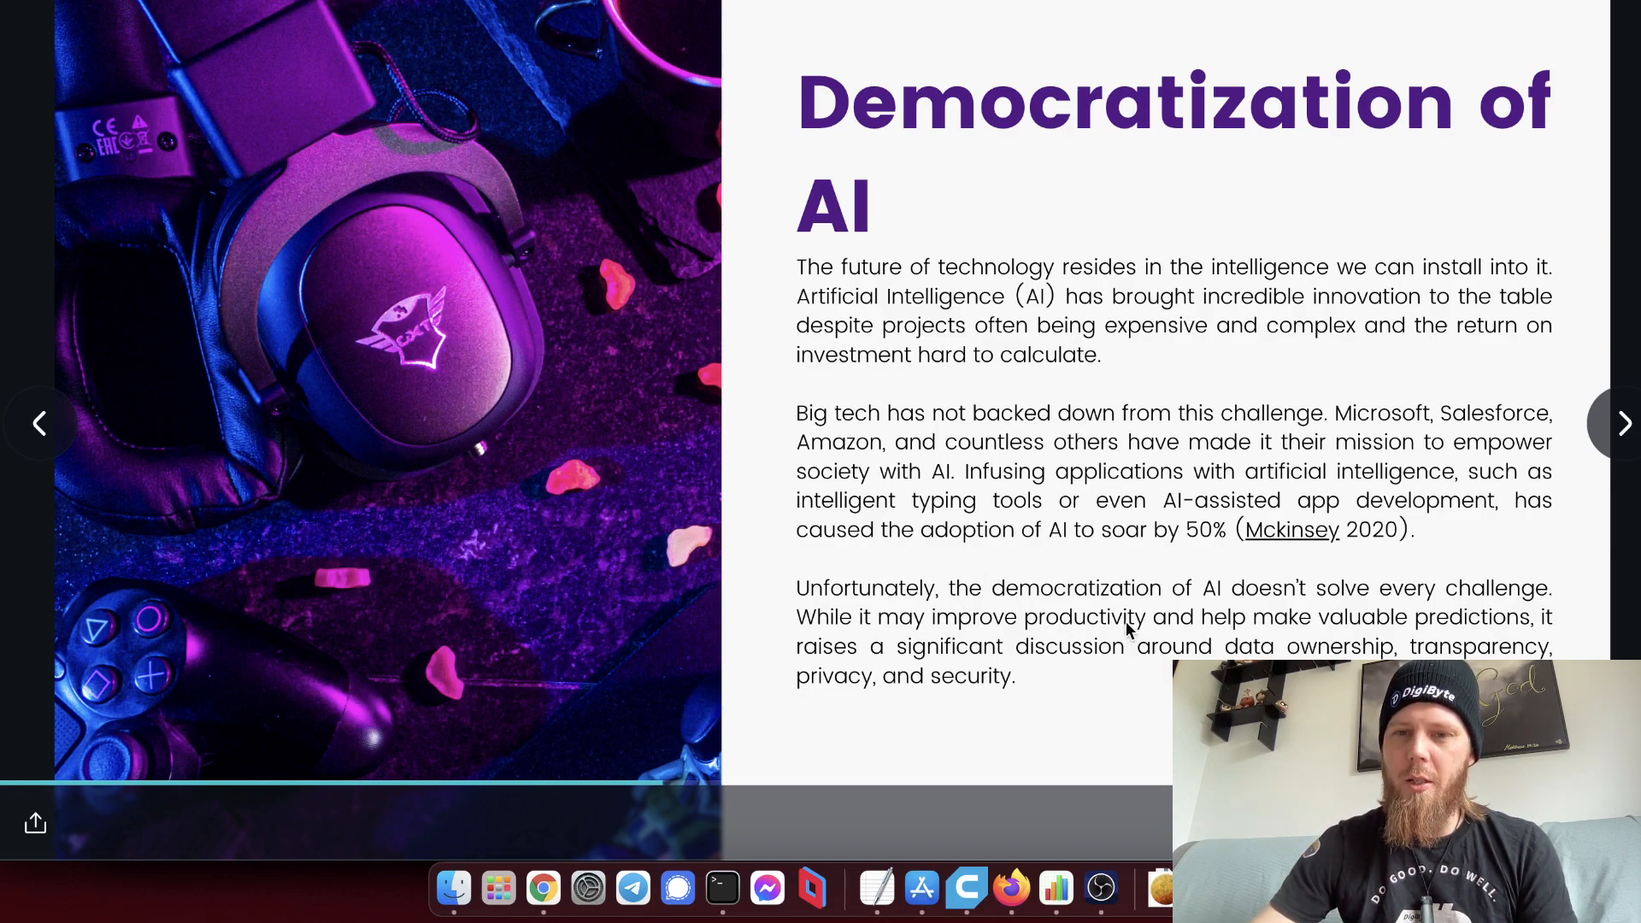
{"action": "mouse_move", "coordinate": [1165, 663]}
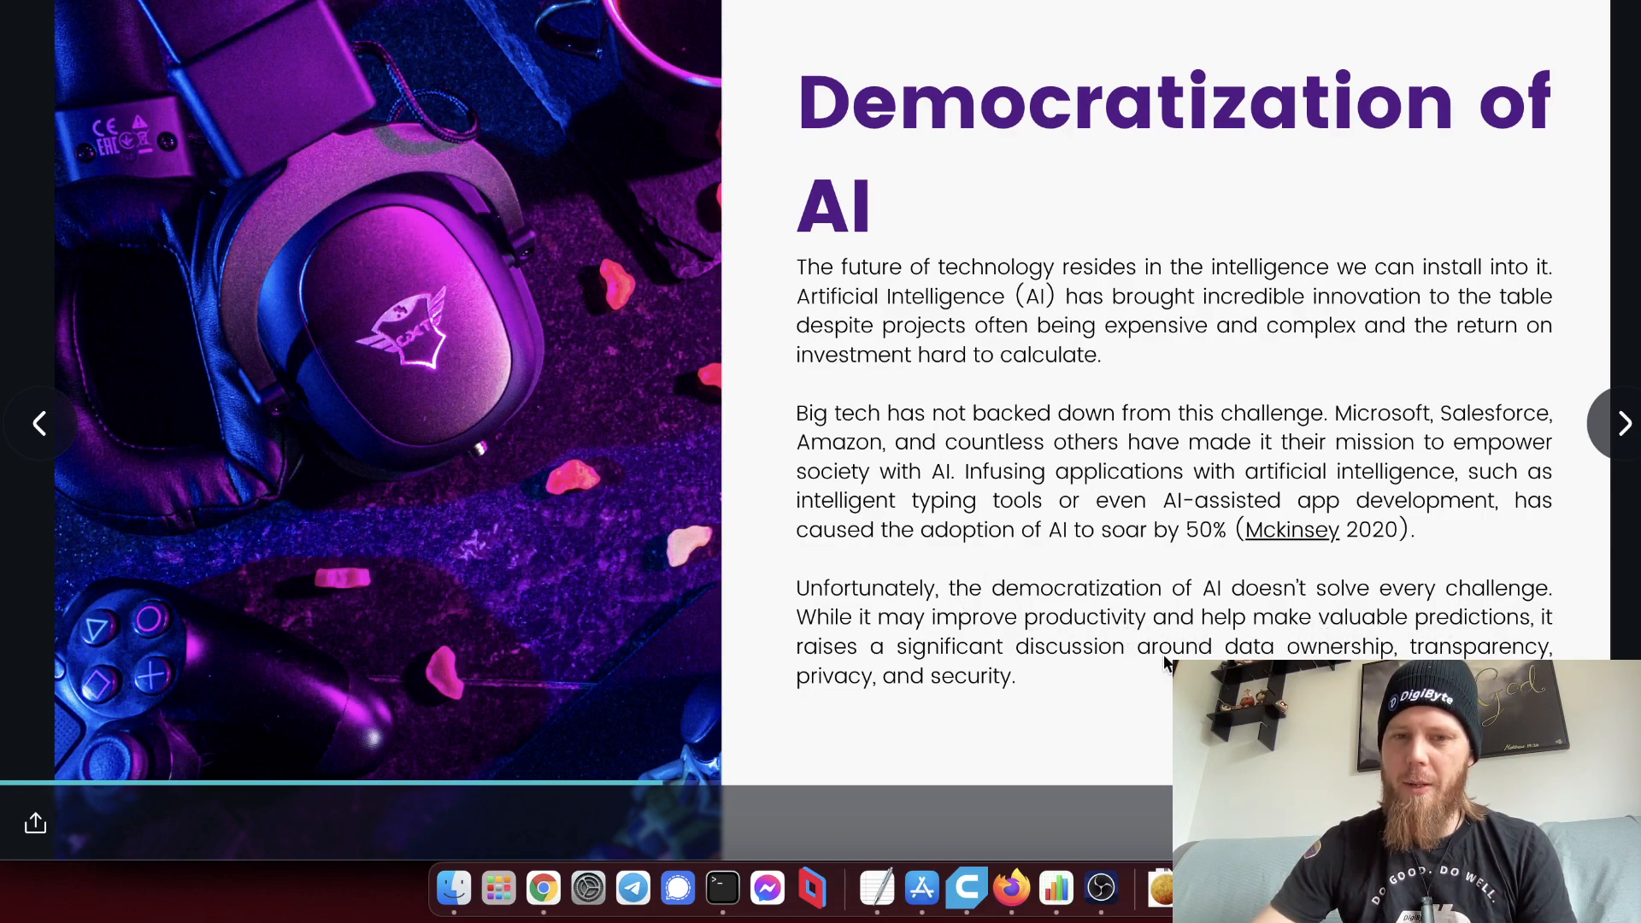
{"action": "mouse_move", "coordinate": [1243, 649]}
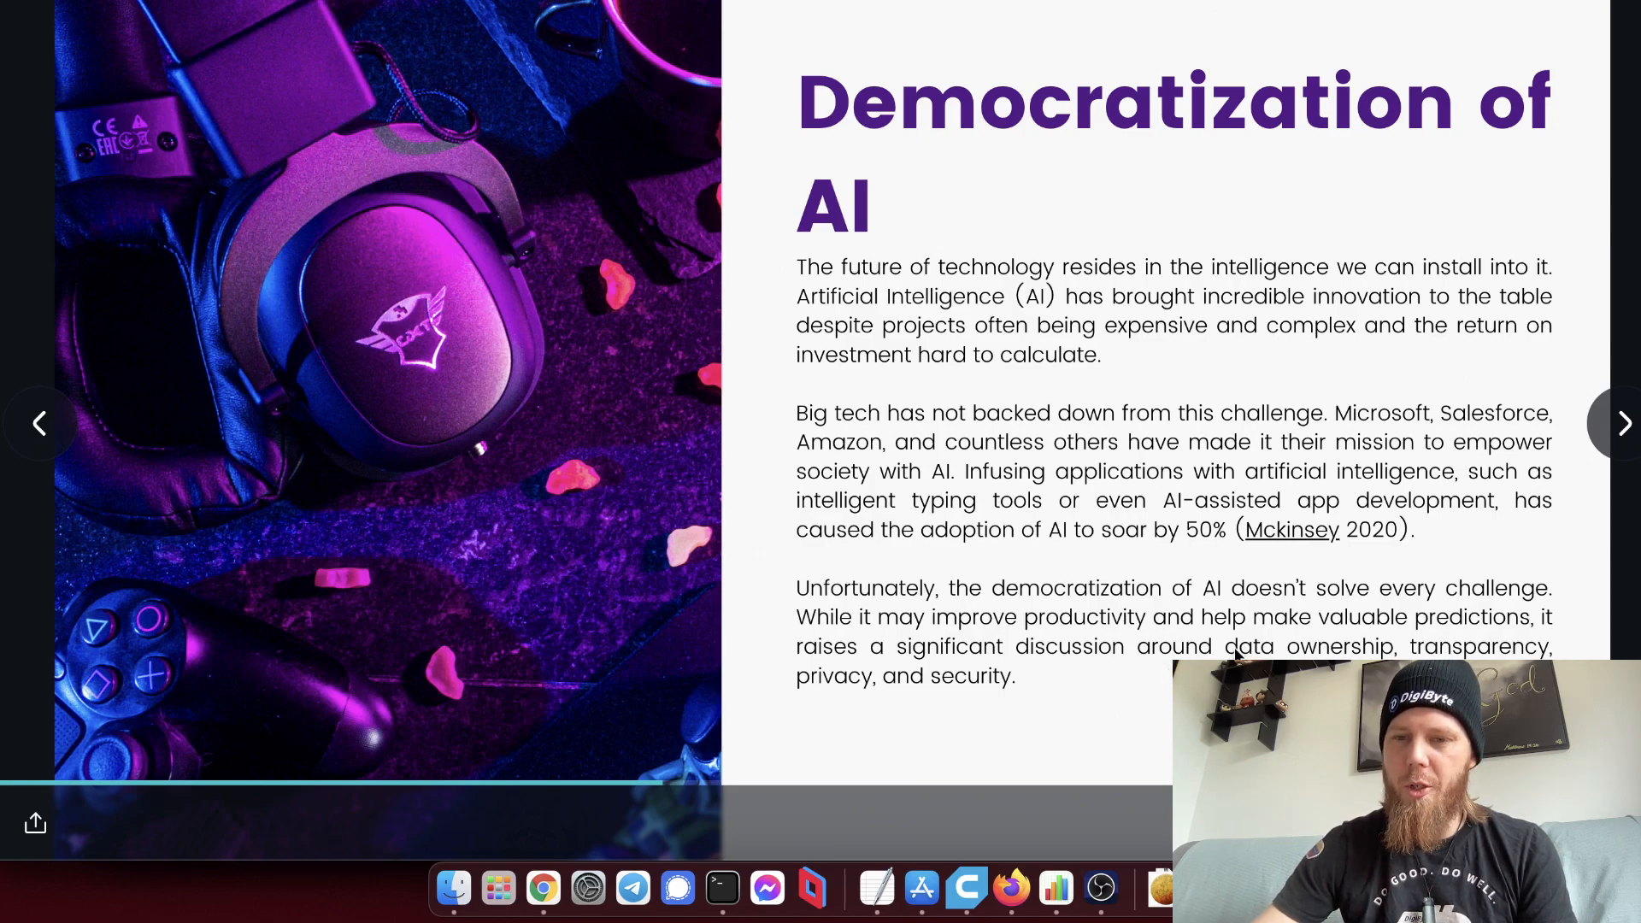
{"action": "left_click_drag", "start_coordinate": [1233, 646], "coordinate": [1014, 677]}
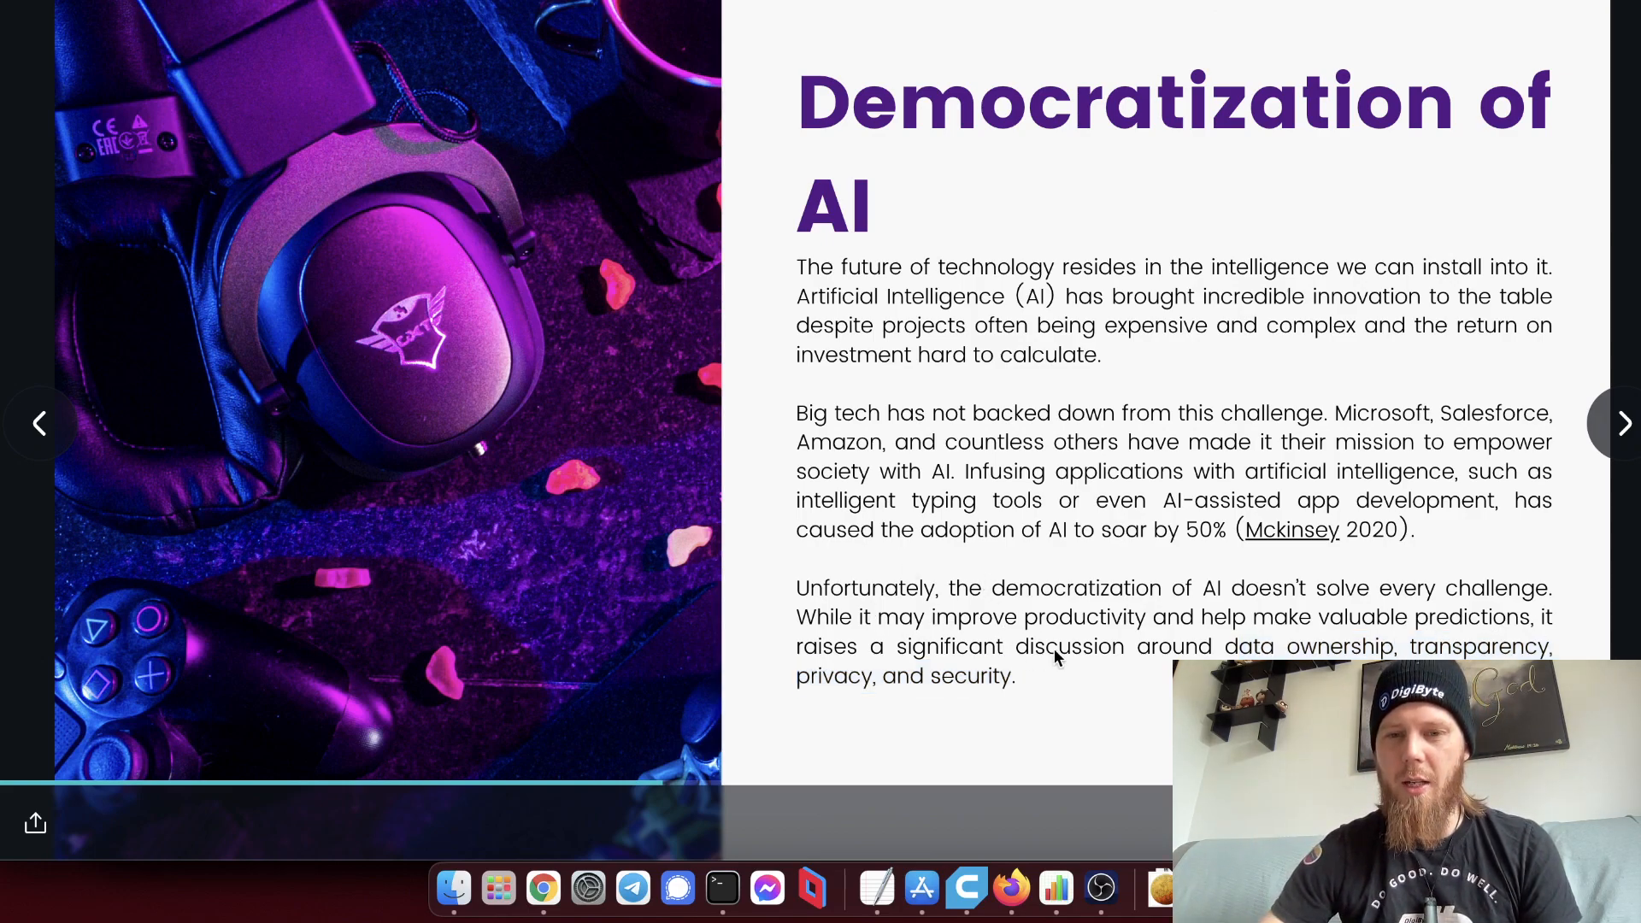
{"action": "mouse_move", "coordinate": [1135, 657]}
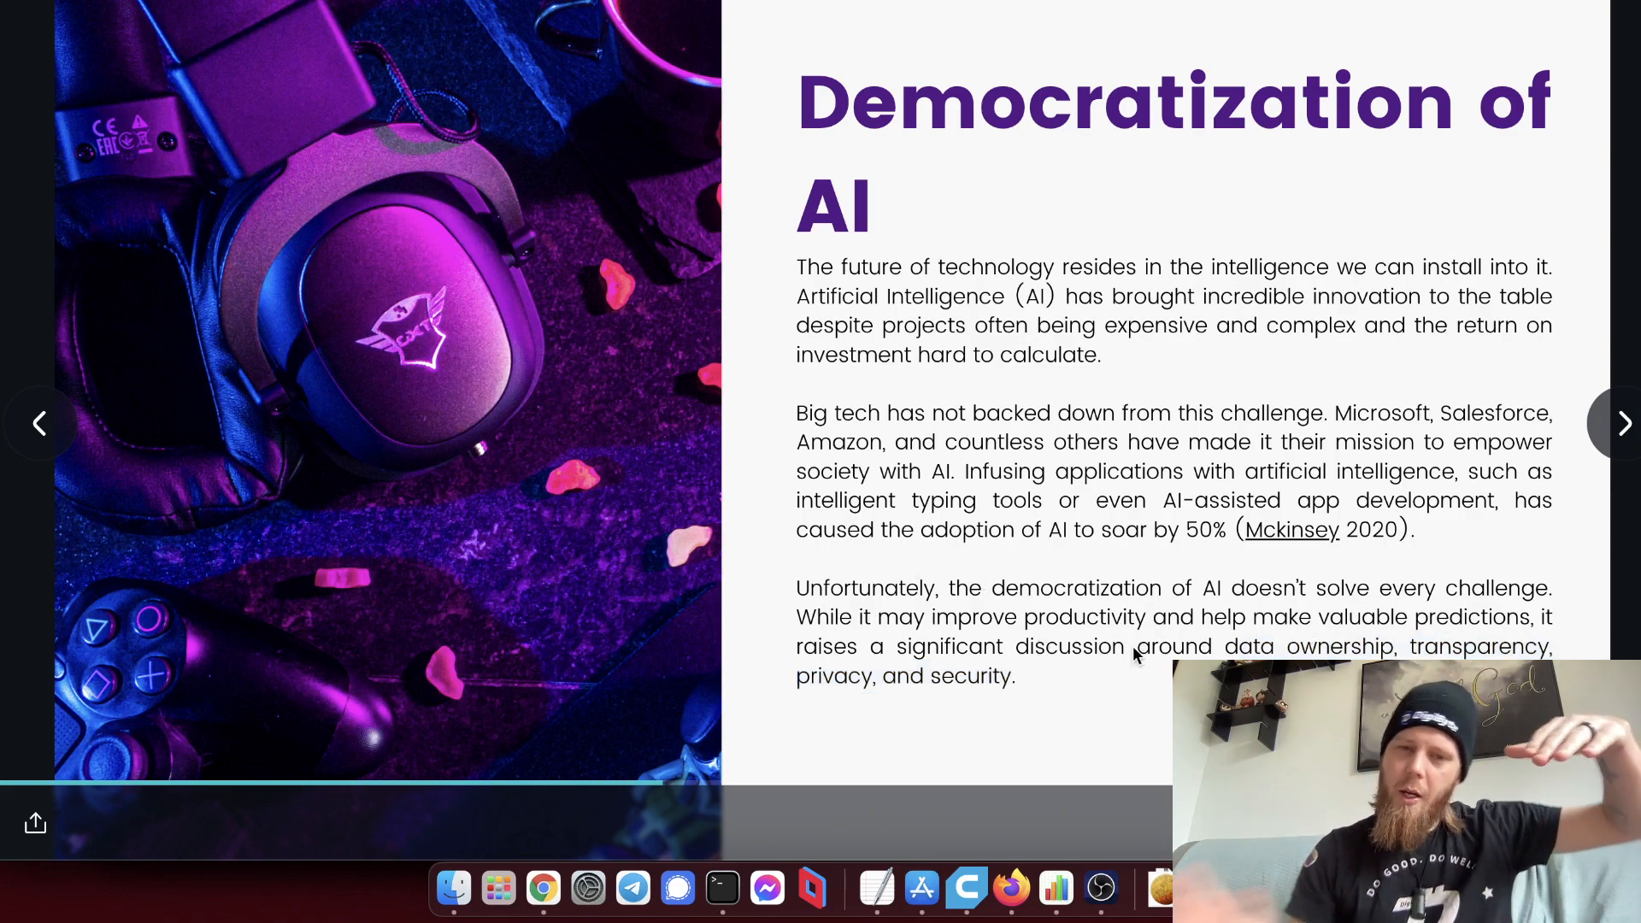
{"action": "mouse_move", "coordinate": [1147, 620]}
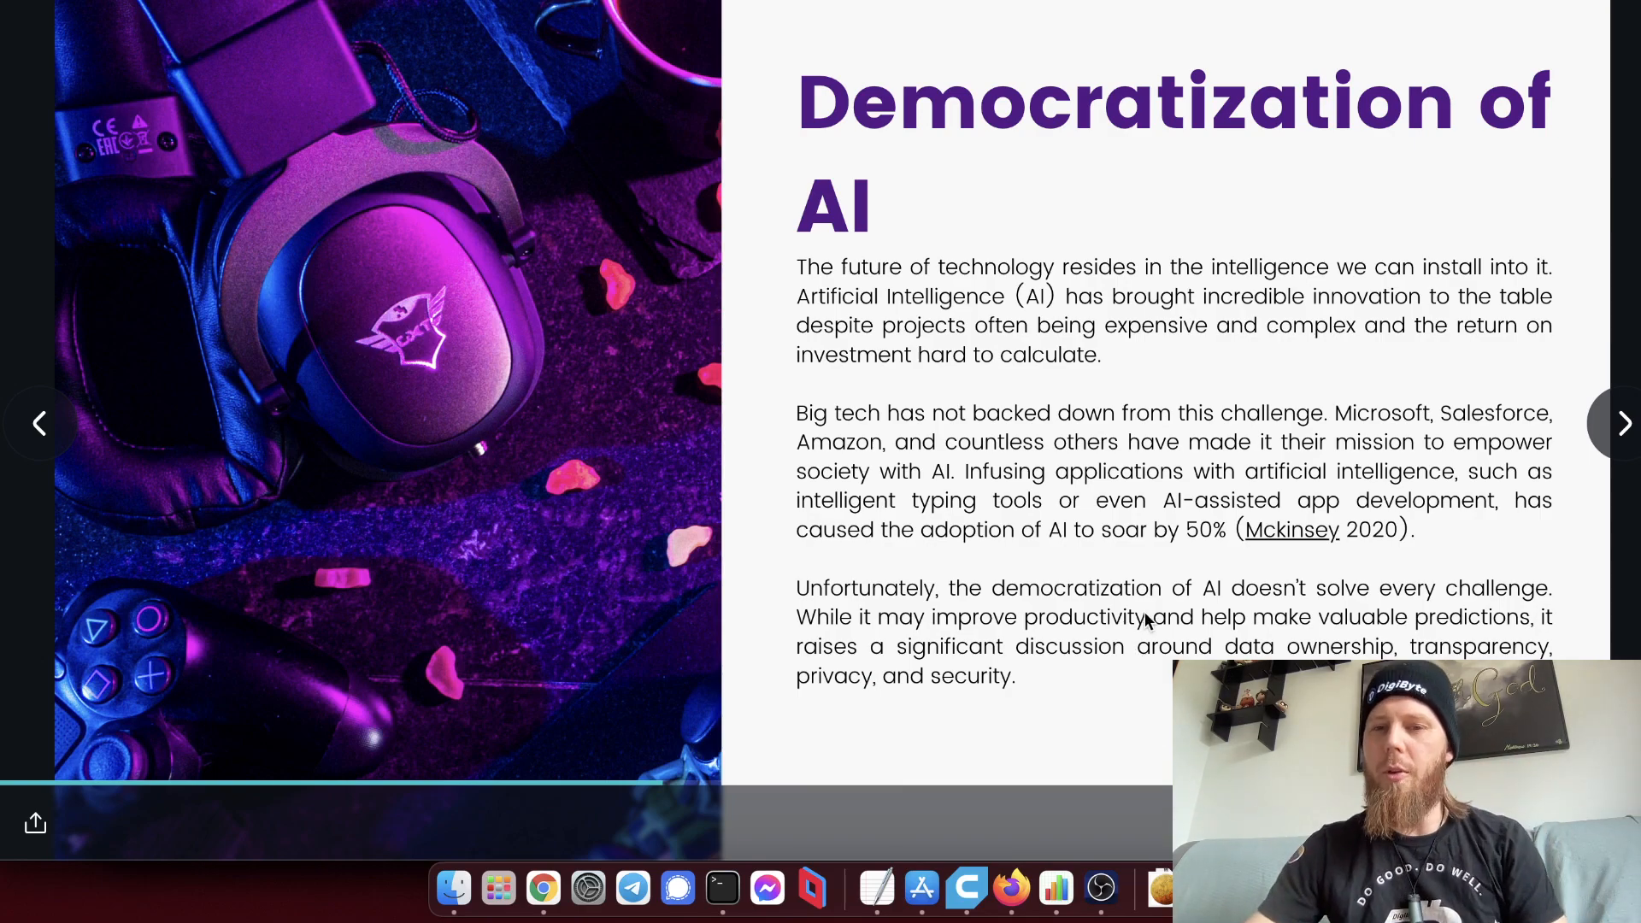
Advance to 'The dawn of blockchain' slide.
{"action": "left_click", "coordinate": [1624, 422]}
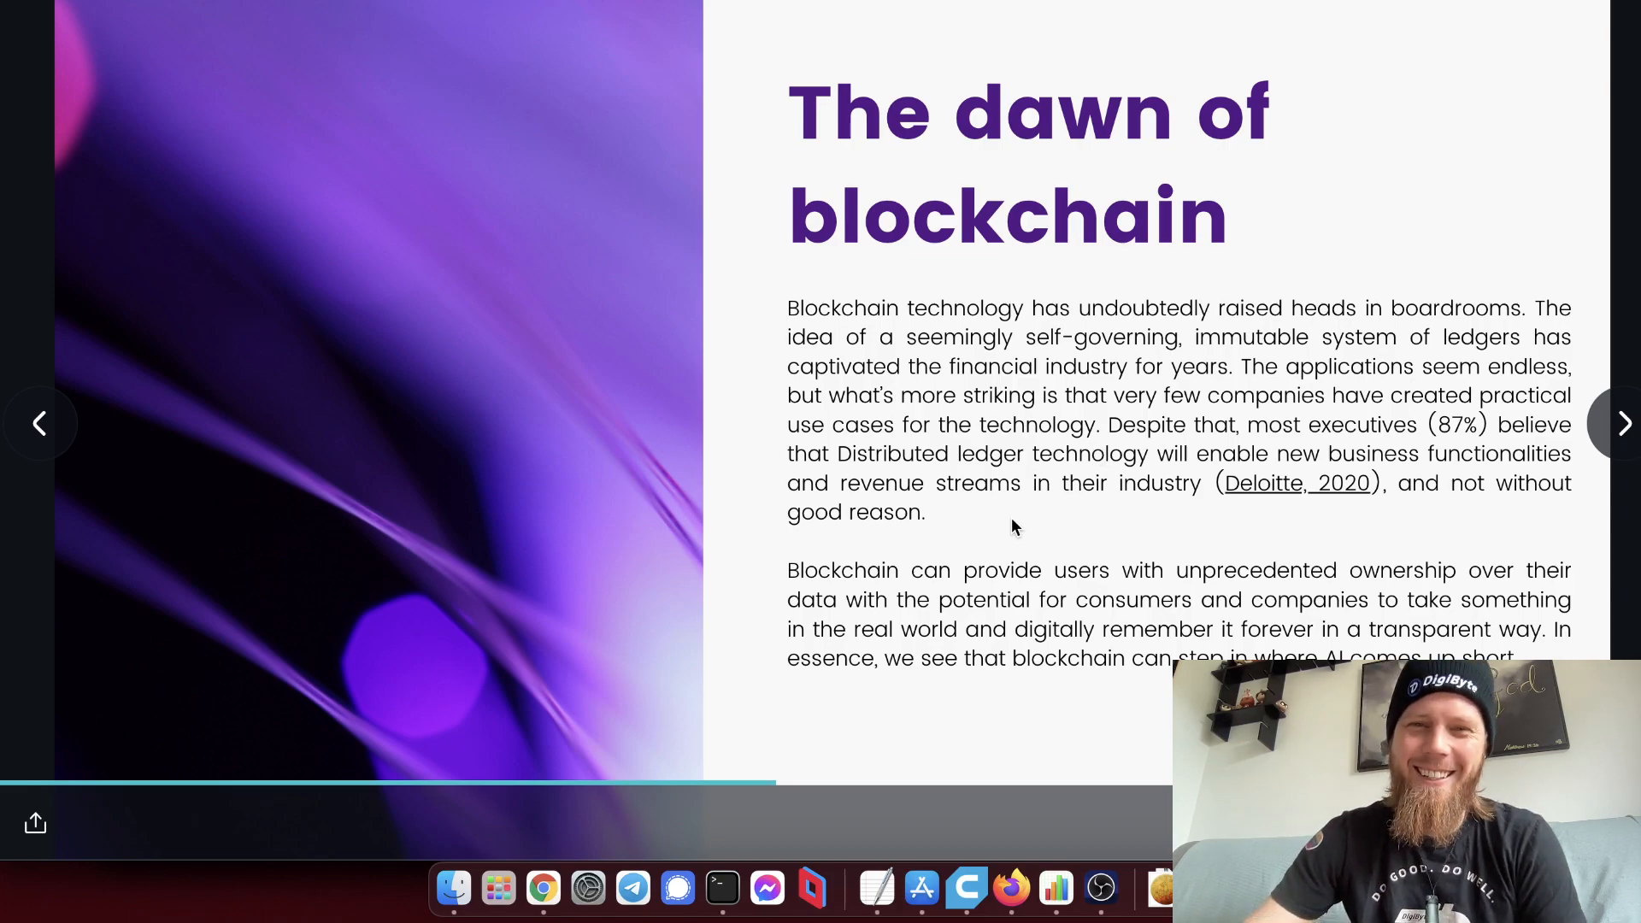
{"action": "mouse_move", "coordinate": [1005, 546]}
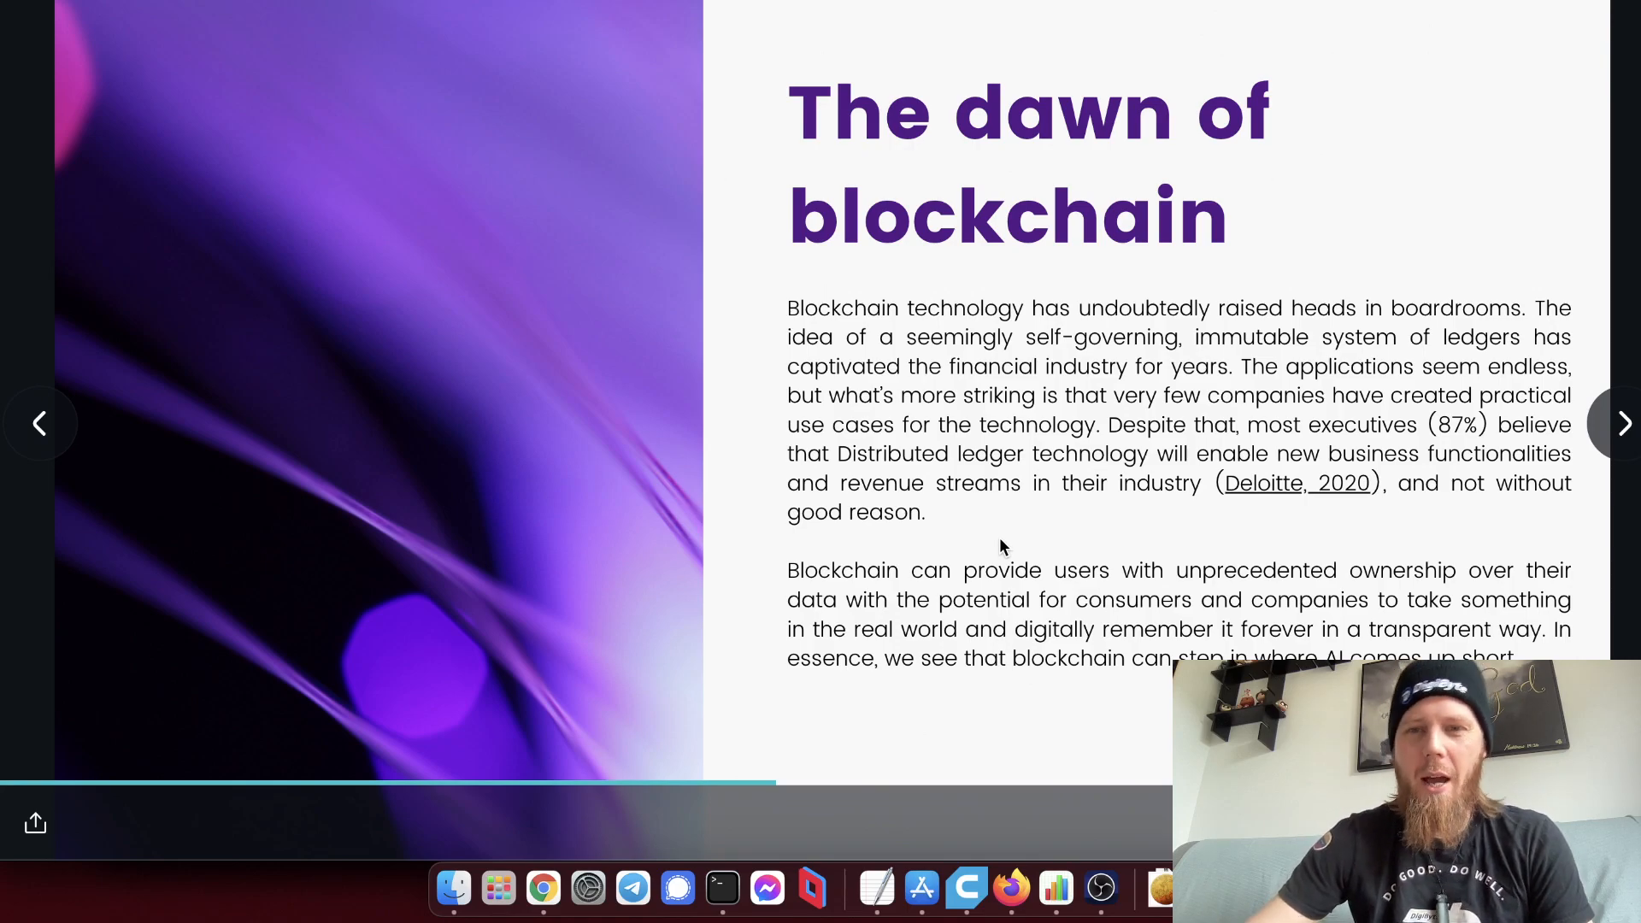
{"action": "mouse_move", "coordinate": [1210, 437]}
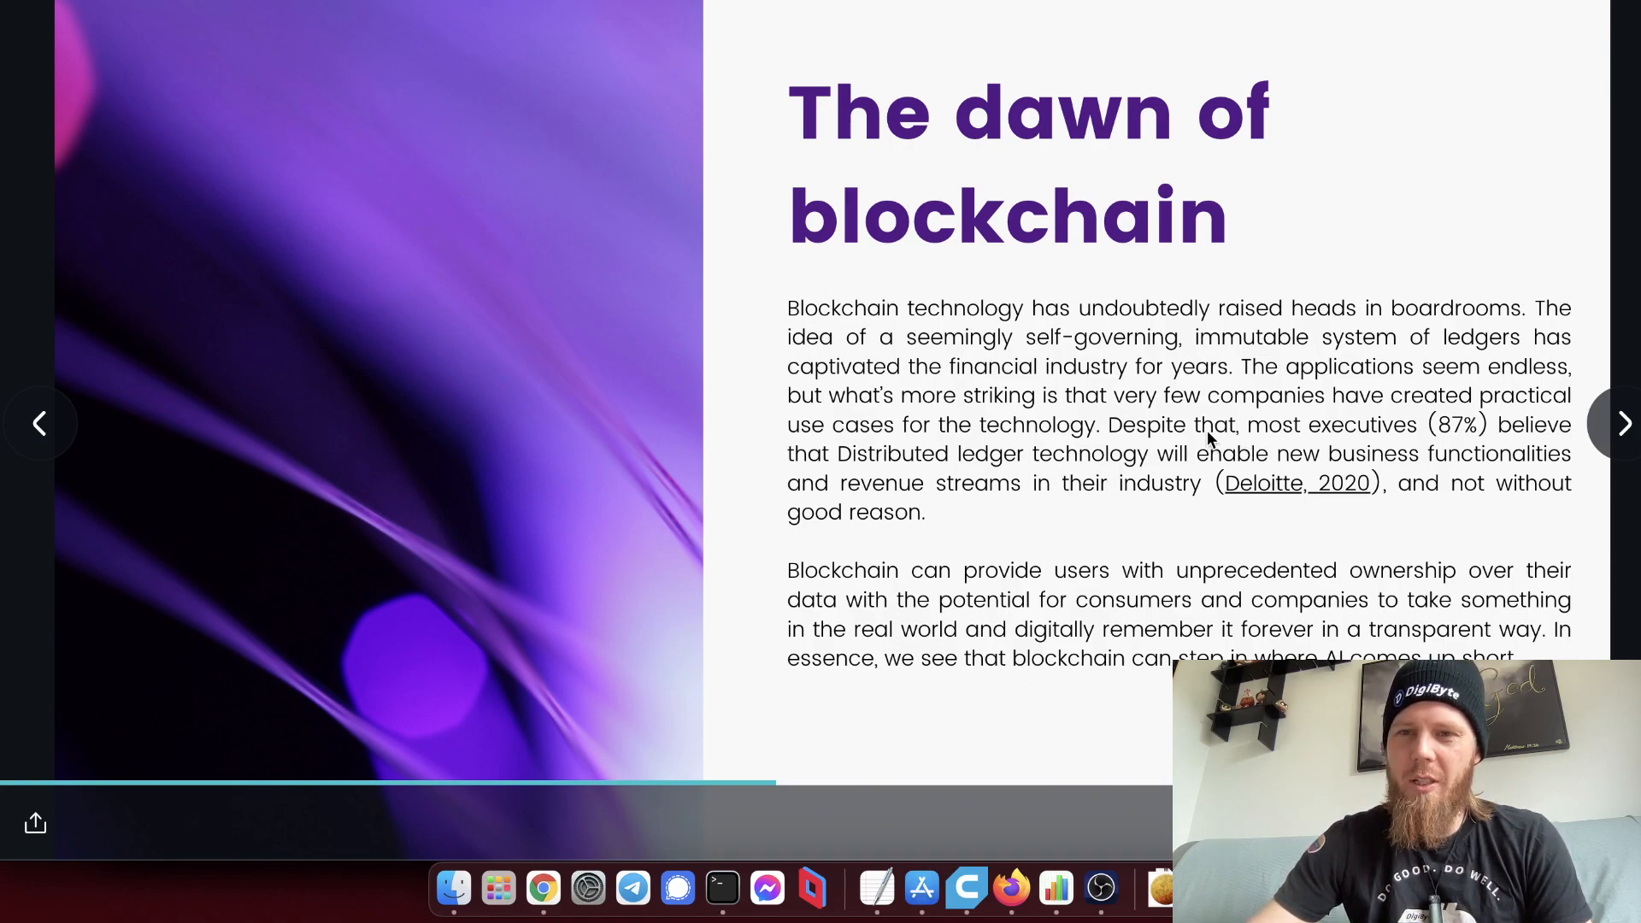
{"action": "mouse_move", "coordinate": [1068, 507]}
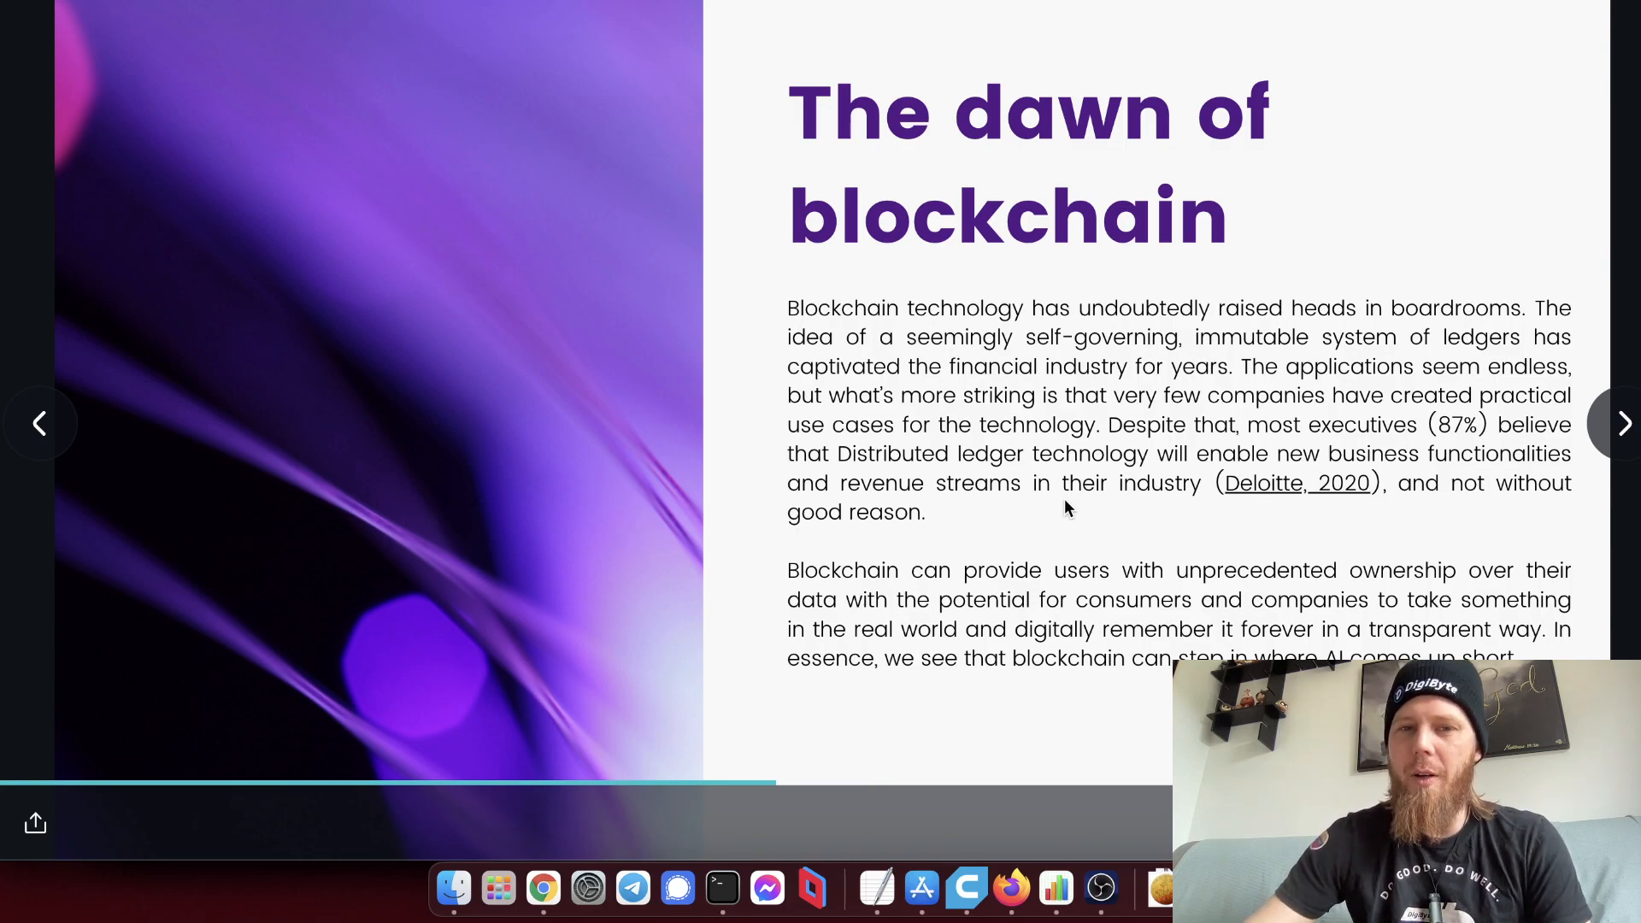
{"action": "mouse_move", "coordinate": [1012, 515]}
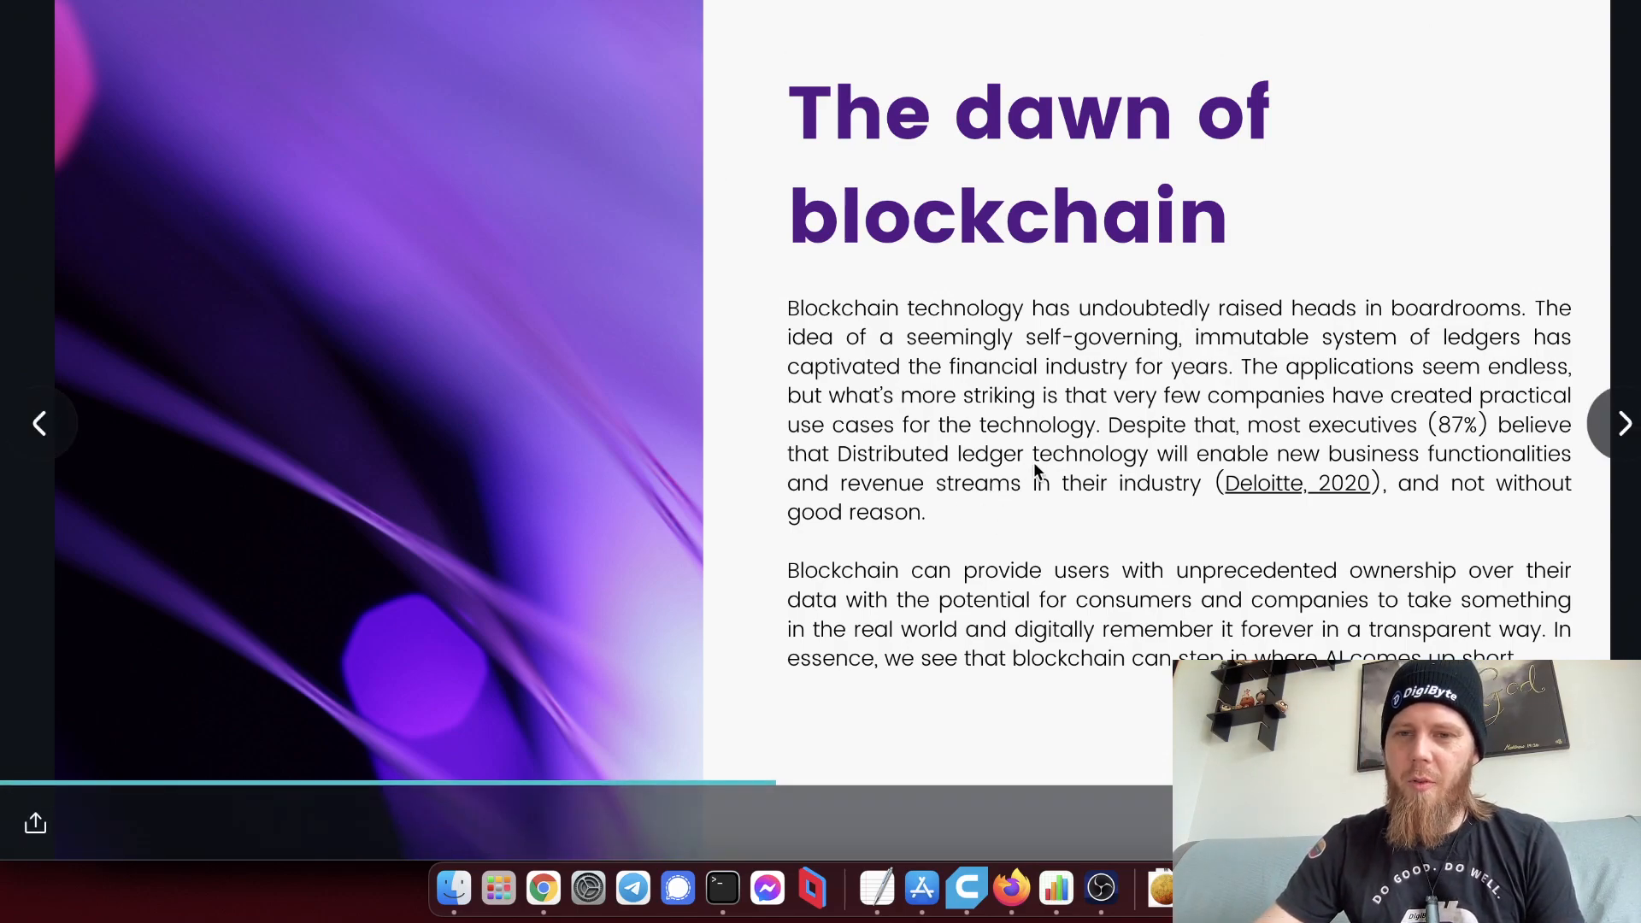
{"action": "mouse_move", "coordinate": [1004, 571]}
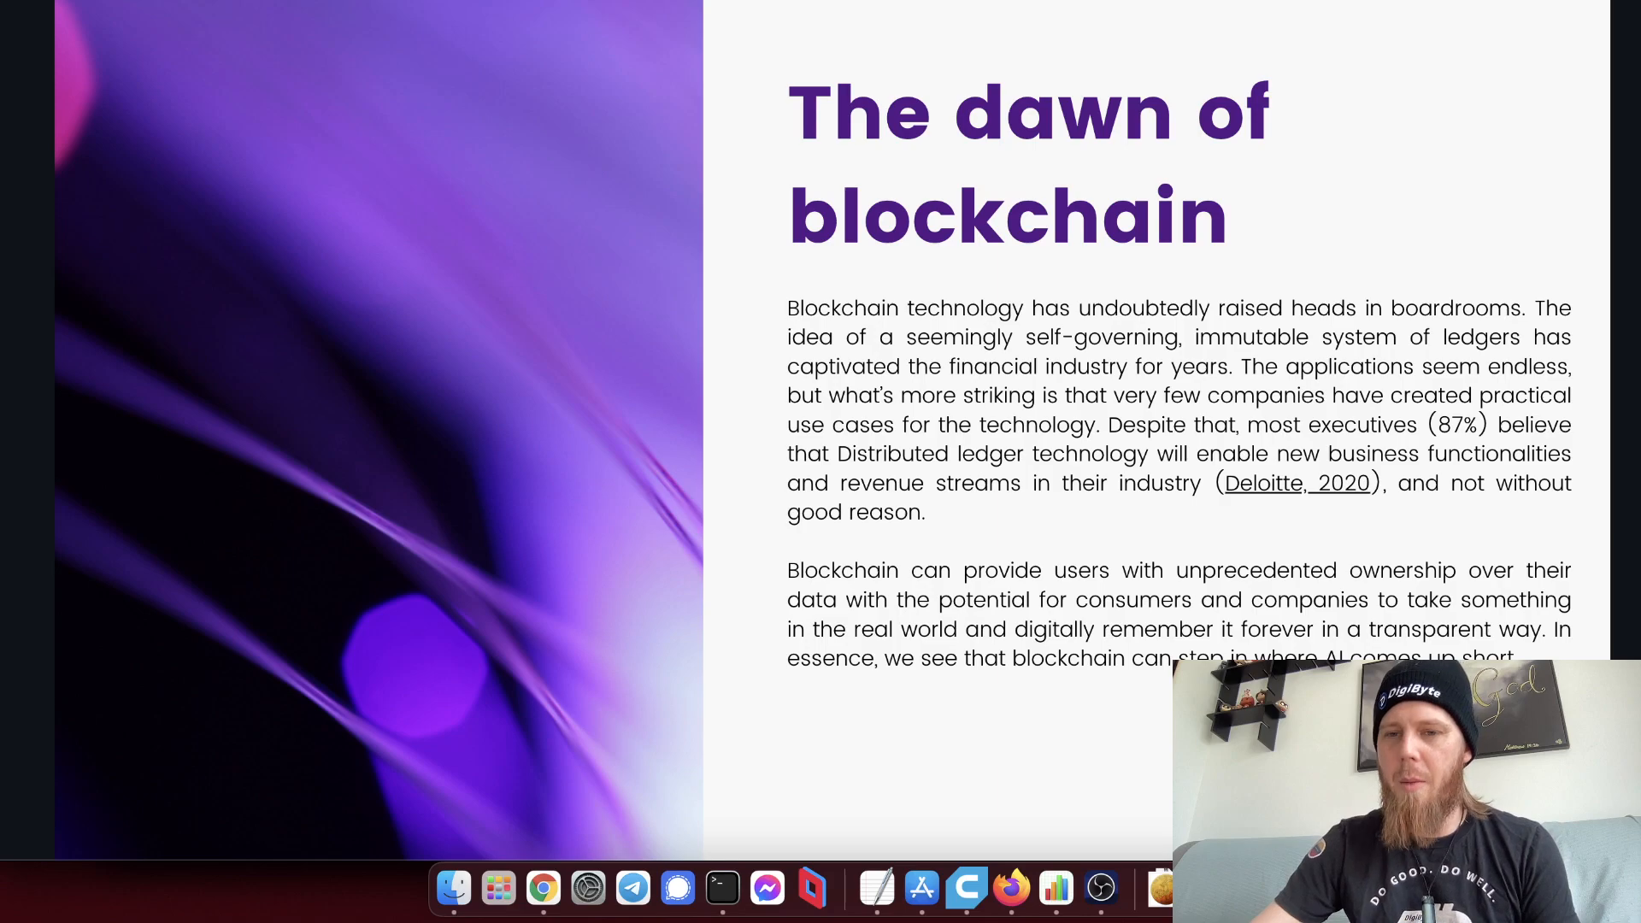
{"action": "mouse_move", "coordinate": [863, 666]}
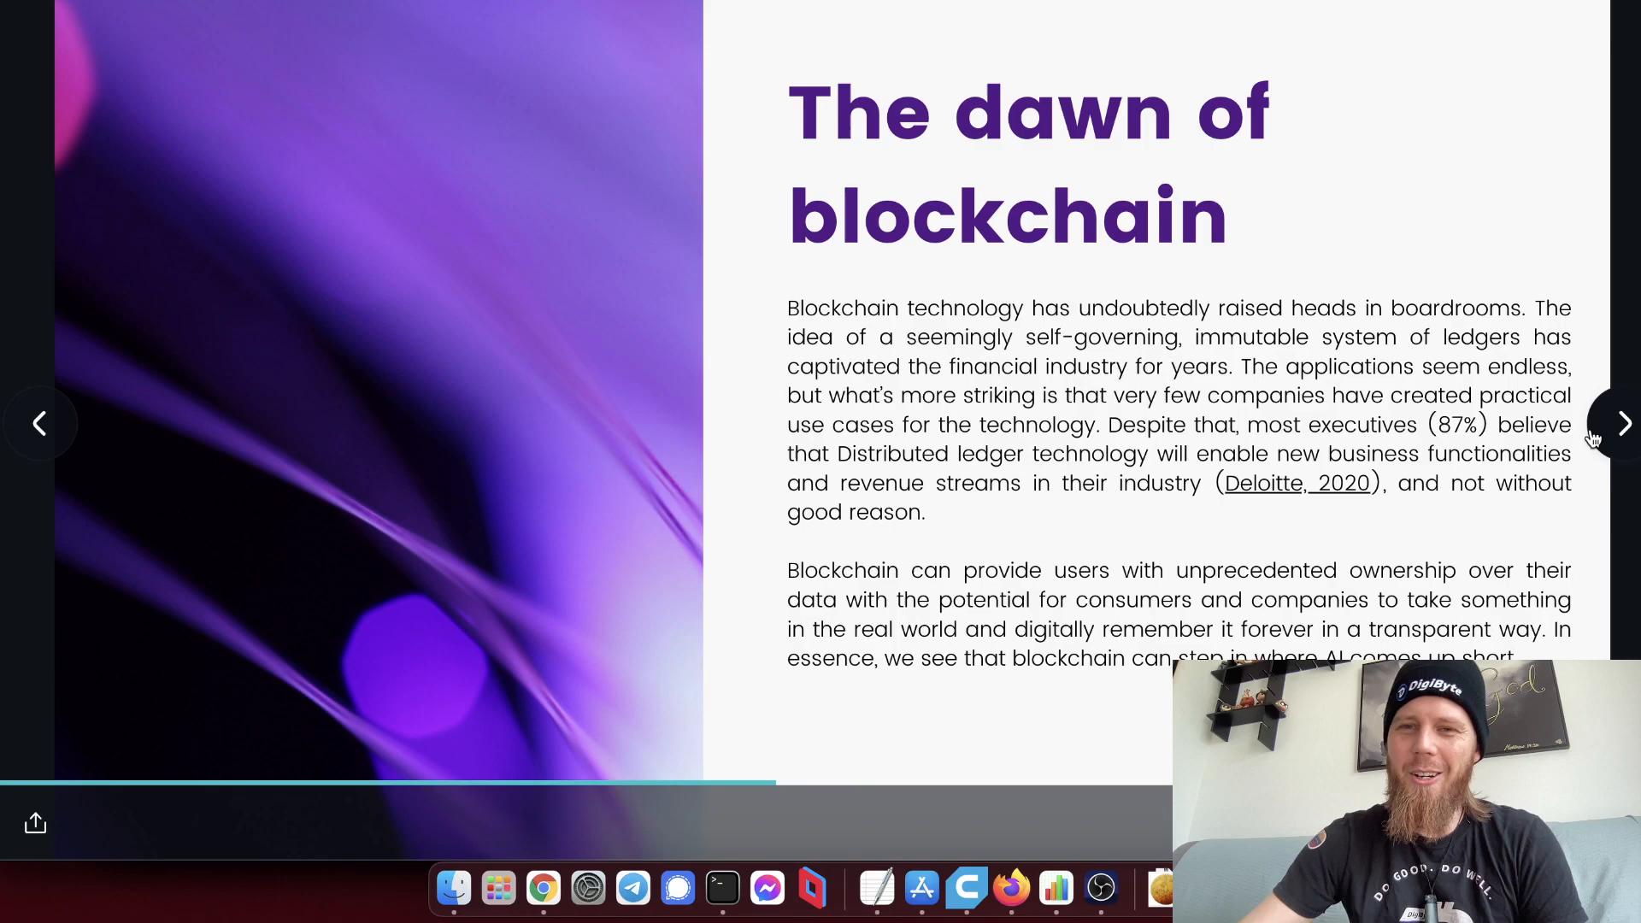
Advance to the 'A two-sided market' slide.
{"action": "left_click", "coordinate": [1624, 424]}
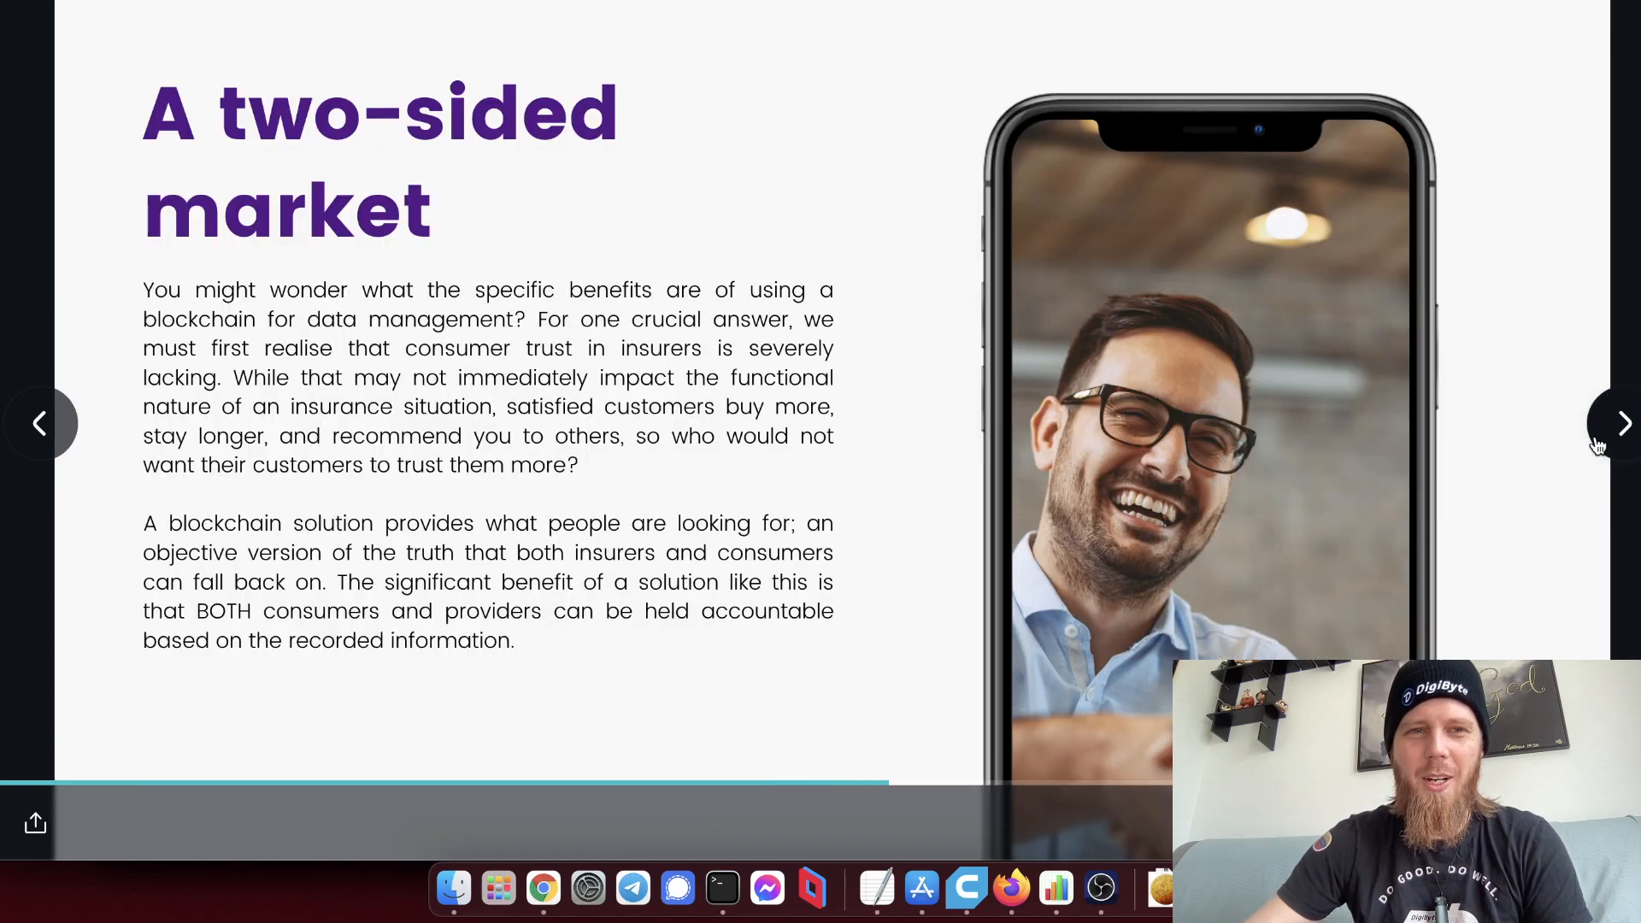
{"action": "mouse_move", "coordinate": [881, 439]}
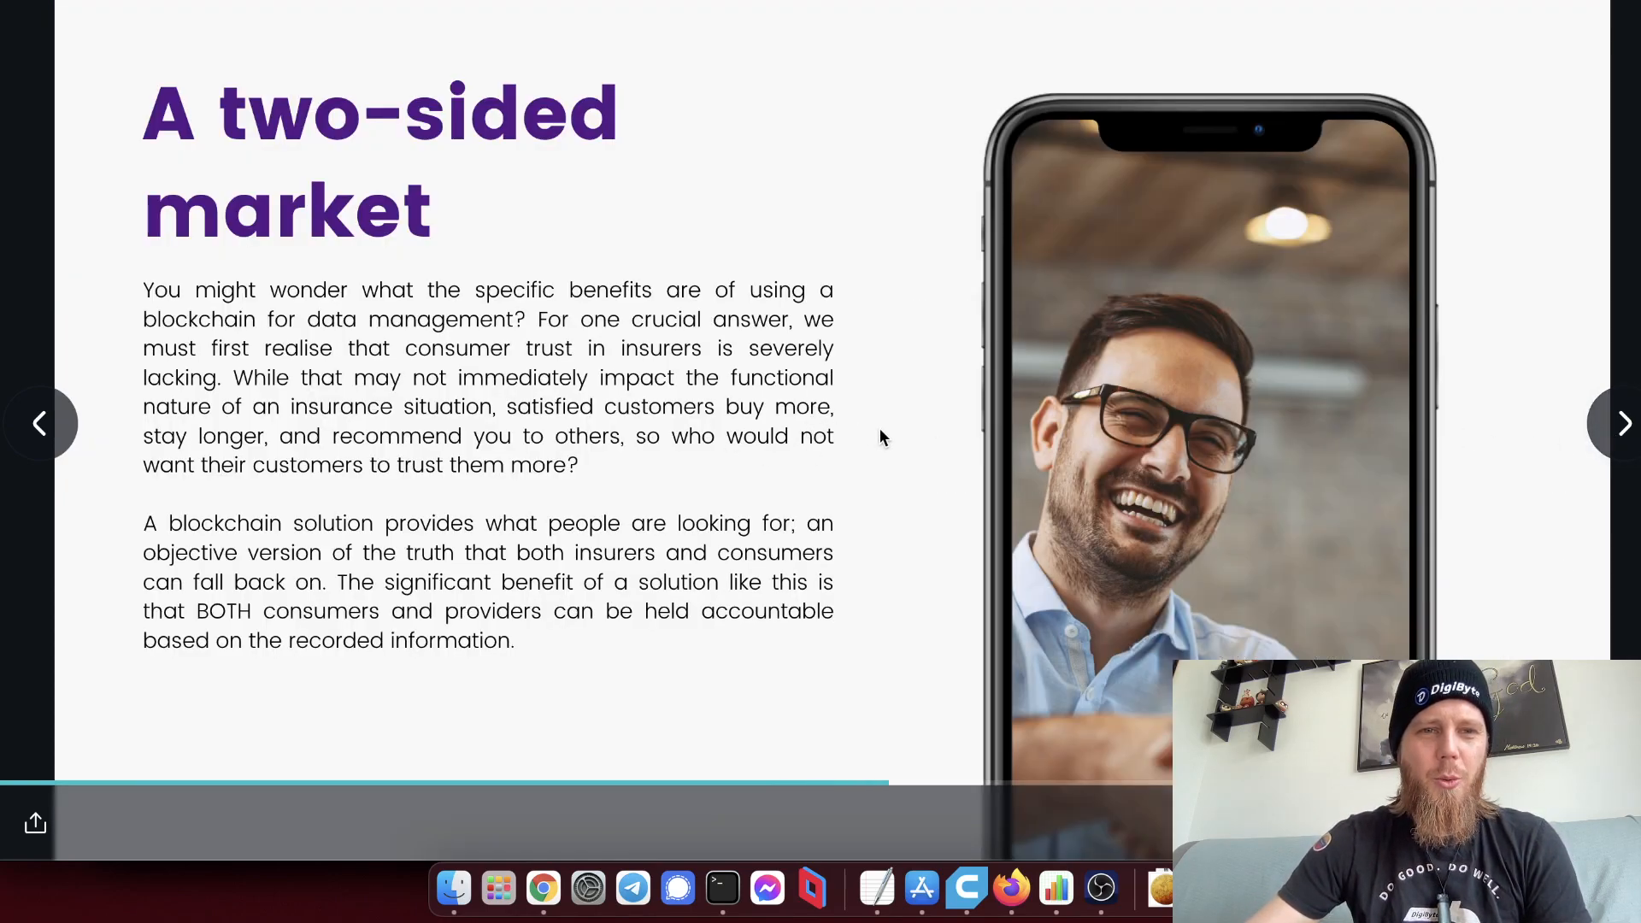
{"action": "mouse_move", "coordinate": [499, 297]}
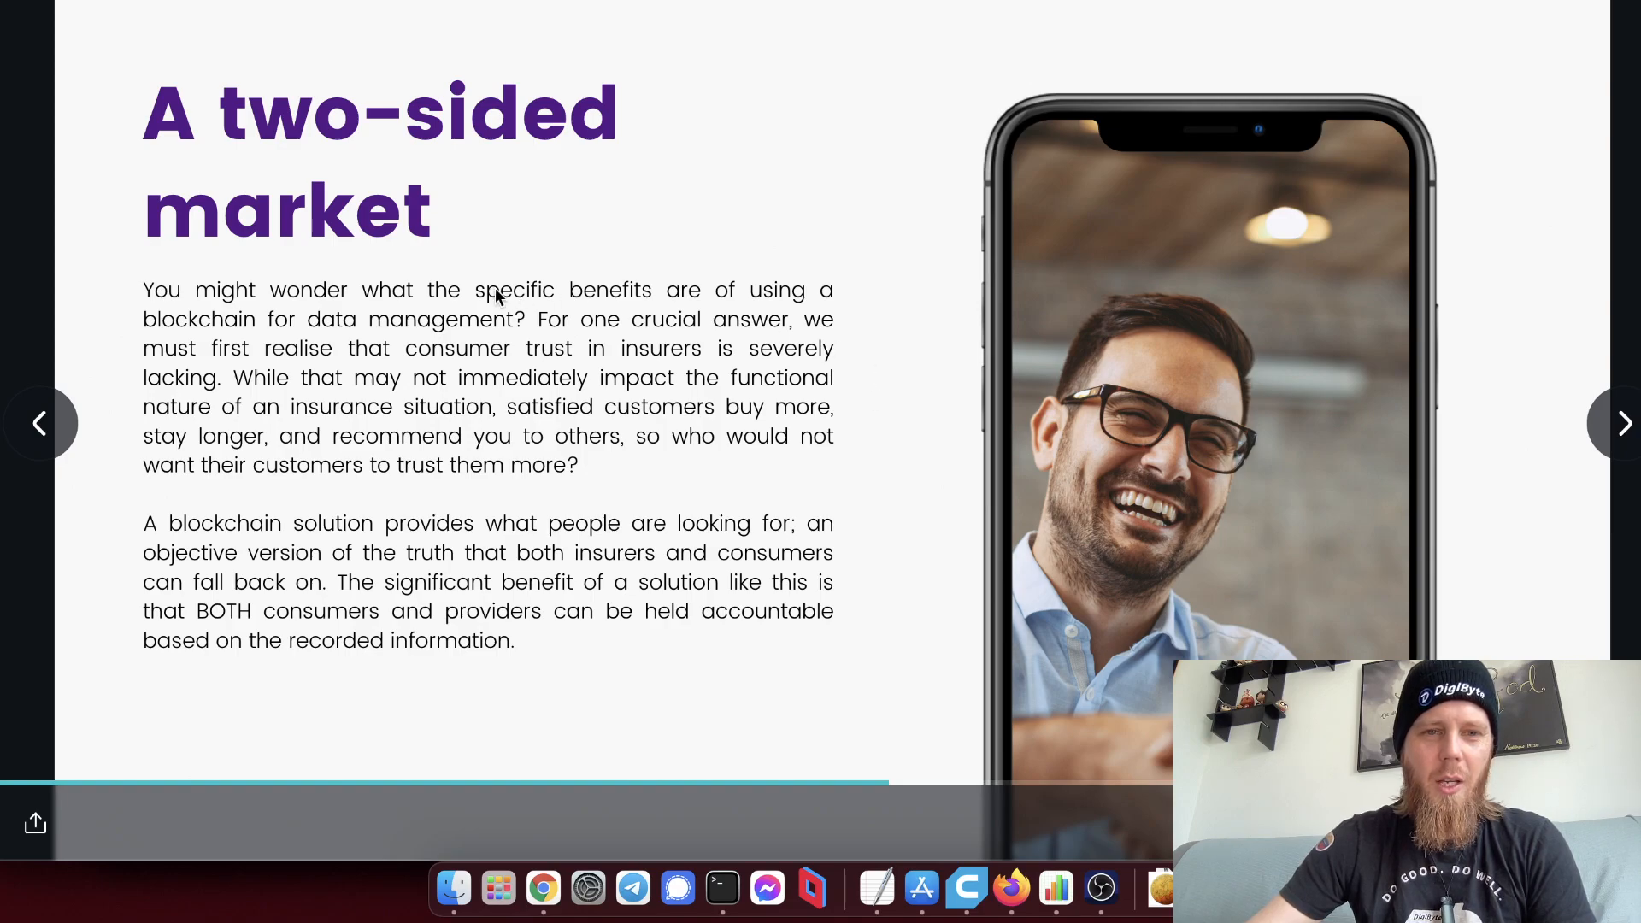
{"action": "mouse_move", "coordinate": [656, 469]}
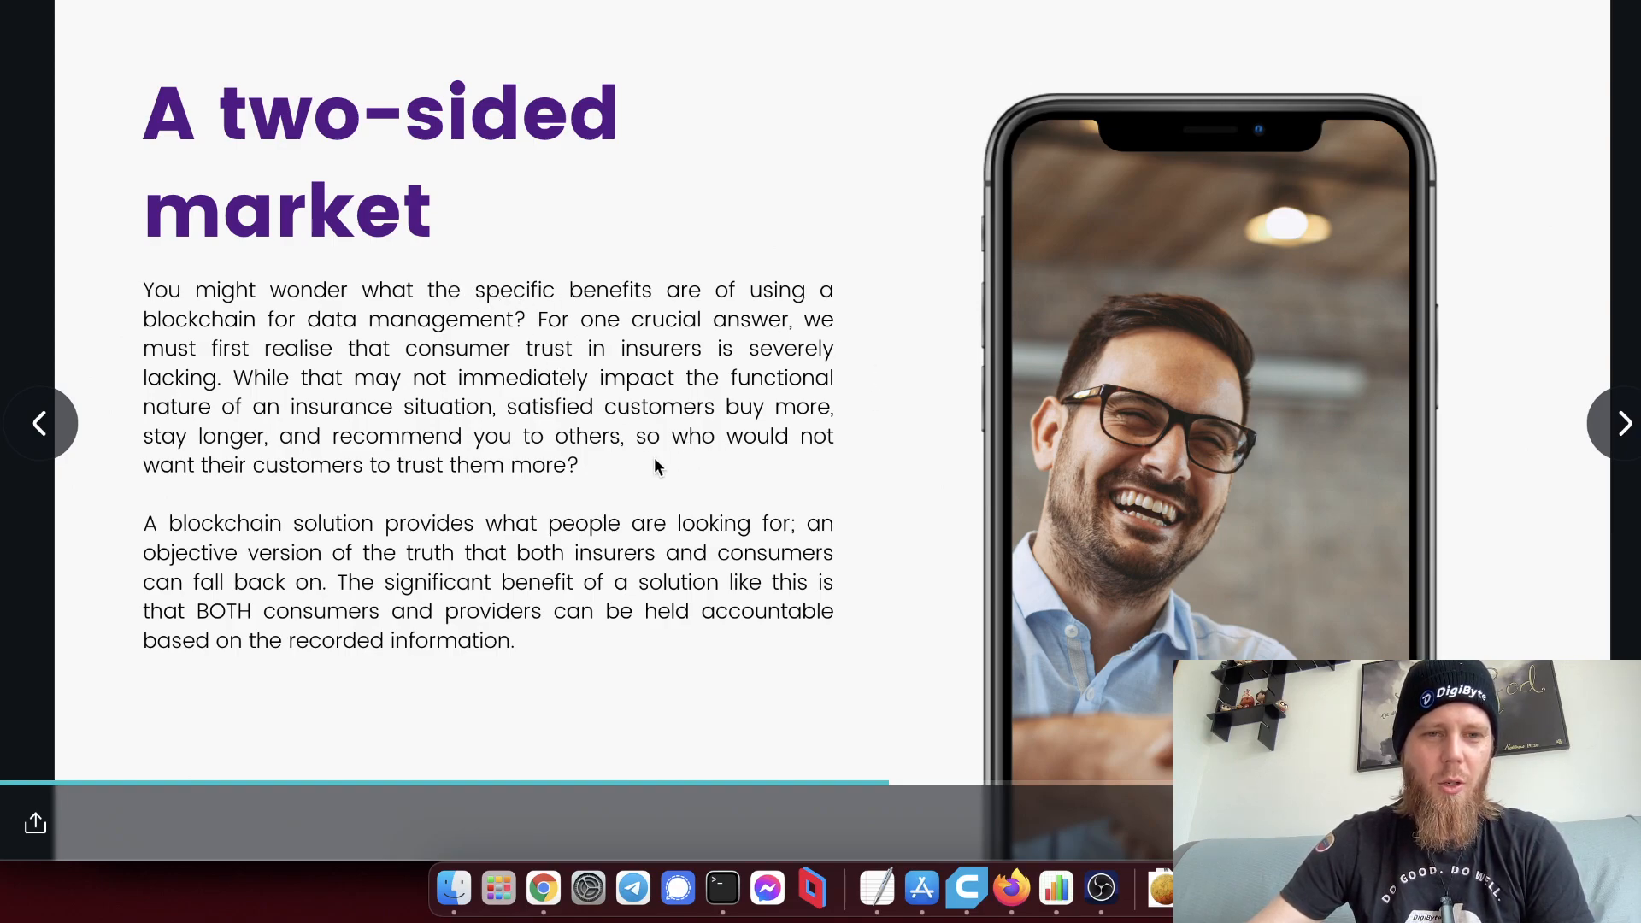
{"action": "mouse_move", "coordinate": [632, 560]}
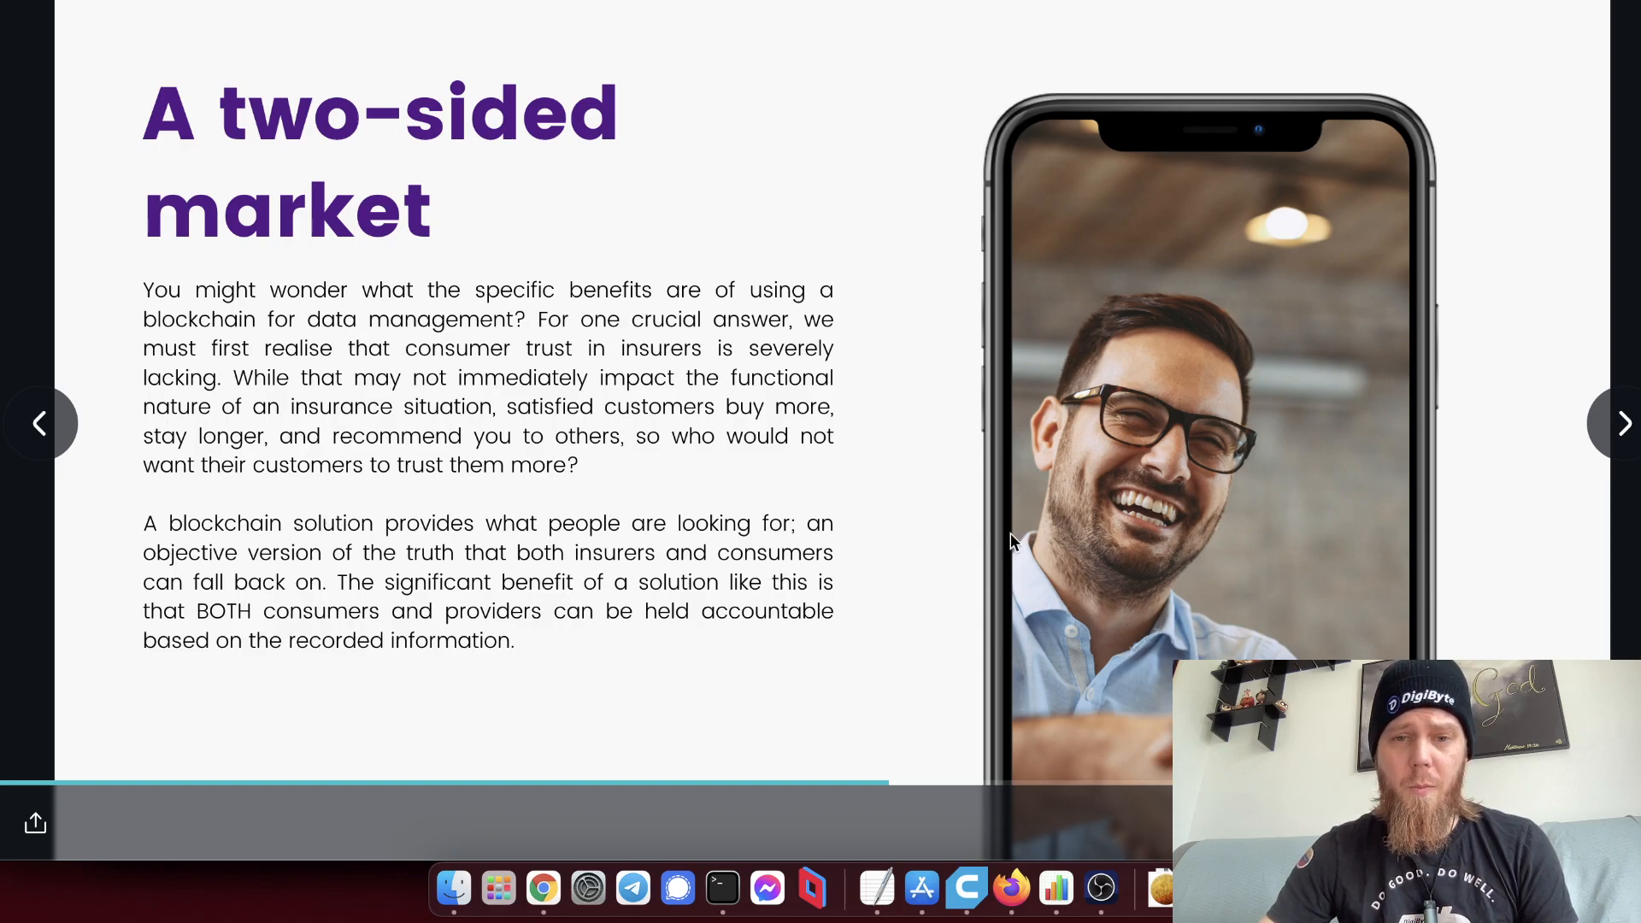
Advance to the 'Creating a single source of truth' slide.
{"action": "left_click", "coordinate": [1624, 424]}
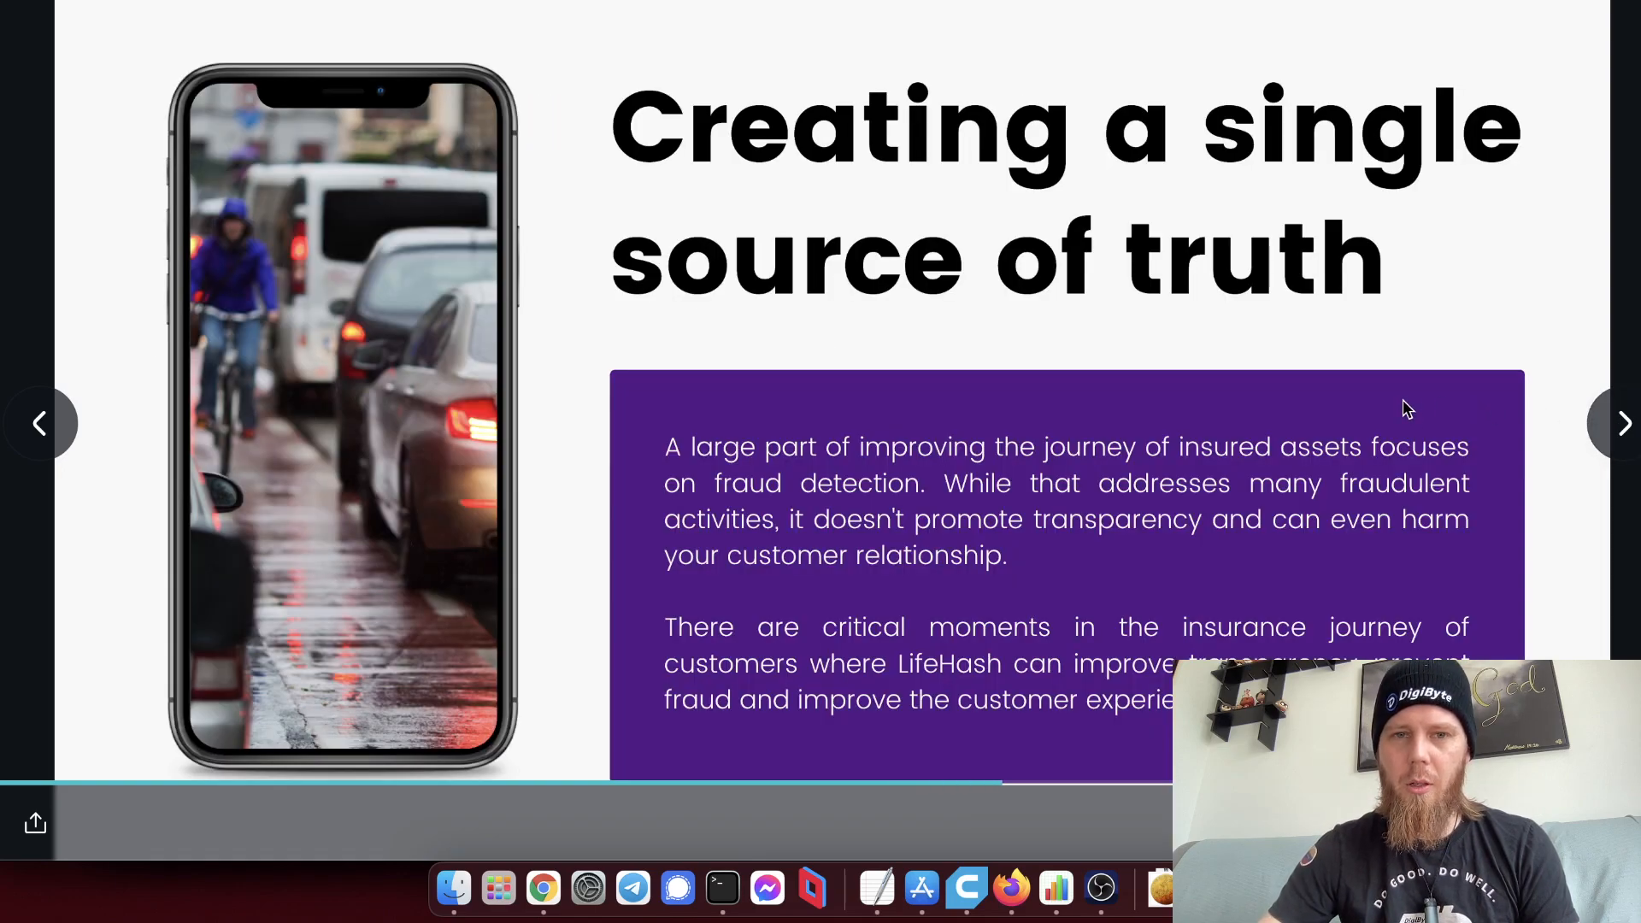
{"action": "mouse_move", "coordinate": [1488, 349]}
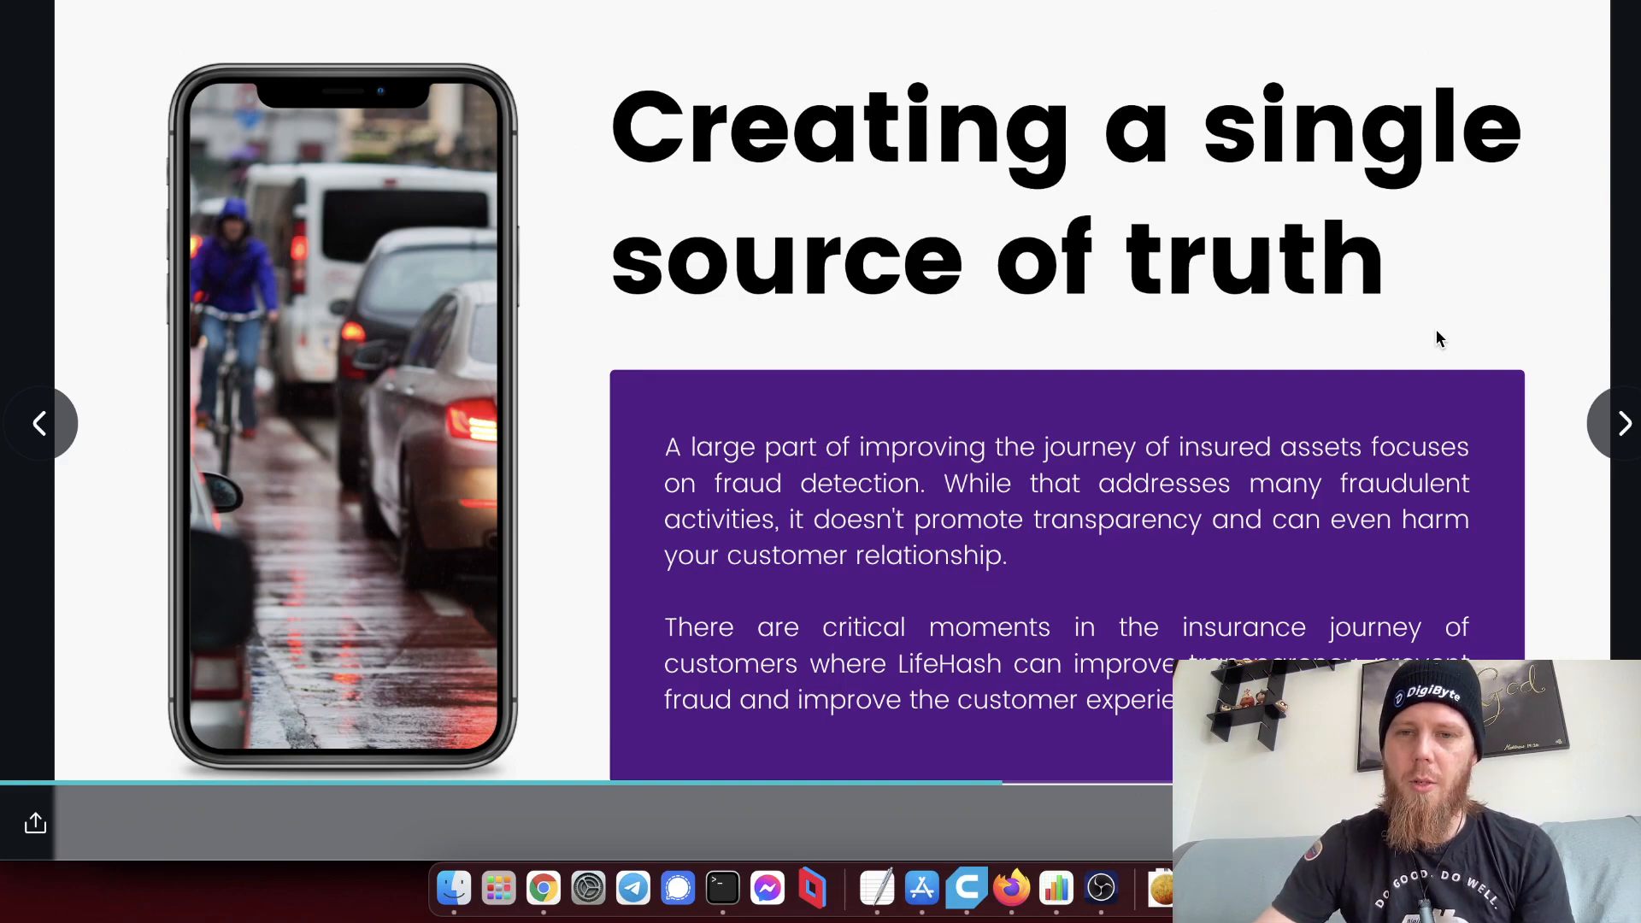
{"action": "mouse_move", "coordinate": [1384, 393]}
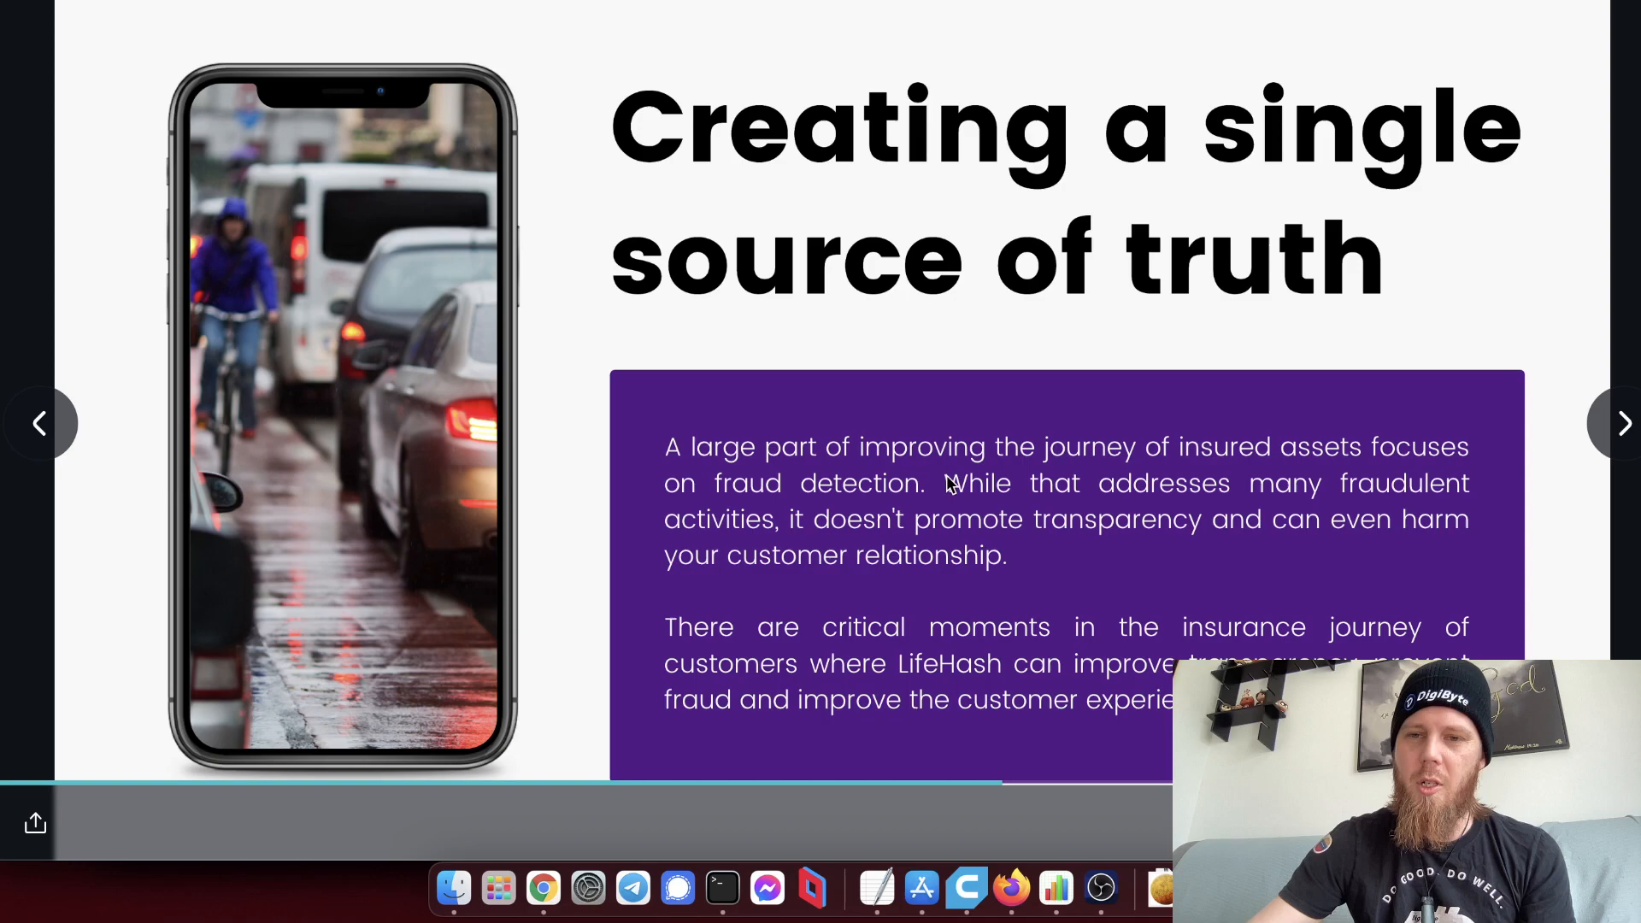
{"action": "mouse_move", "coordinate": [1036, 556]}
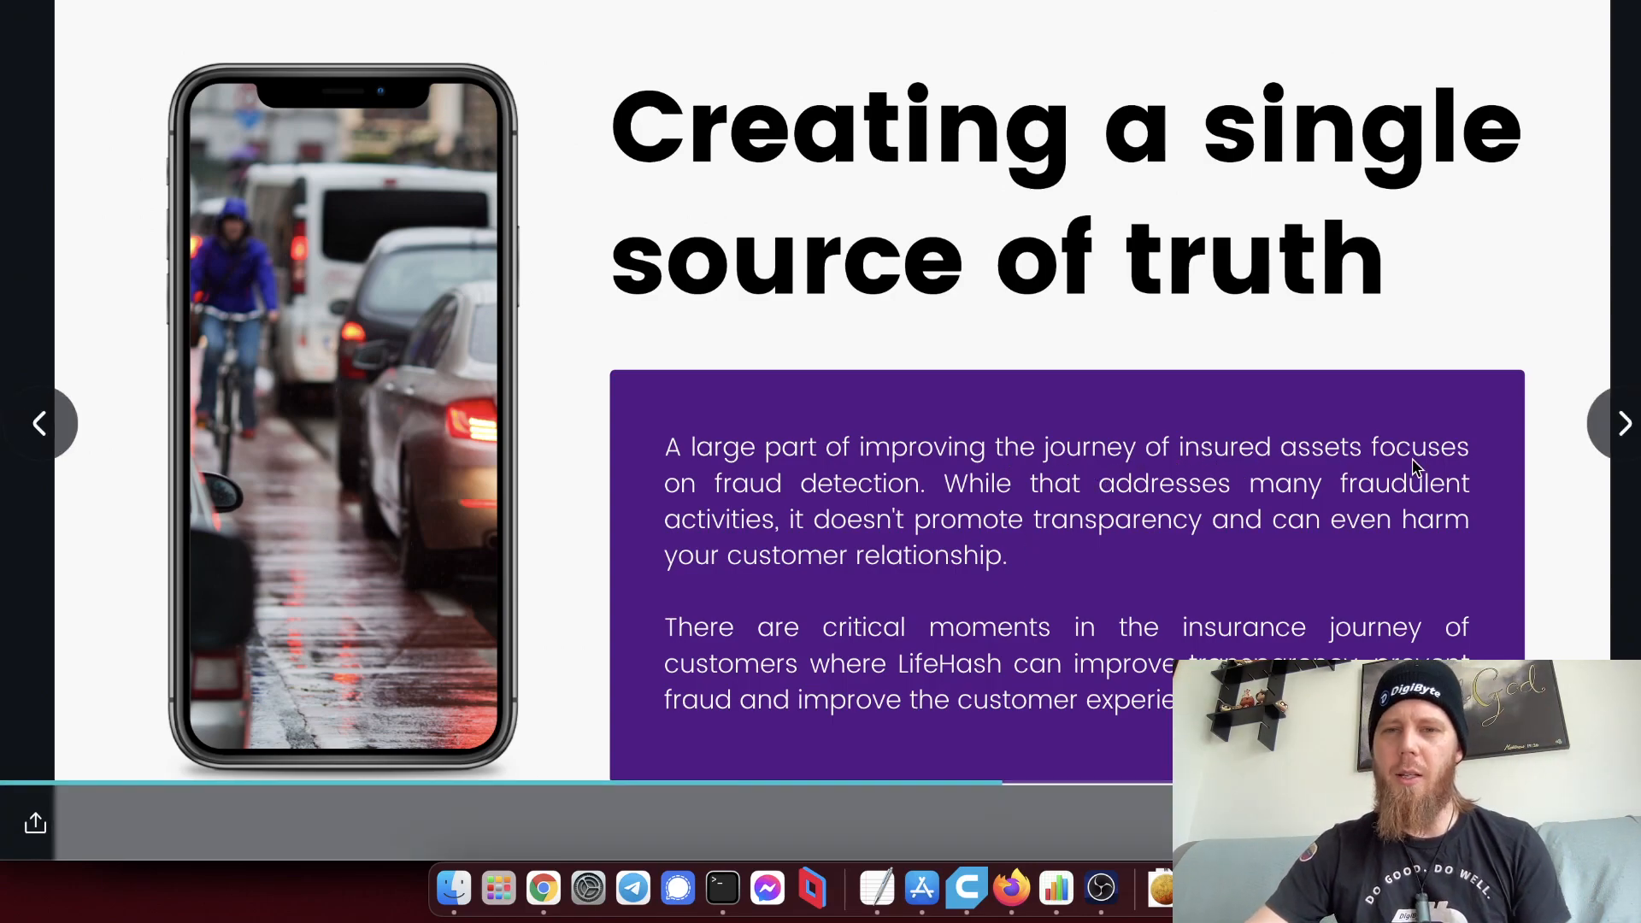
Advance to the 'LifeHash app' claims slide.
{"action": "left_click", "coordinate": [1624, 422]}
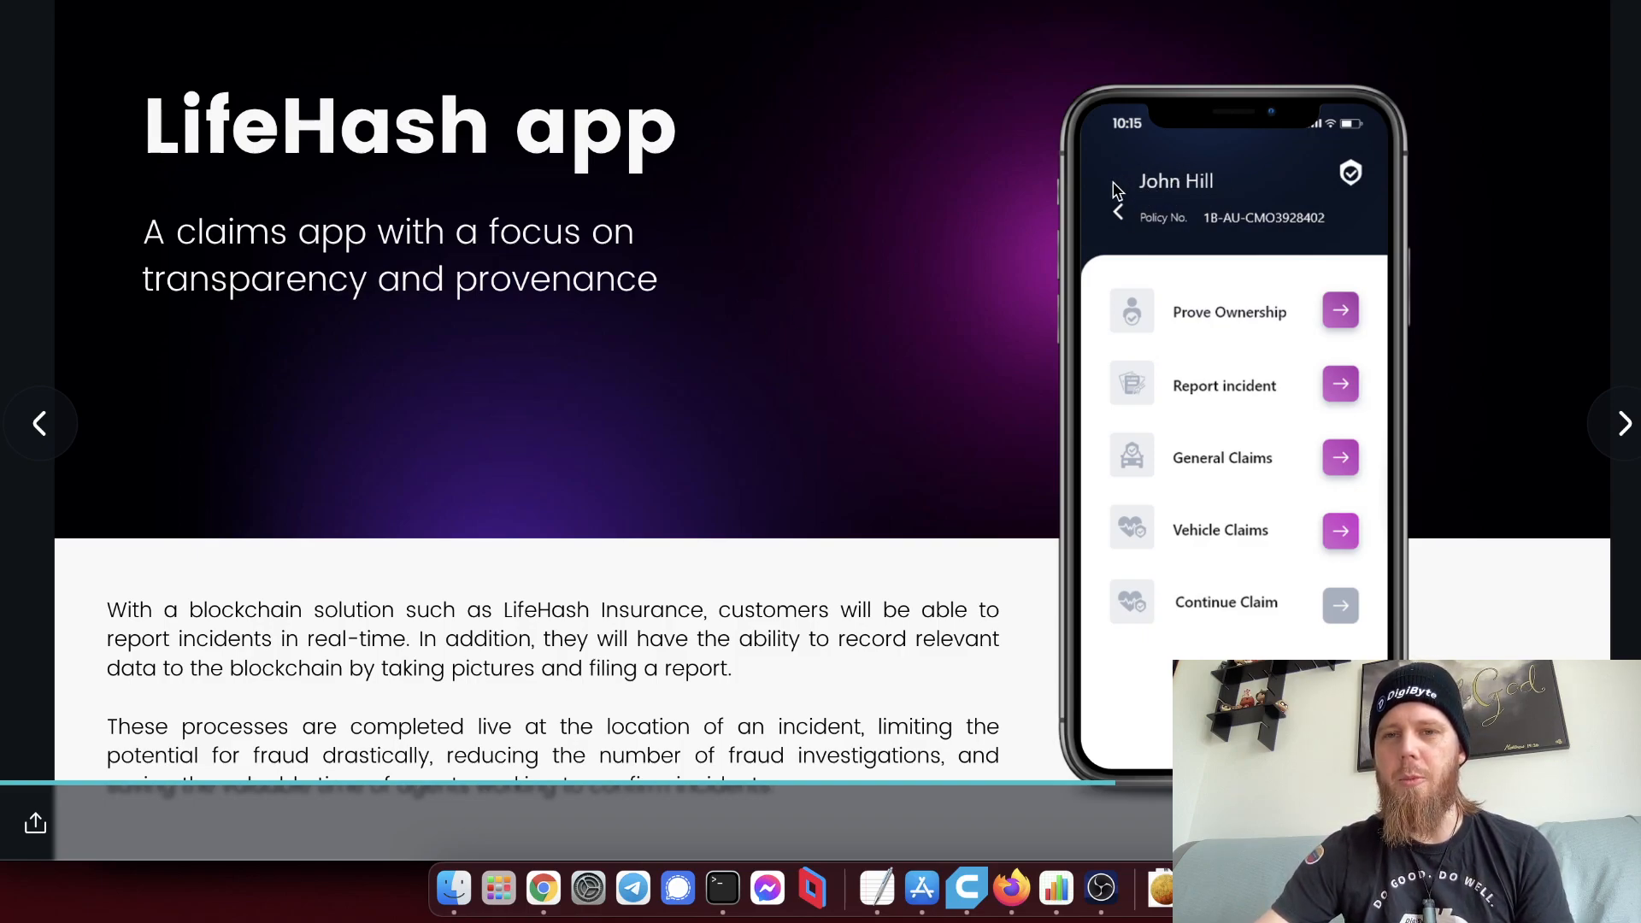
{"action": "mouse_move", "coordinate": [792, 325]}
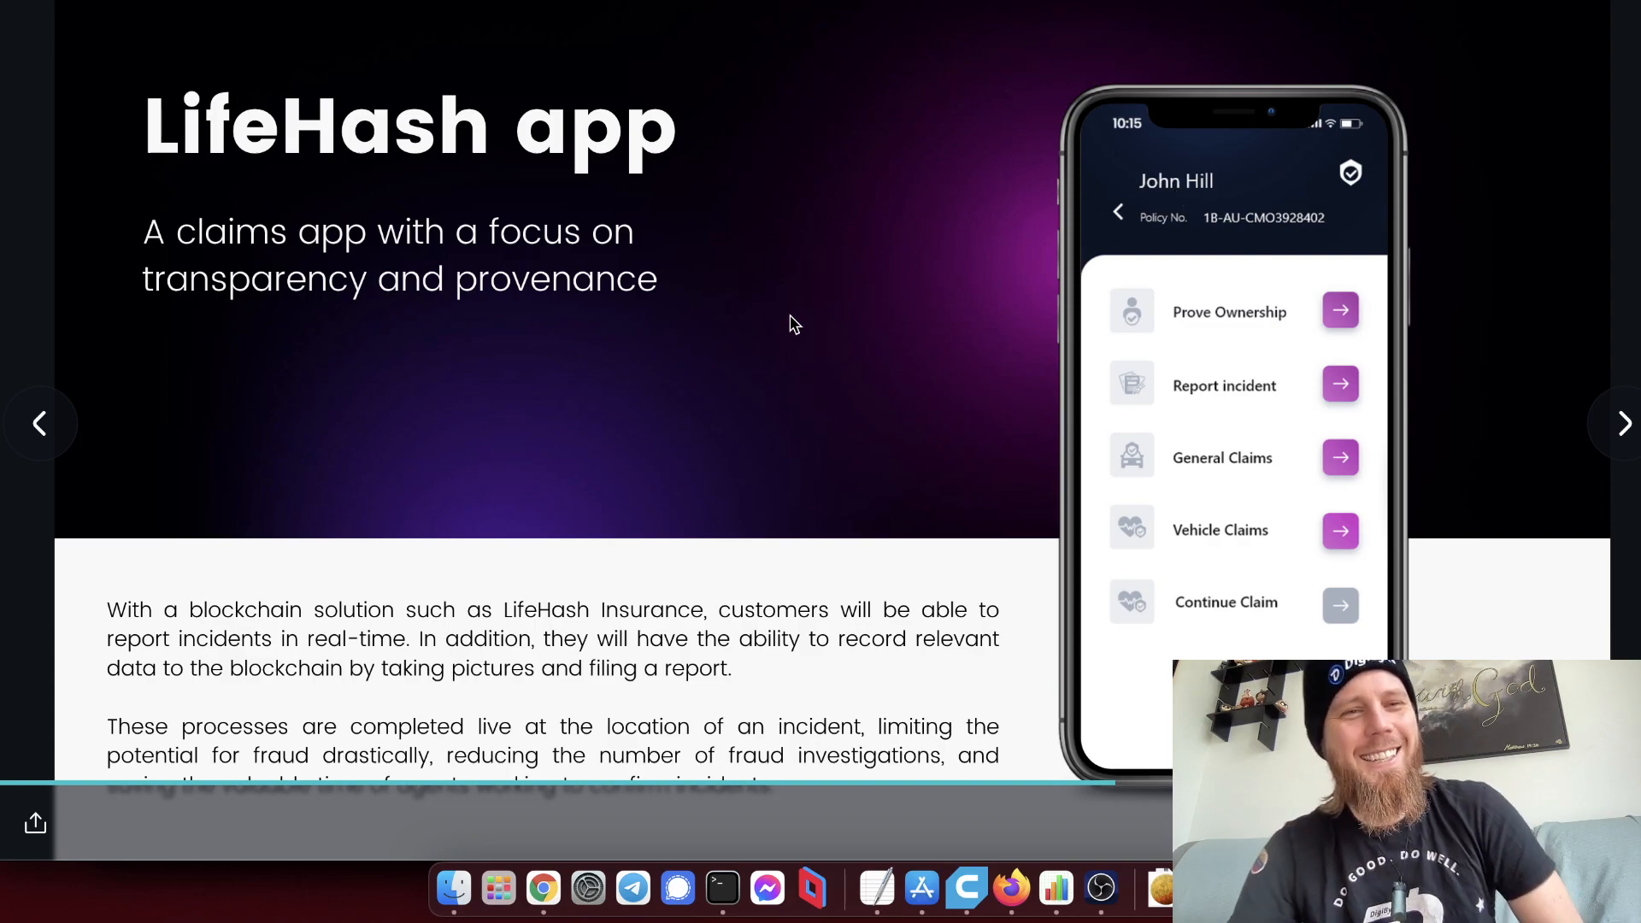
{"action": "mouse_move", "coordinate": [741, 298]}
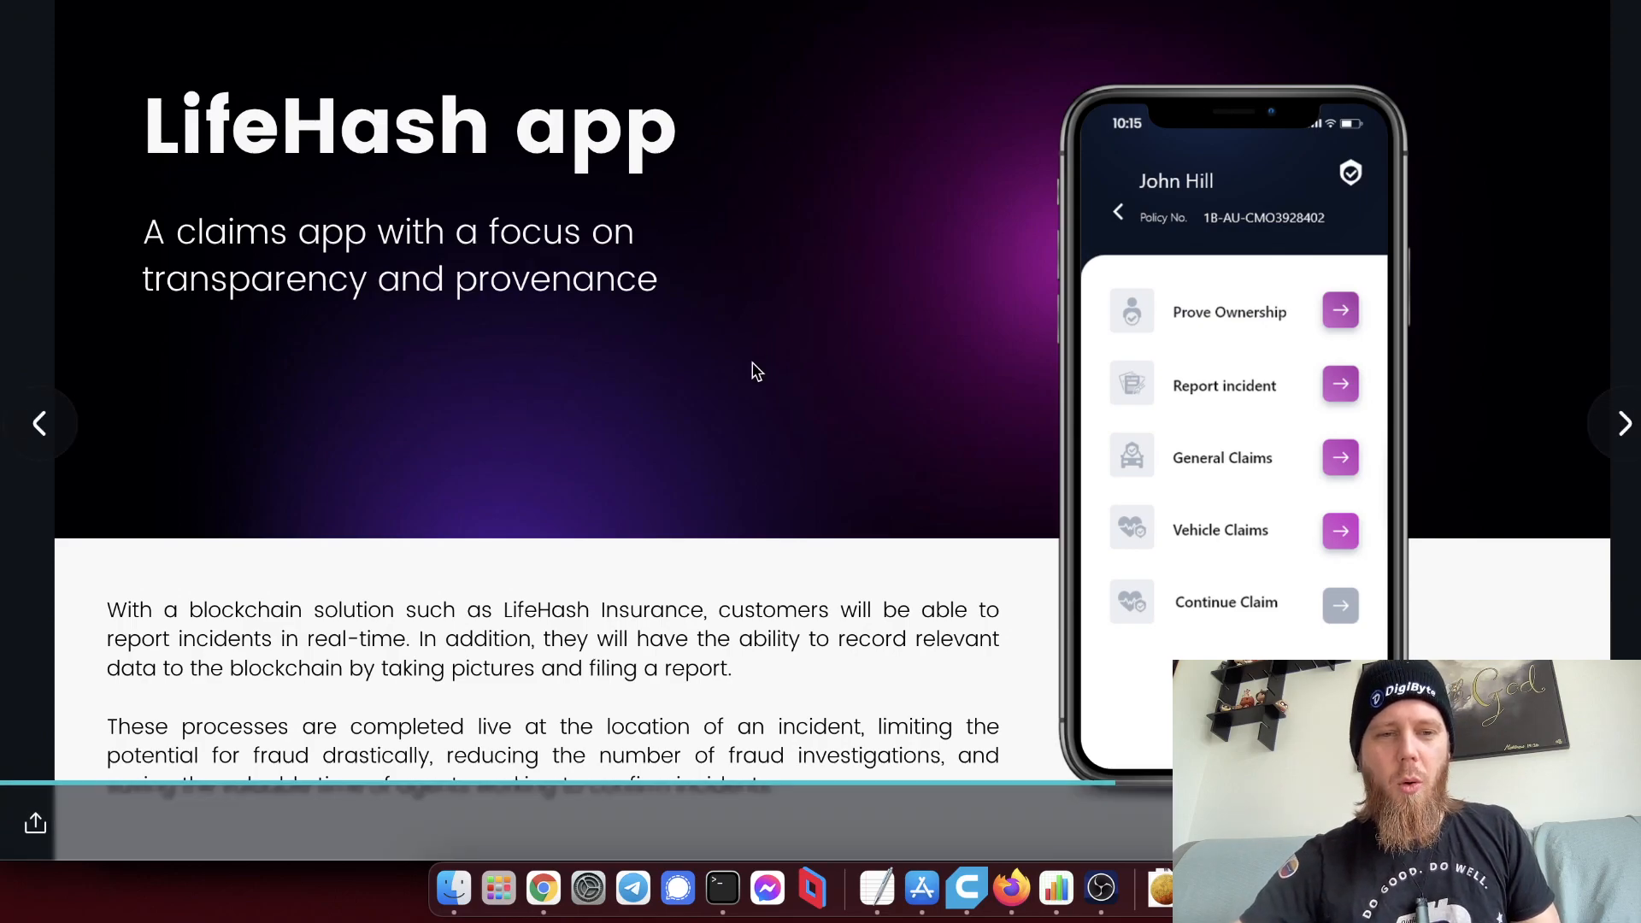
{"action": "mouse_move", "coordinate": [707, 558]}
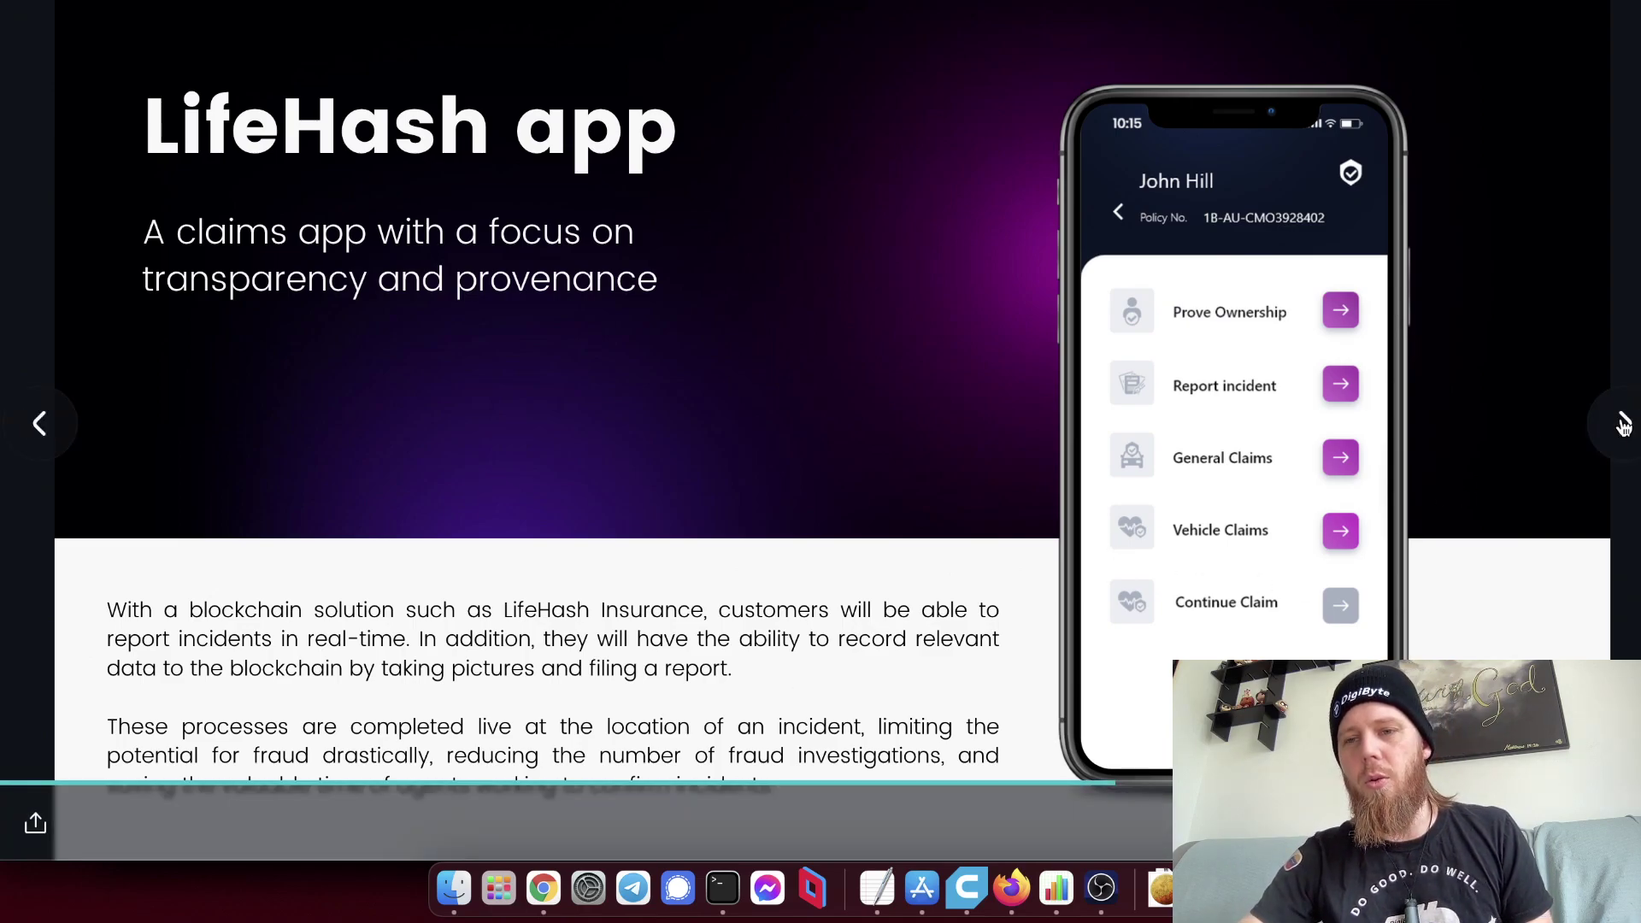
Advance the LifeHash deck through the claim app screens and past The benefits of blockchain slide.
{"action": "left_click", "coordinate": [1624, 424]}
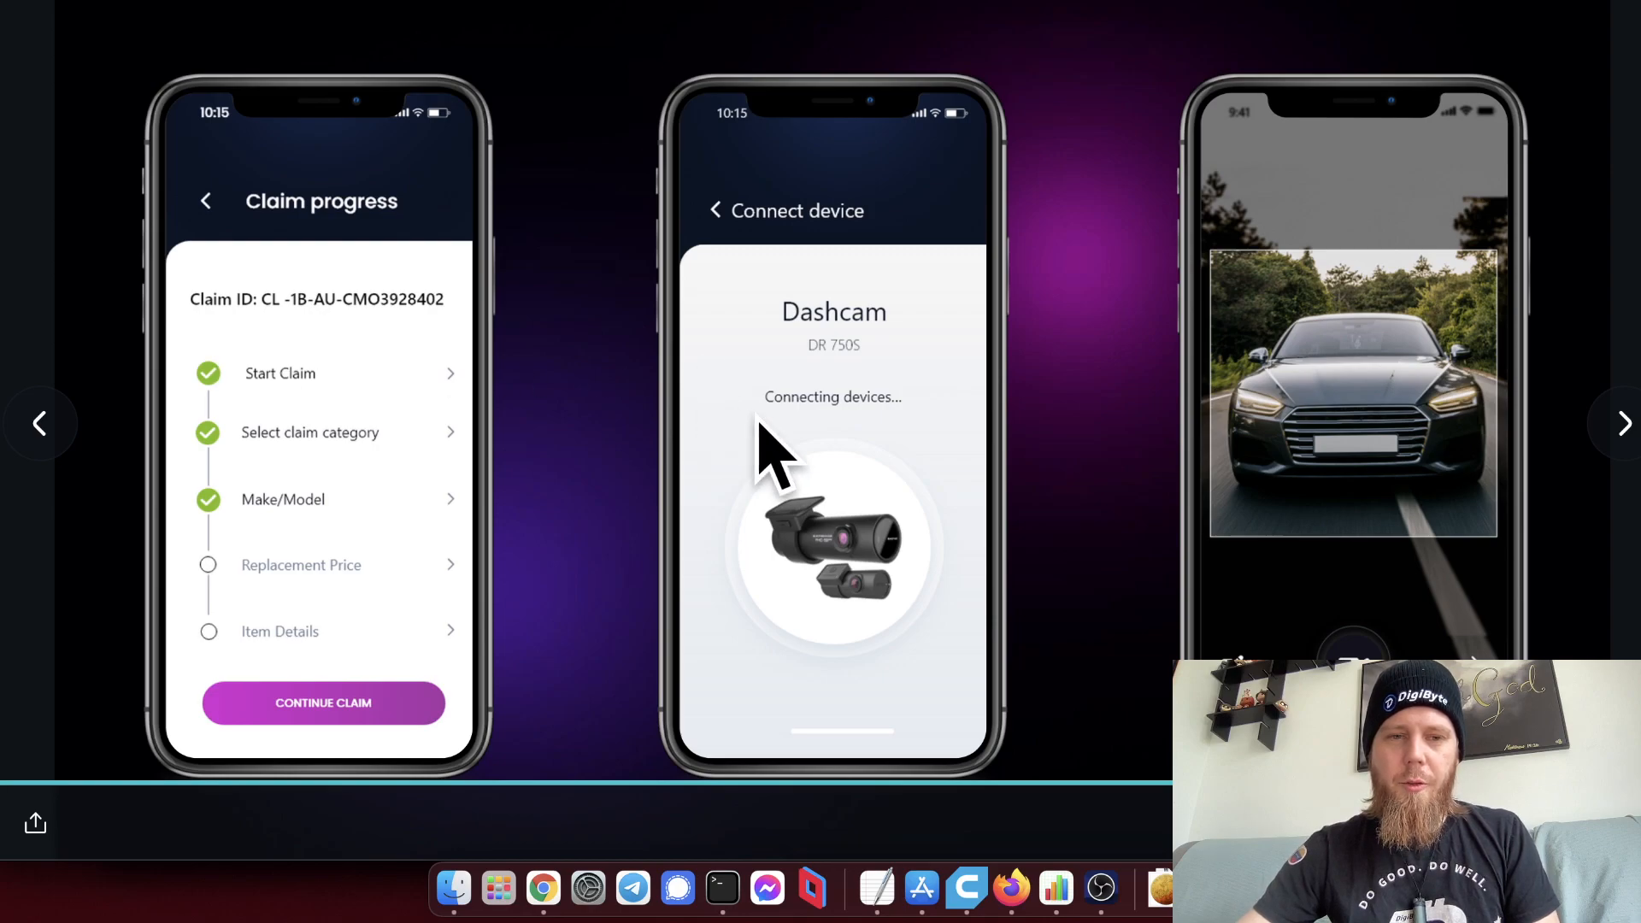
{"action": "mouse_move", "coordinate": [491, 318]}
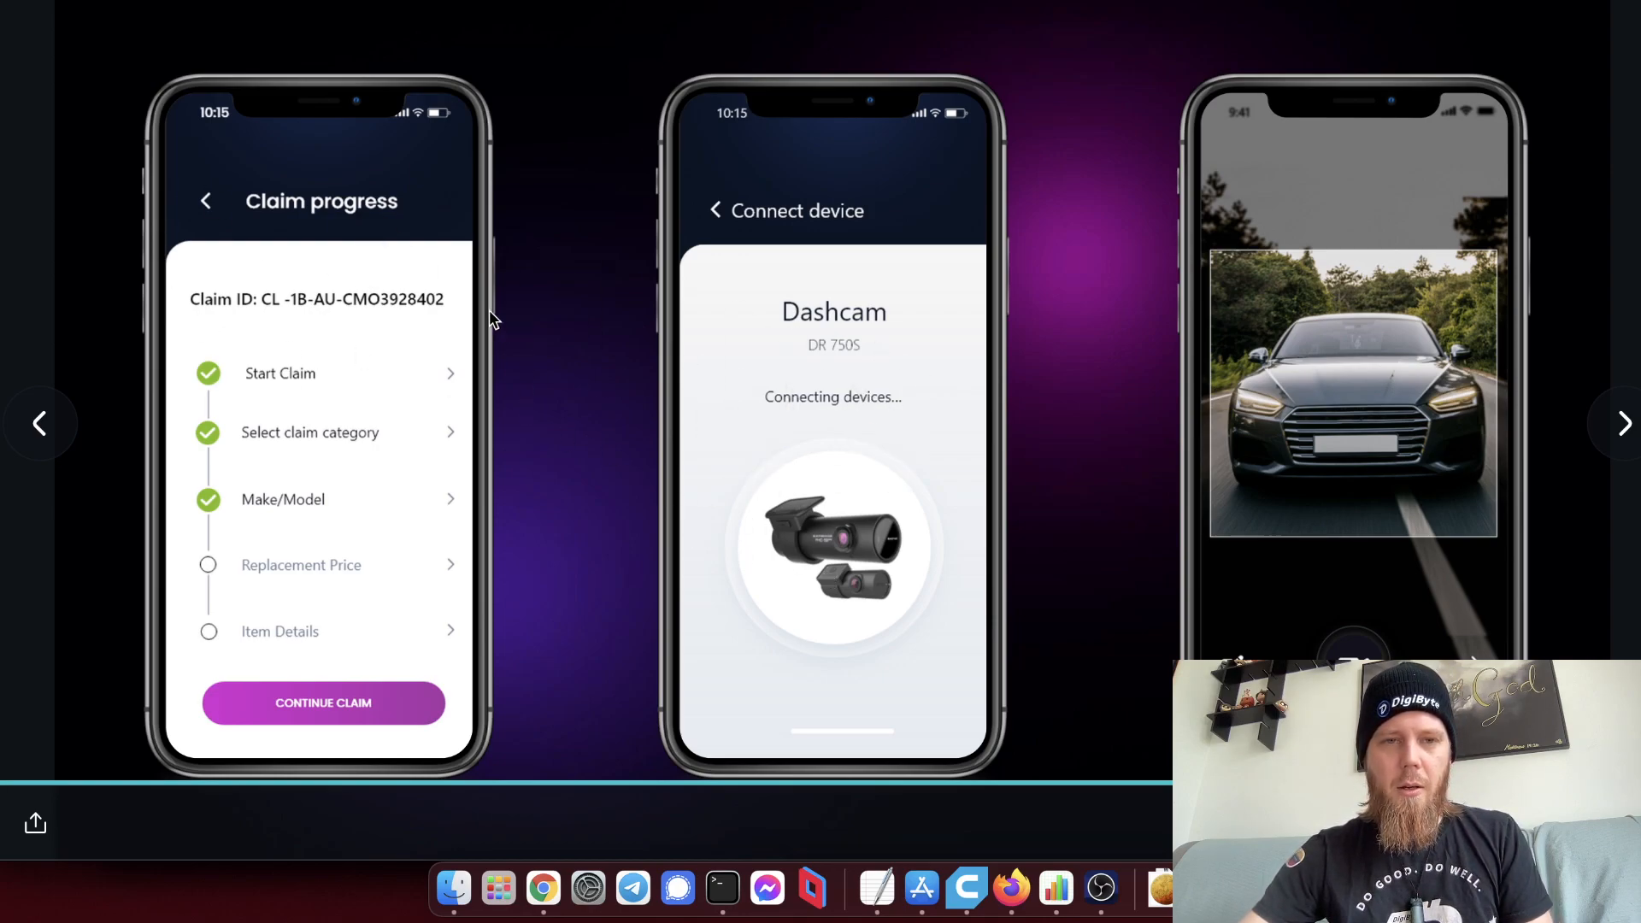
{"action": "mouse_move", "coordinate": [855, 535]}
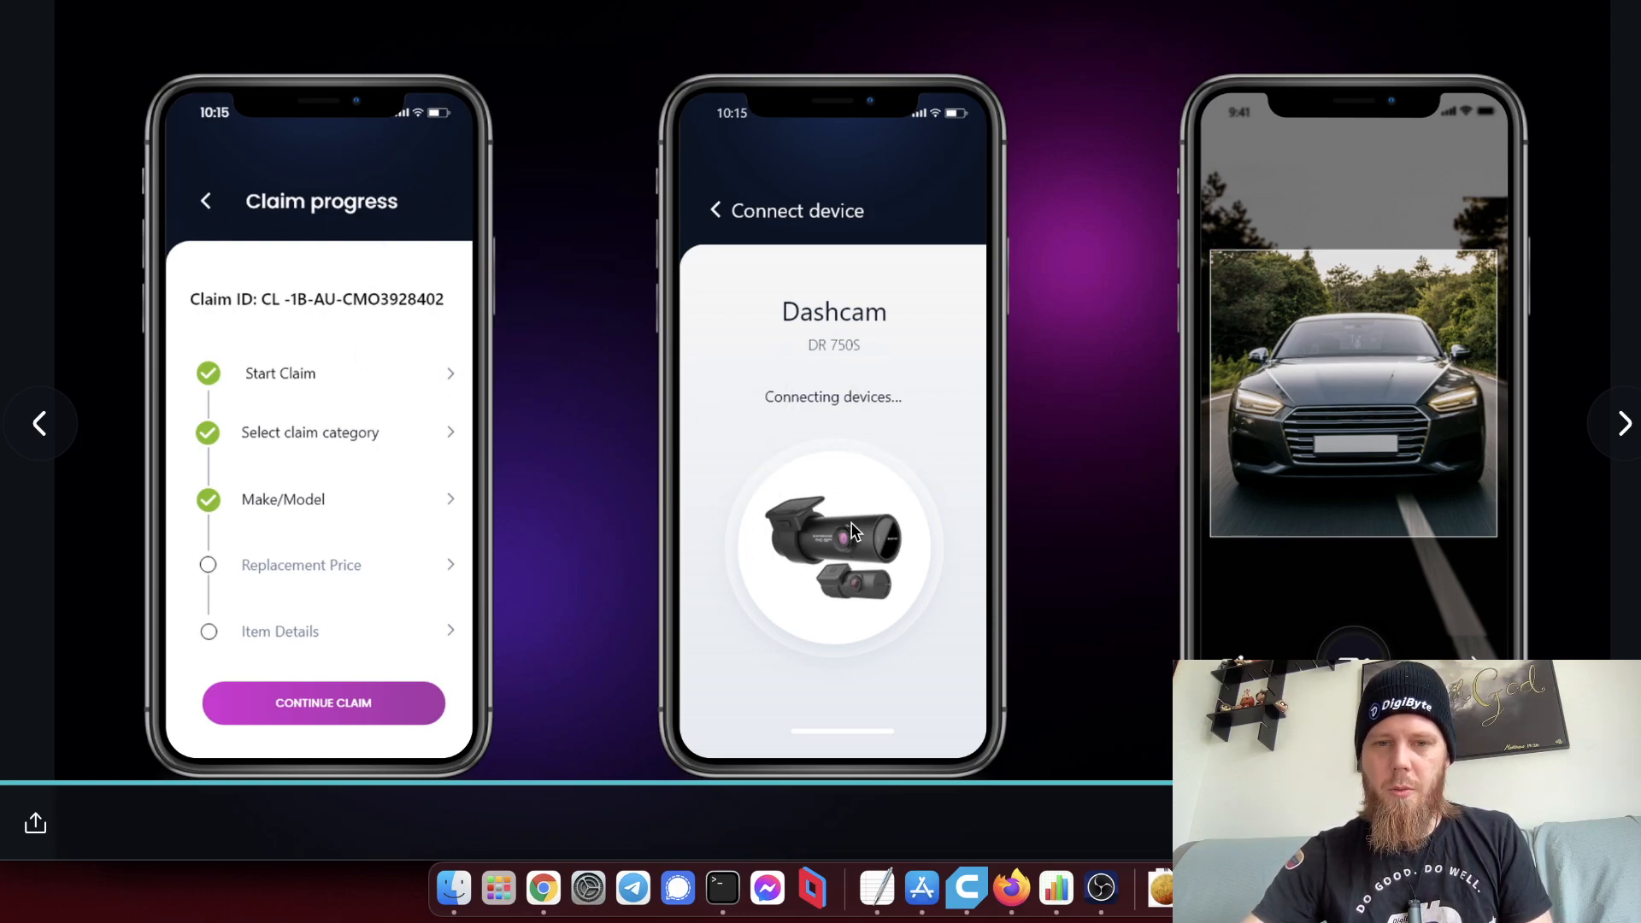
{"action": "mouse_move", "coordinate": [968, 359]}
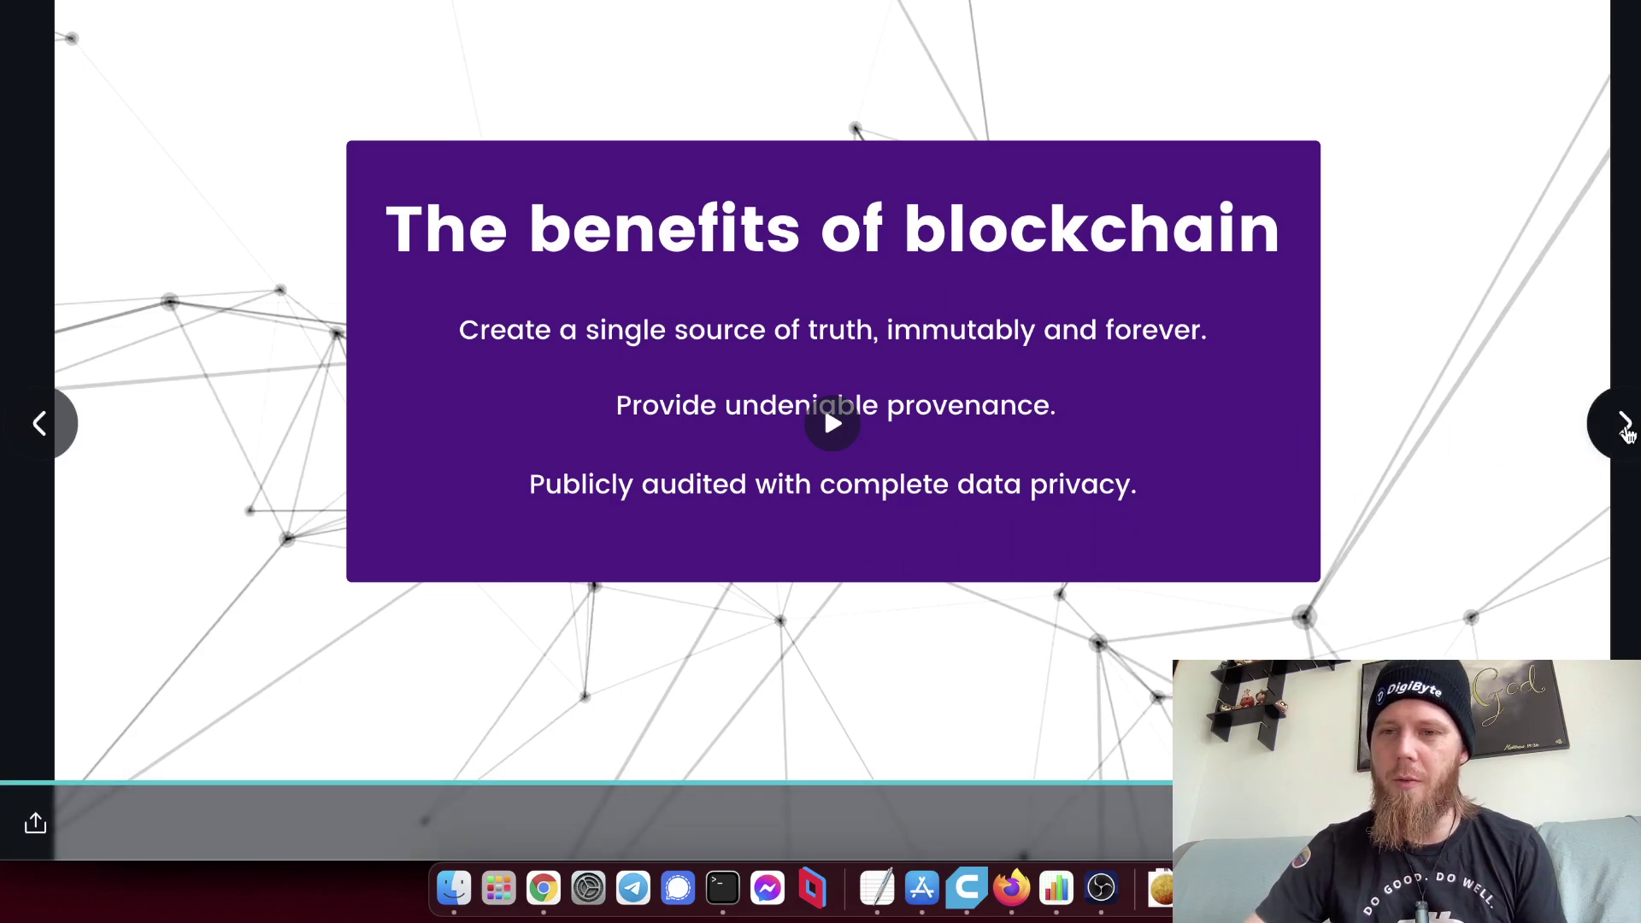
{"action": "left_click", "coordinate": [1621, 424]}
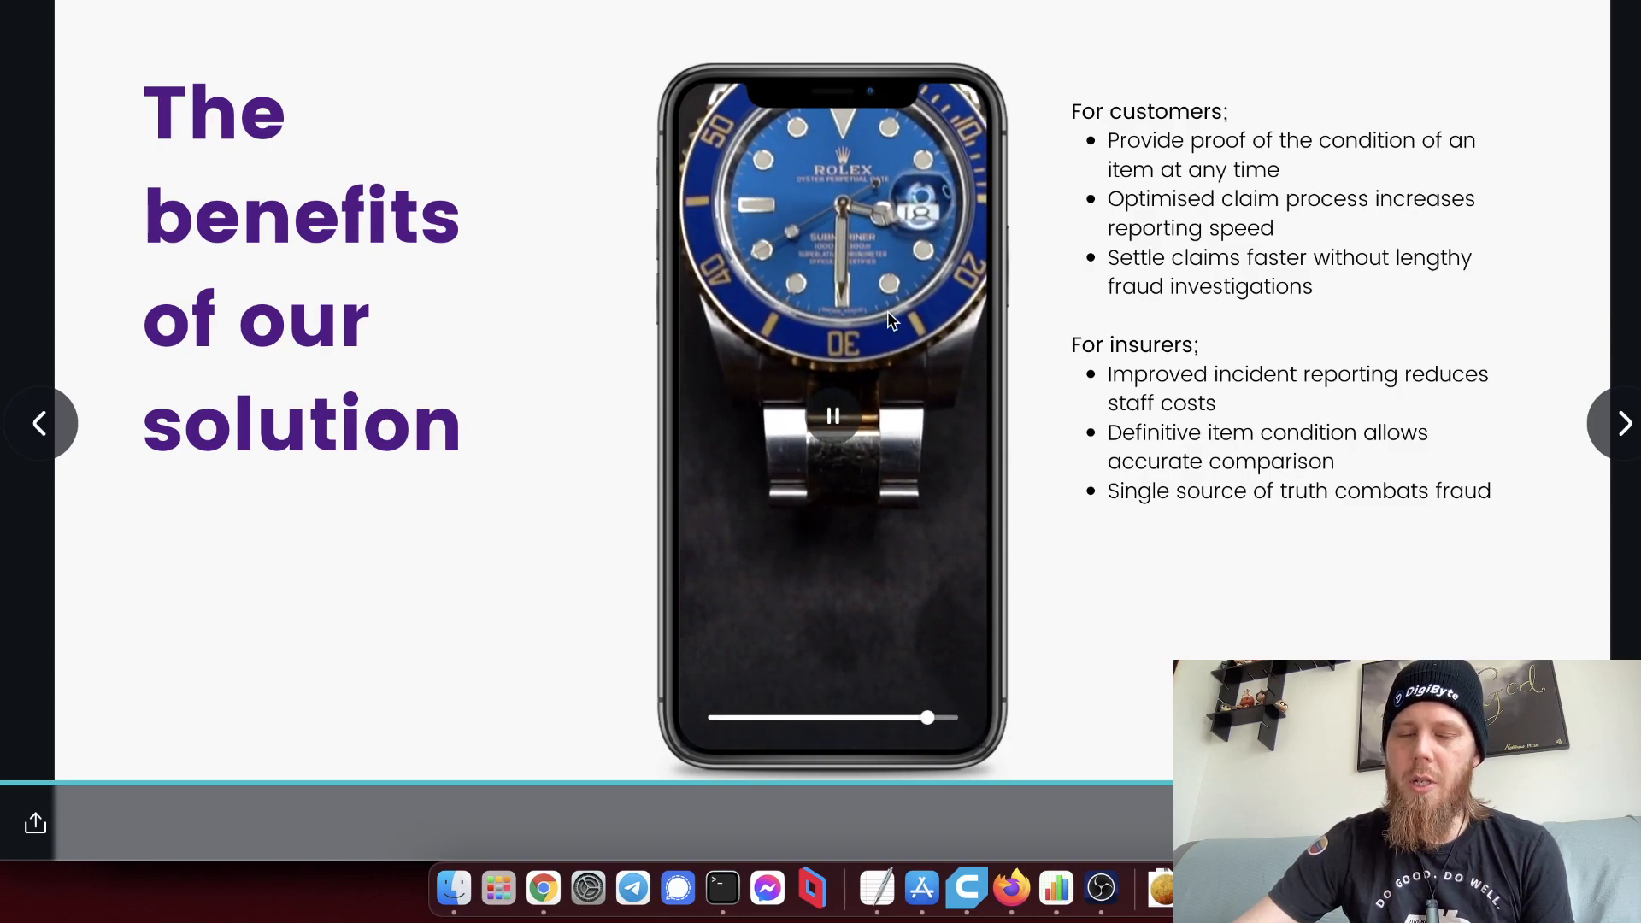
Pause the slide video, then step forward again to The benefits of our solution slide.
{"action": "left_click", "coordinate": [833, 413]}
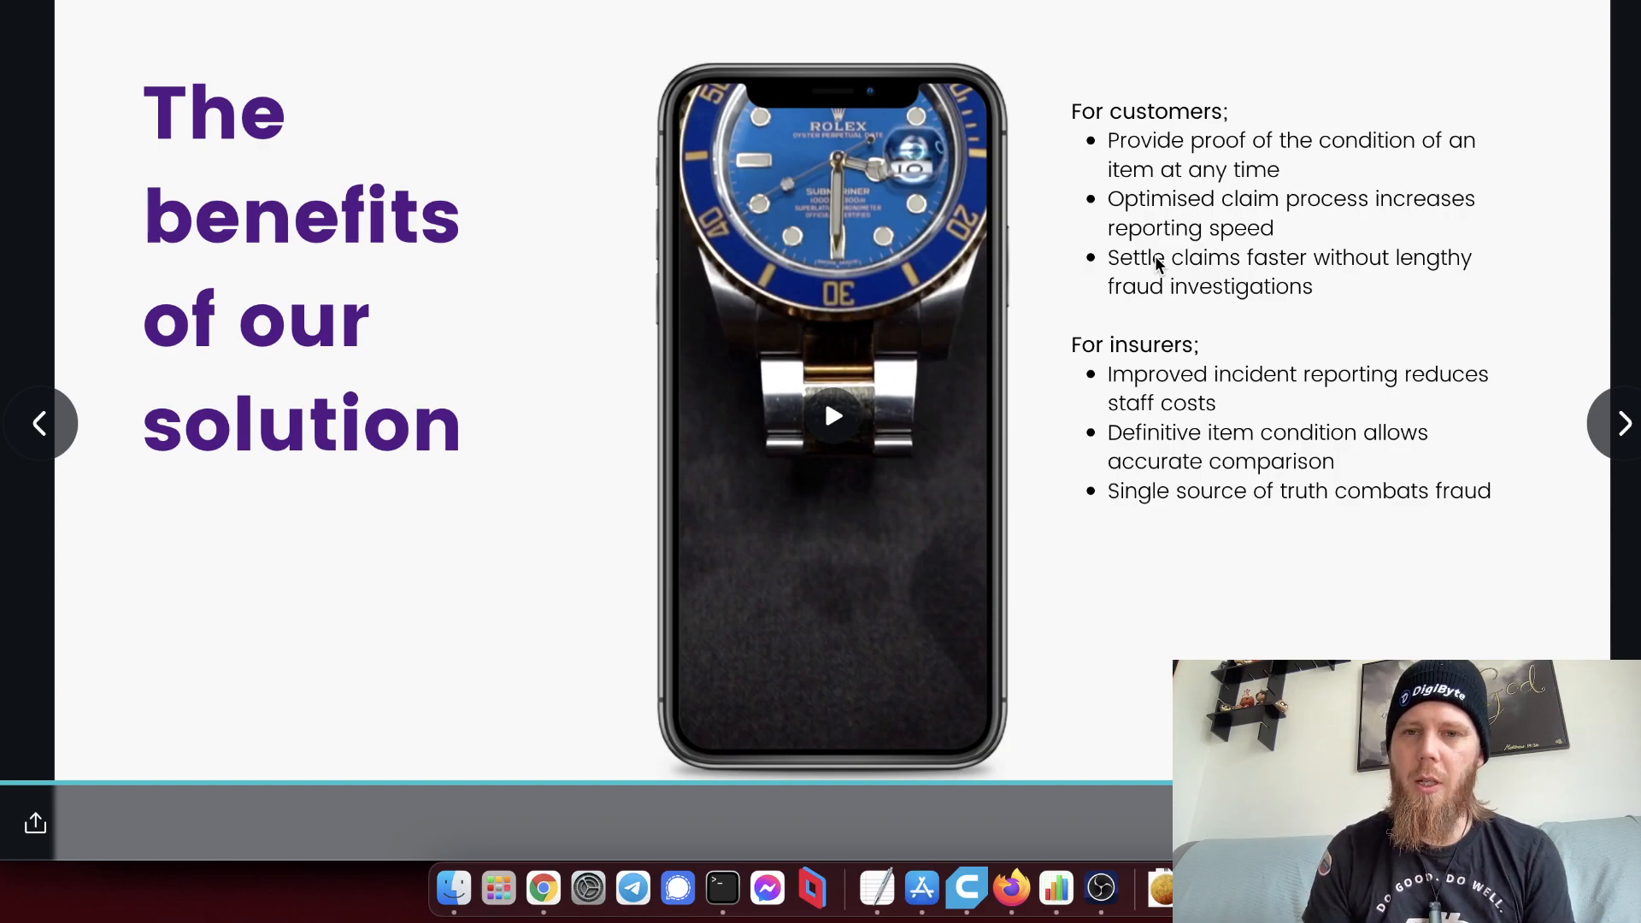
{"action": "mouse_move", "coordinate": [1290, 174]}
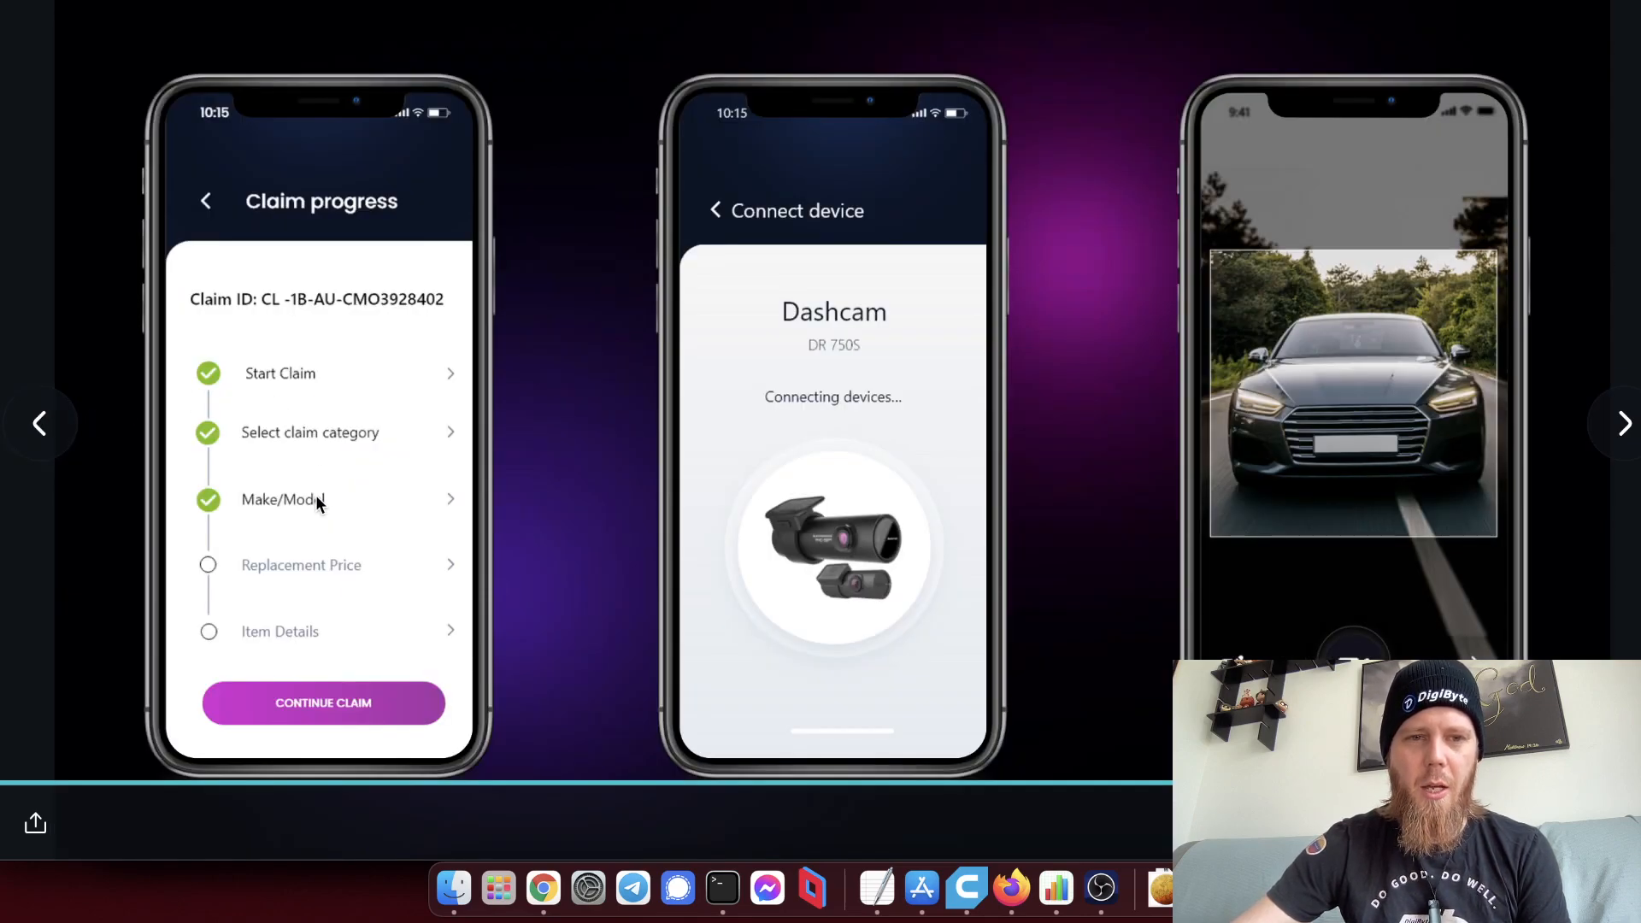
{"action": "mouse_move", "coordinate": [205, 472]}
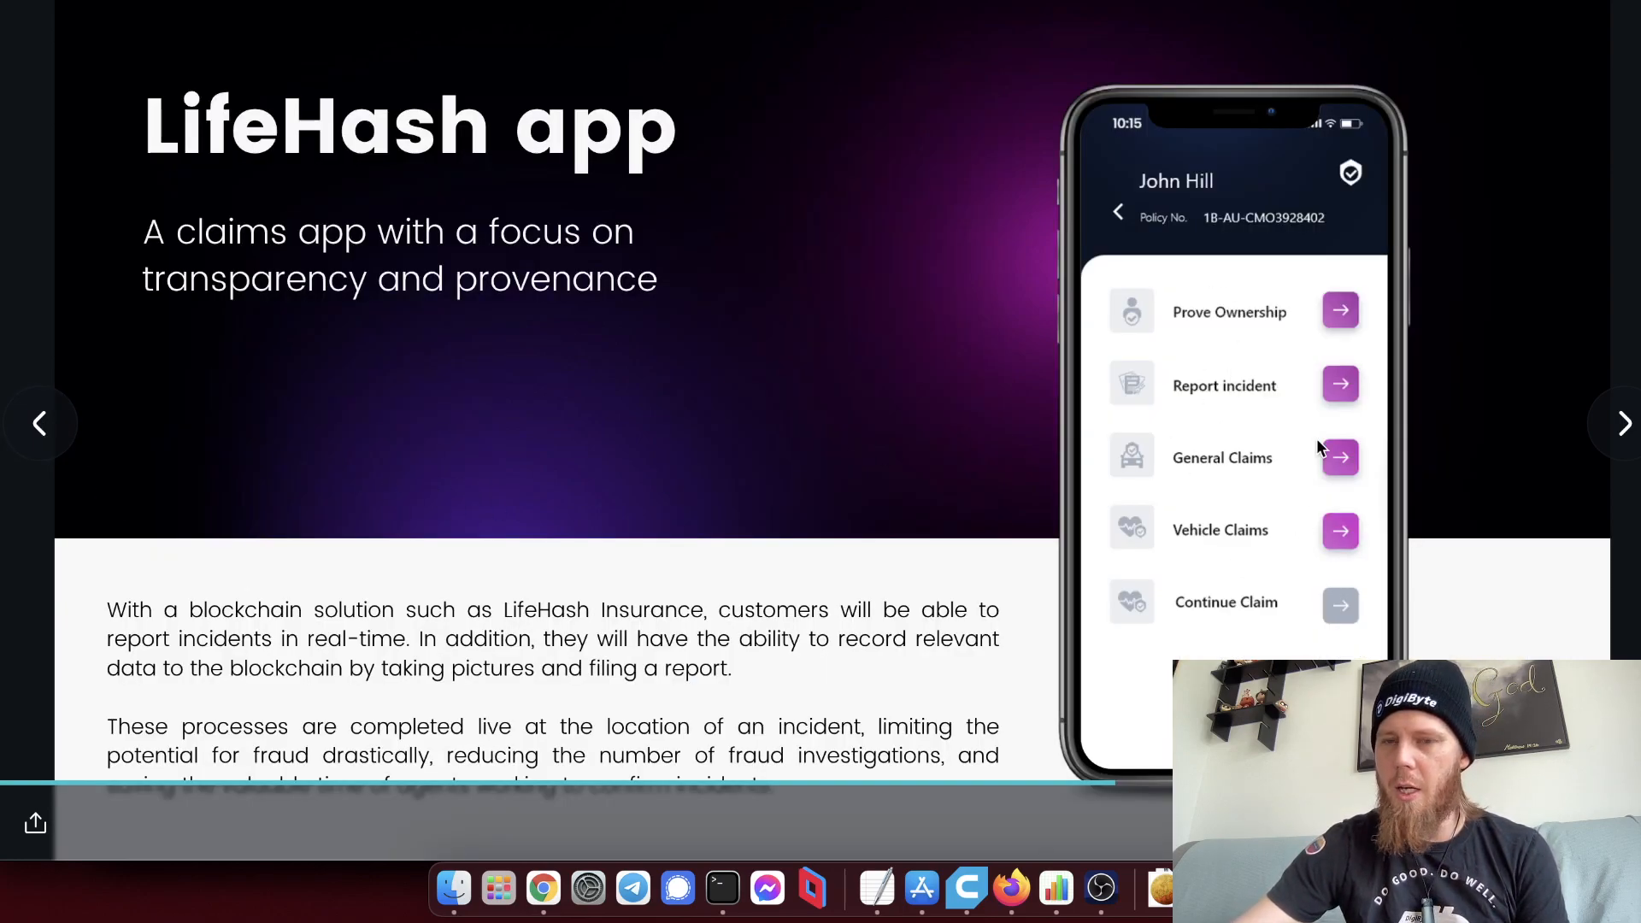
{"action": "left_click", "coordinate": [1624, 422]}
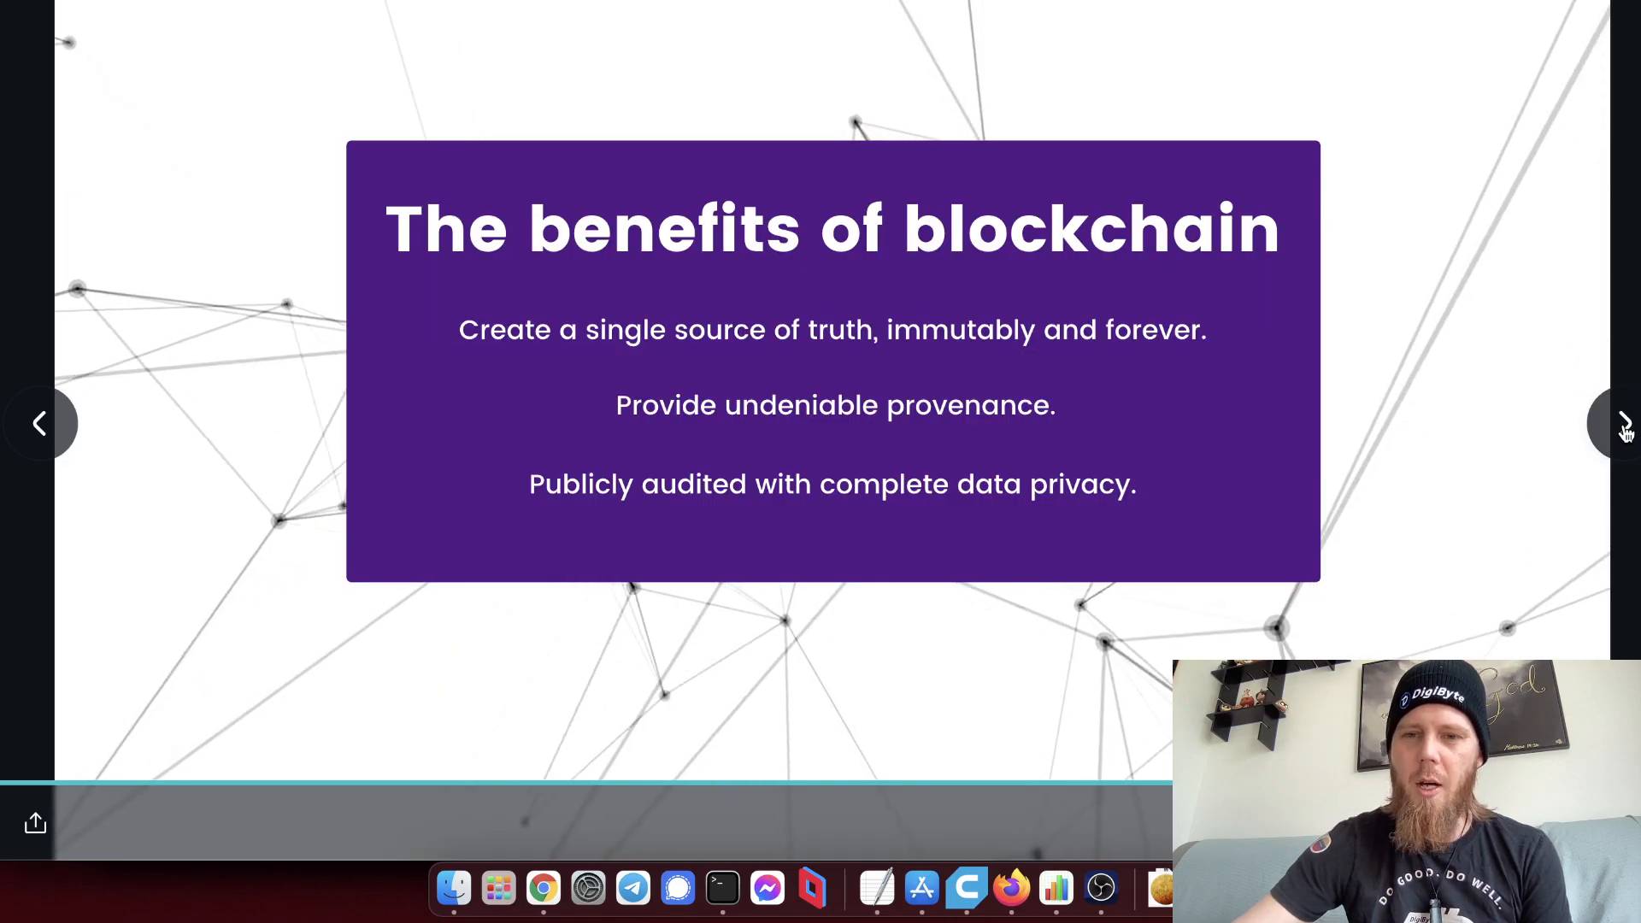
{"action": "left_click", "coordinate": [1621, 424]}
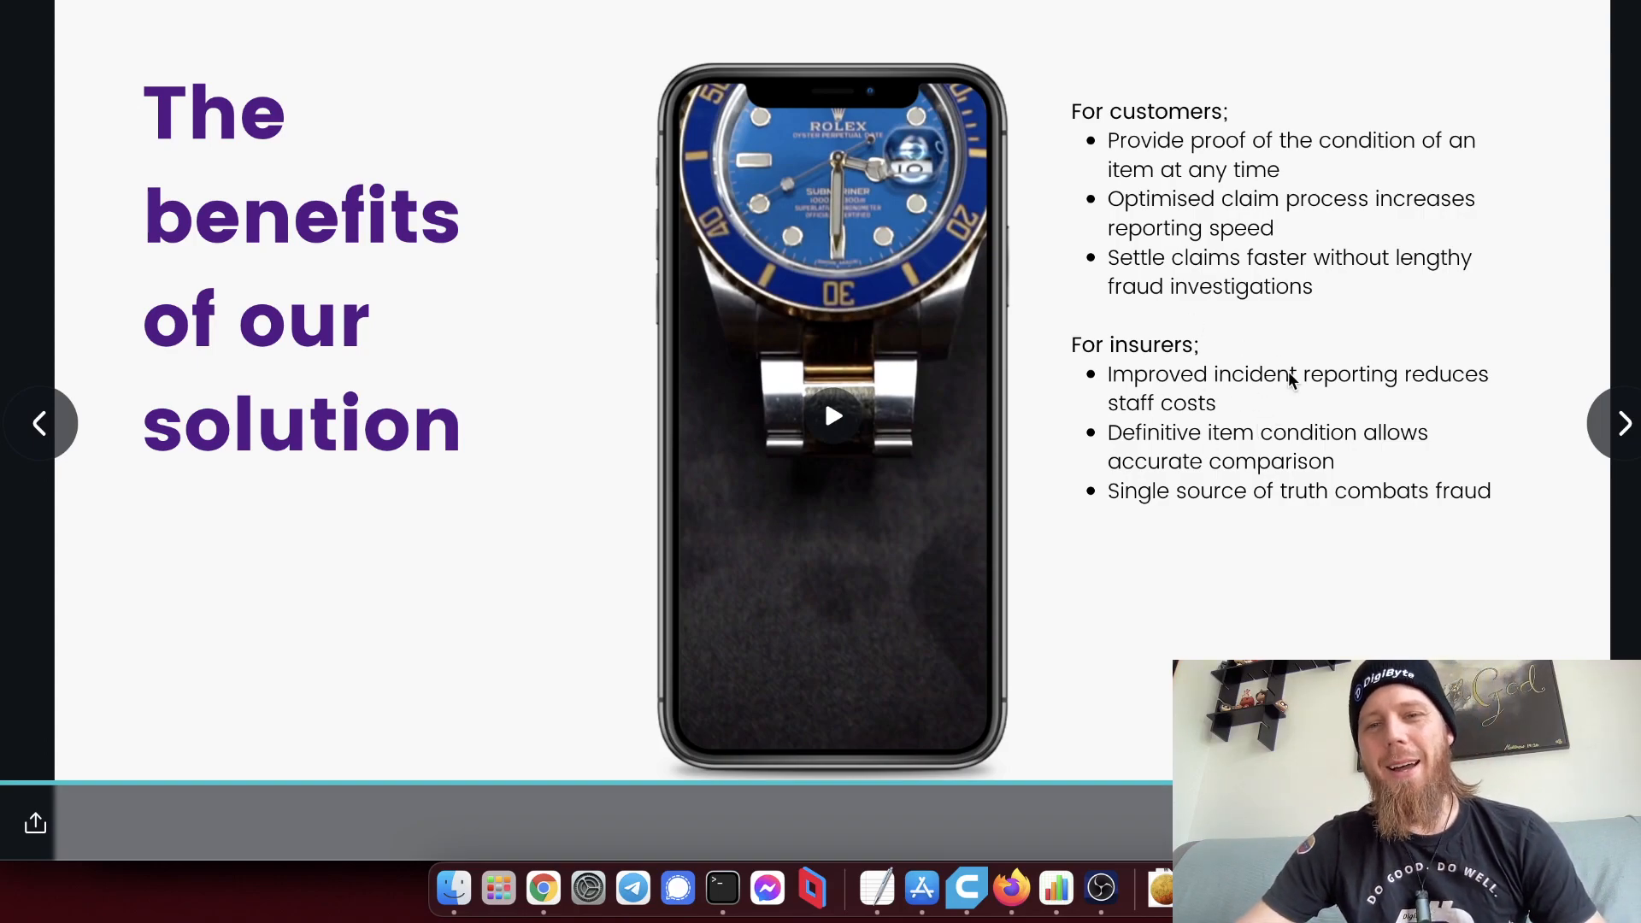
{"action": "mouse_move", "coordinate": [1258, 332]}
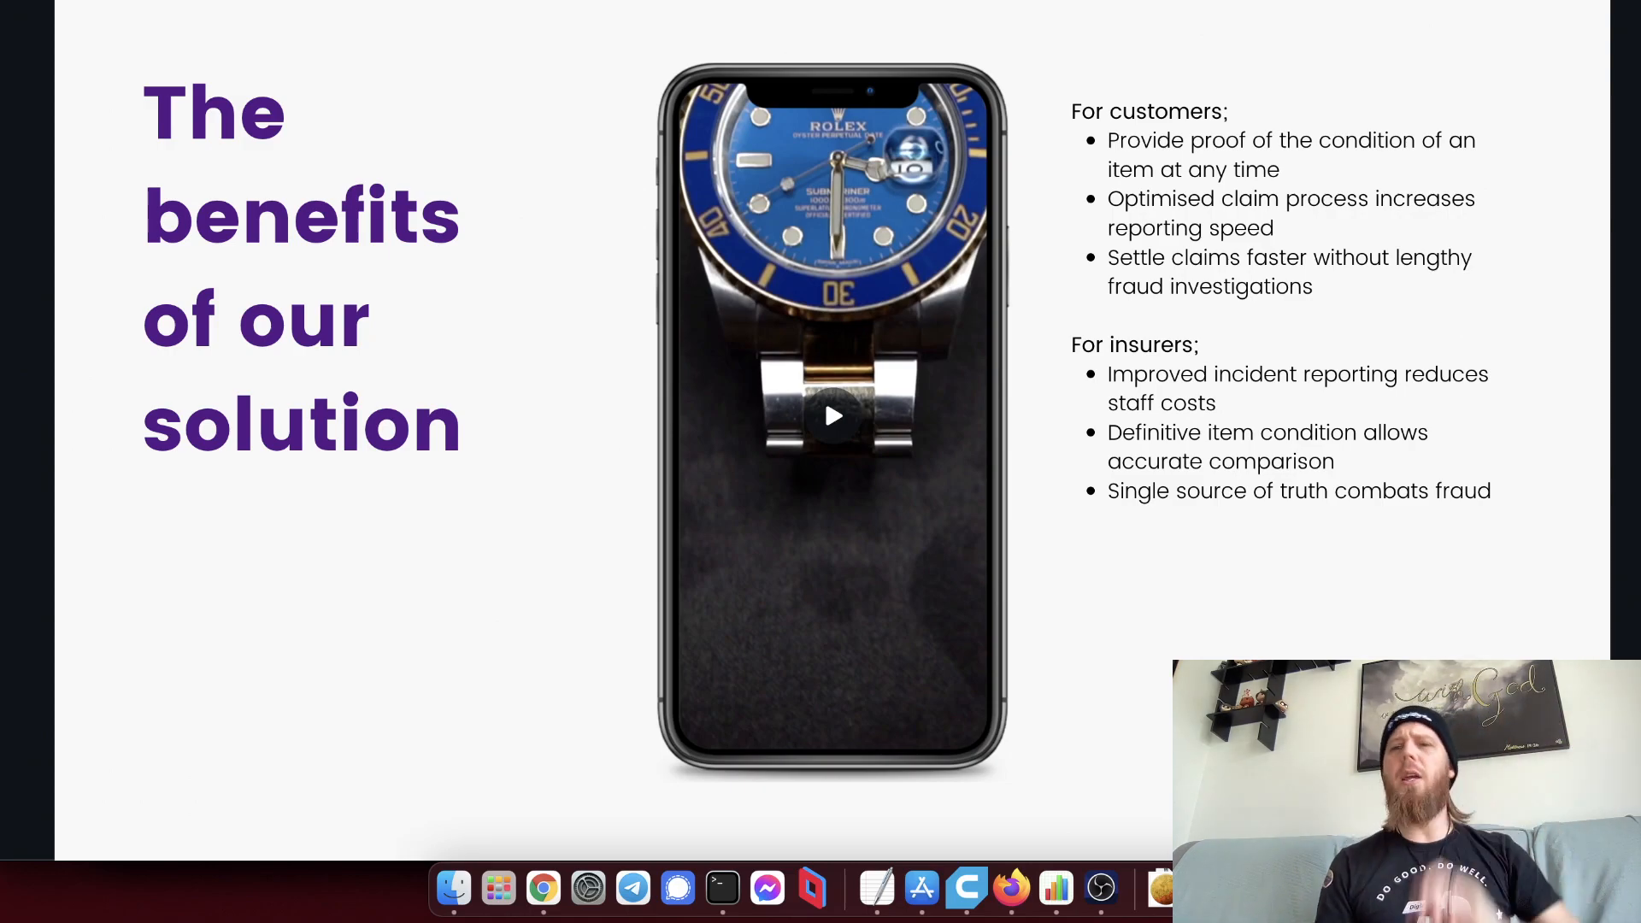
{"action": "mouse_move", "coordinate": [1614, 424]}
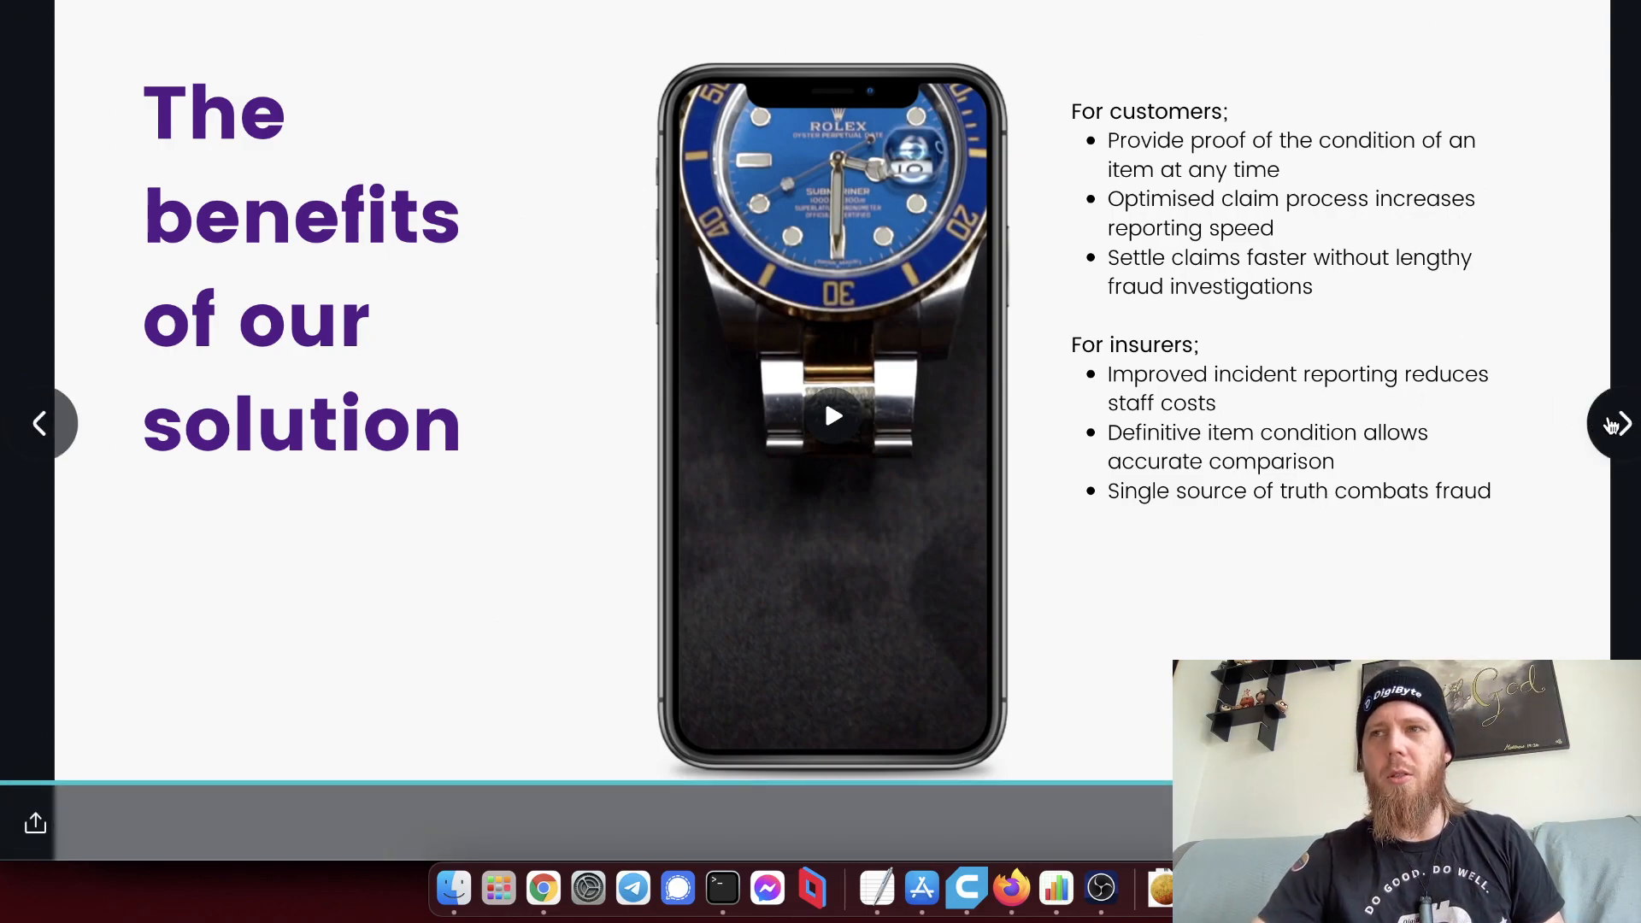
Advance the LifeHash deck to the Features slide listing incident reporting and quoting.
{"action": "left_click", "coordinate": [1617, 424]}
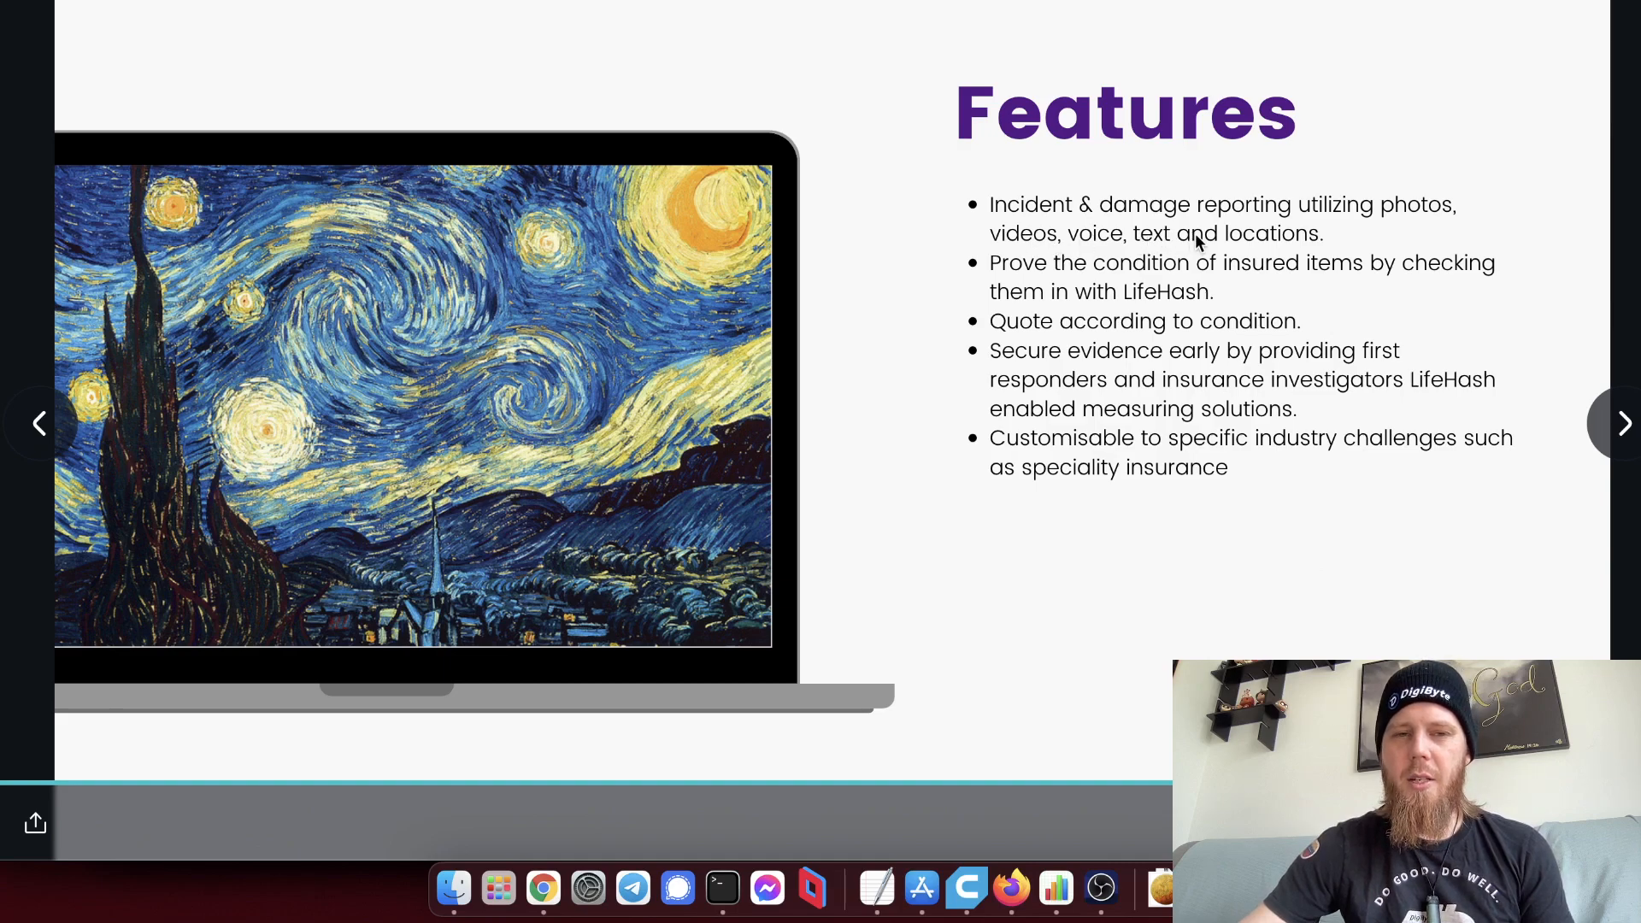
{"action": "double_click", "coordinate": [1273, 232]}
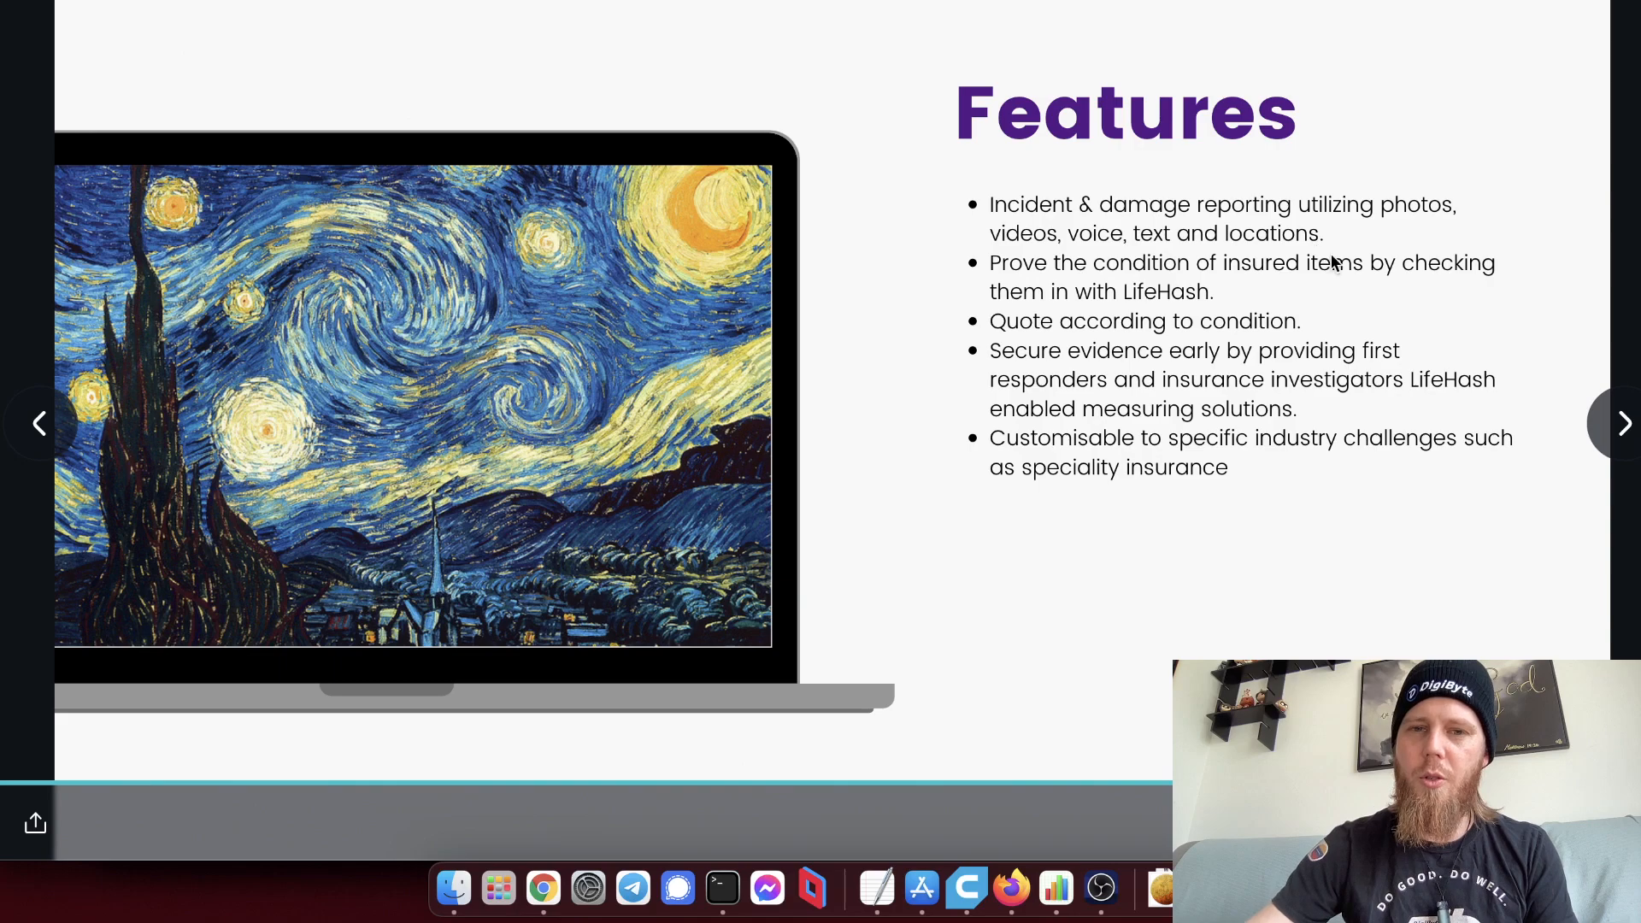
{"action": "mouse_move", "coordinate": [1269, 284]}
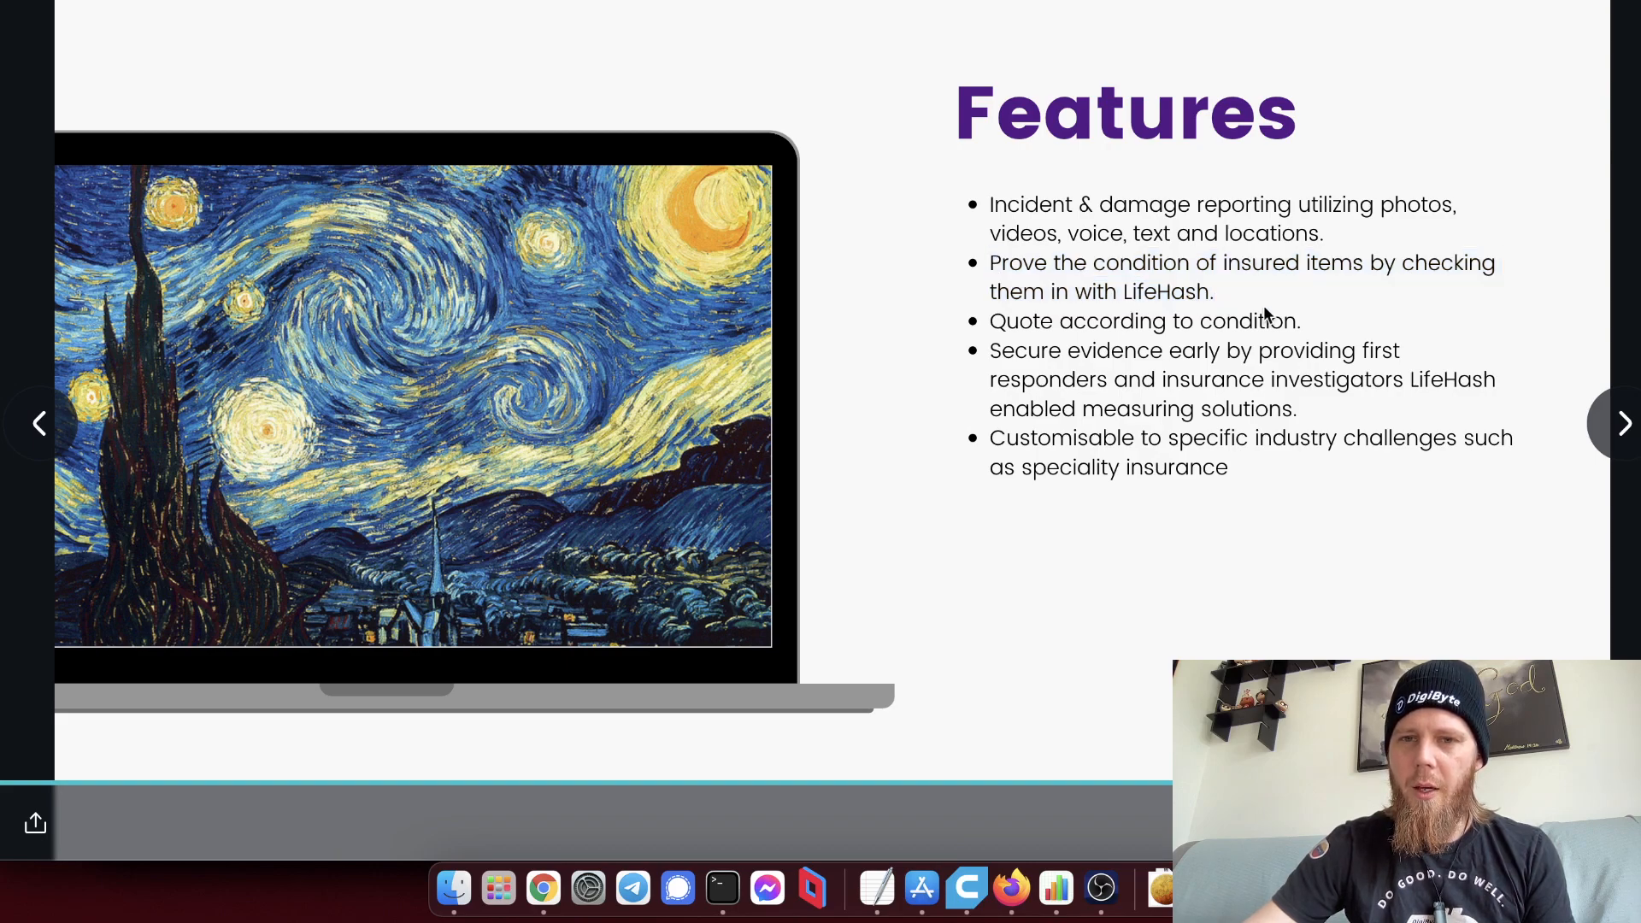
{"action": "triple_click", "coordinate": [1144, 321]}
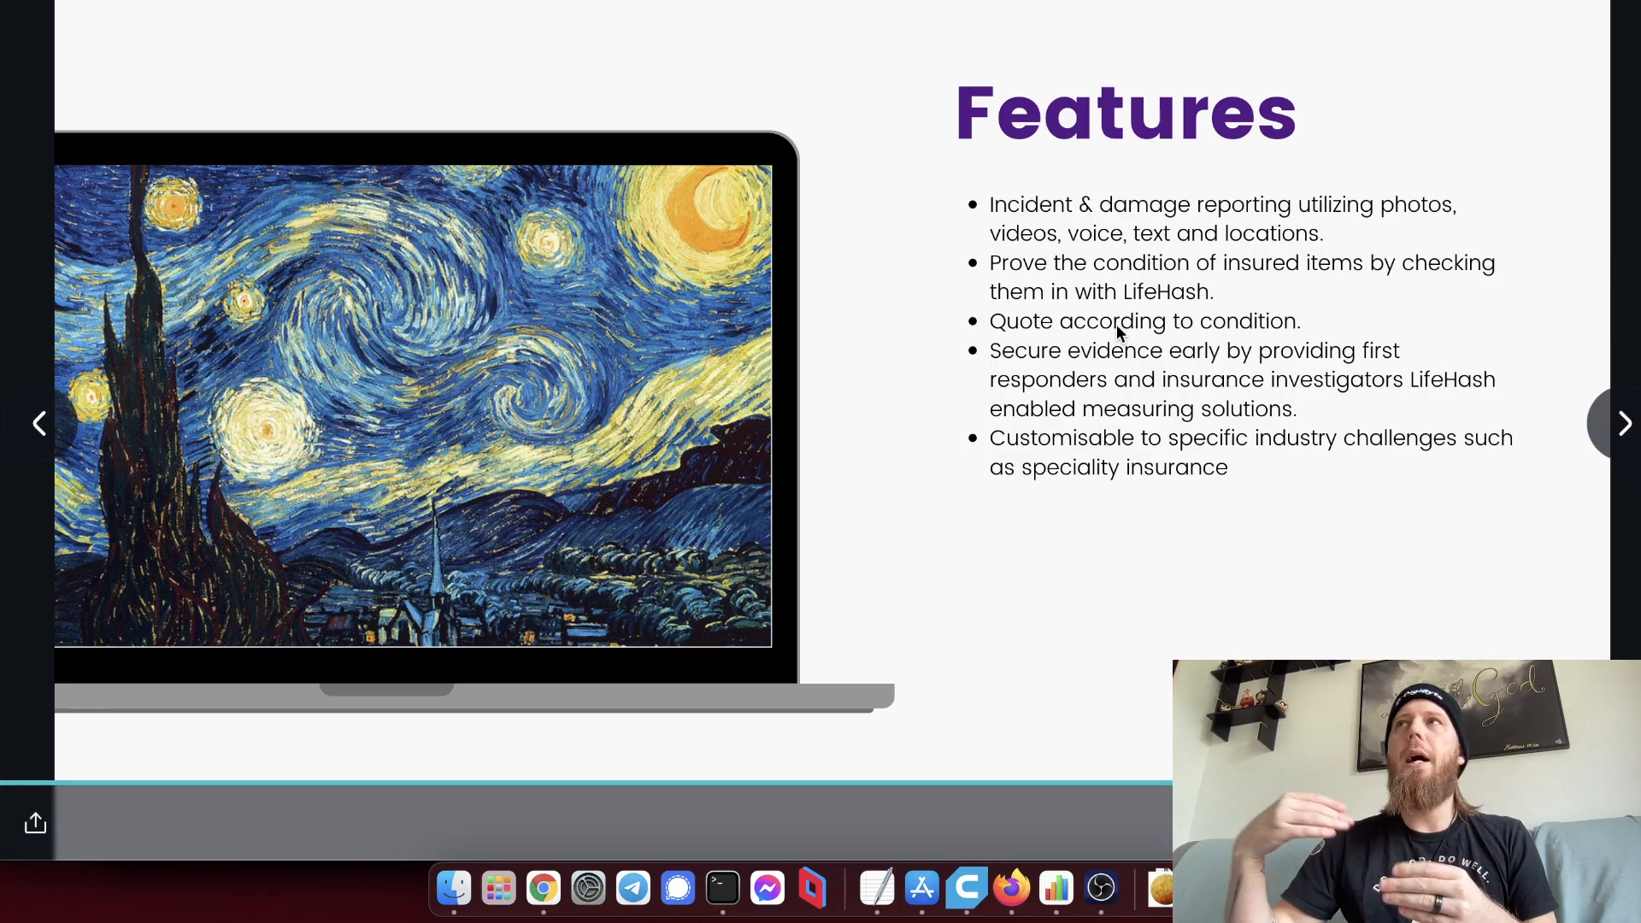
{"action": "mouse_move", "coordinate": [1109, 348]}
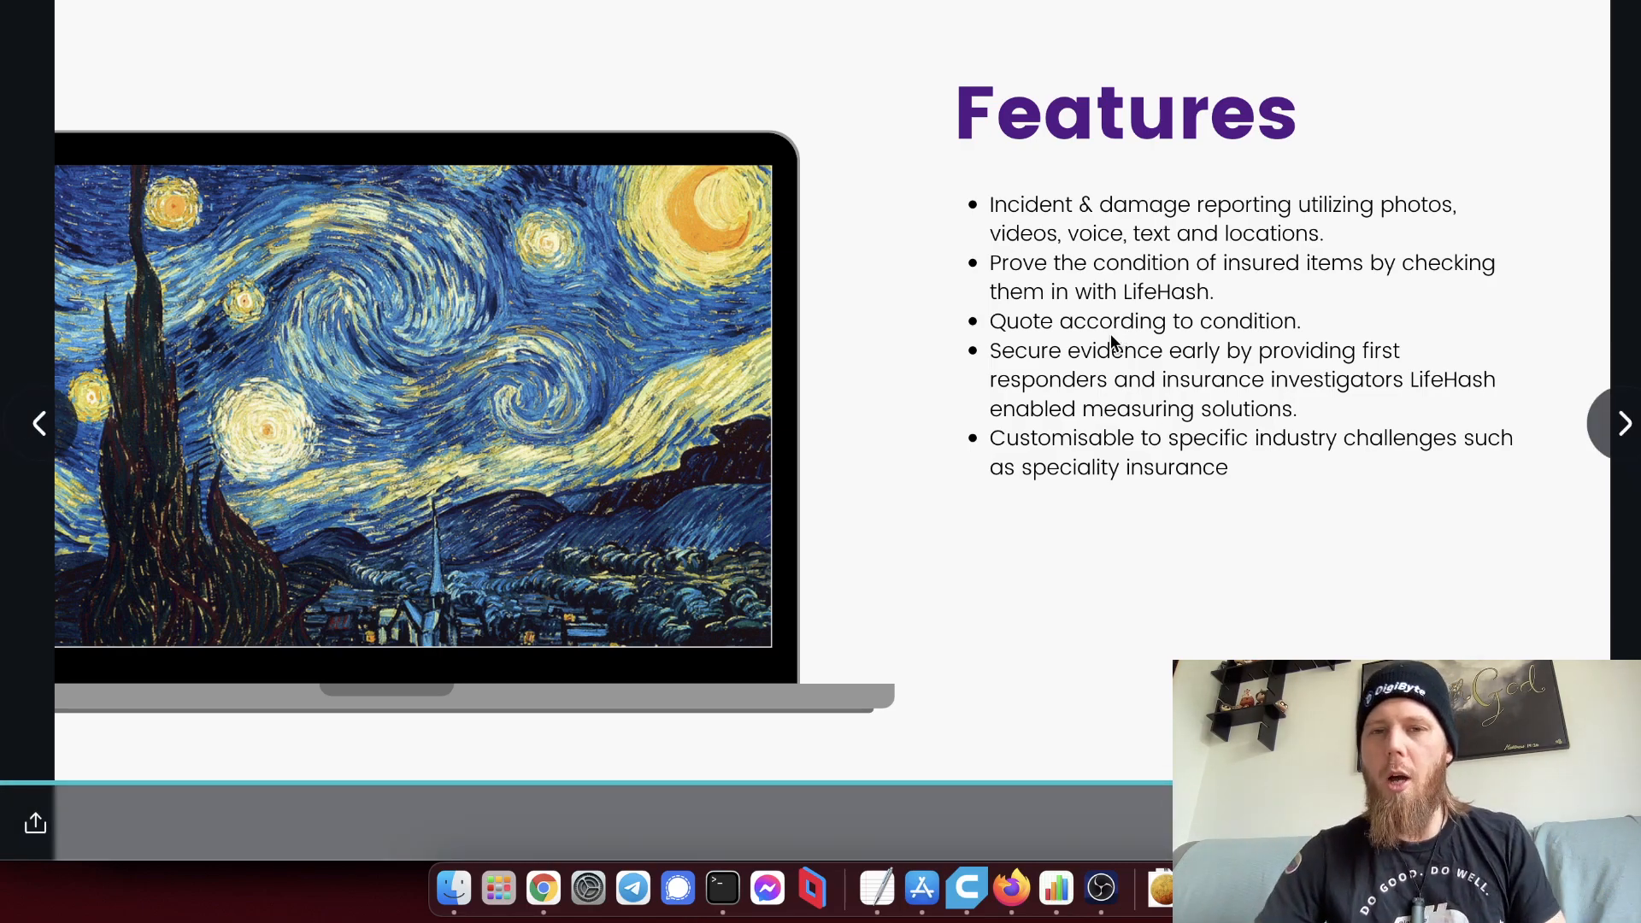
{"action": "mouse_move", "coordinate": [1323, 459]}
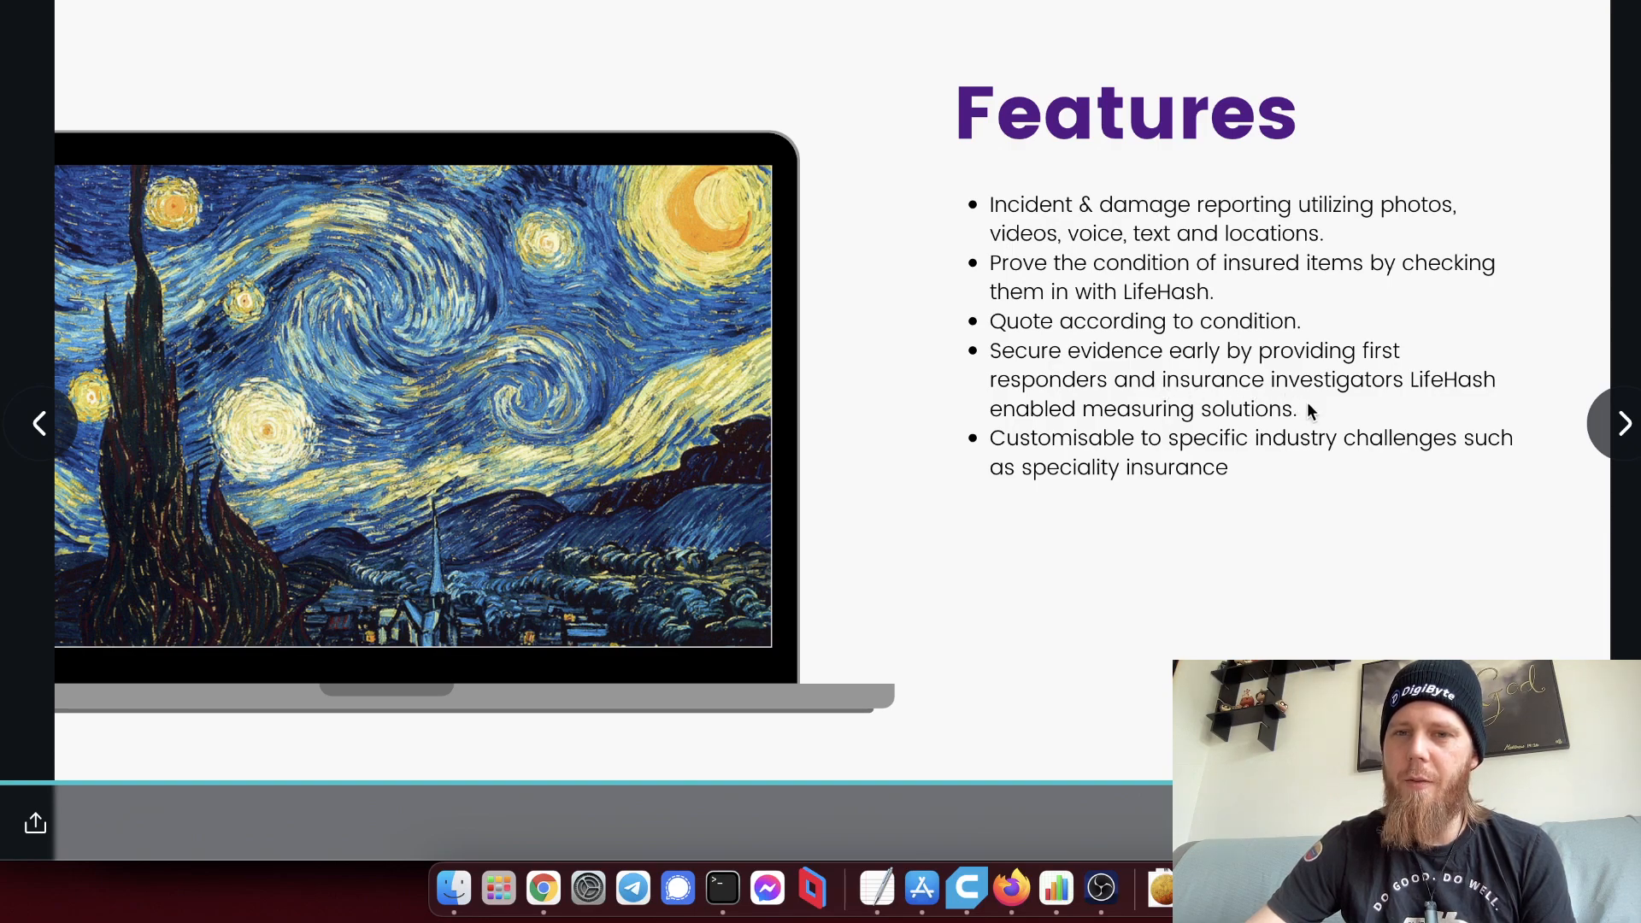
{"action": "left_click_drag", "start_coordinate": [990, 350], "coordinate": [1297, 408]}
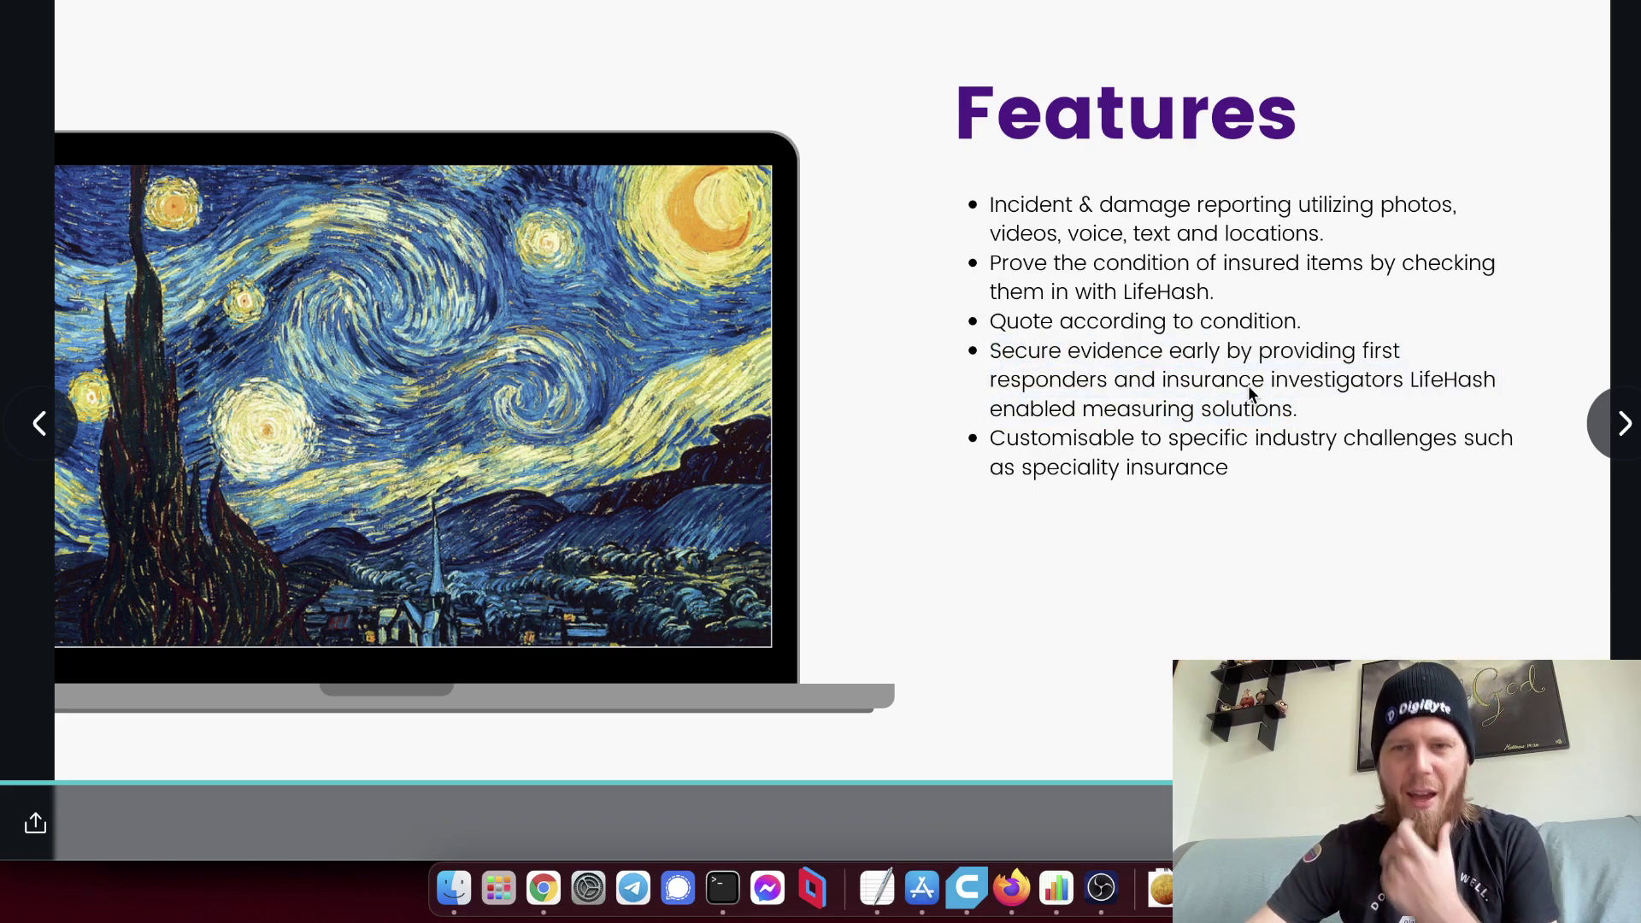
{"action": "left_click_drag", "start_coordinate": [990, 350], "coordinate": [1298, 408]}
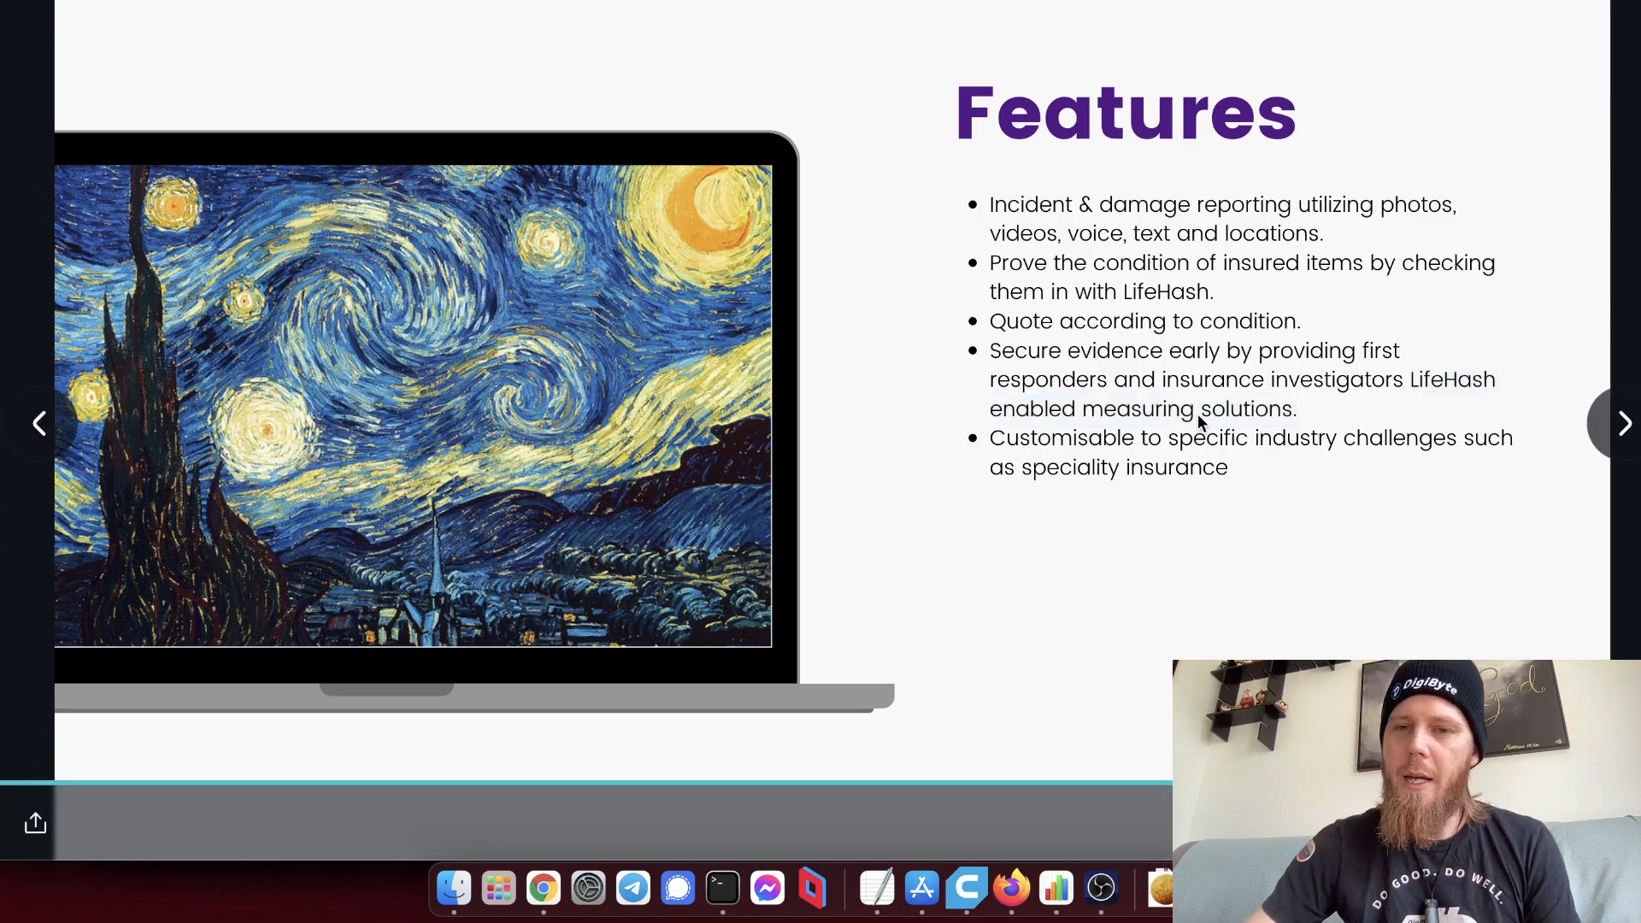
{"action": "left_click_drag", "start_coordinate": [1414, 379], "coordinate": [1296, 409]}
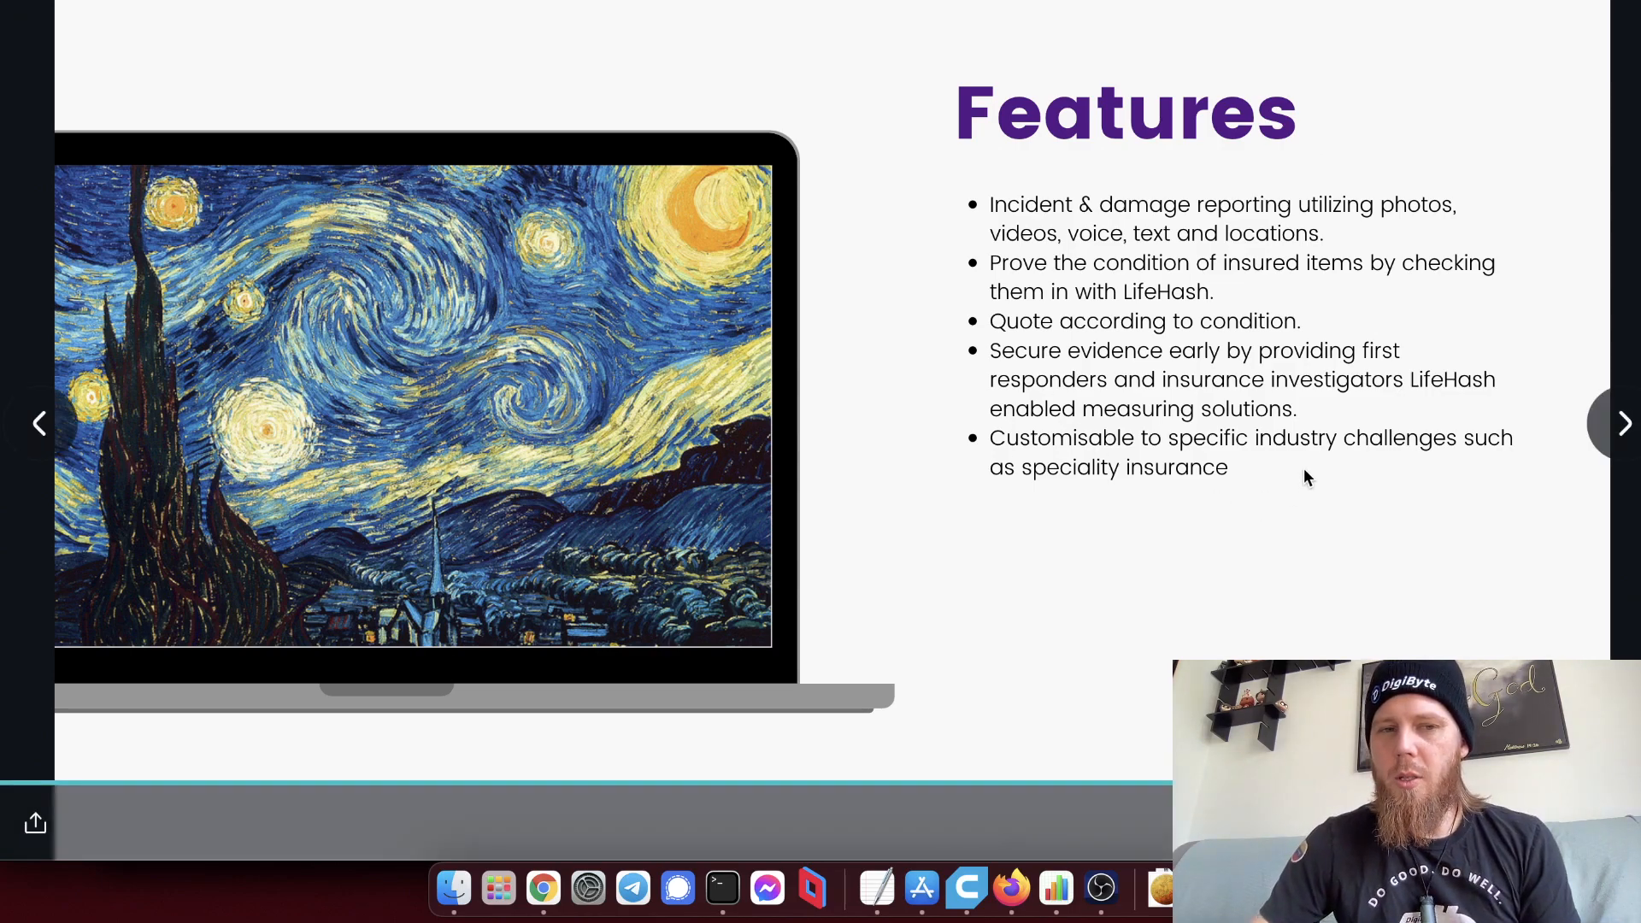
Advance to the closing slide 'Your insured history, Your future claim'.
{"action": "left_click", "coordinate": [1624, 424]}
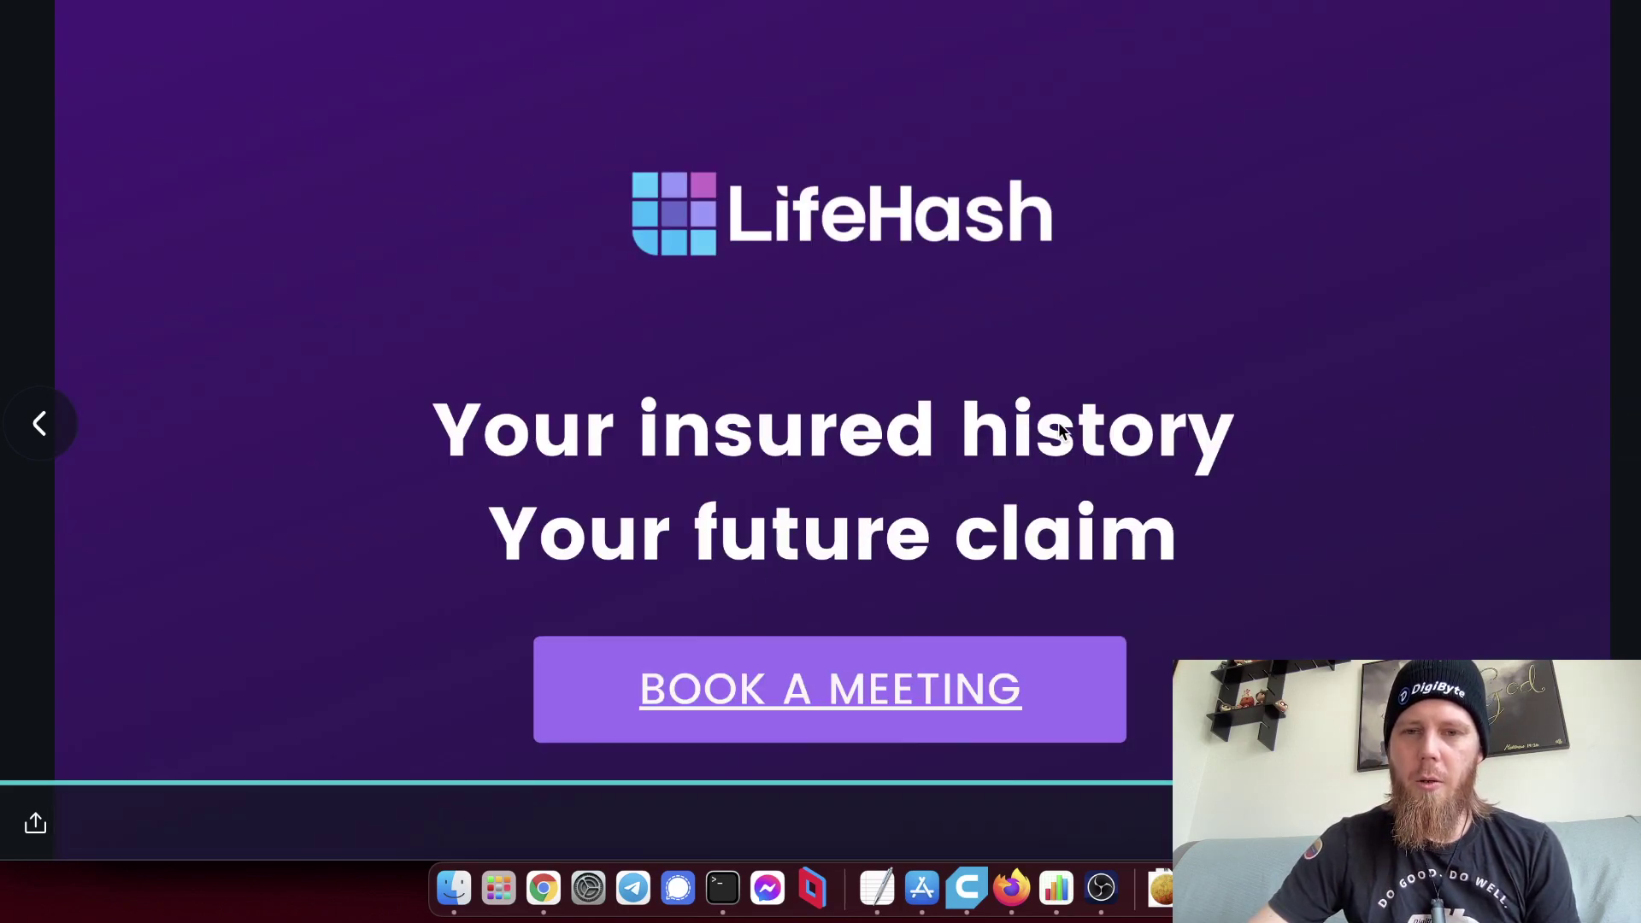
{"action": "mouse_move", "coordinate": [943, 445]}
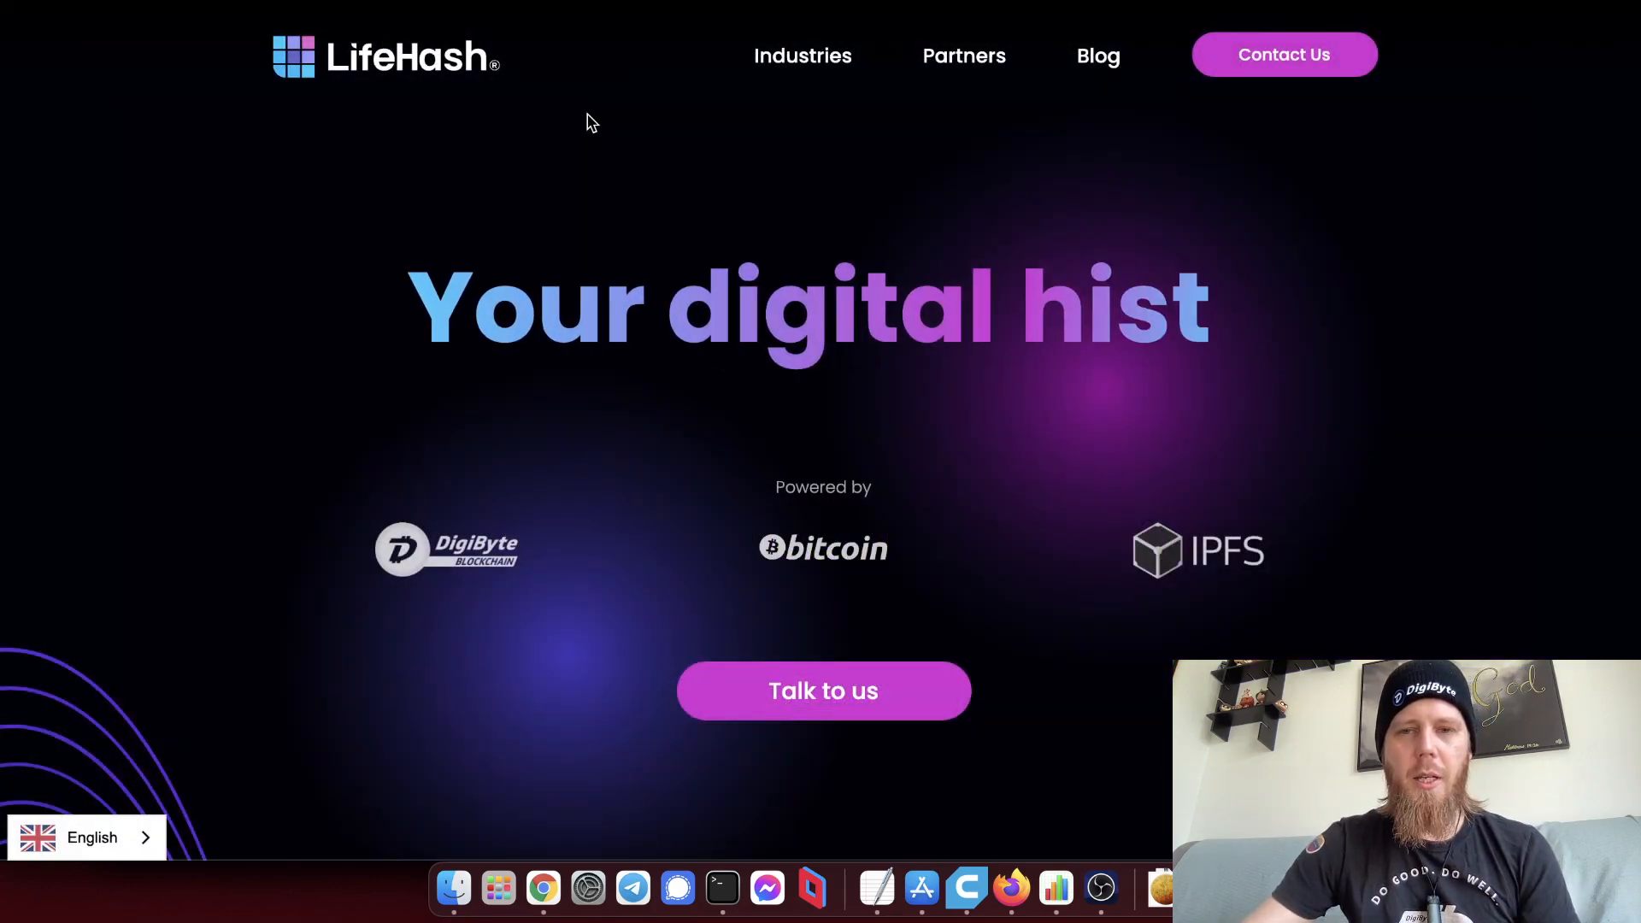
{"action": "mouse_move", "coordinate": [813, 71]}
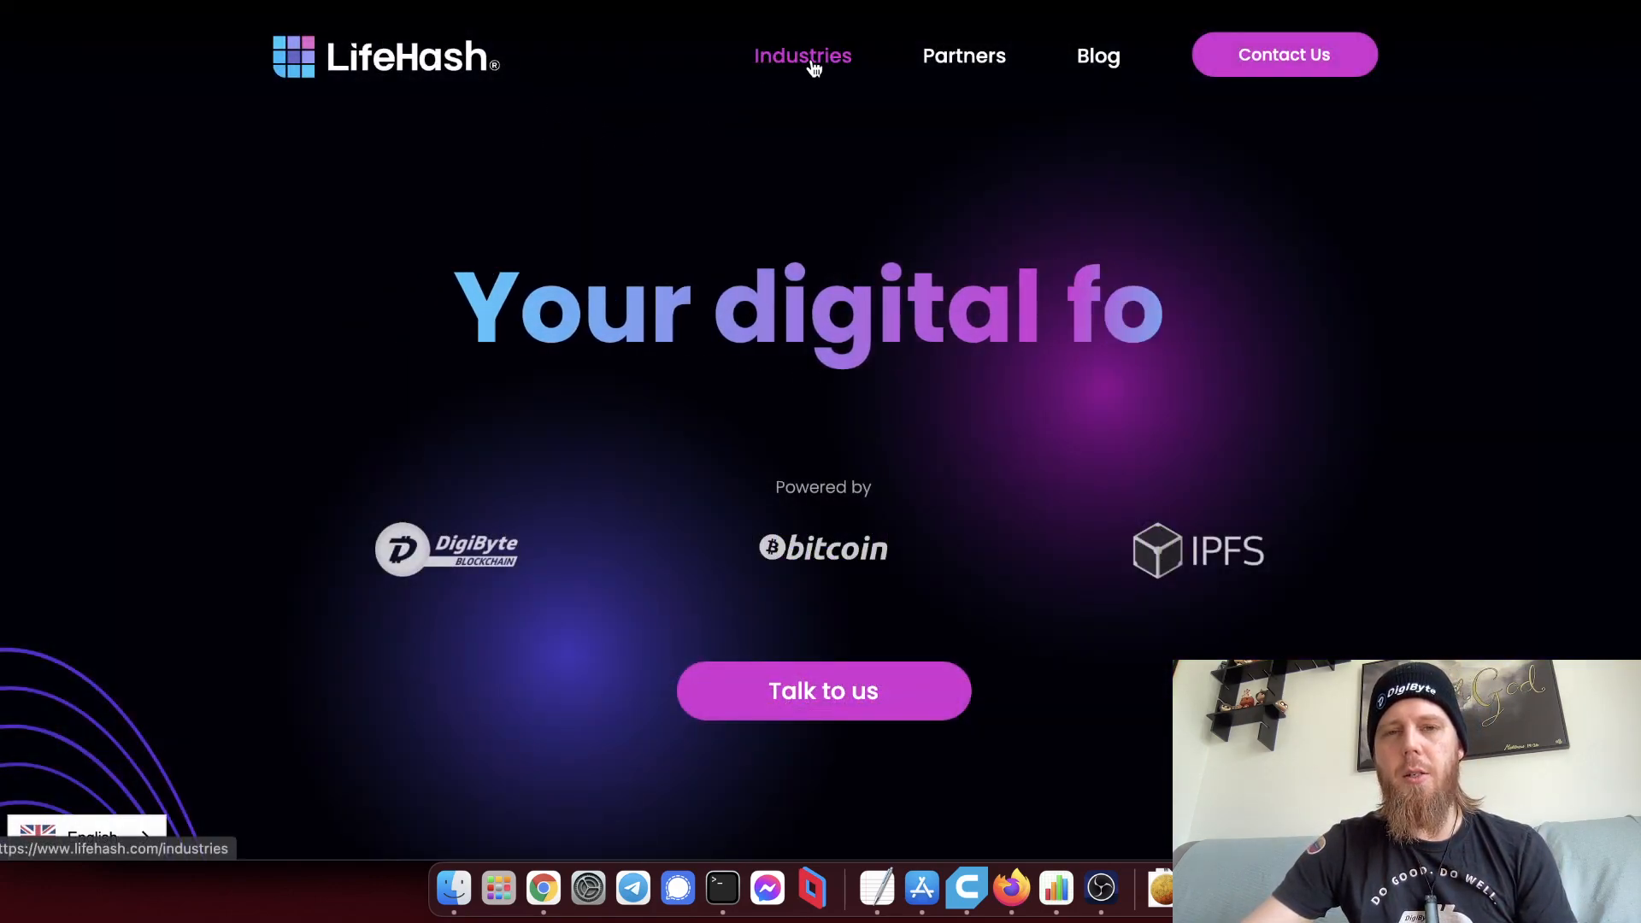
Go to the LifeHash Industries page and read through its Legal & Law section.
{"action": "left_click", "coordinate": [802, 55]}
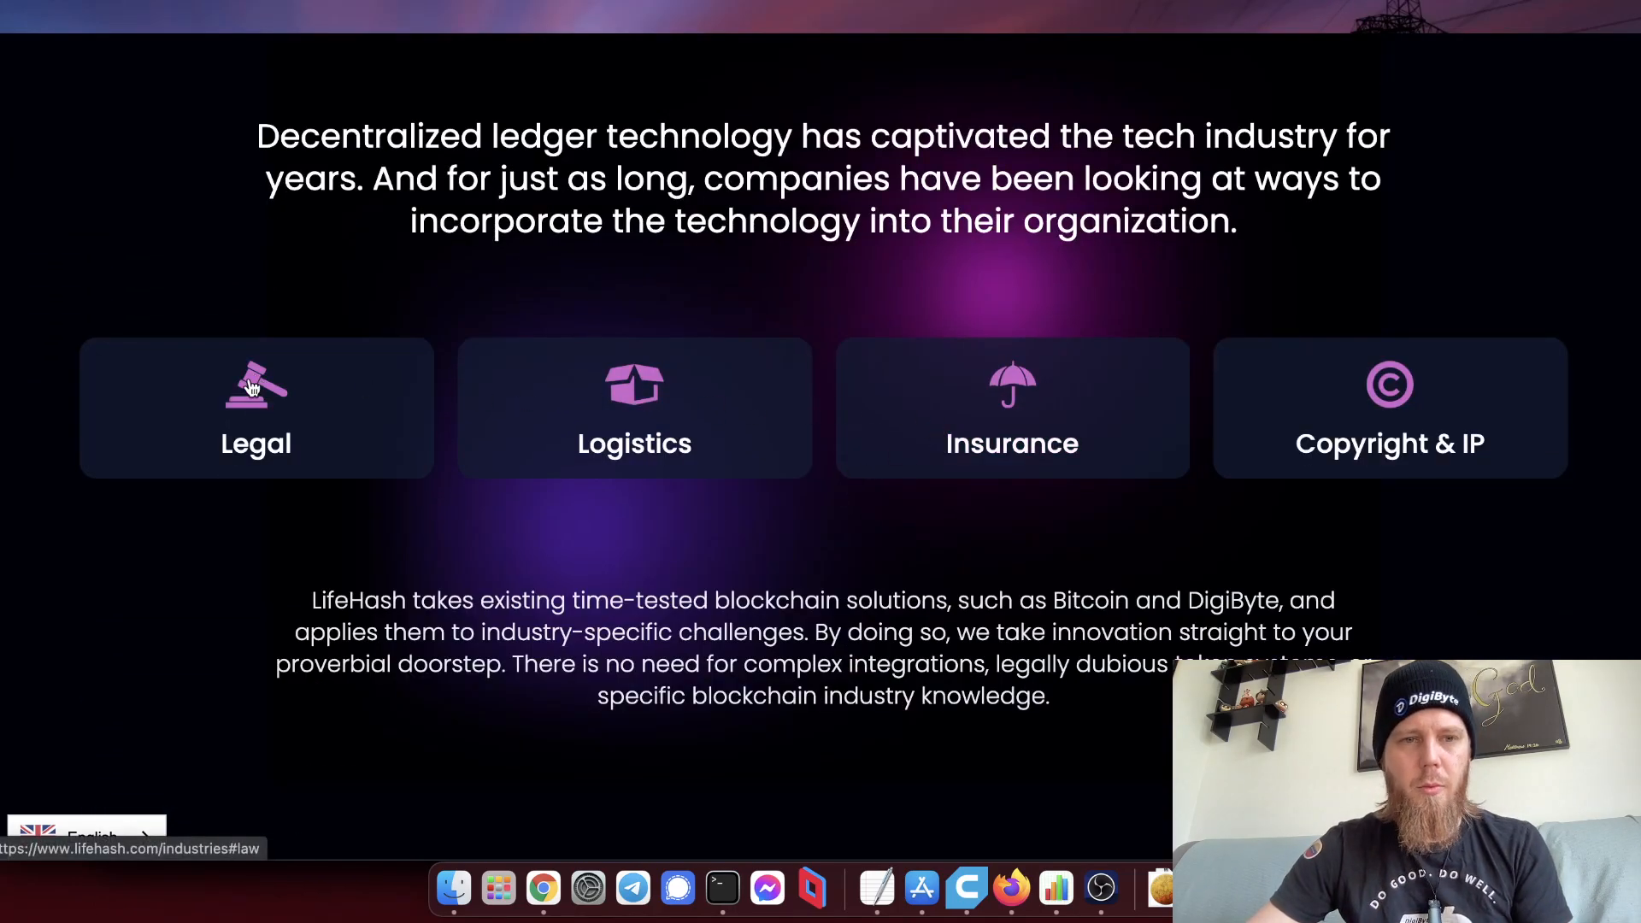
{"action": "left_click", "coordinate": [255, 403]}
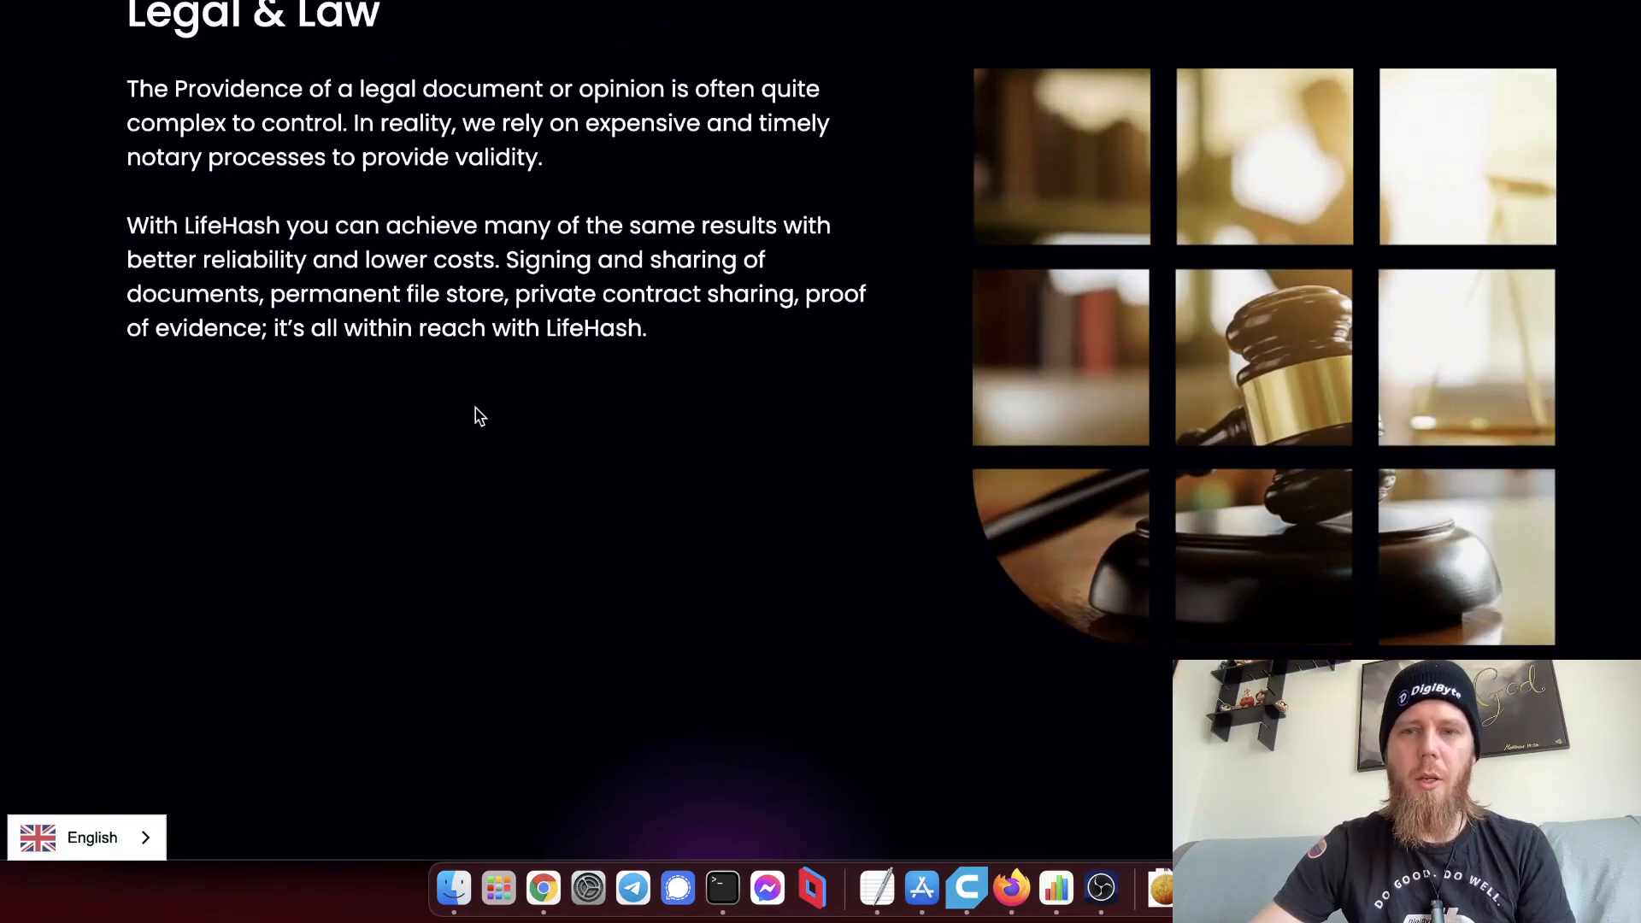
{"action": "scroll", "scroll_direction": "down", "scroll_amount": 3}
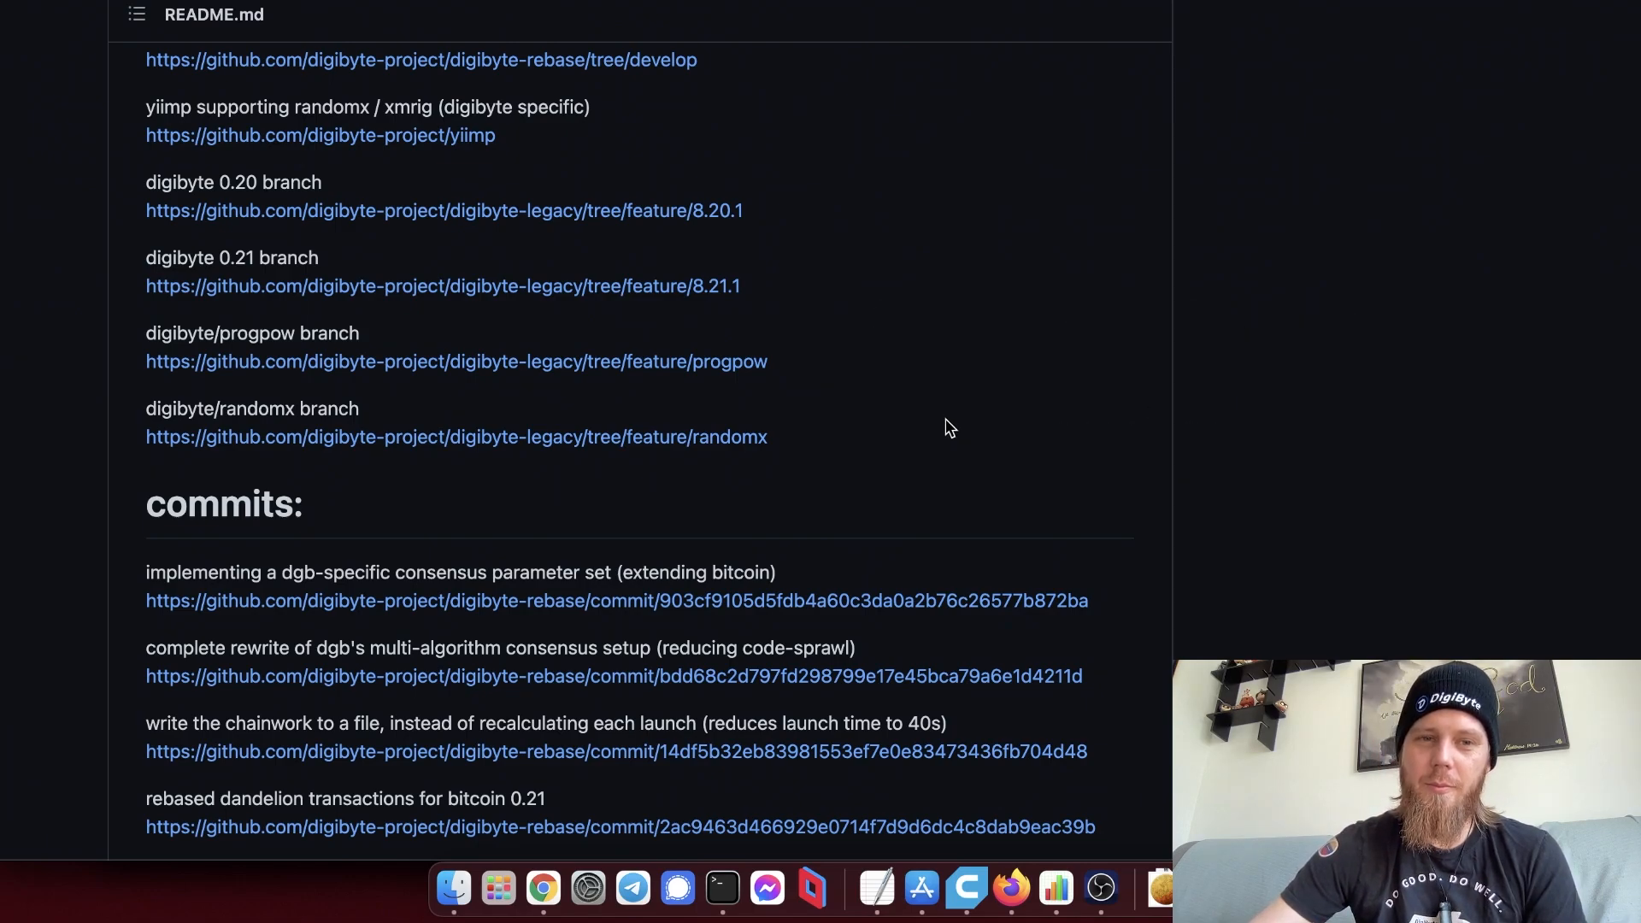
Scroll the digibyte-project README back up over its branch and commit links.
{"action": "scroll", "scroll_direction": "up", "scroll_amount": 3}
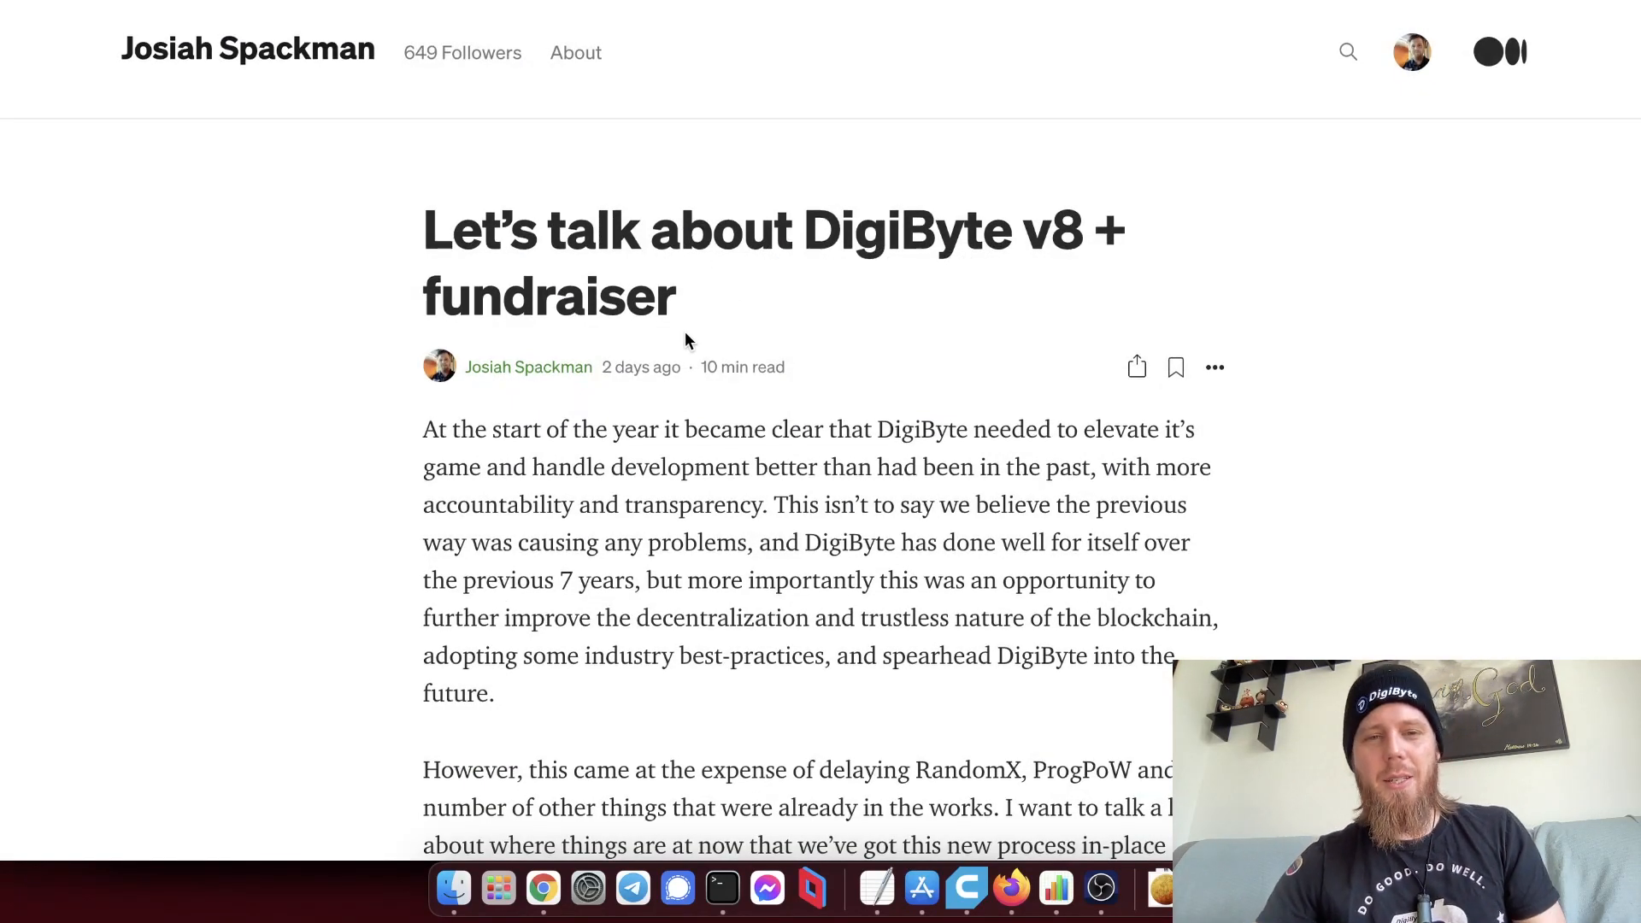
{"action": "scroll", "scroll_direction": "down", "scroll_amount": 3}
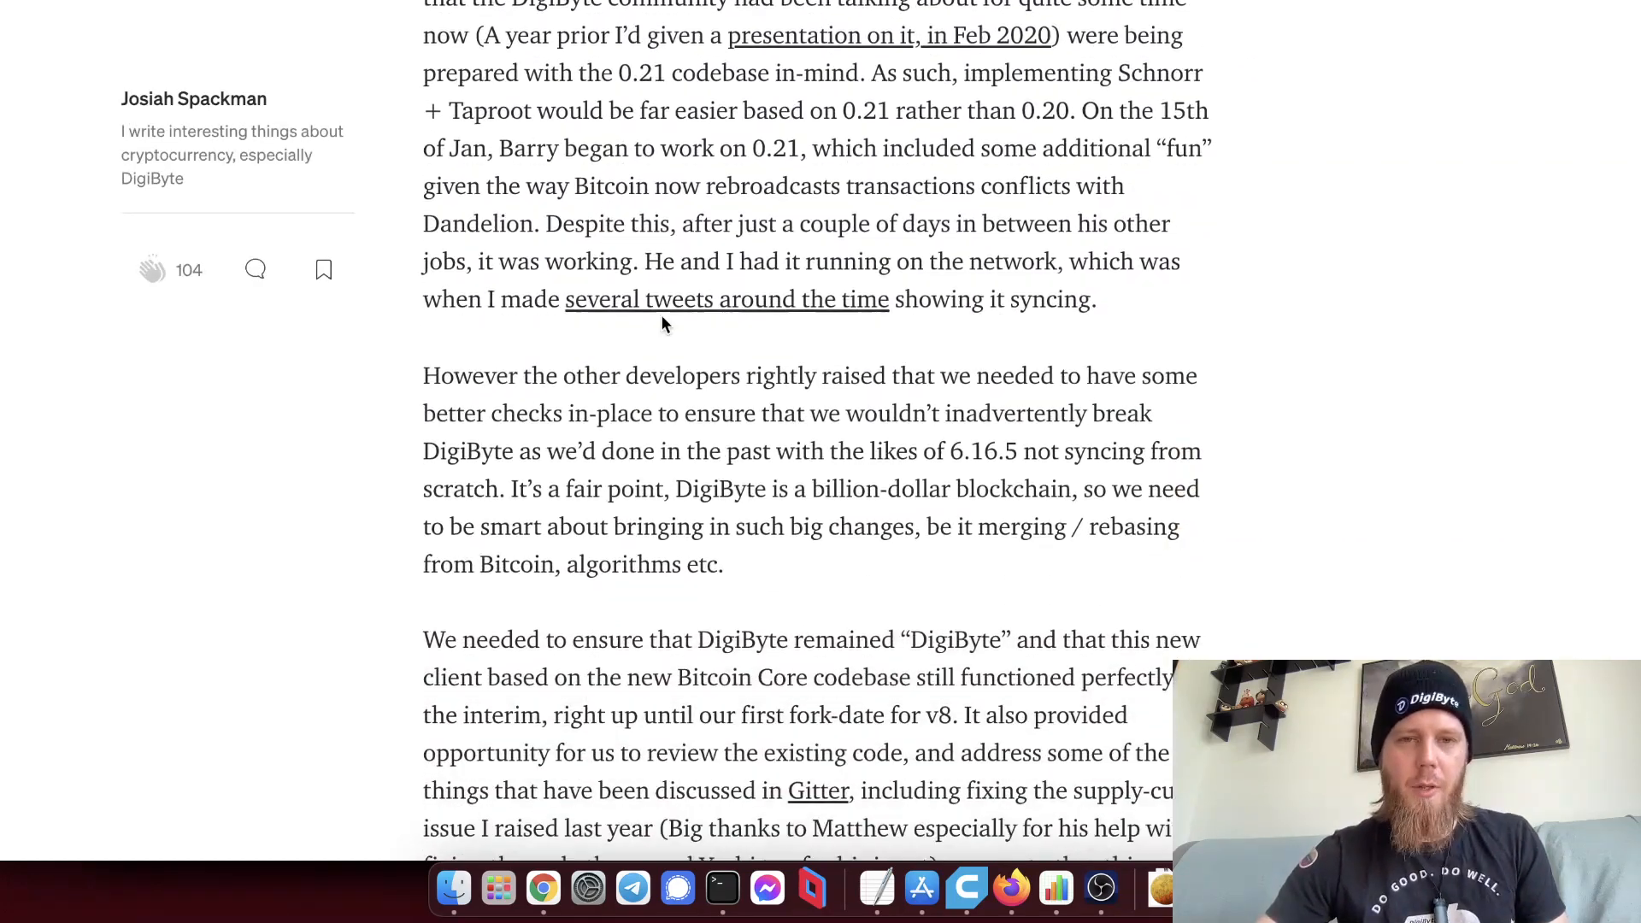
{"action": "scroll", "scroll_direction": "up", "scroll_amount": 3}
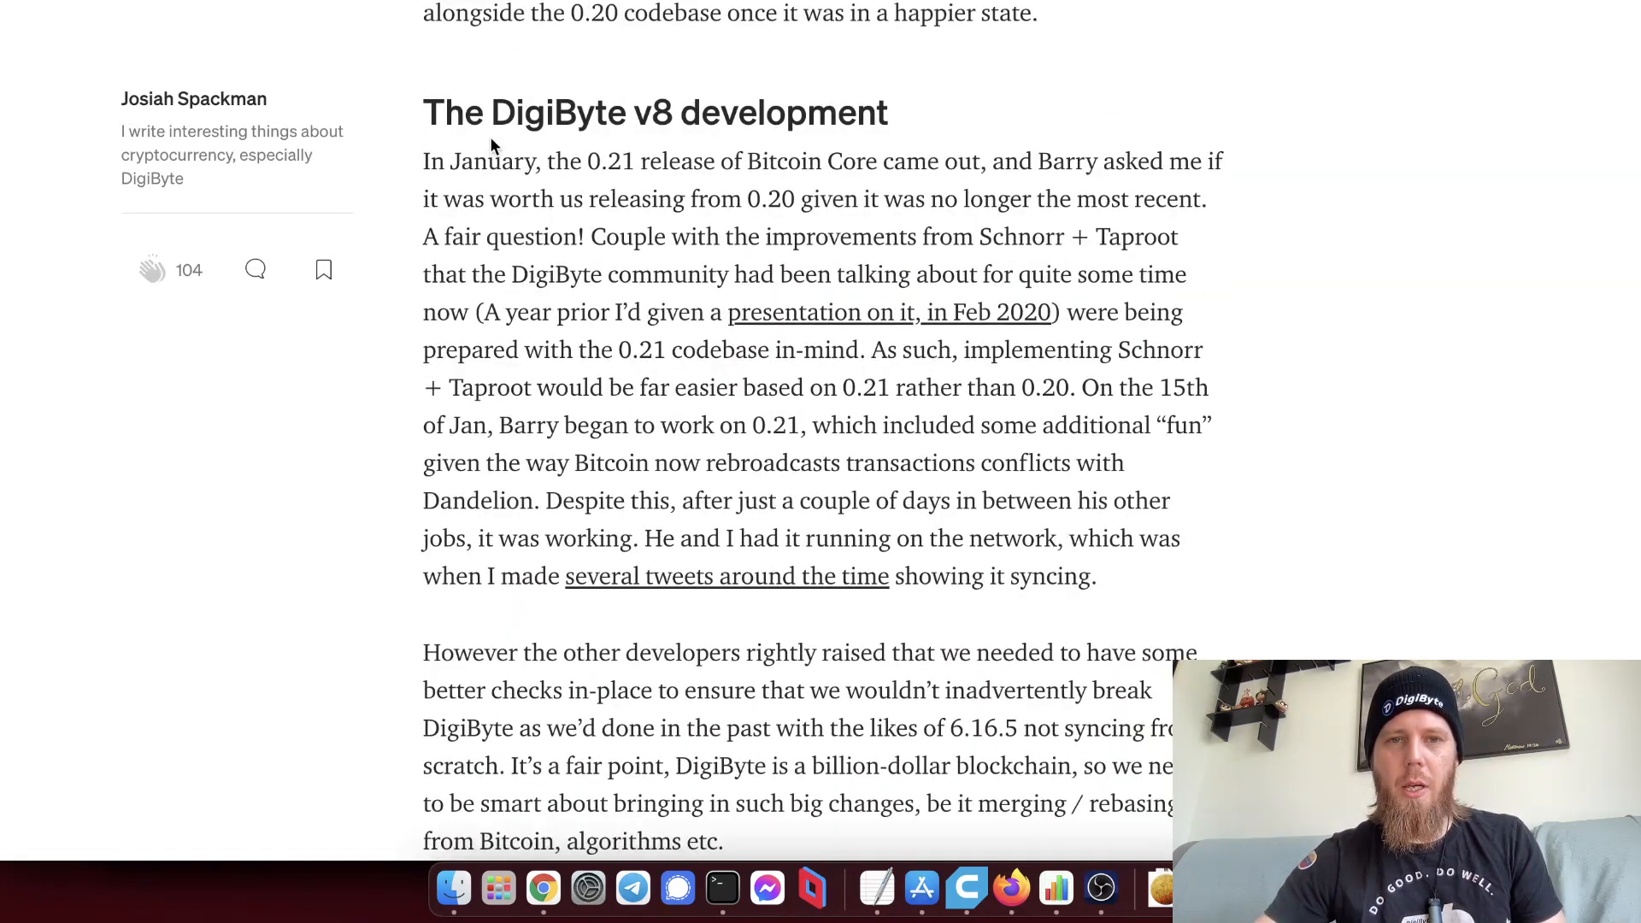
{"action": "scroll", "scroll_direction": "down", "scroll_amount": 3}
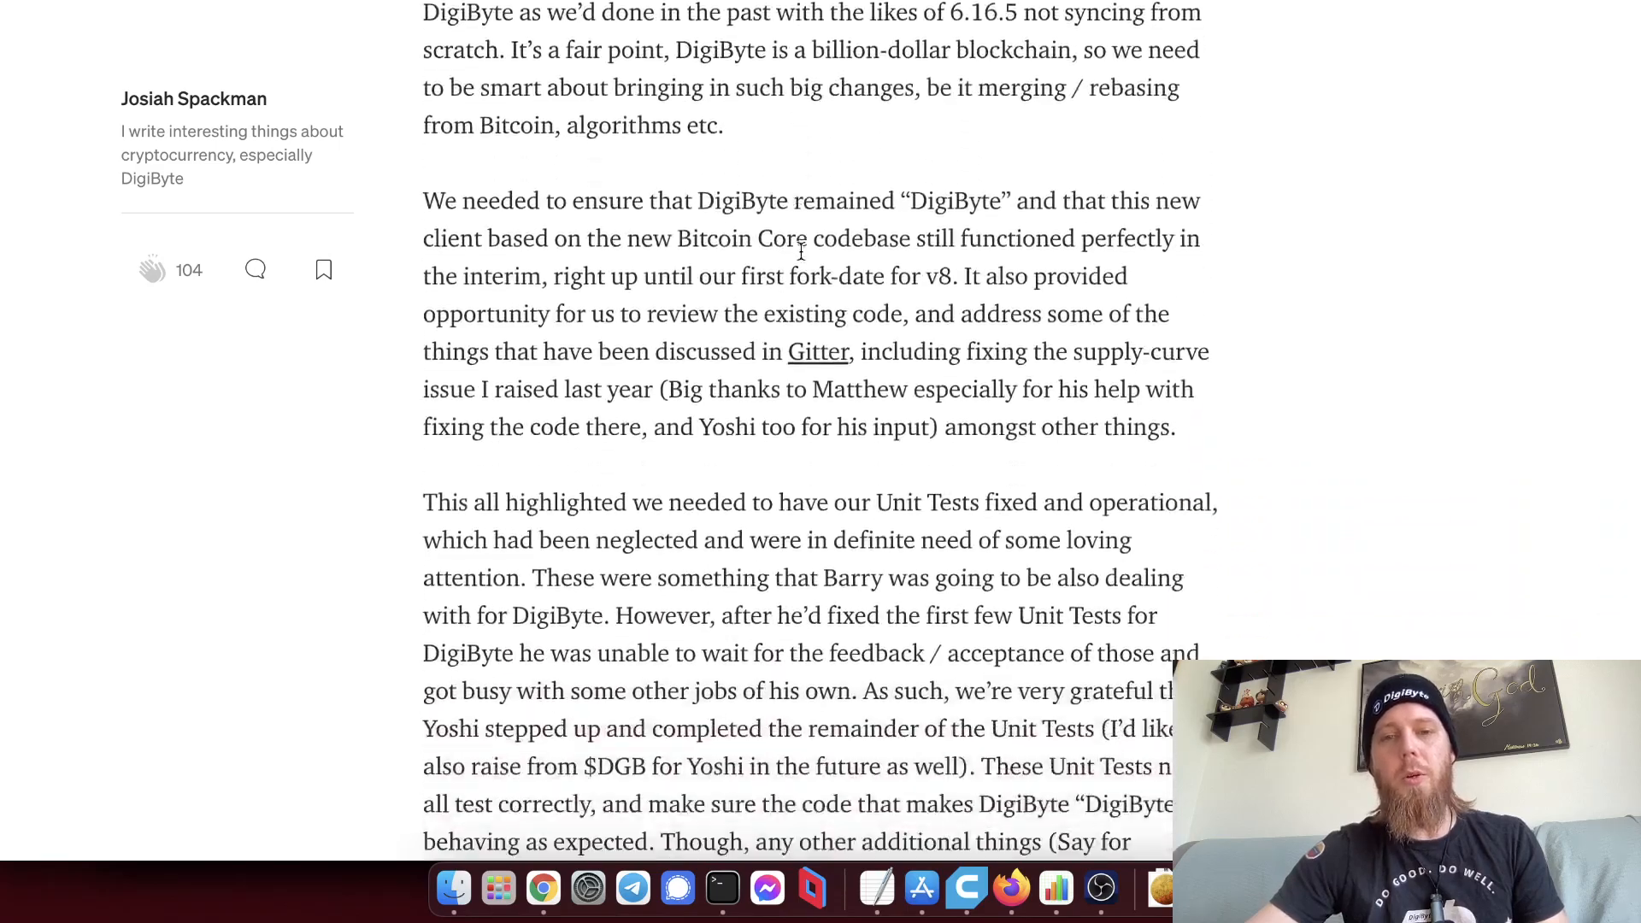
{"action": "scroll", "scroll_direction": "down", "scroll_amount": 3}
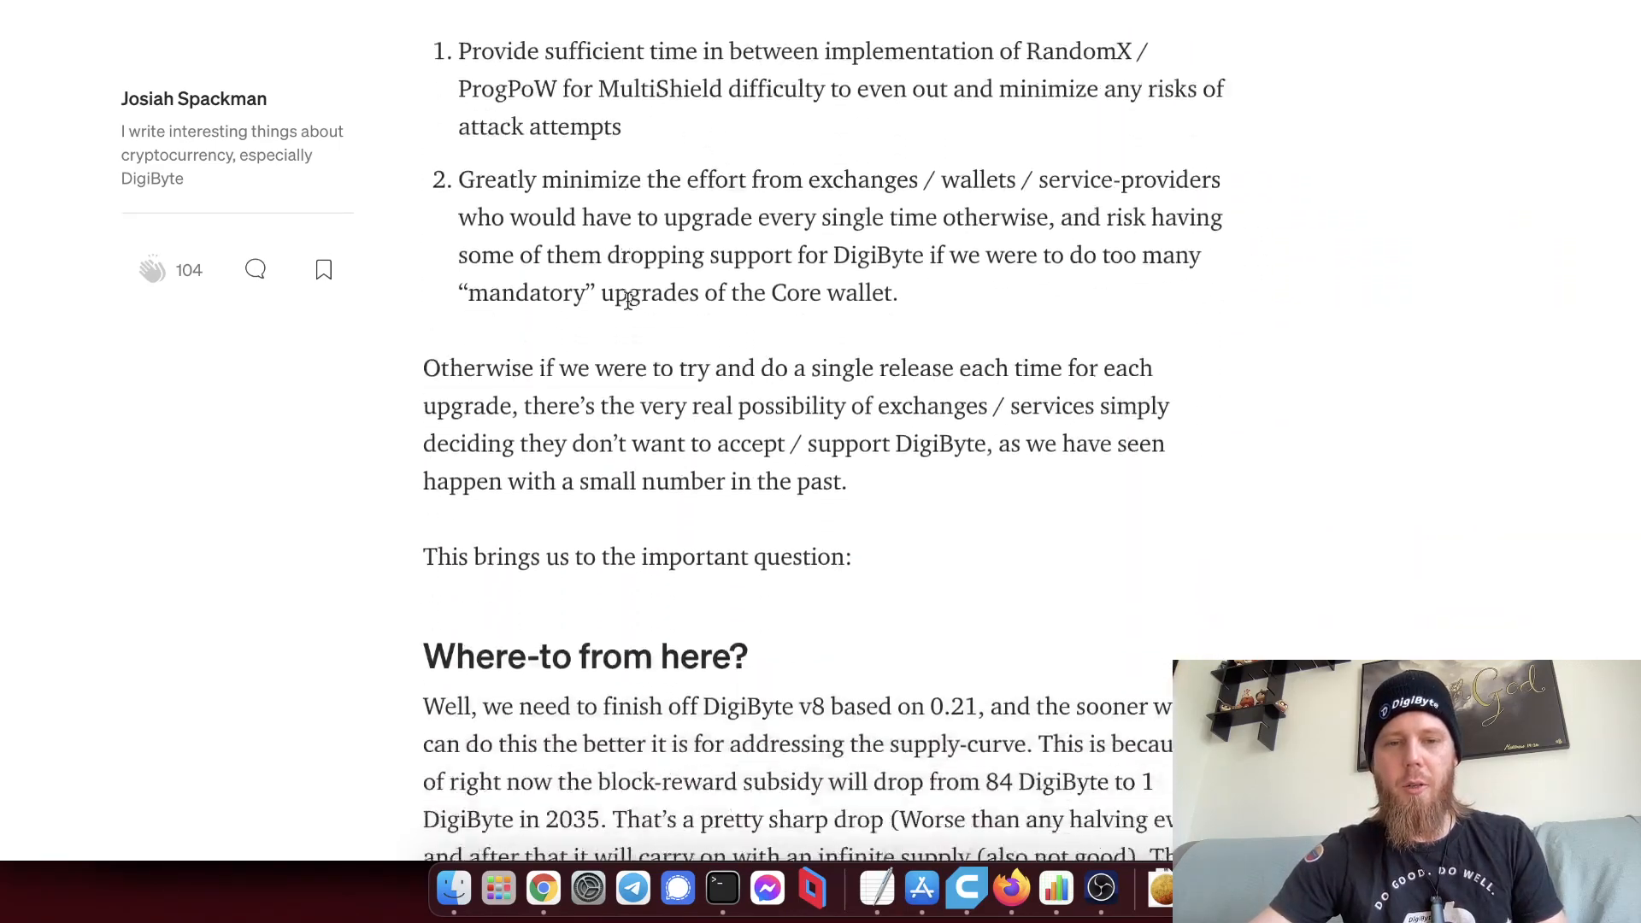
{"action": "scroll", "scroll_direction": "down", "scroll_amount": 3}
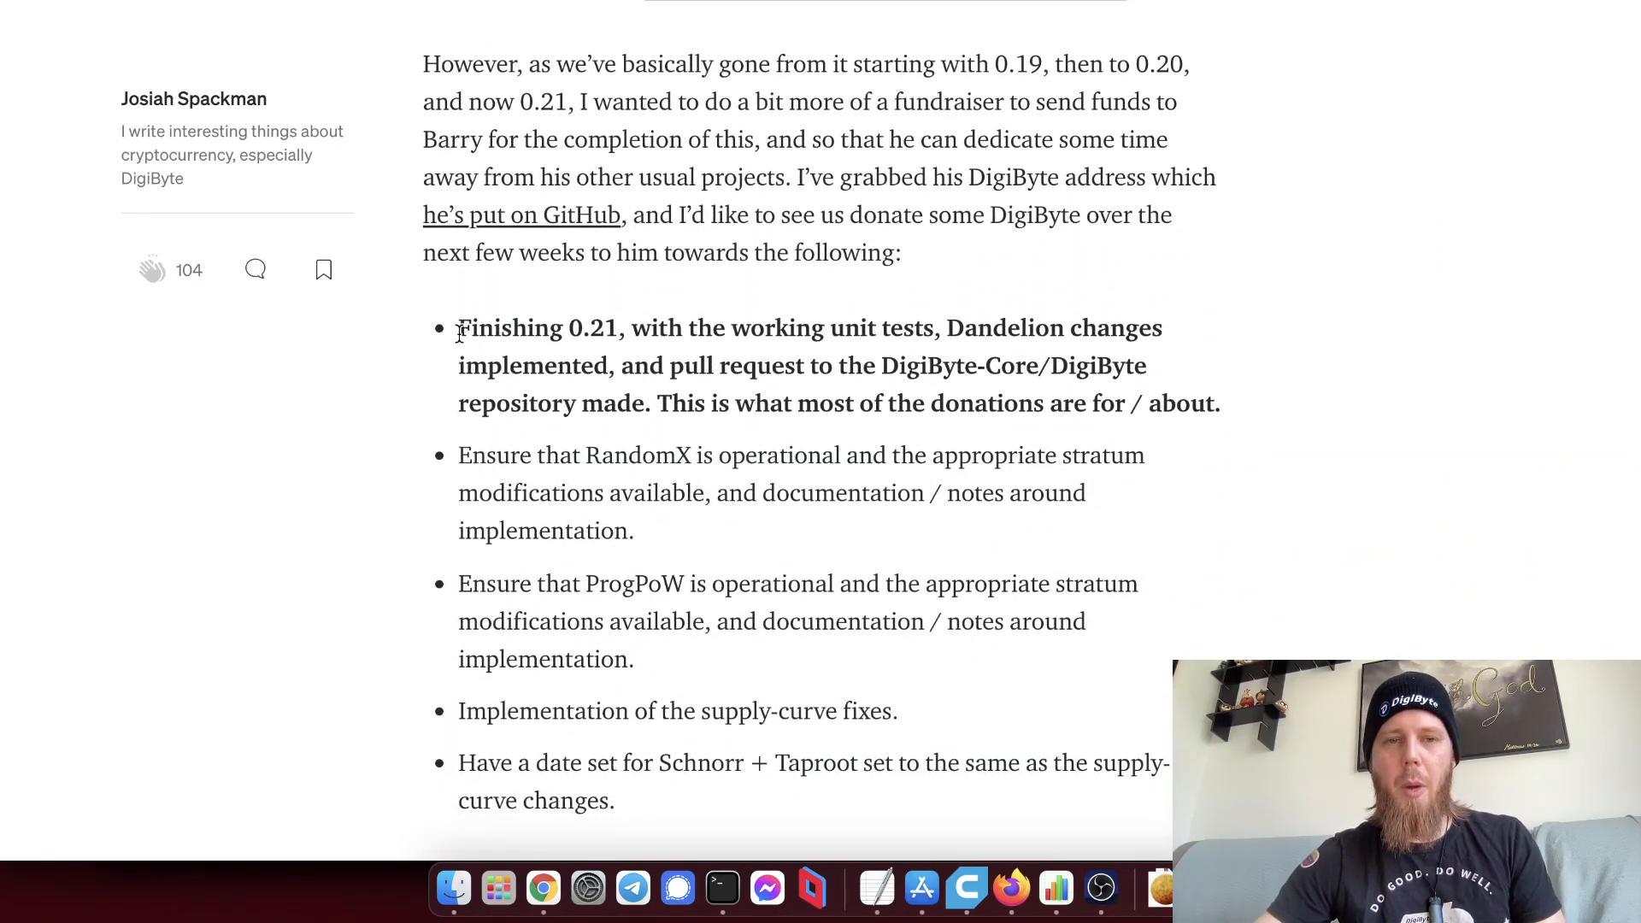
{"action": "left_click_drag", "start_coordinate": [458, 328], "coordinate": [1203, 403]}
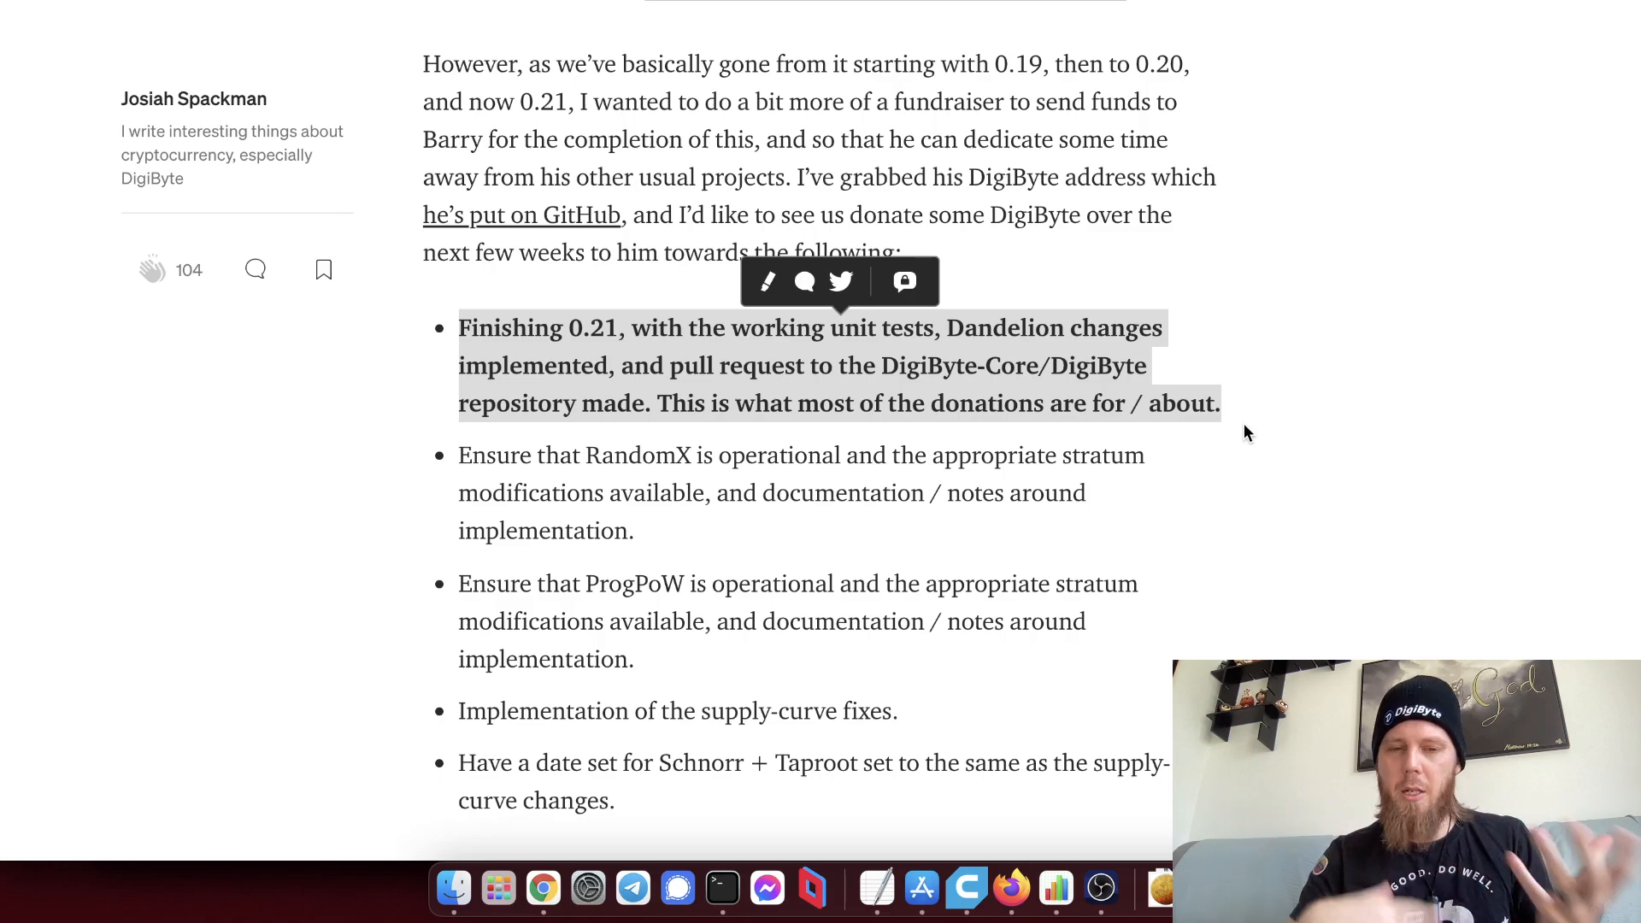
{"action": "left_click", "coordinate": [1245, 424]}
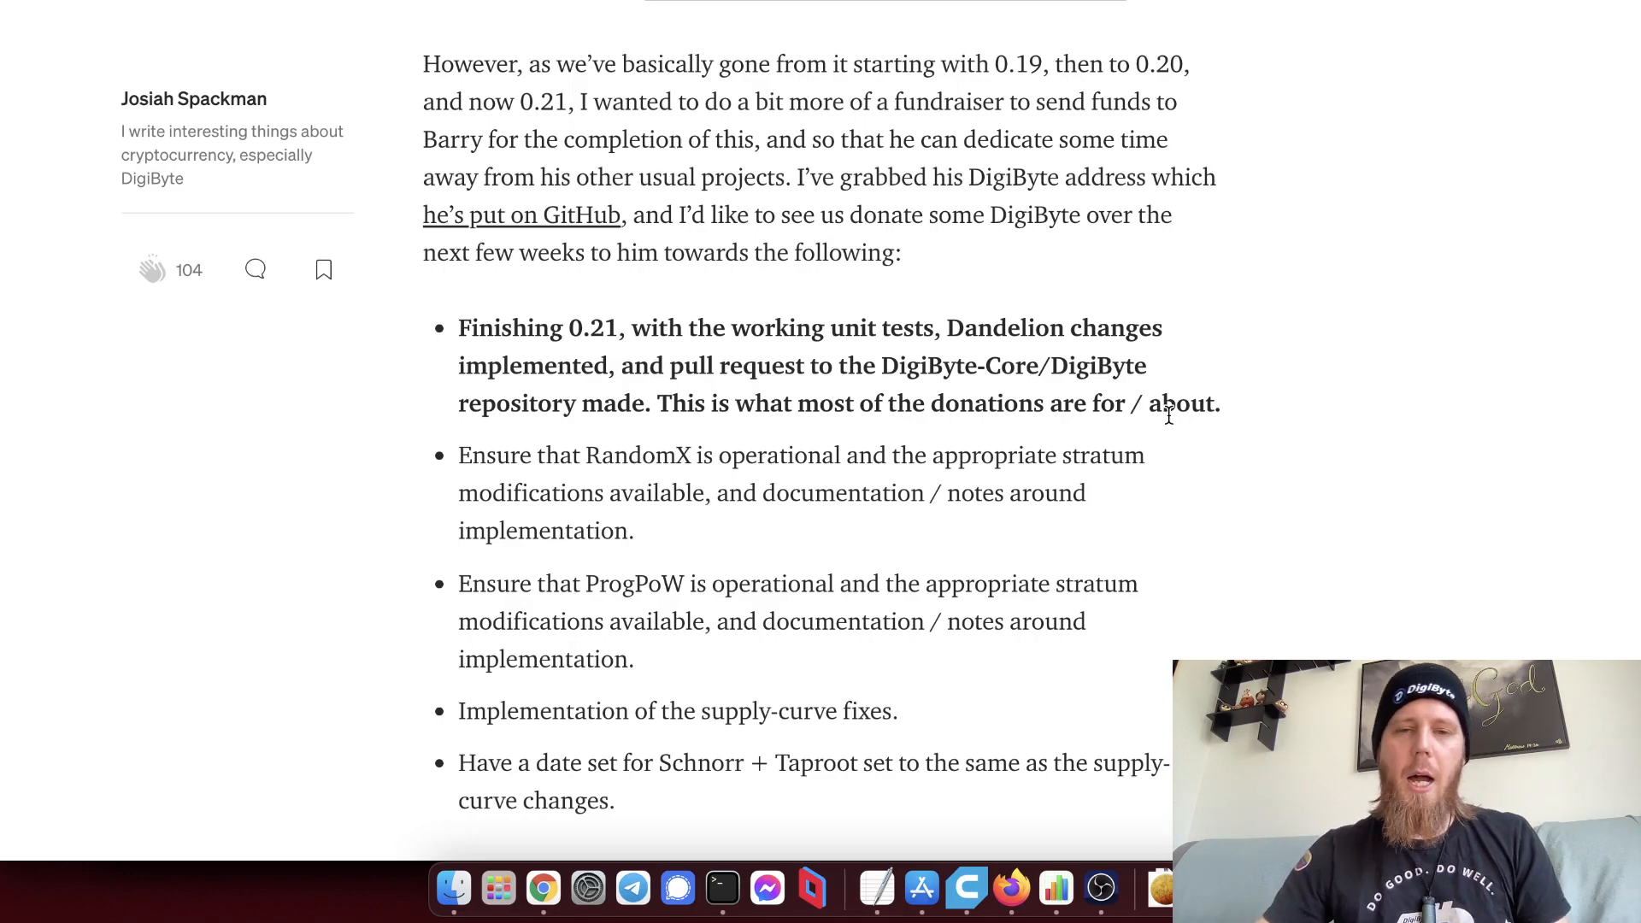
{"action": "mouse_move", "coordinate": [1231, 409]}
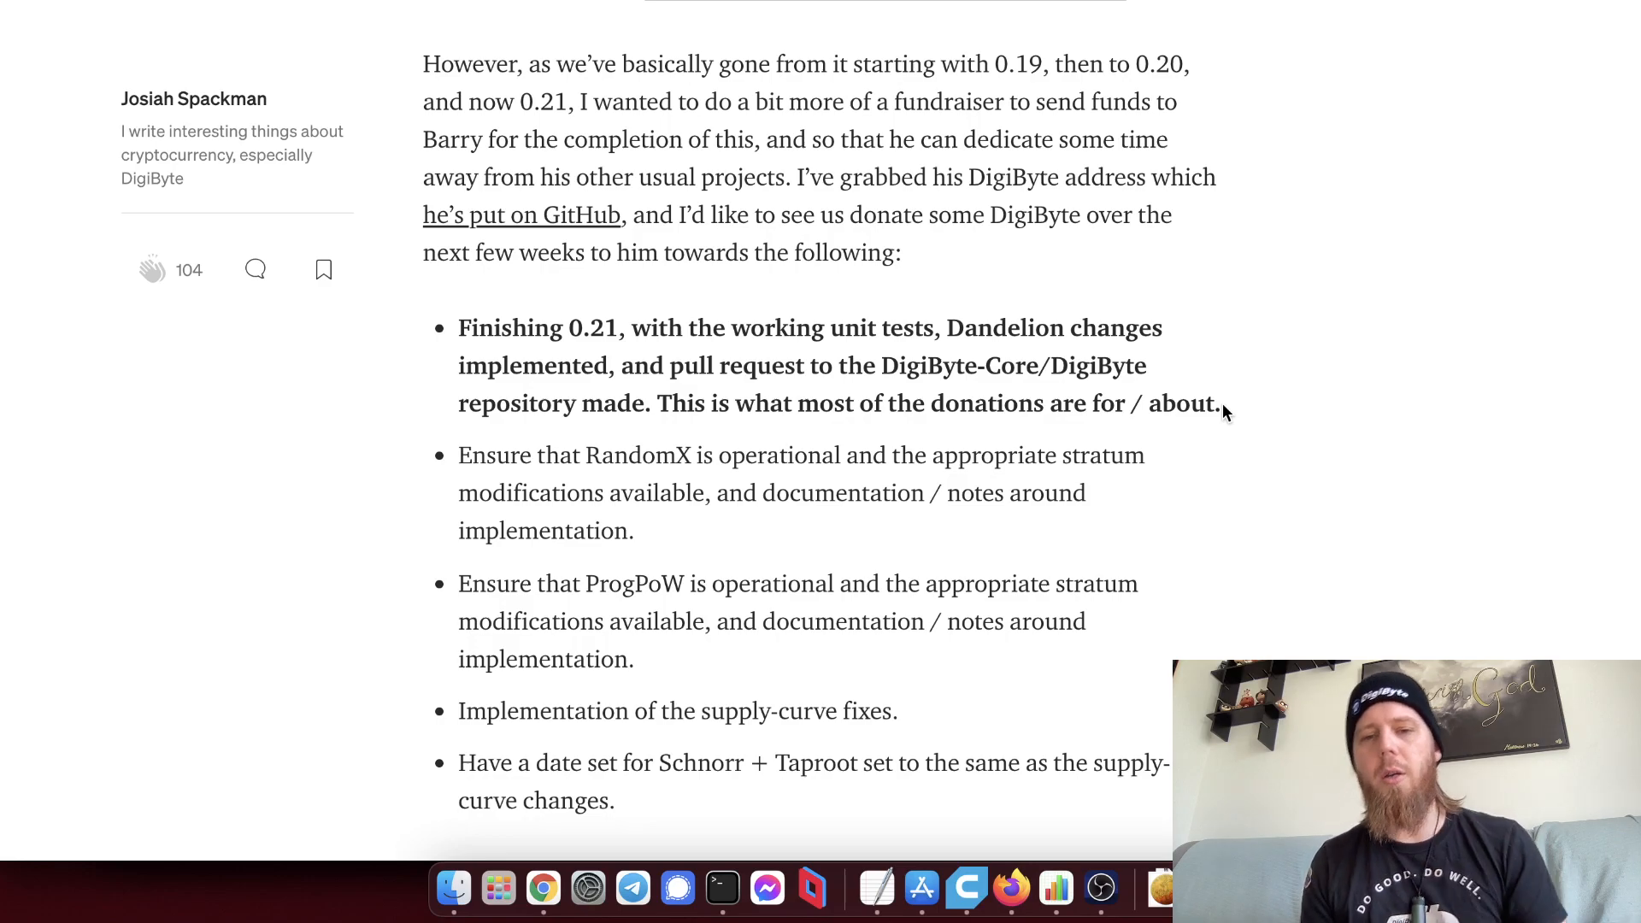
{"action": "mouse_move", "coordinate": [1211, 390]}
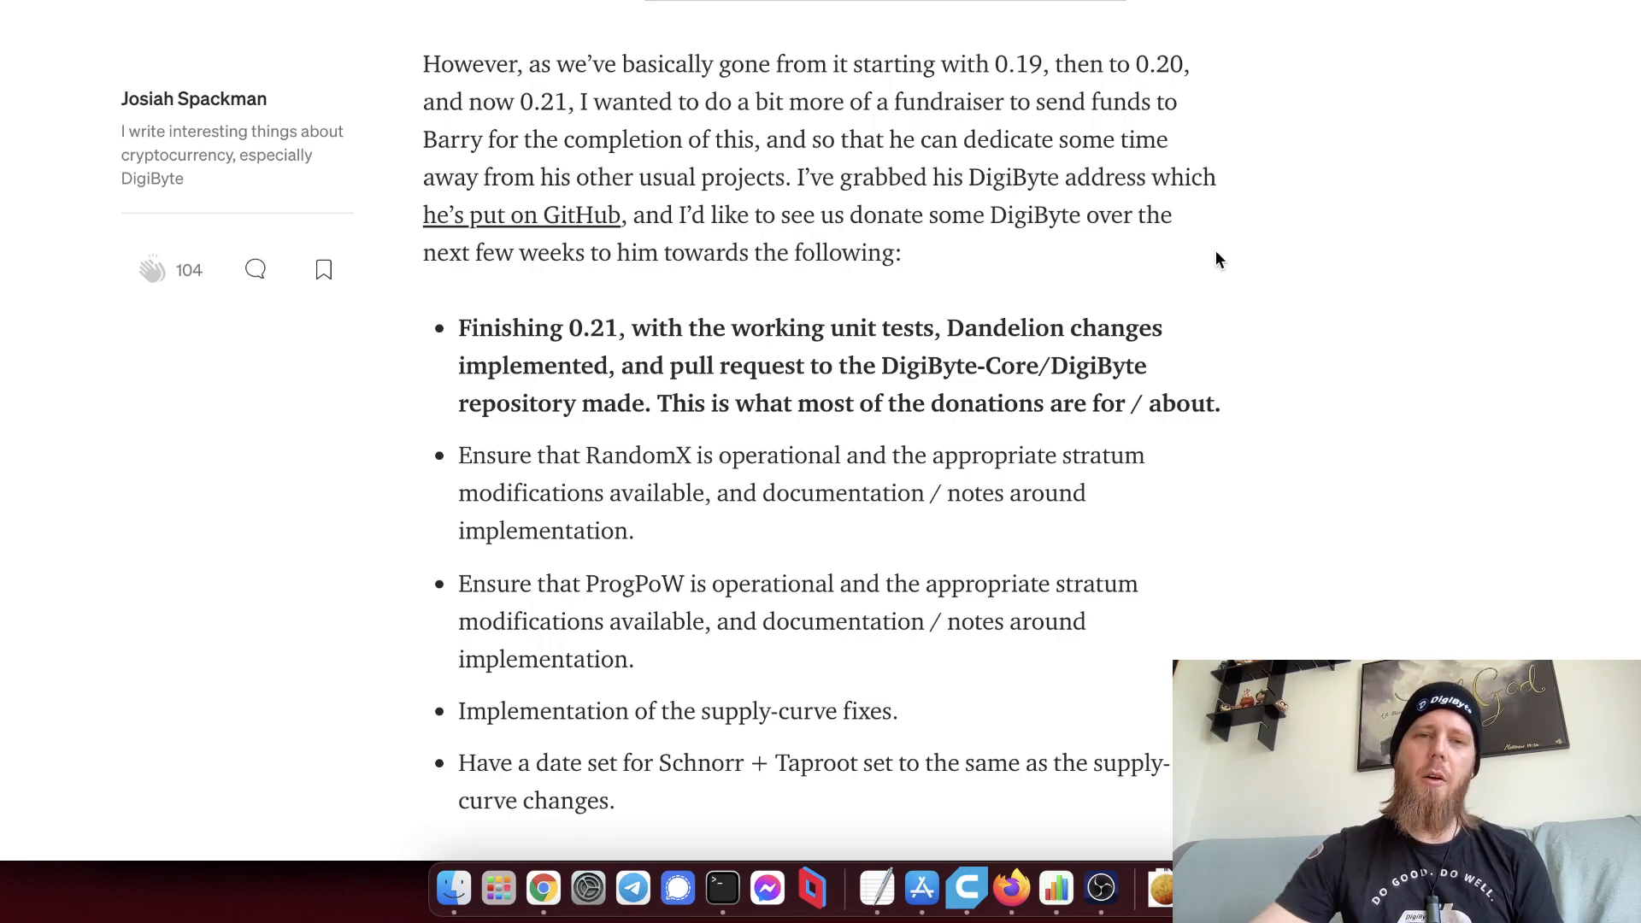
Switch to the digibyte-project/info repository and scroll its README through the branch and commit lists and back.
{"action": "left_click", "coordinate": [520, 216]}
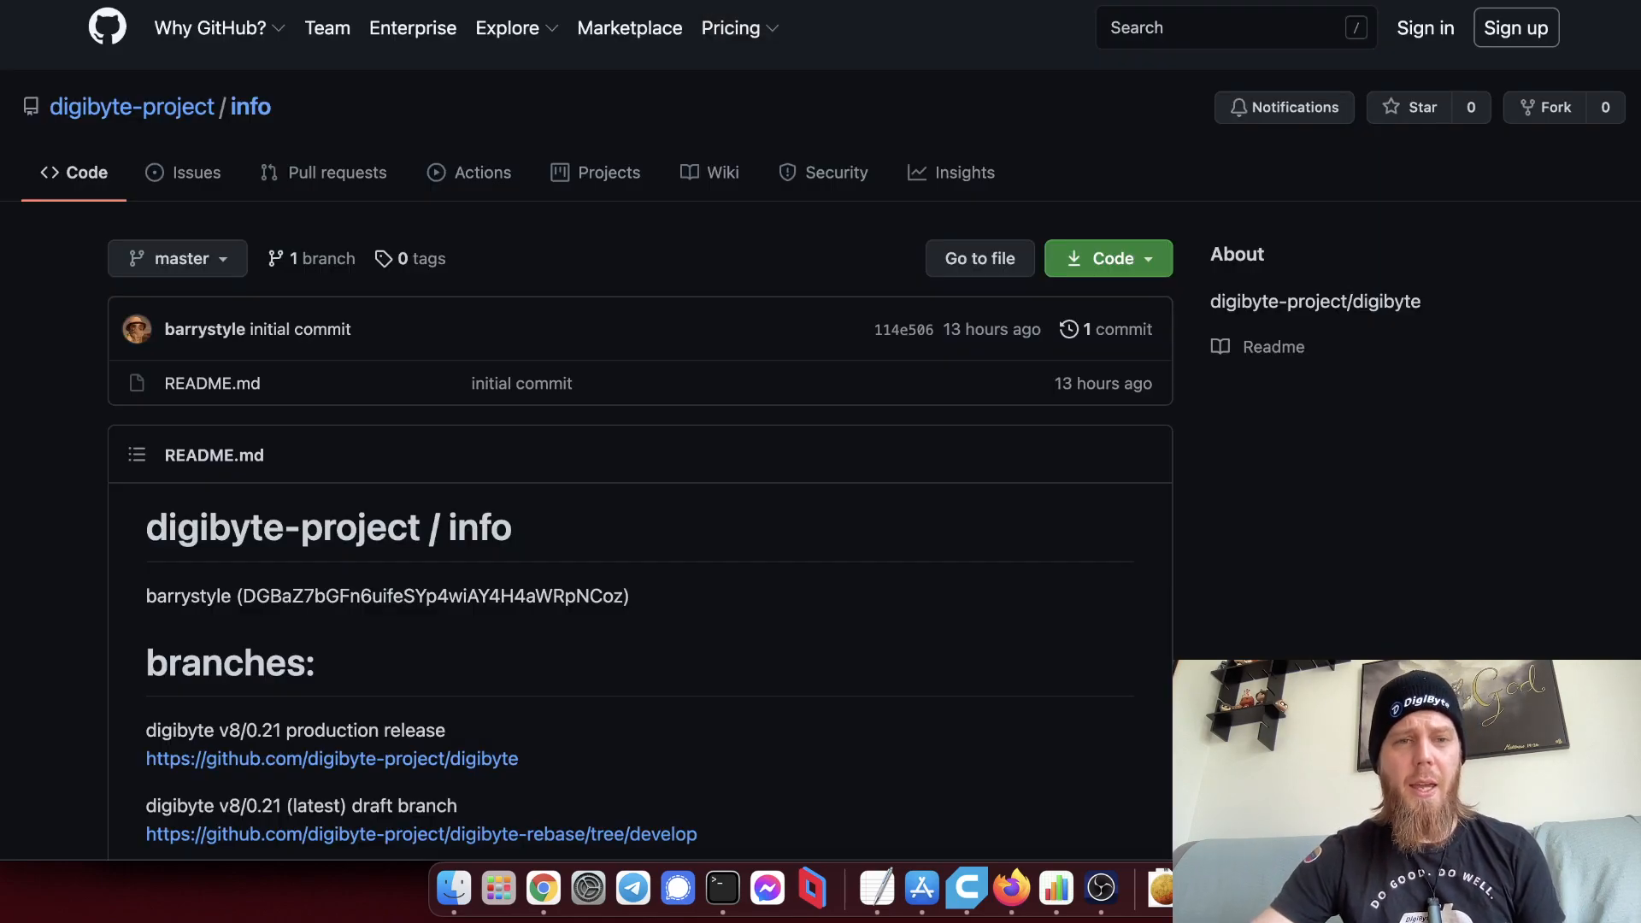
{"action": "mouse_move", "coordinate": [166, 108]}
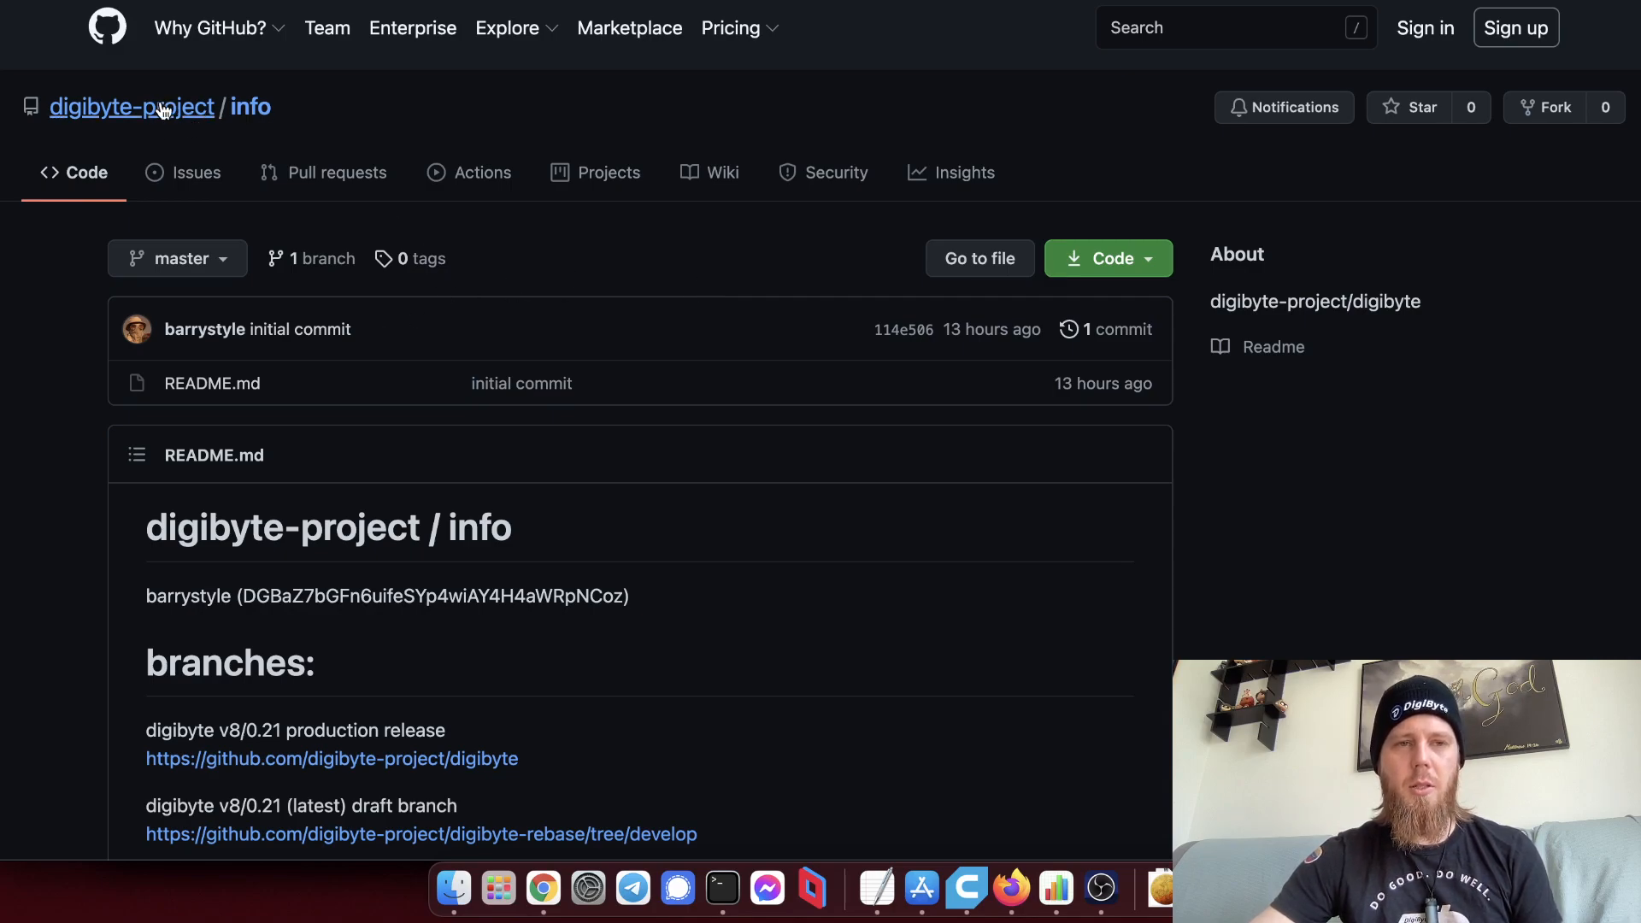
{"action": "mouse_move", "coordinate": [524, 226]}
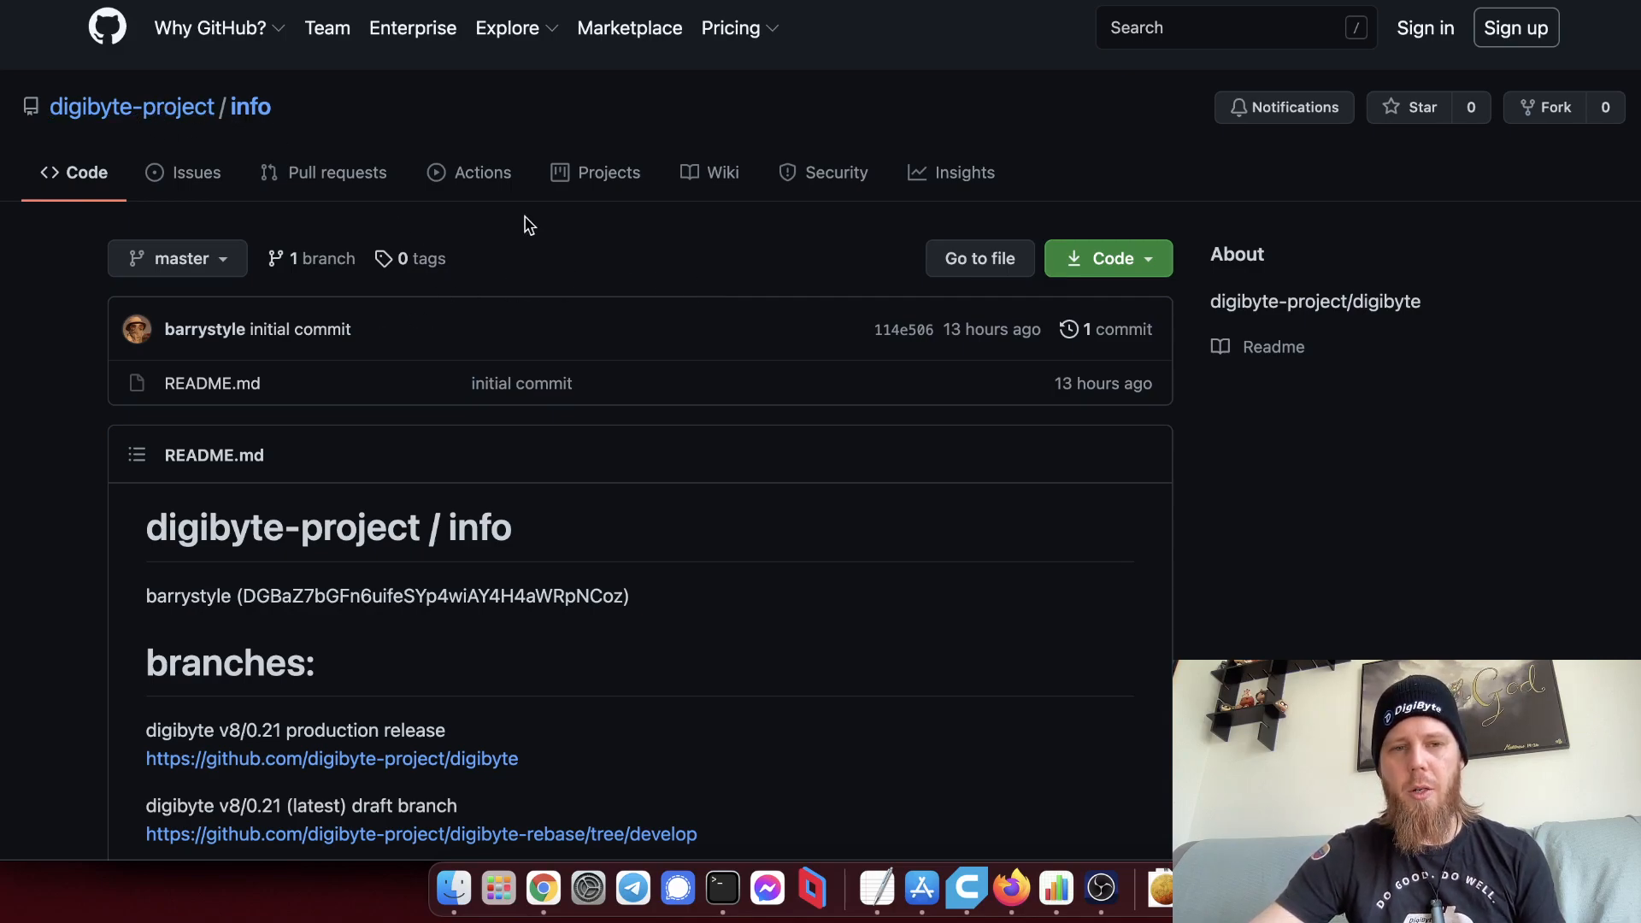
{"action": "scroll", "scroll_direction": "down", "scroll_amount": 3}
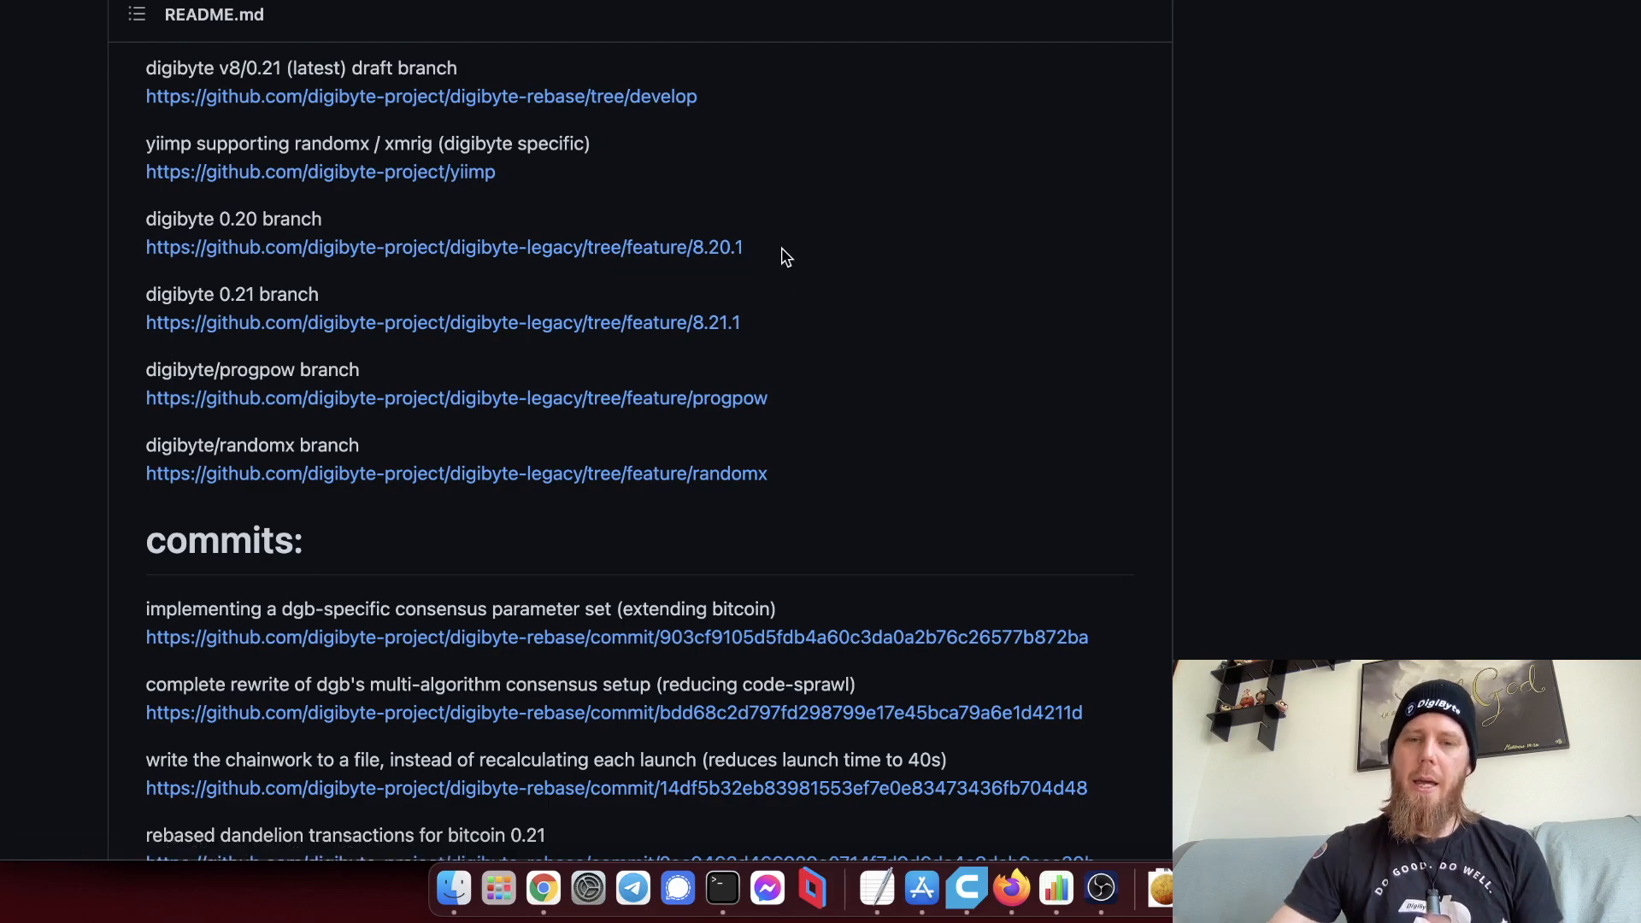
{"action": "scroll", "scroll_direction": "down", "scroll_amount": 3}
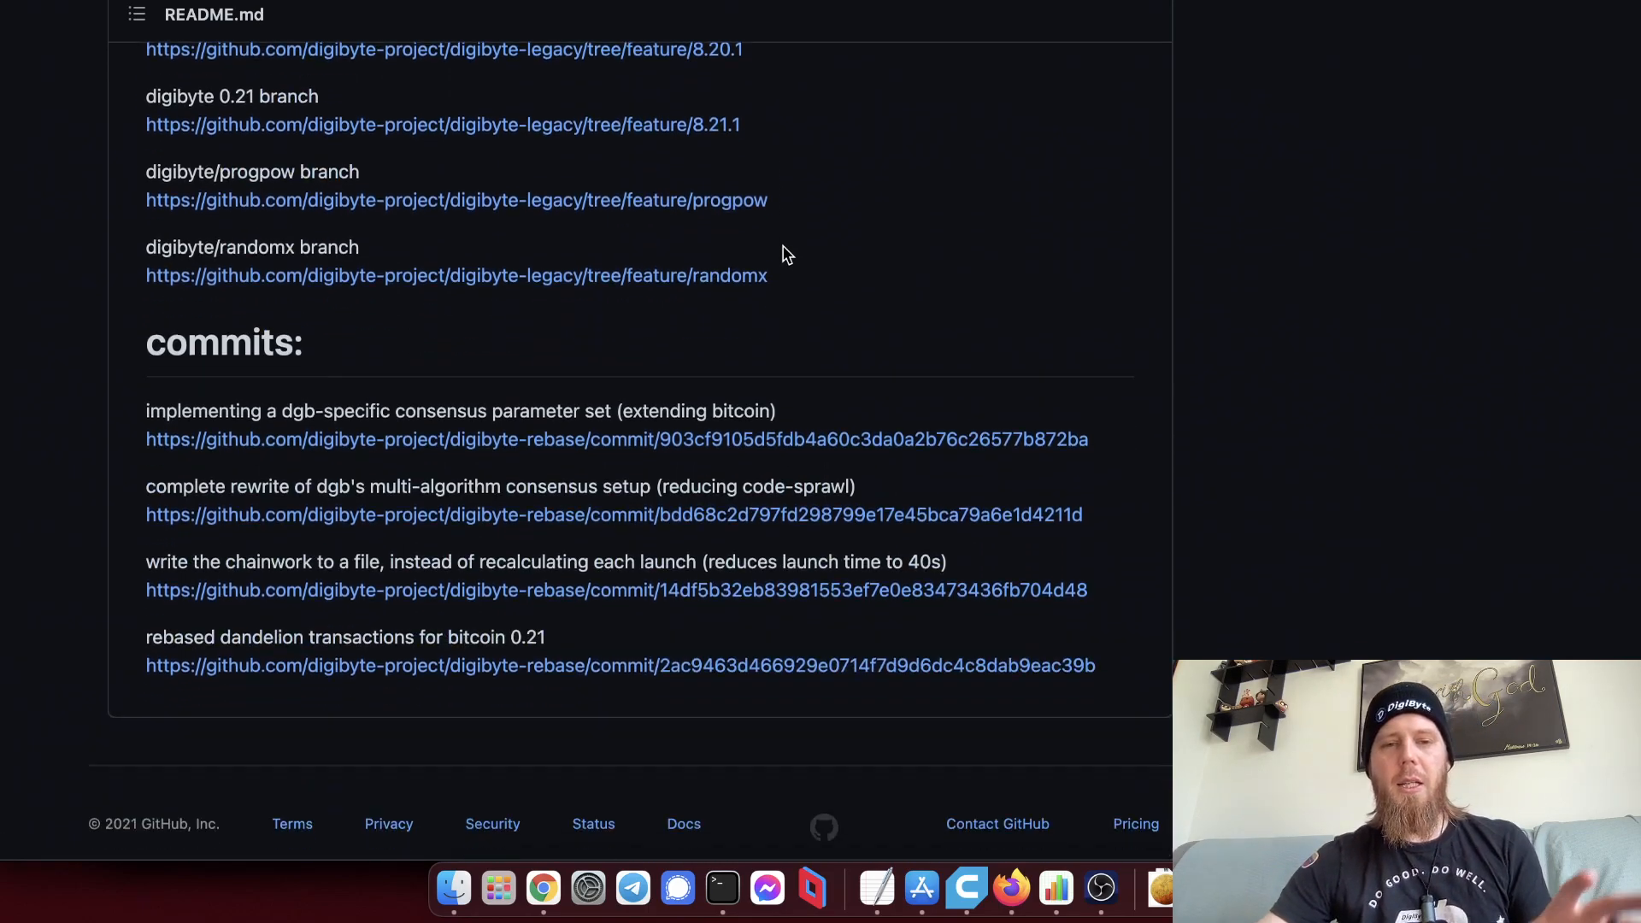
{"action": "scroll", "scroll_direction": "up", "scroll_amount": 3}
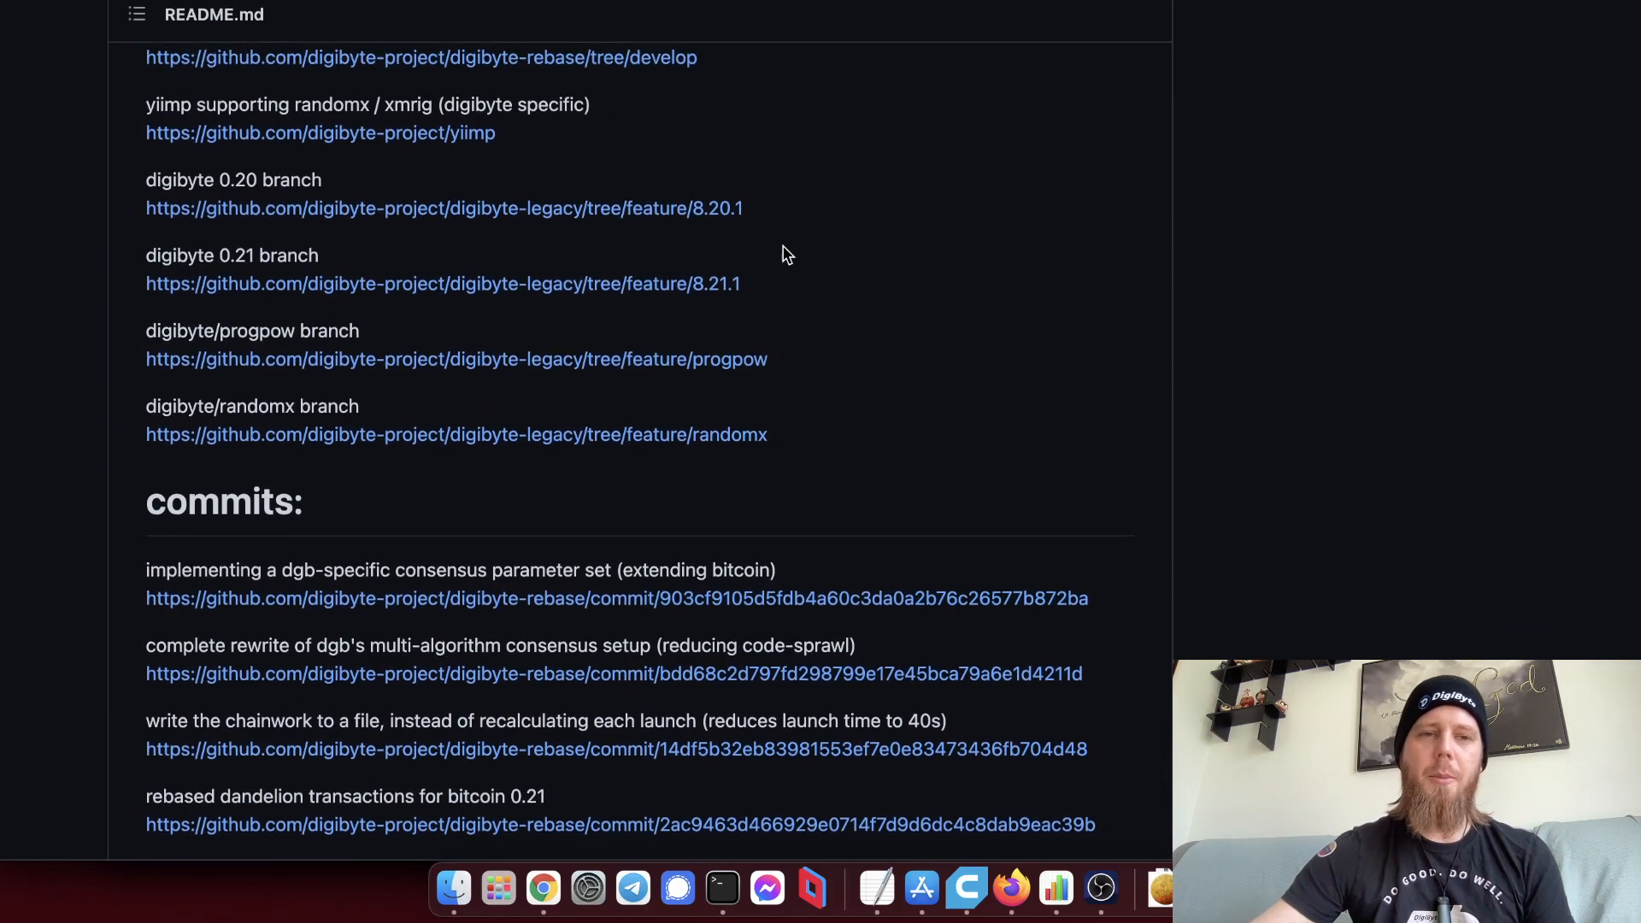
{"action": "scroll", "scroll_direction": "up", "scroll_amount": 3}
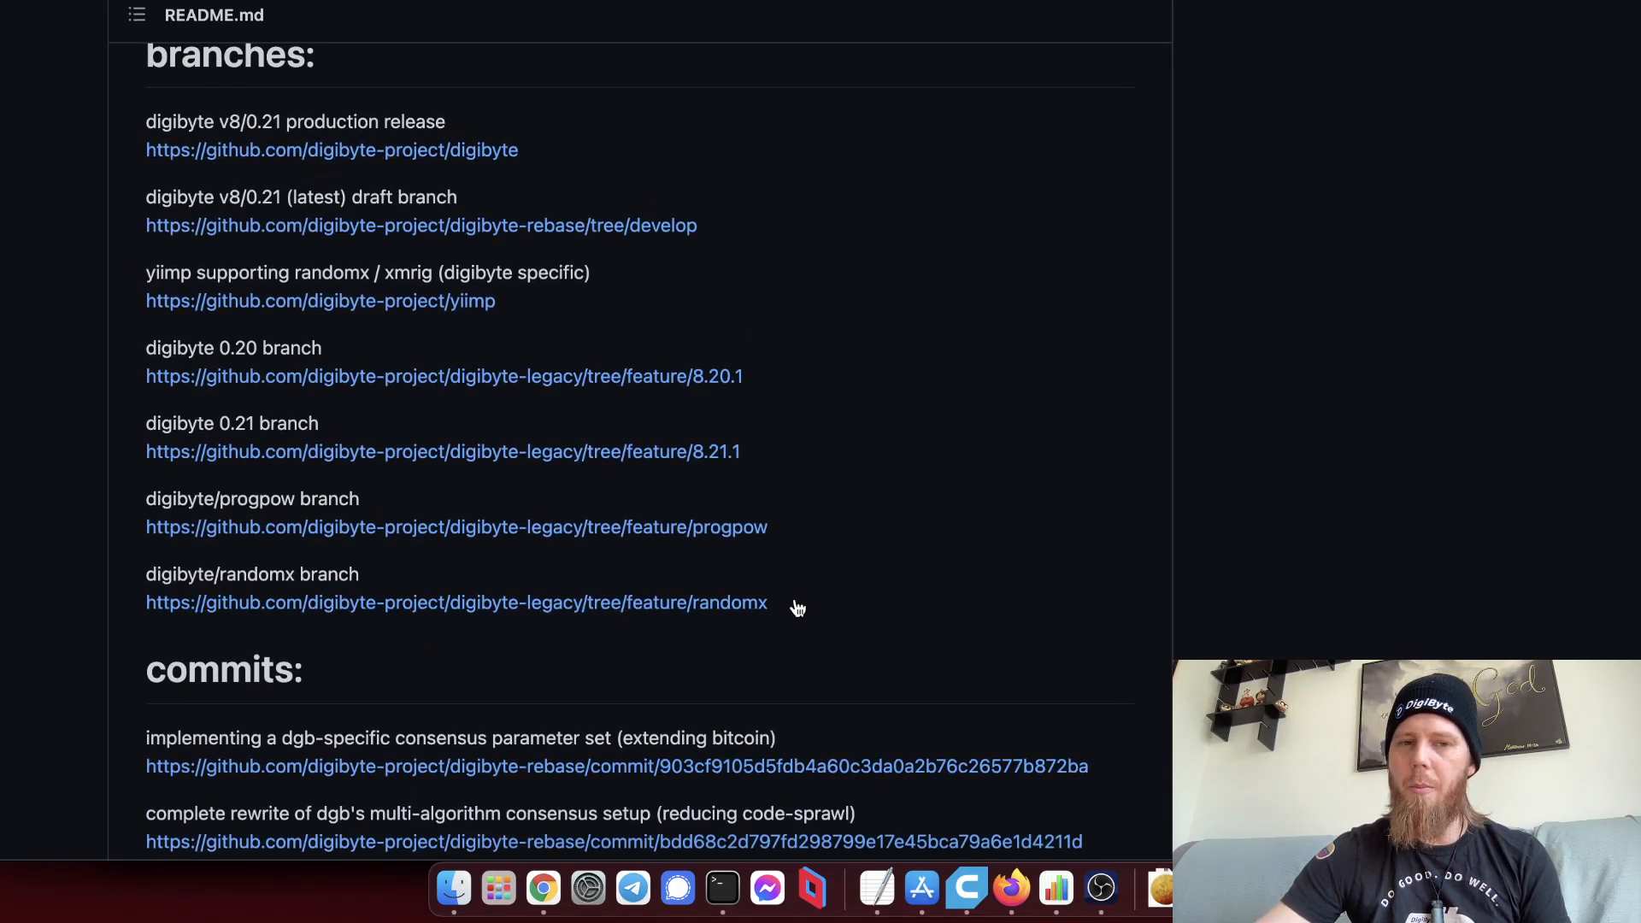
{"action": "mouse_move", "coordinate": [628, 533]}
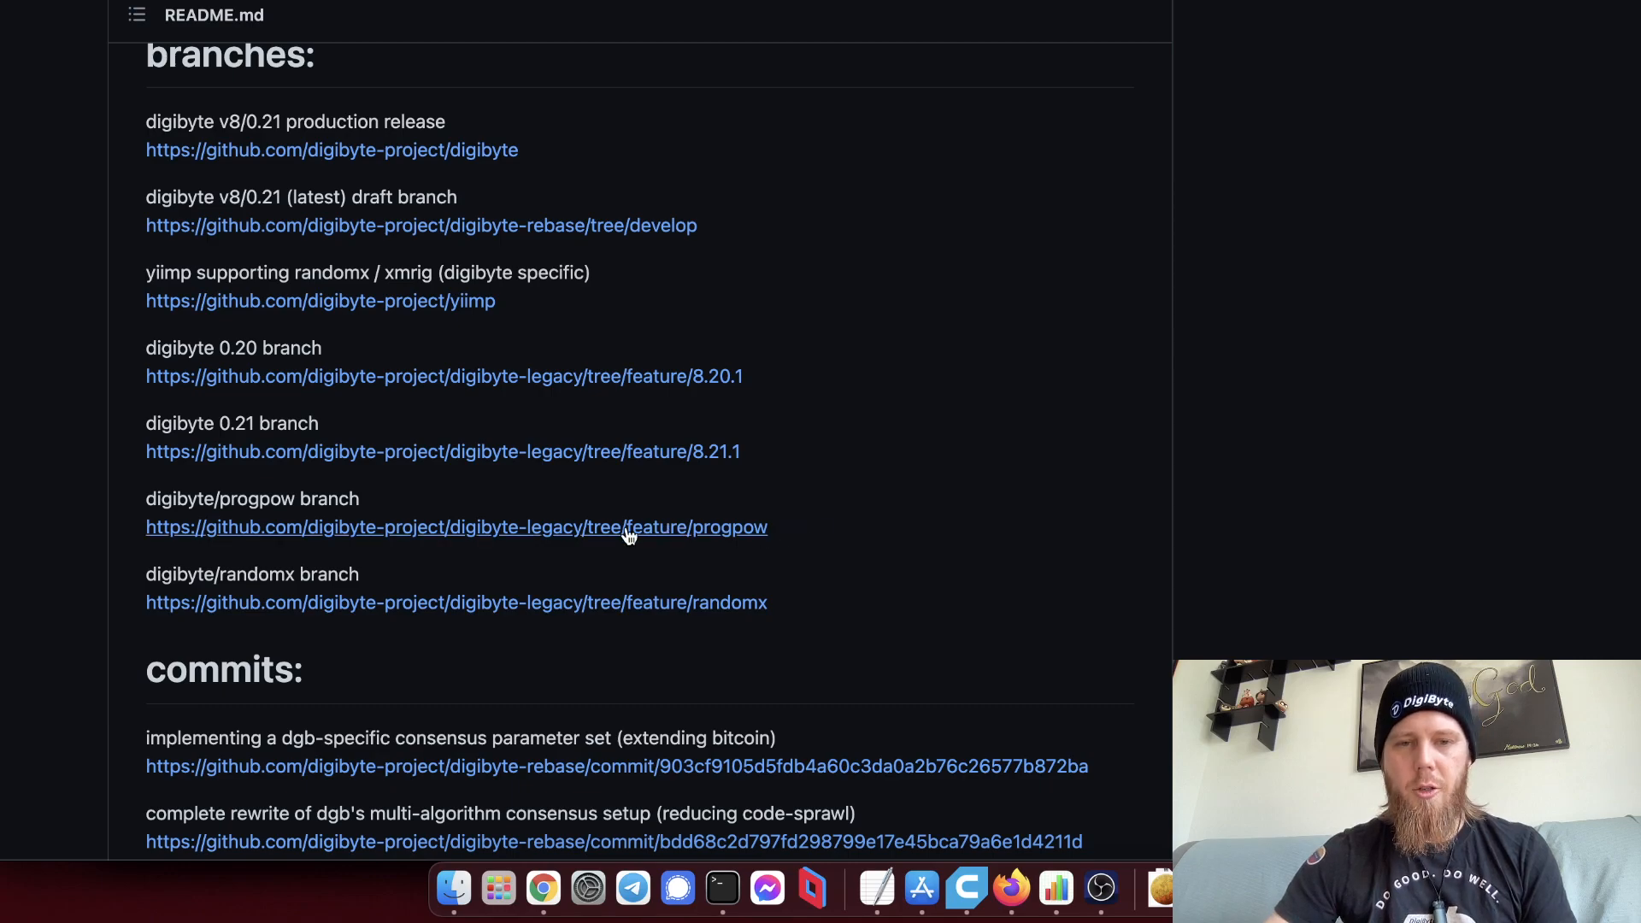
{"action": "mouse_move", "coordinate": [455, 431]}
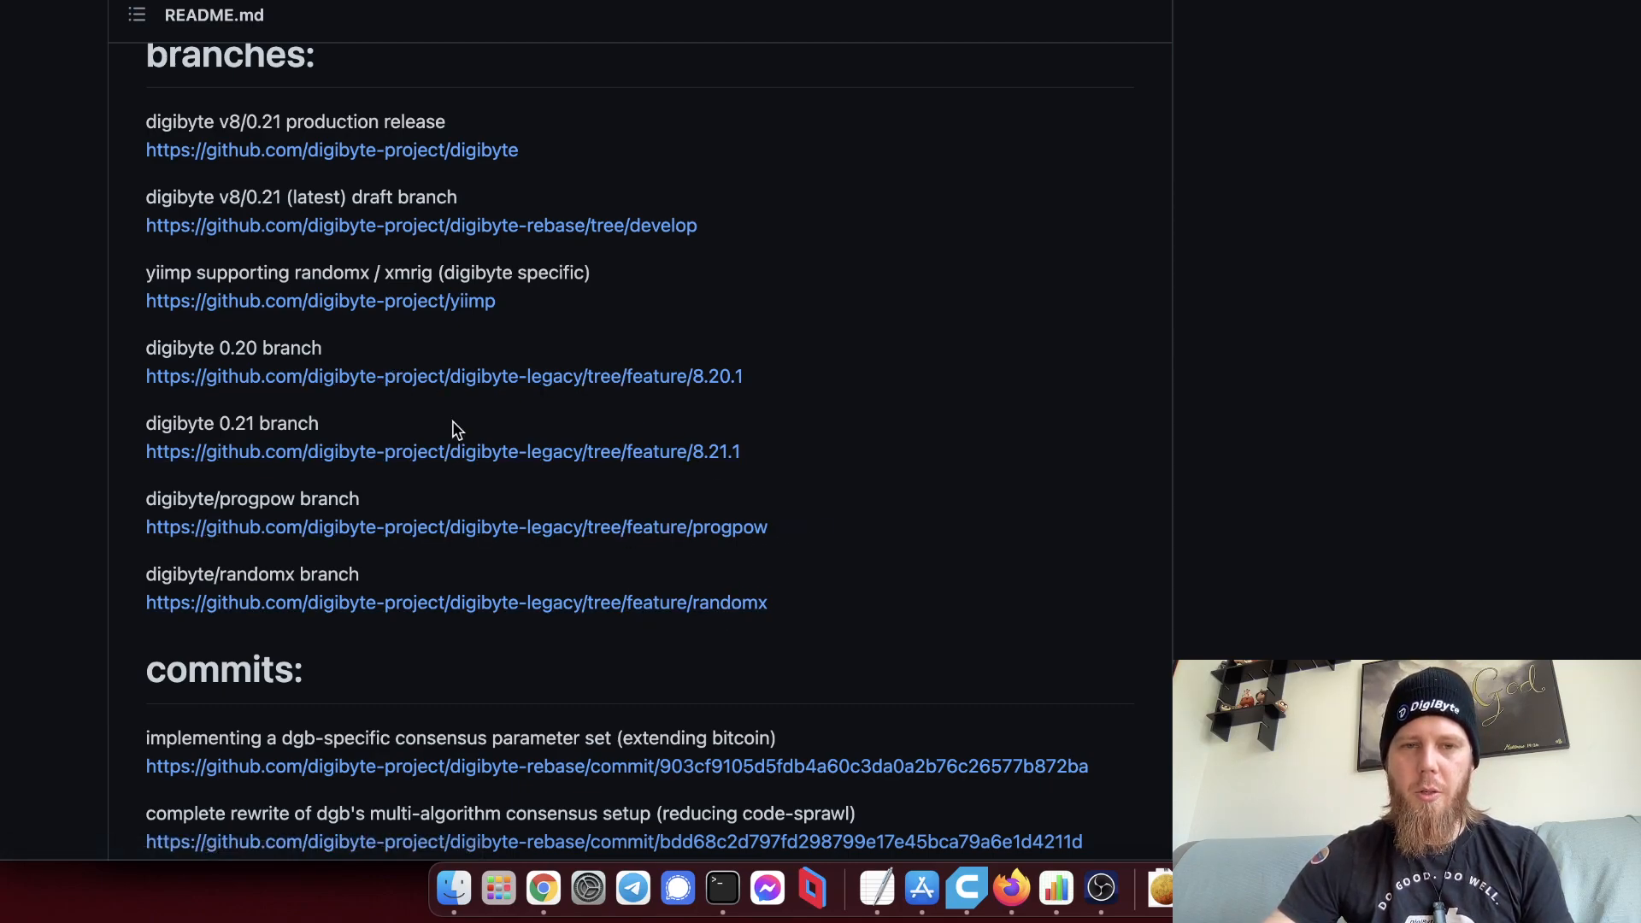
{"action": "mouse_move", "coordinate": [616, 465]}
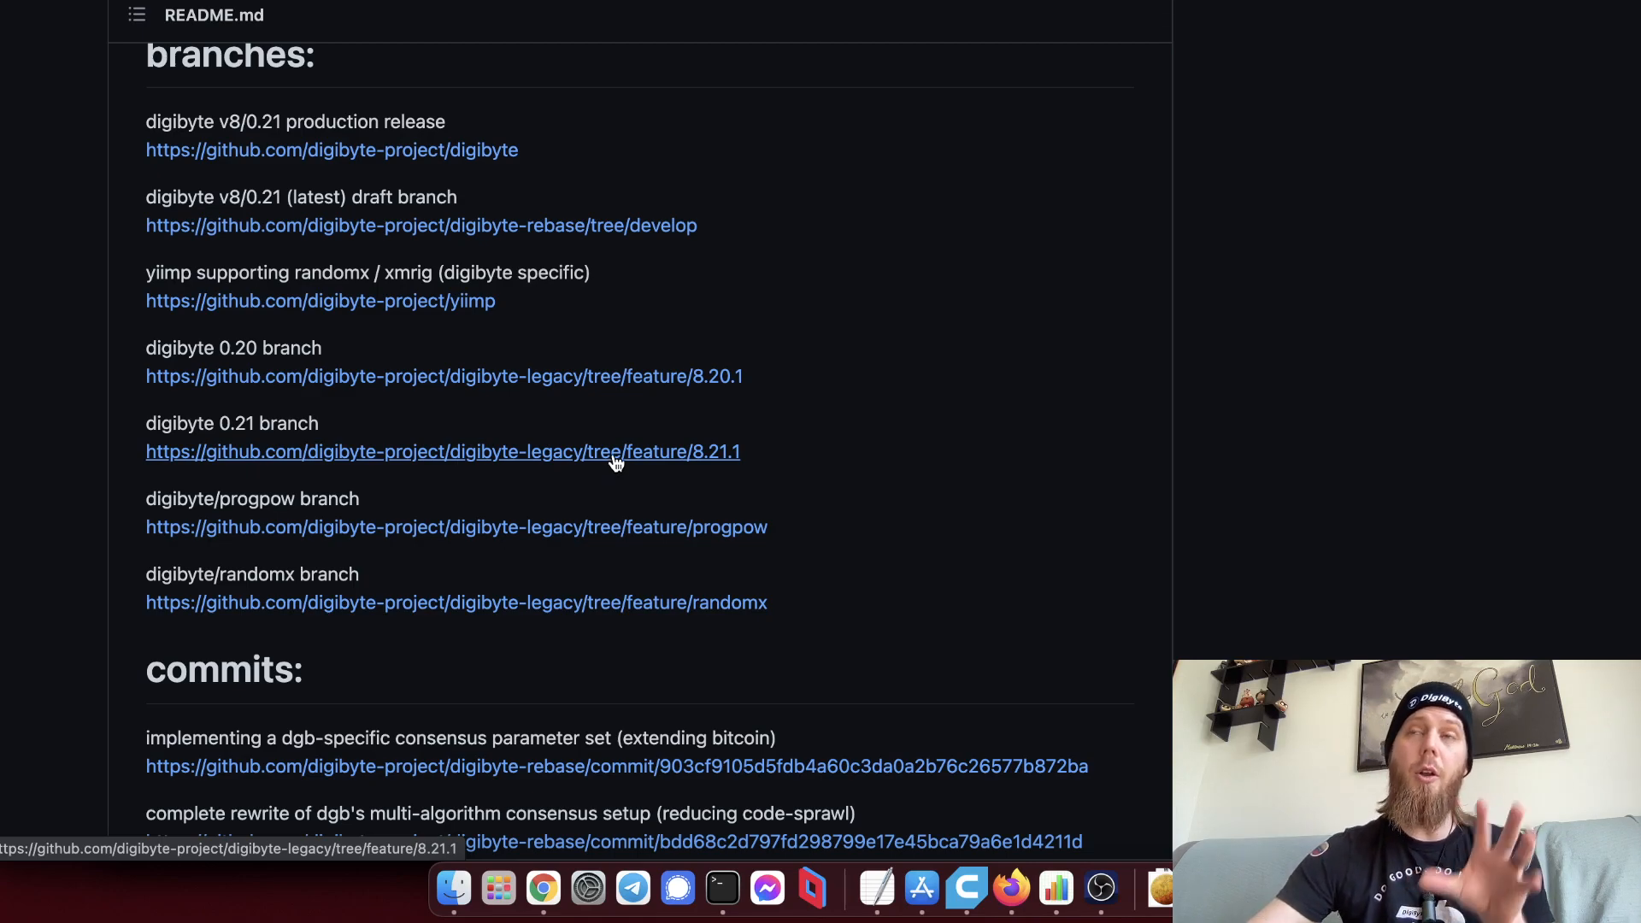
{"action": "mouse_move", "coordinate": [786, 447]}
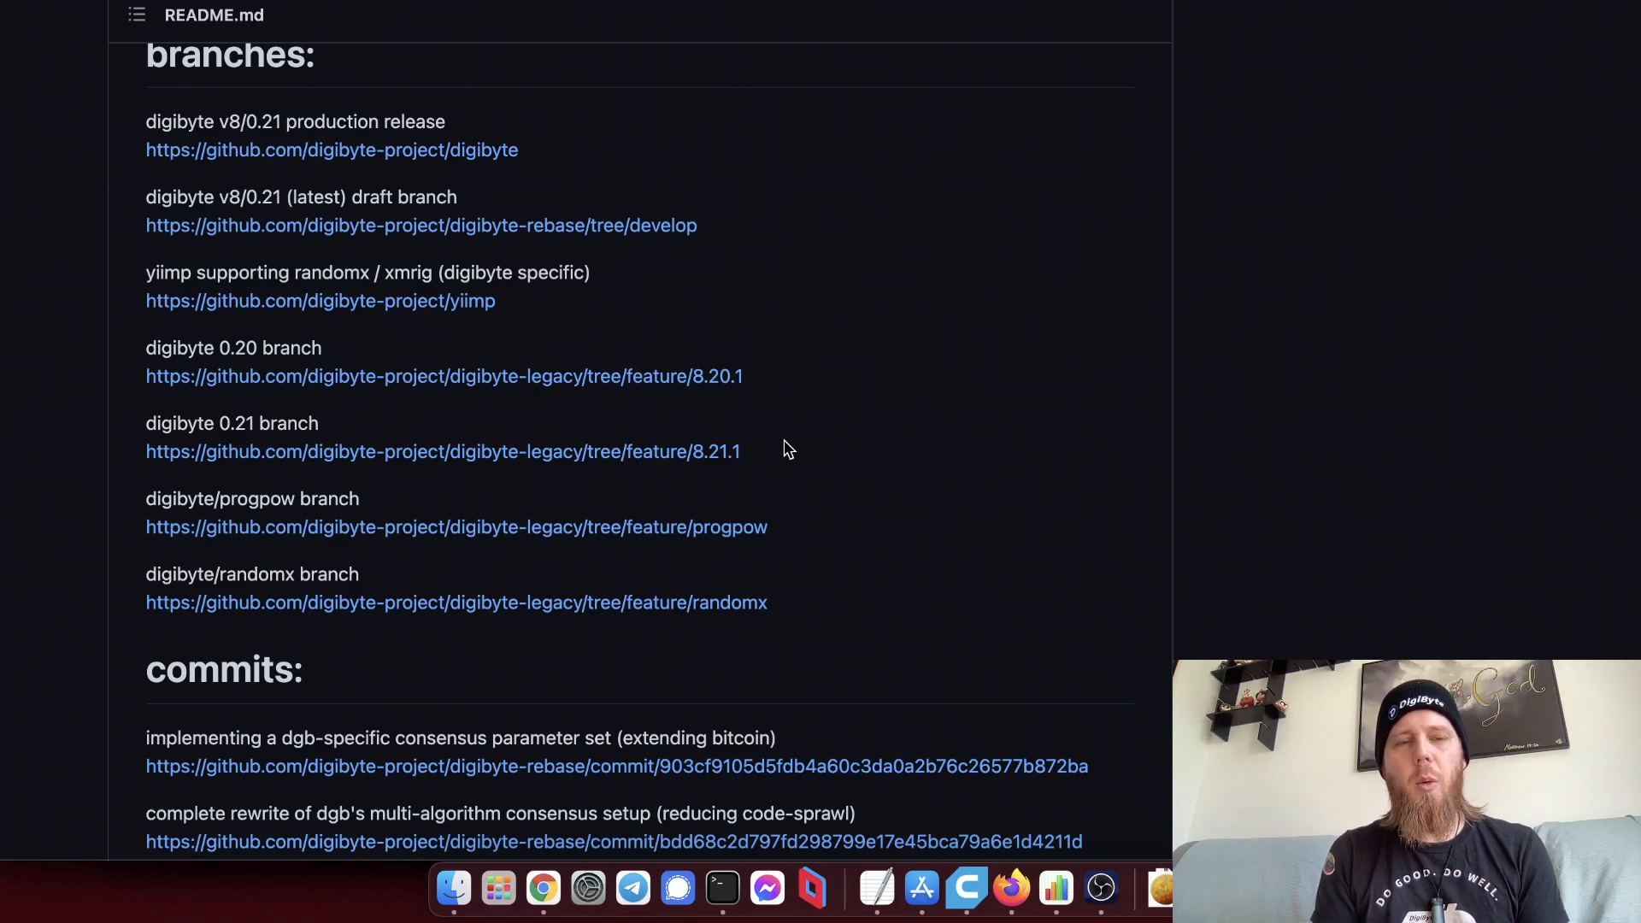
{"action": "mouse_move", "coordinate": [579, 348]}
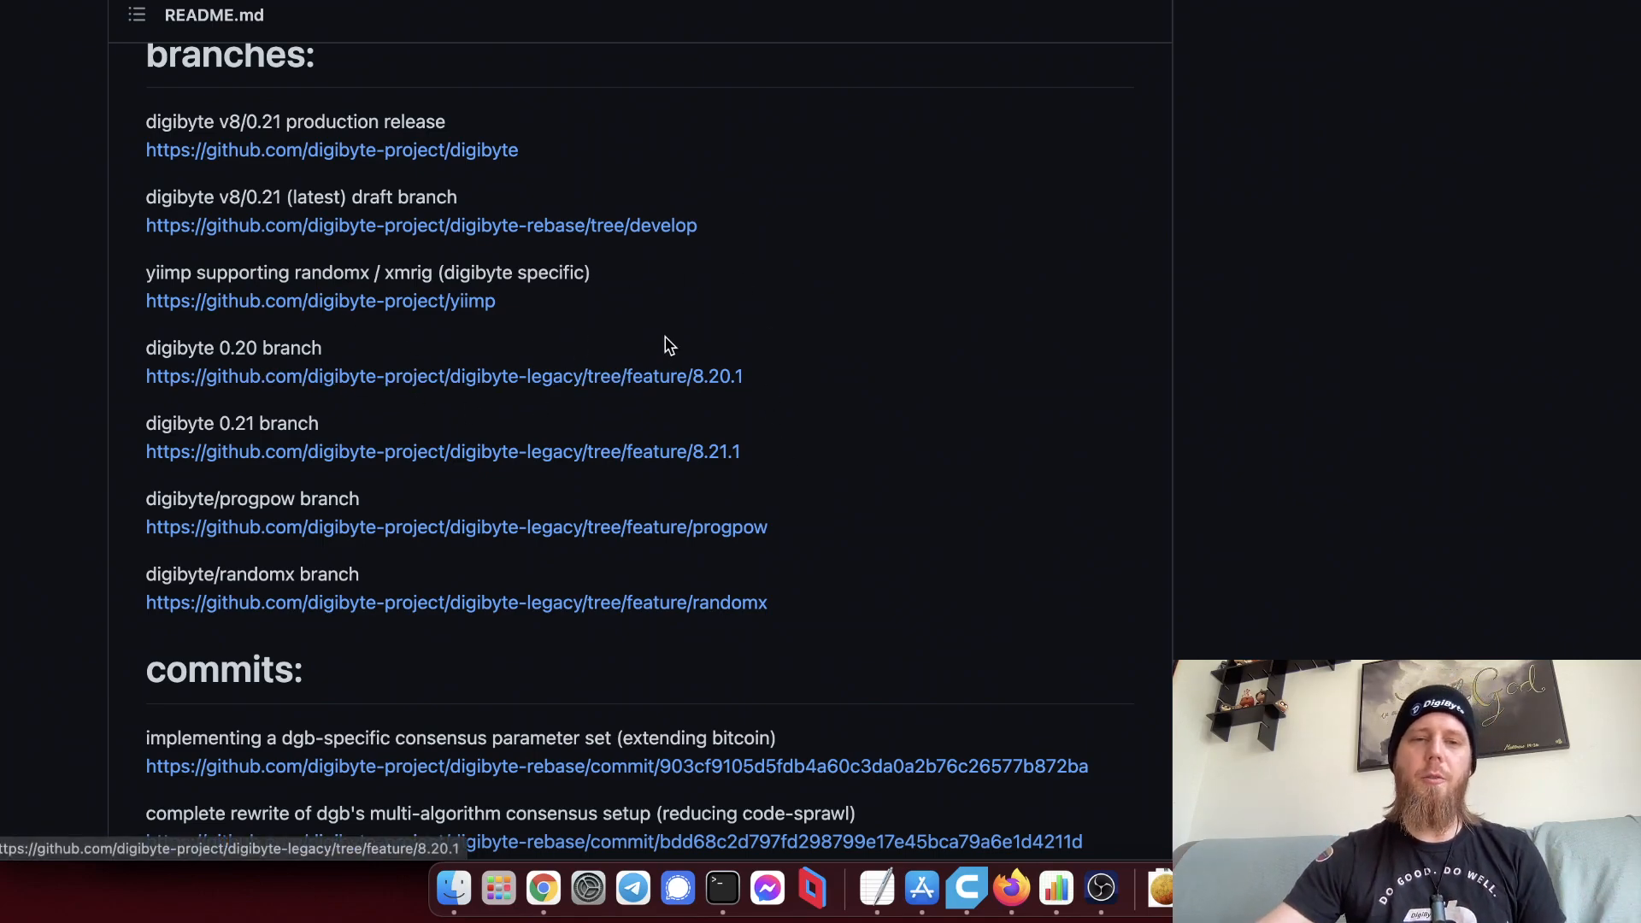
{"action": "mouse_move", "coordinate": [686, 315]}
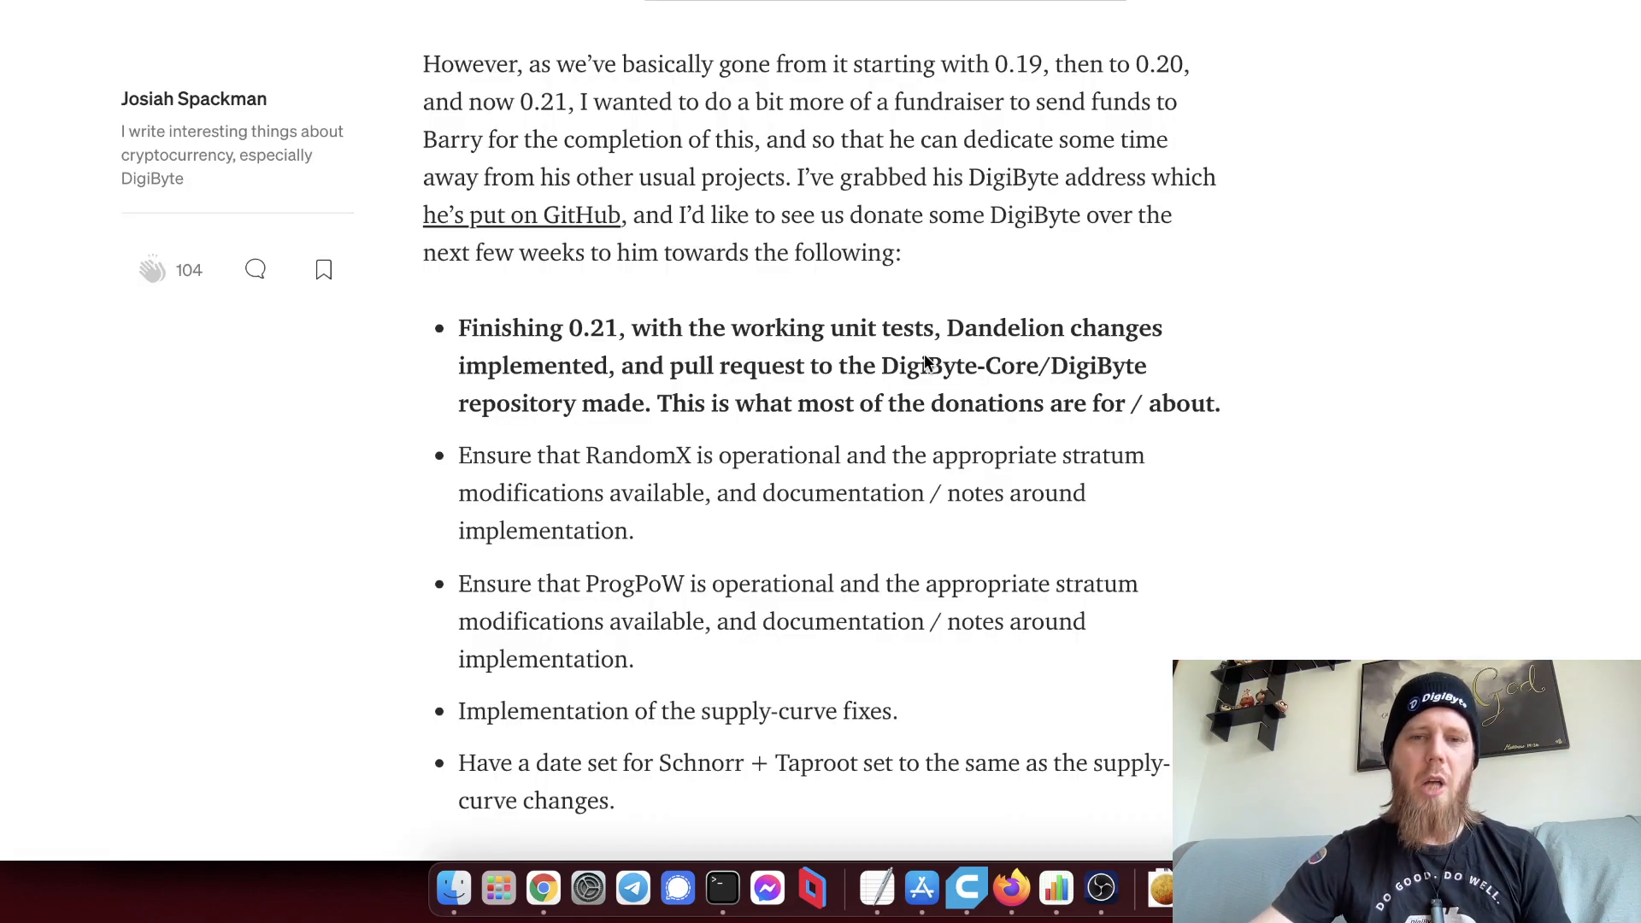
Scroll the fundraiser article past the donation QR code to the delivery and pull request plans.
{"action": "scroll", "scroll_direction": "down", "scroll_amount": 3}
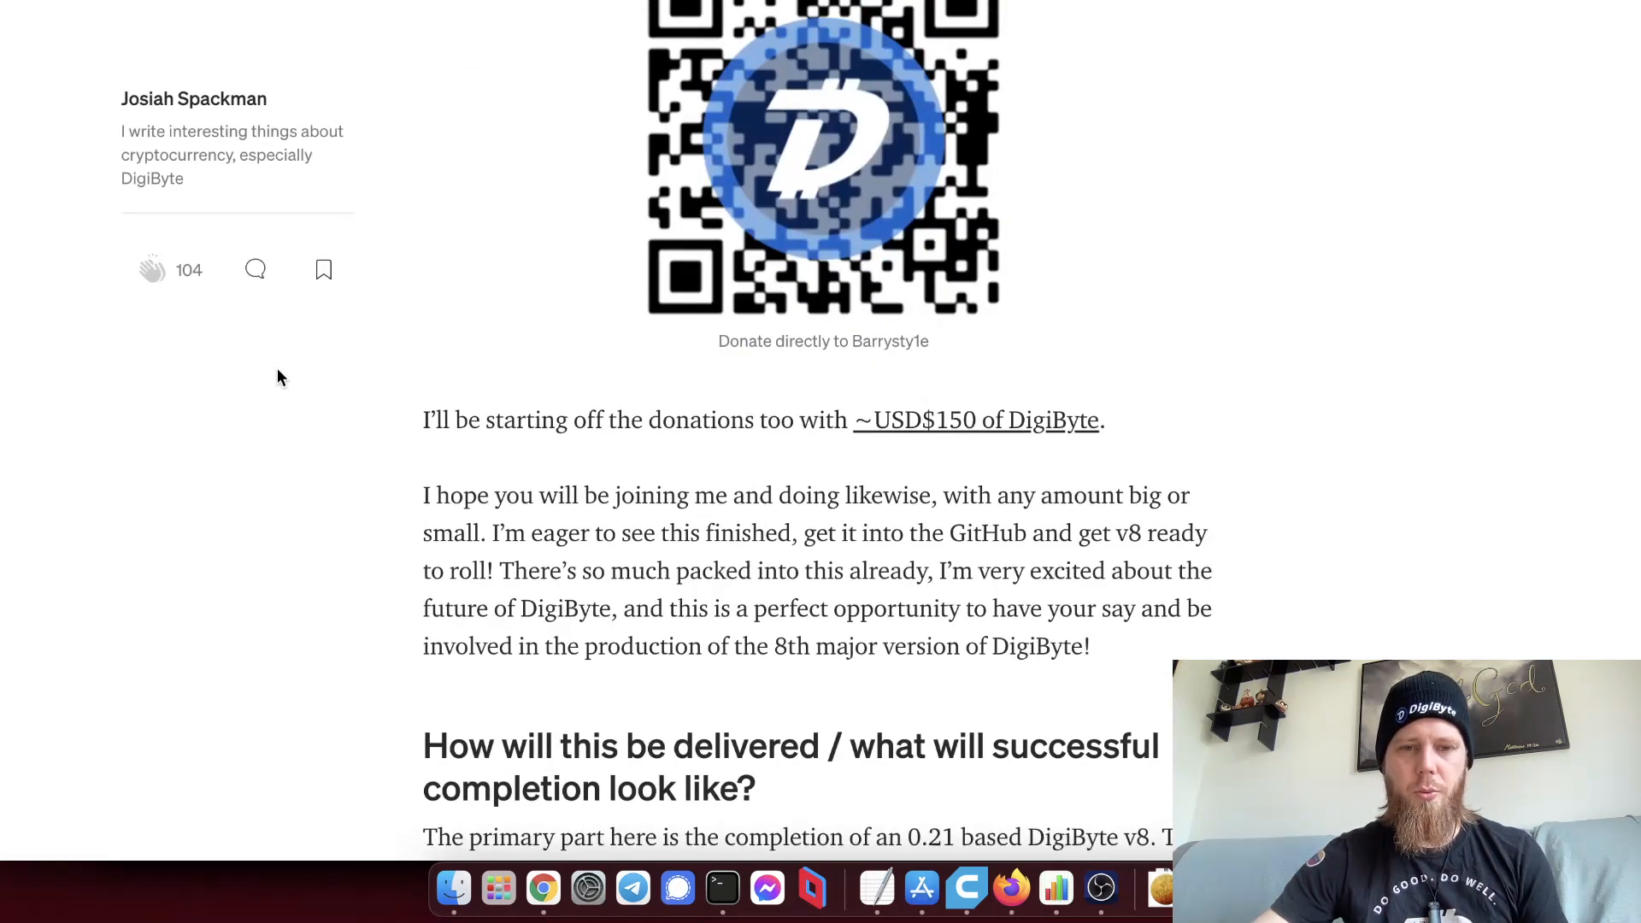
{"action": "scroll", "scroll_direction": "down", "scroll_amount": 3}
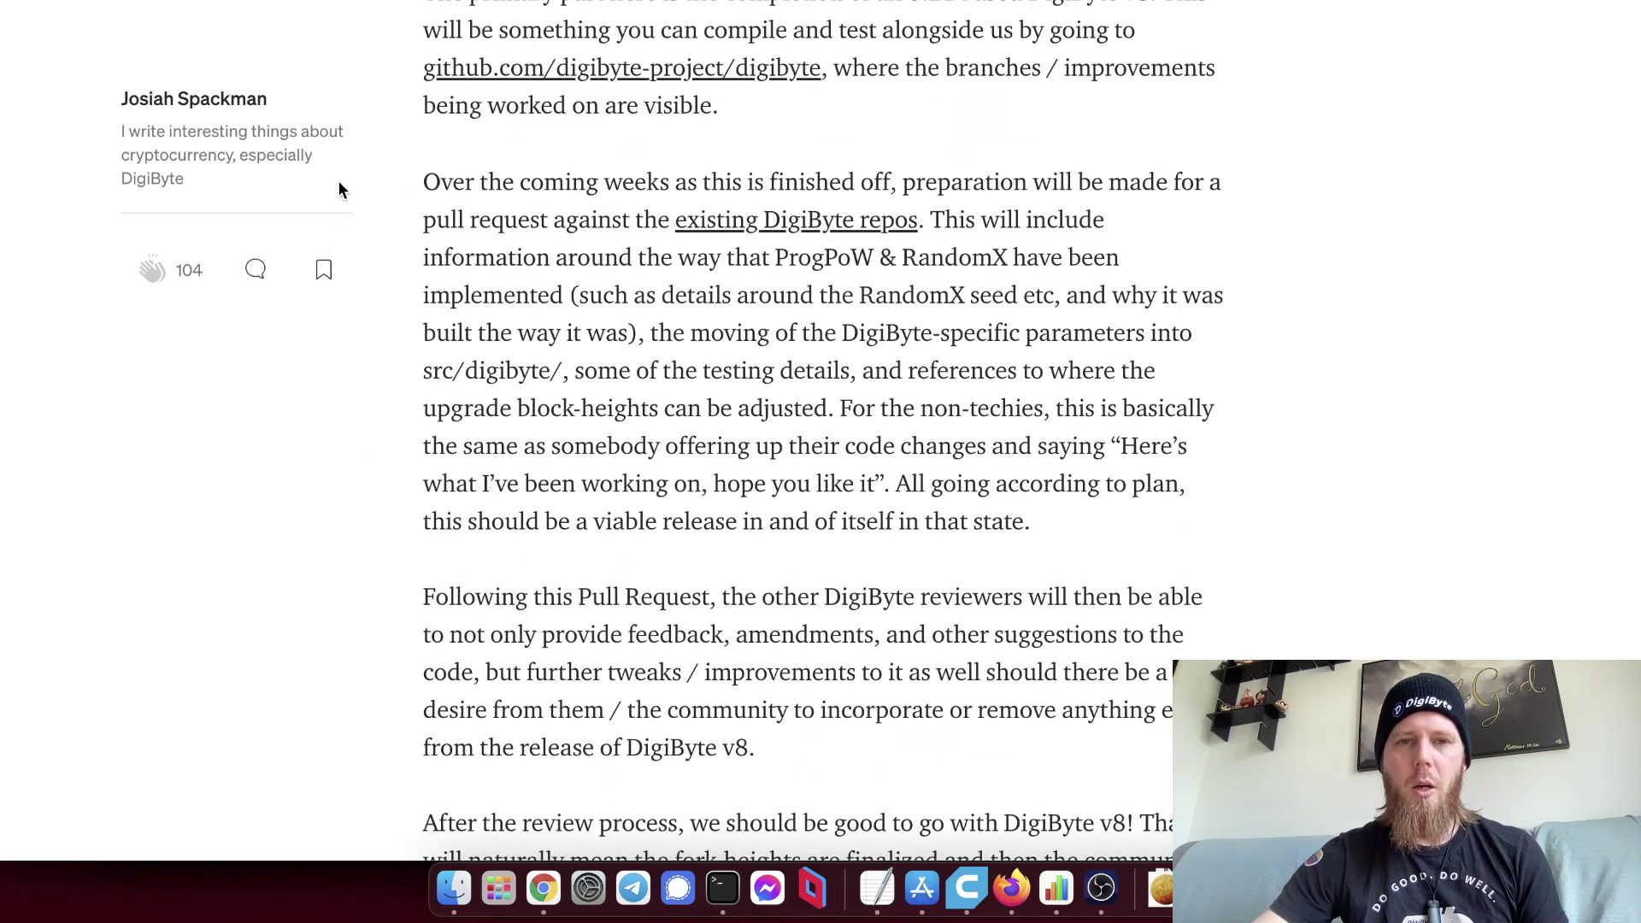
{"action": "mouse_move", "coordinate": [683, 193]}
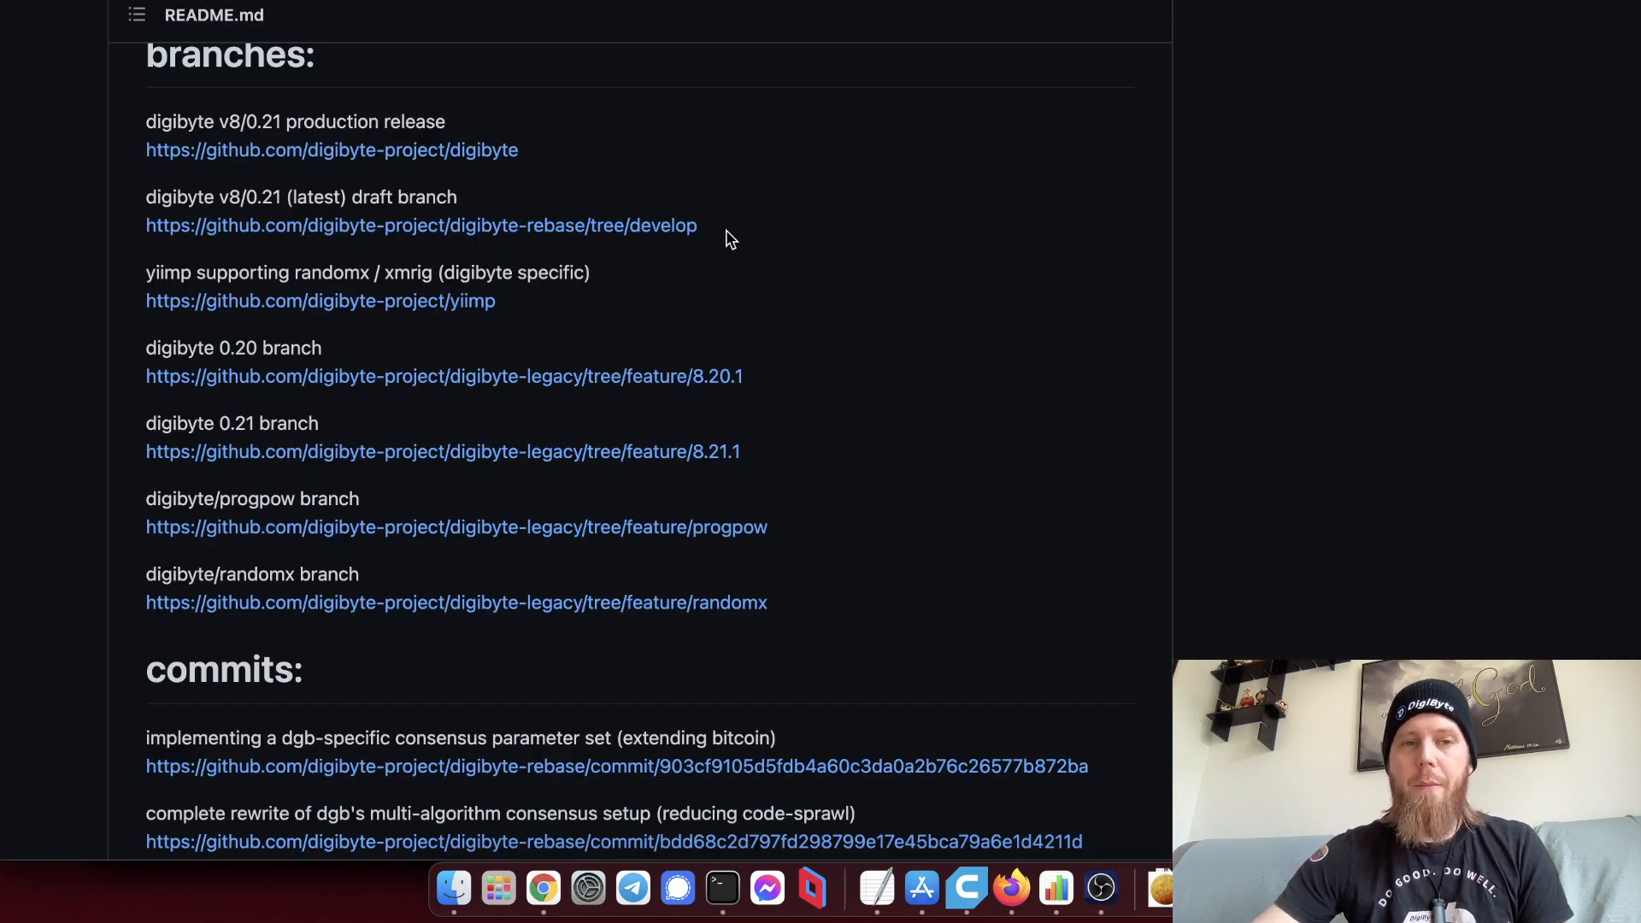
Scroll the digibyte-project/info repository page to show the README heading and donation address.
{"action": "scroll", "scroll_direction": "down", "scroll_amount": 3}
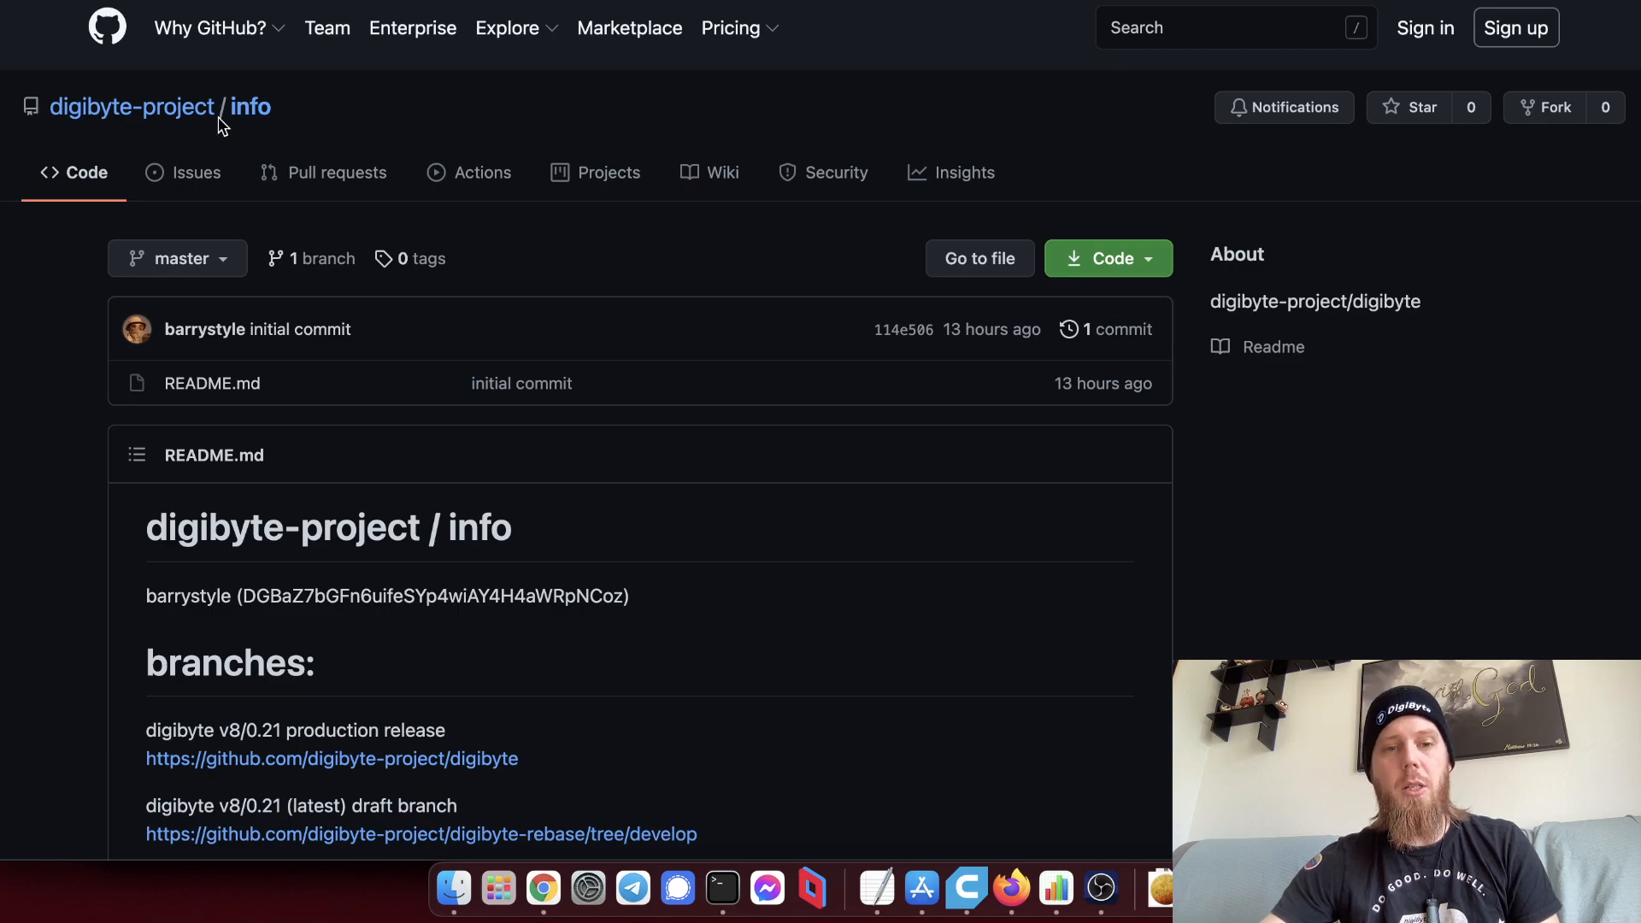
{"action": "scroll", "scroll_direction": "down", "scroll_amount": 3}
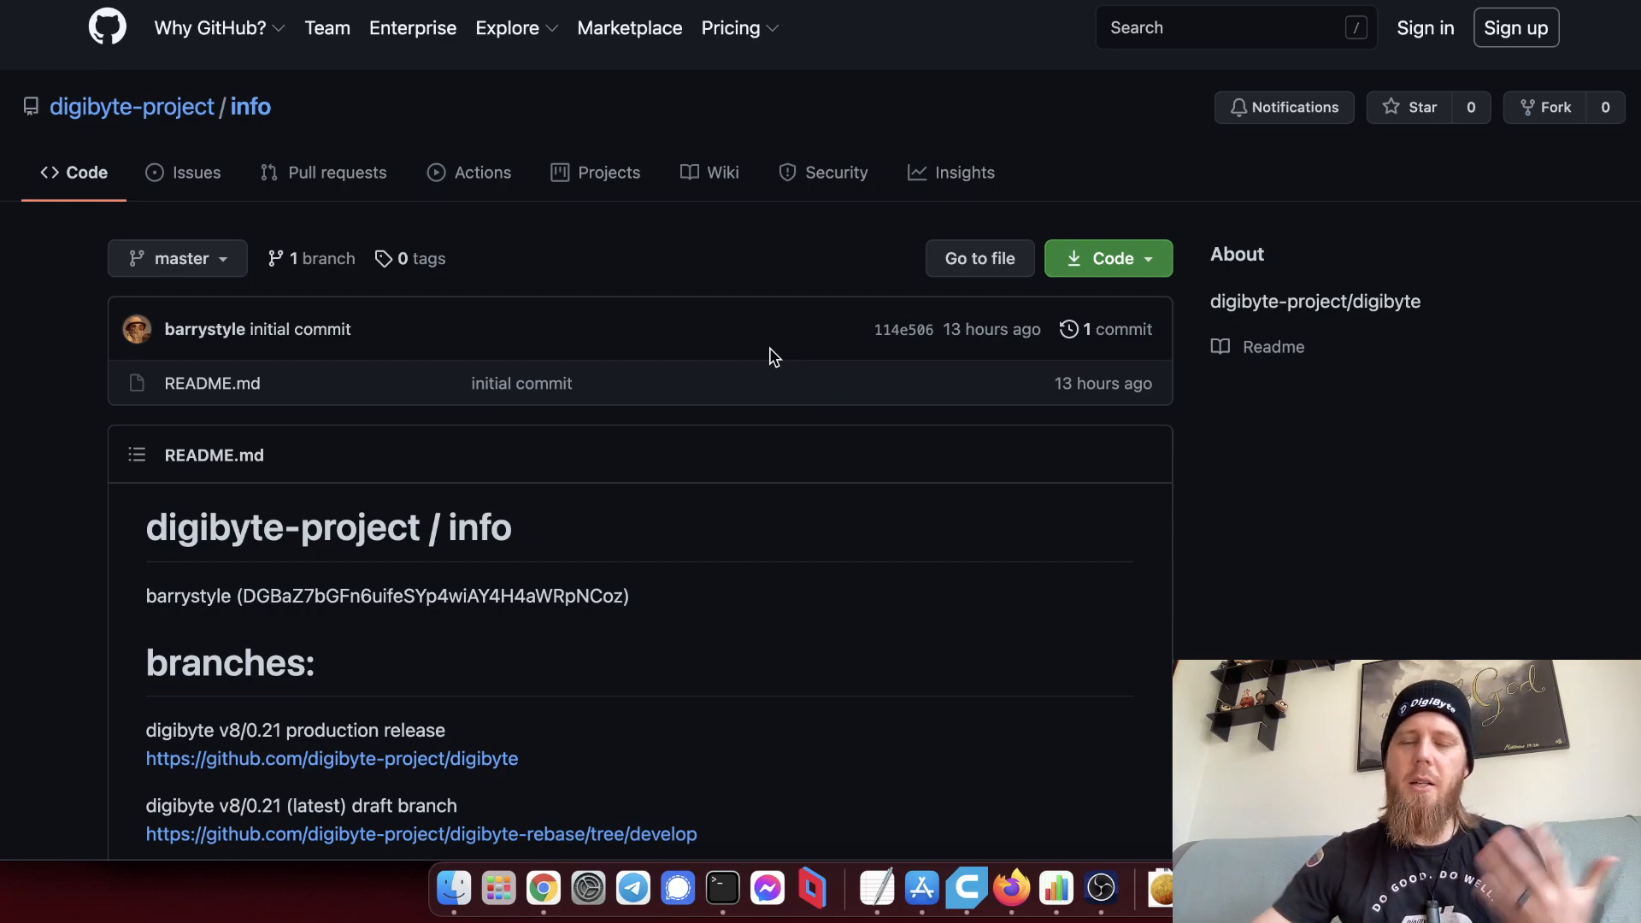
{"action": "mouse_move", "coordinate": [780, 308]}
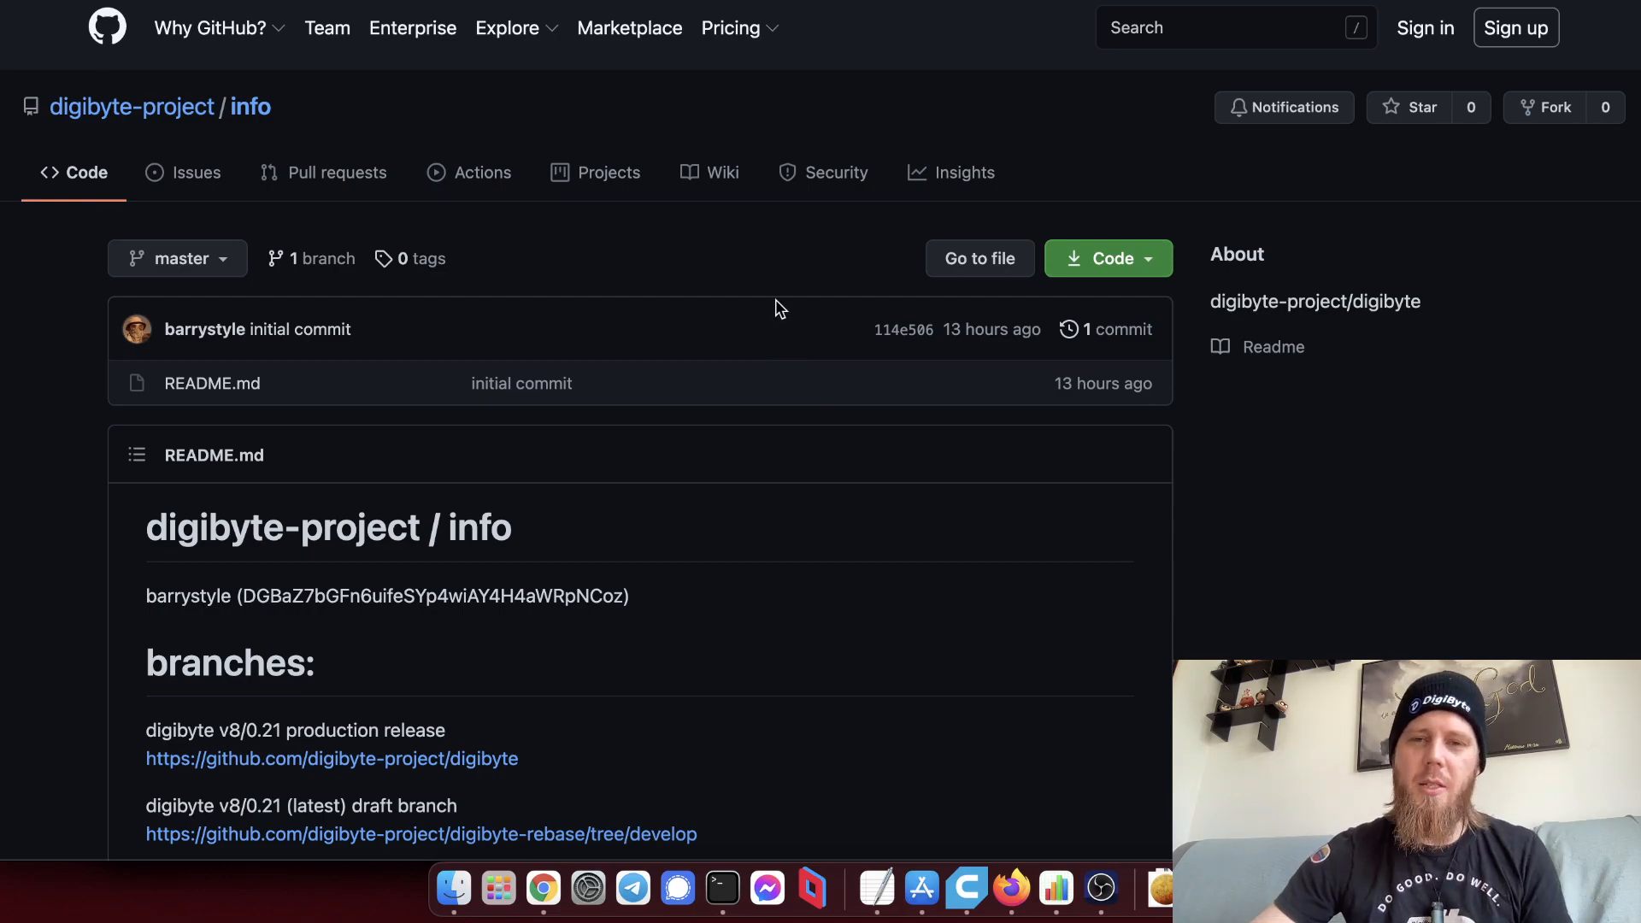
{"action": "mouse_move", "coordinate": [828, 242]}
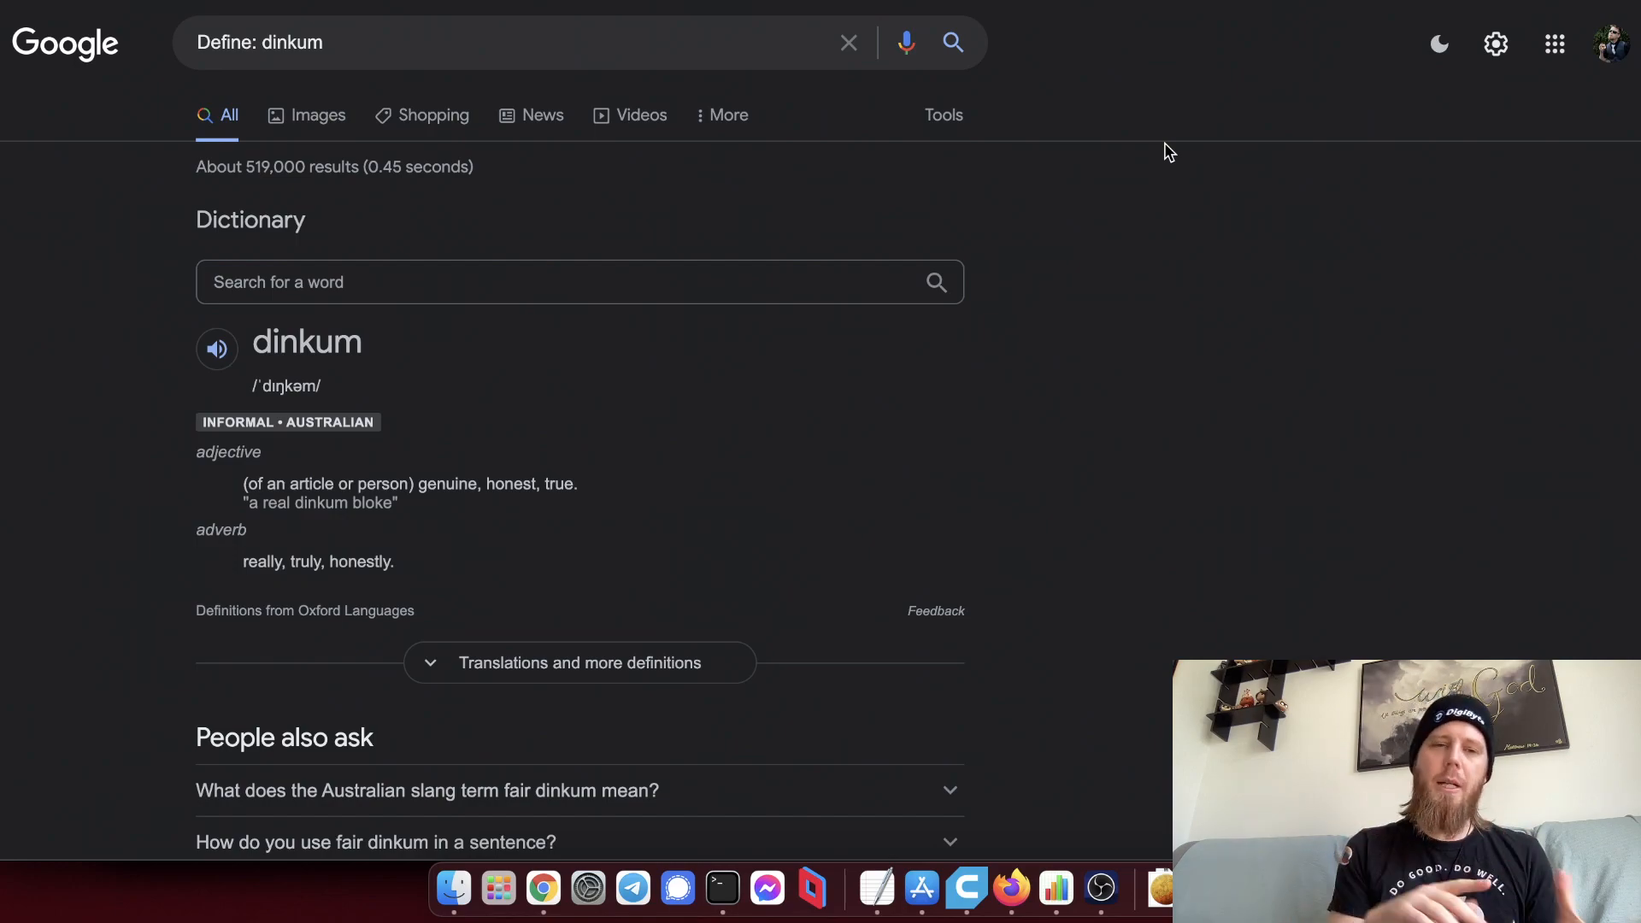
{"action": "mouse_move", "coordinate": [497, 518]}
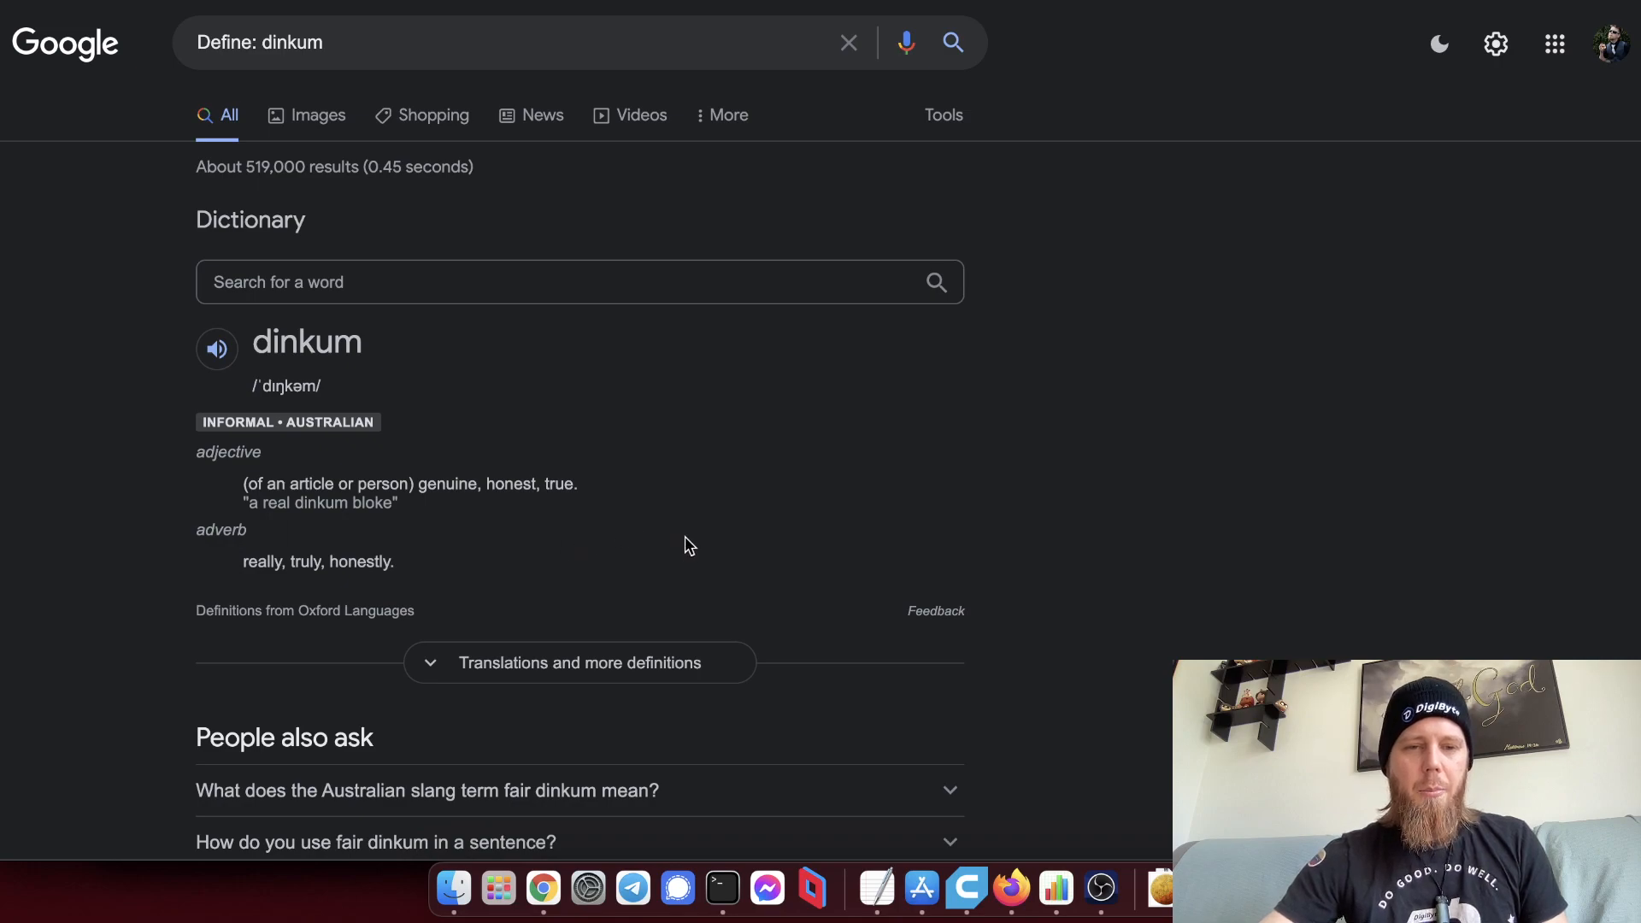
View the dictionary definition of 'dinkum' and expand the 'fair dinkum' question to its Merriam-Webster answer.
{"action": "scroll", "scroll_direction": "down", "scroll_amount": 3}
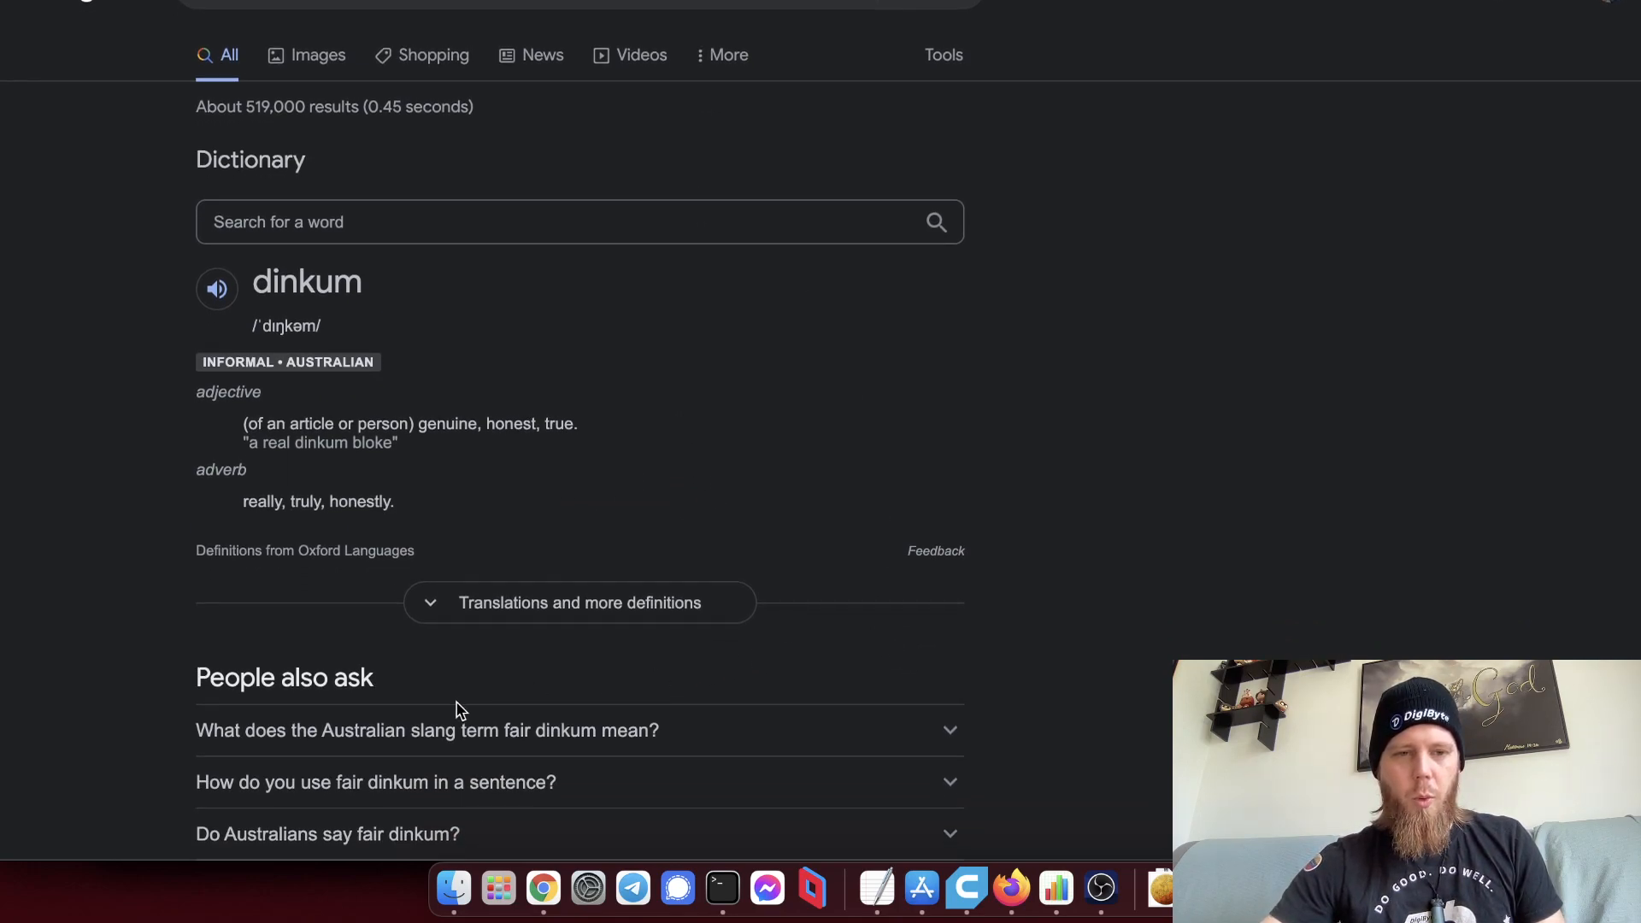
{"action": "left_click", "coordinate": [460, 731]}
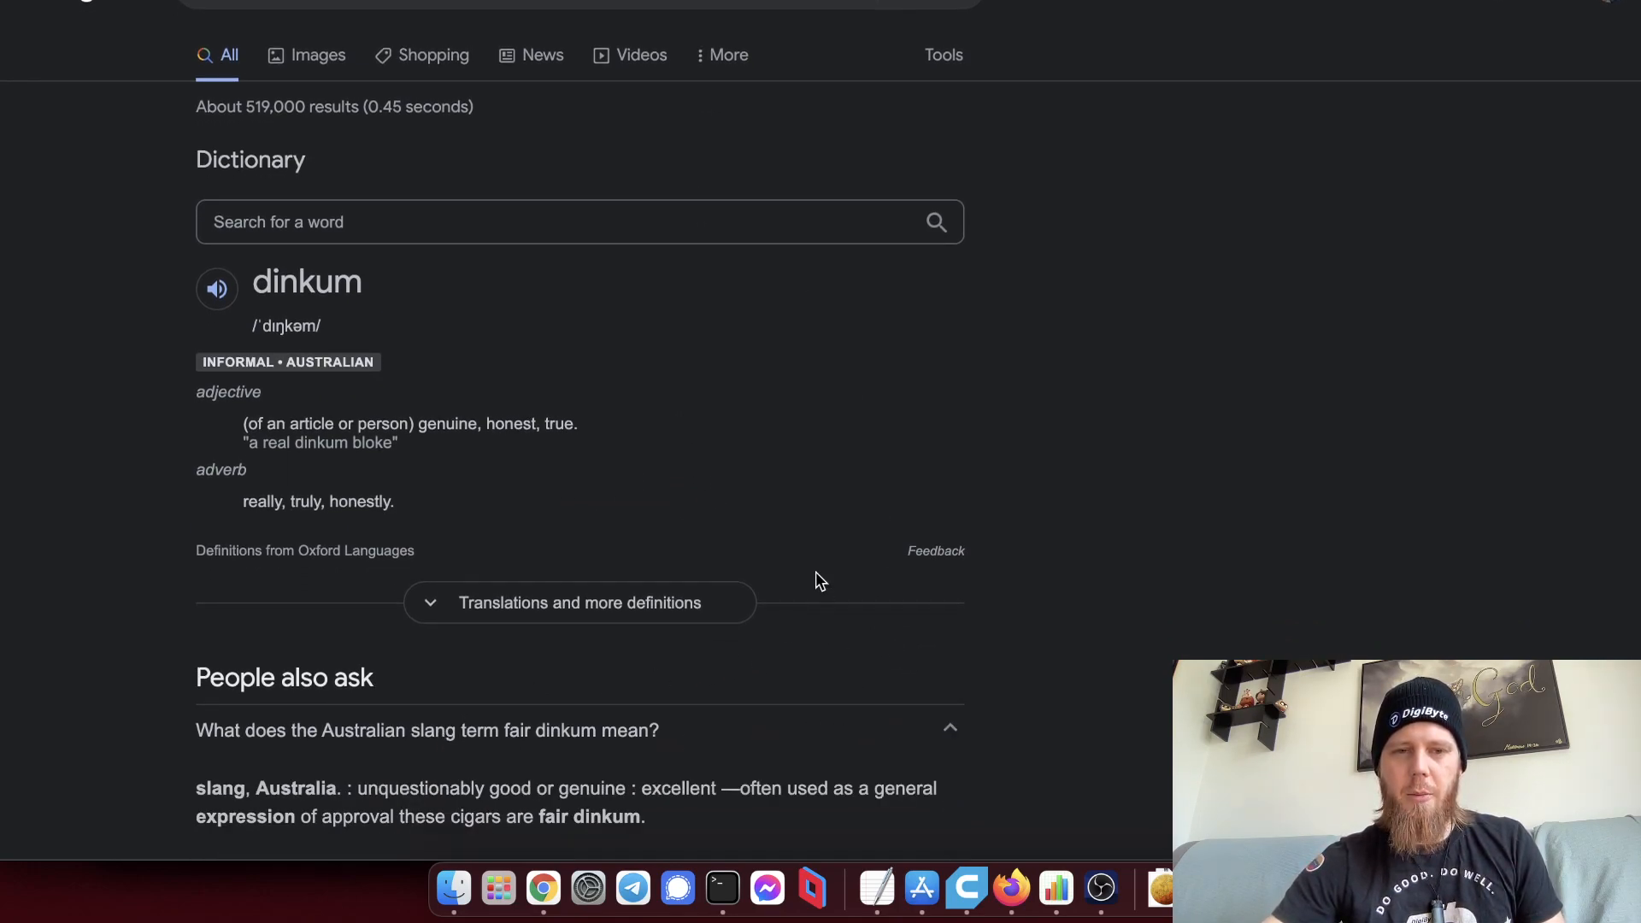
{"action": "scroll", "scroll_direction": "down", "scroll_amount": 3}
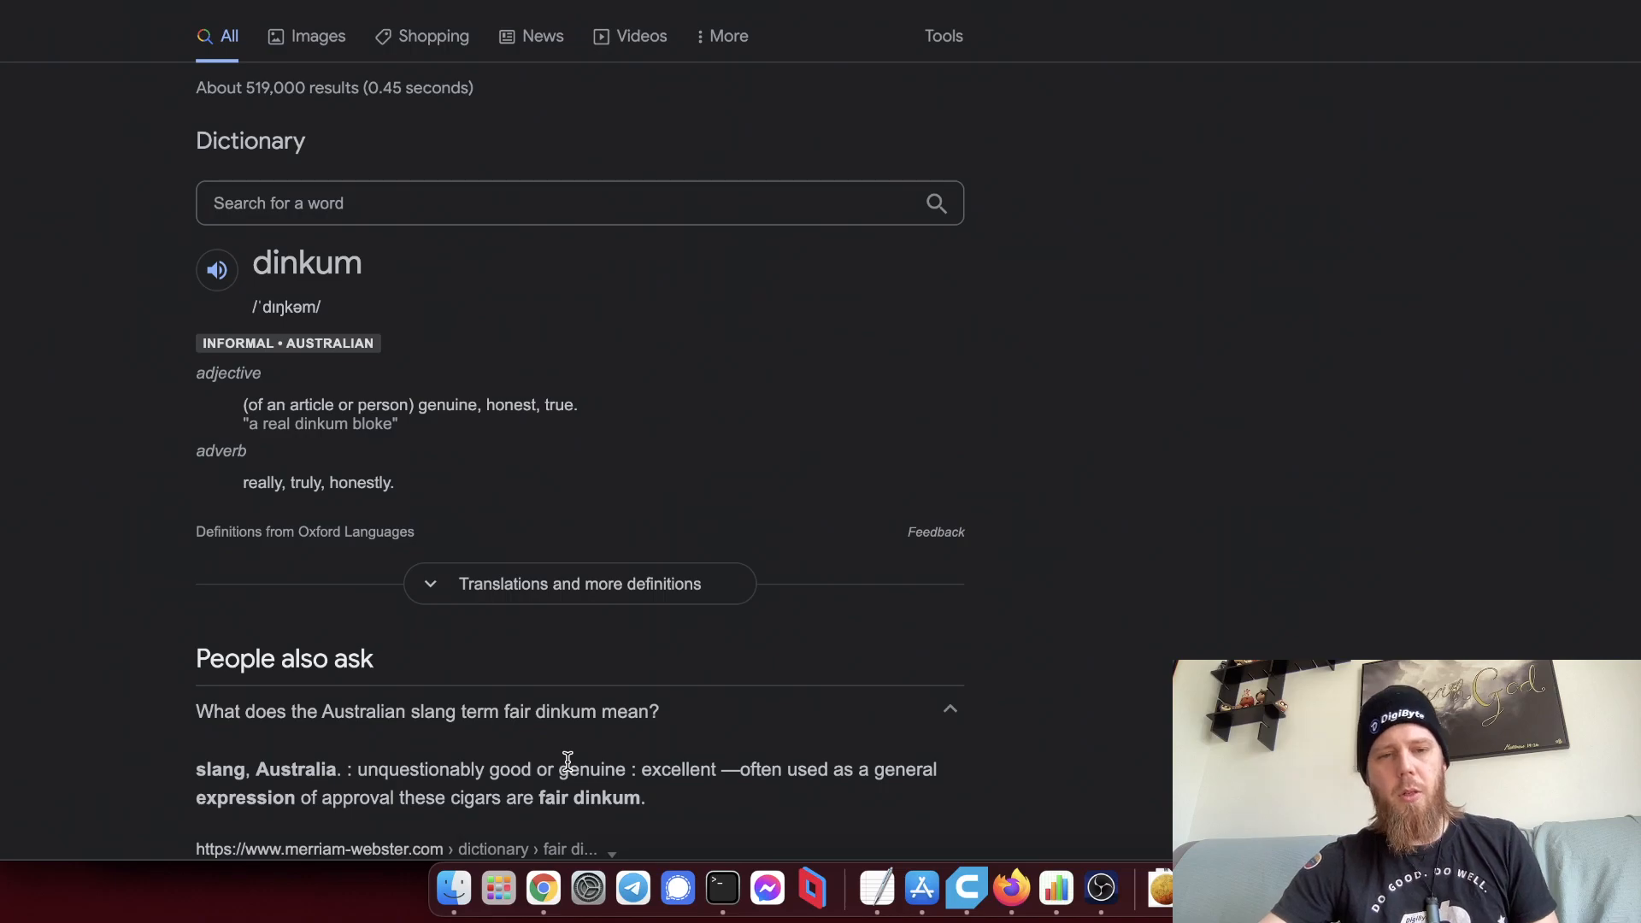
{"action": "mouse_move", "coordinate": [559, 804]}
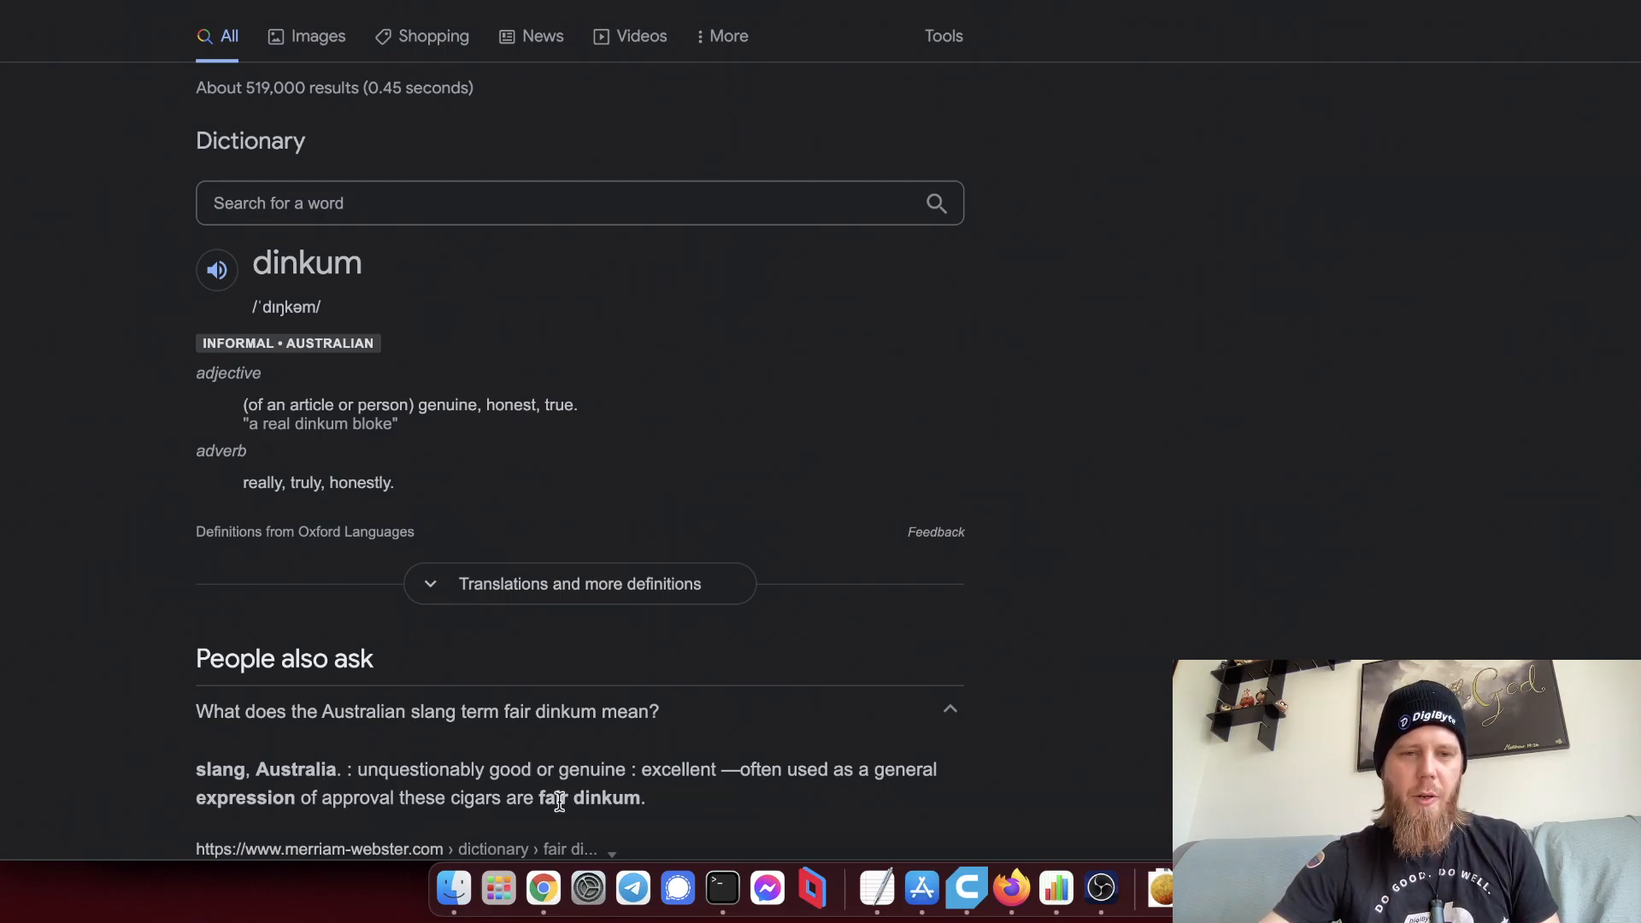
{"action": "mouse_move", "coordinate": [635, 824]}
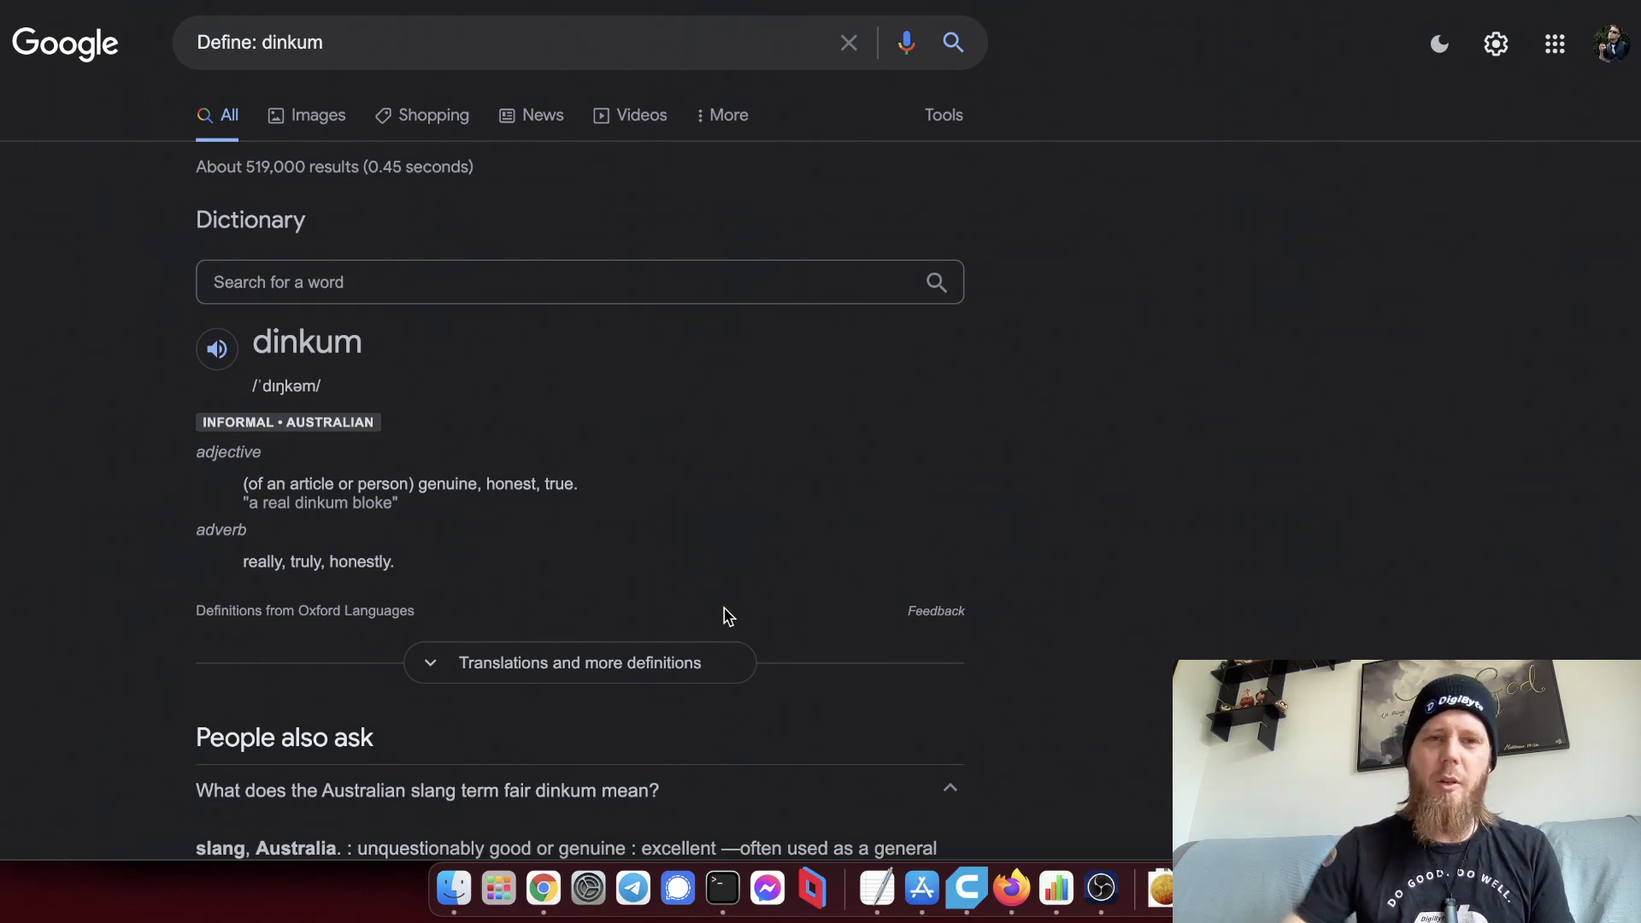
{"action": "mouse_move", "coordinate": [862, 472]}
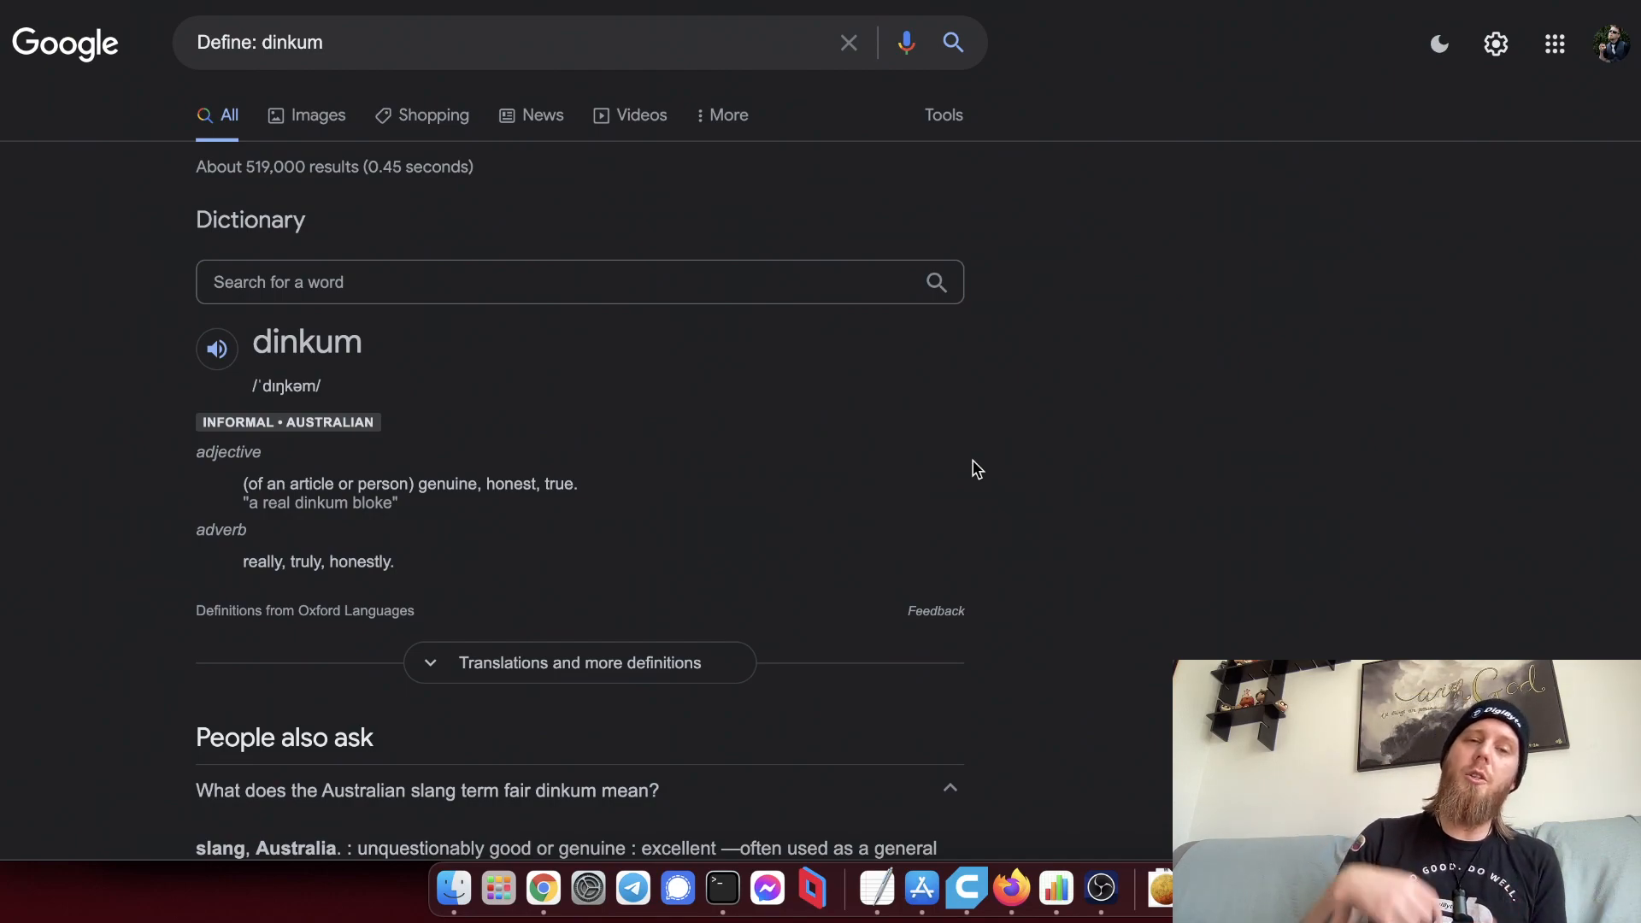
{"action": "mouse_move", "coordinate": [968, 402]}
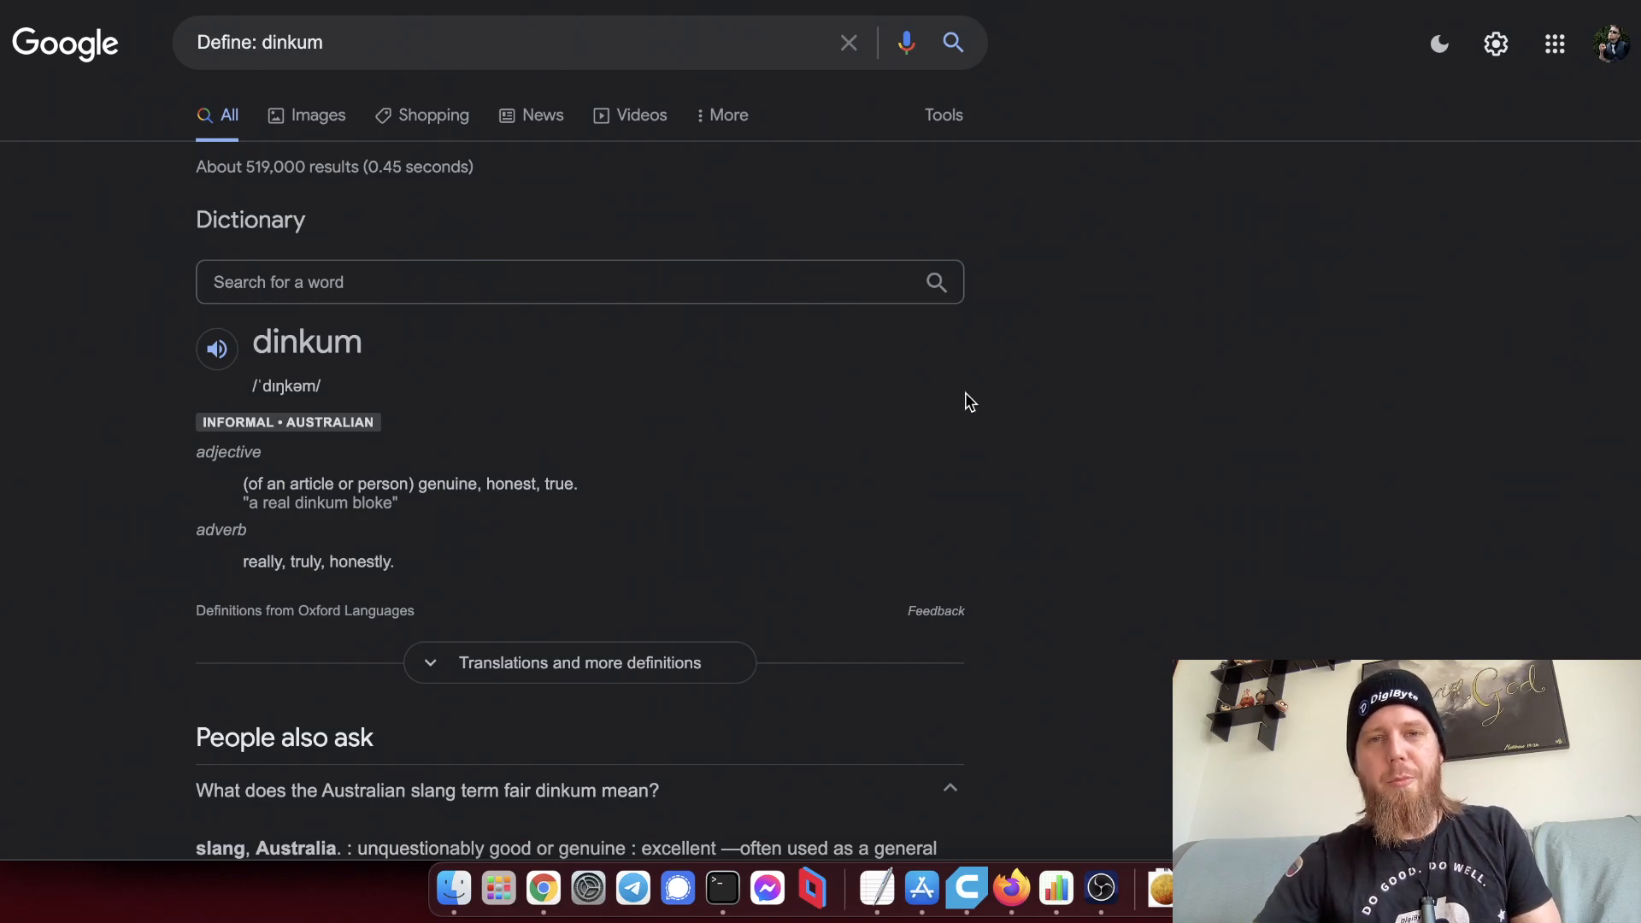
{"action": "mouse_move", "coordinate": [1064, 407]}
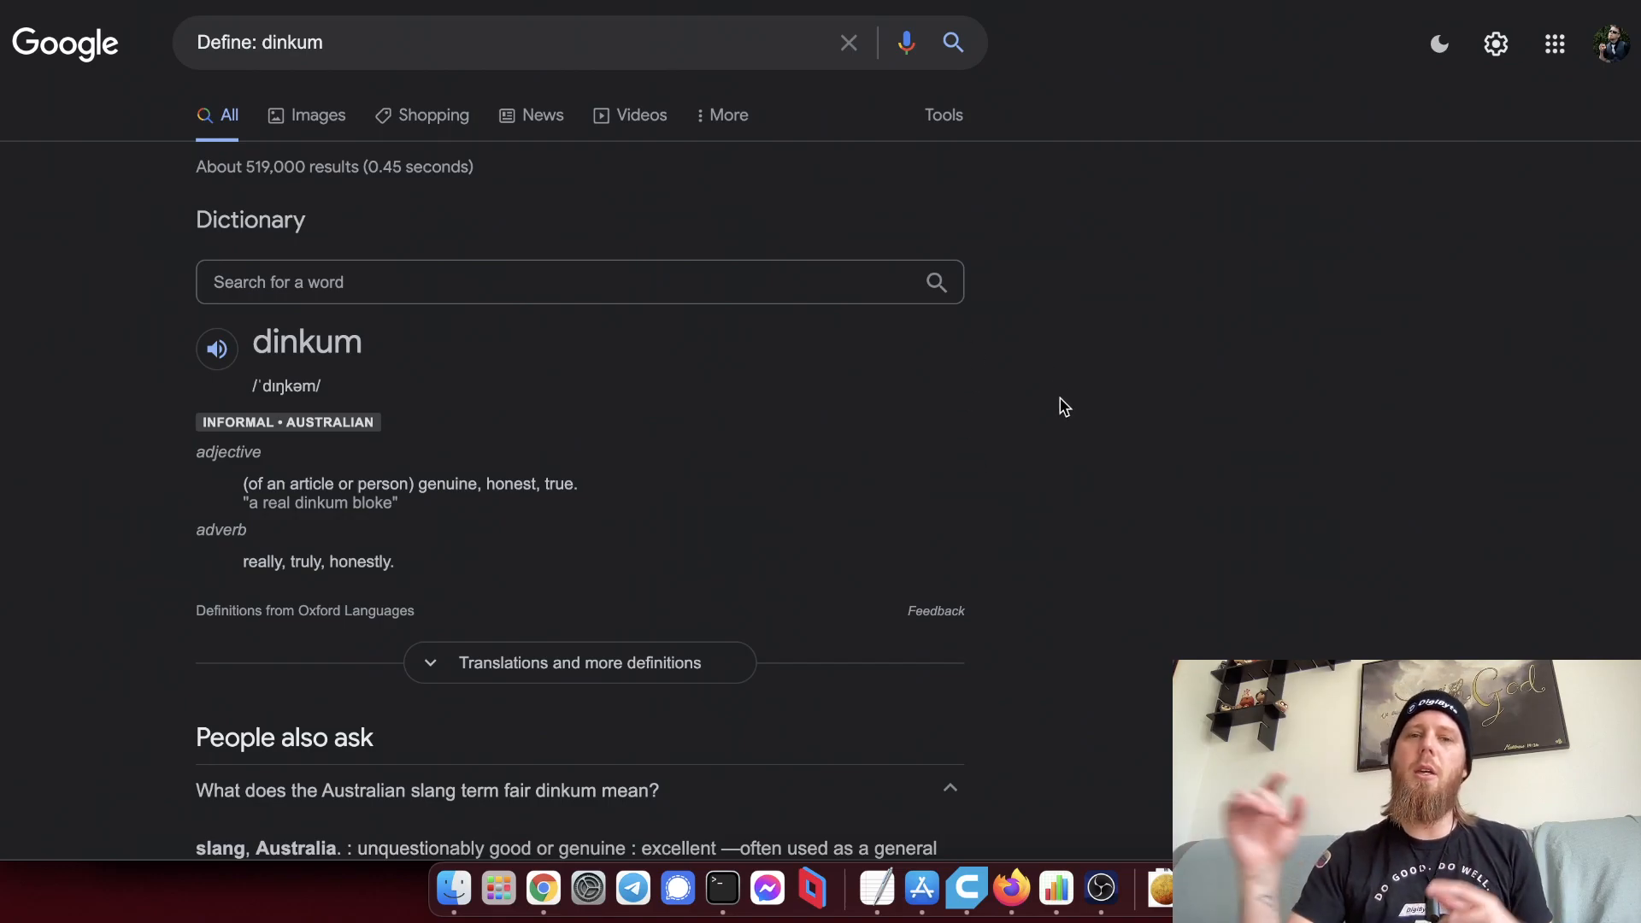